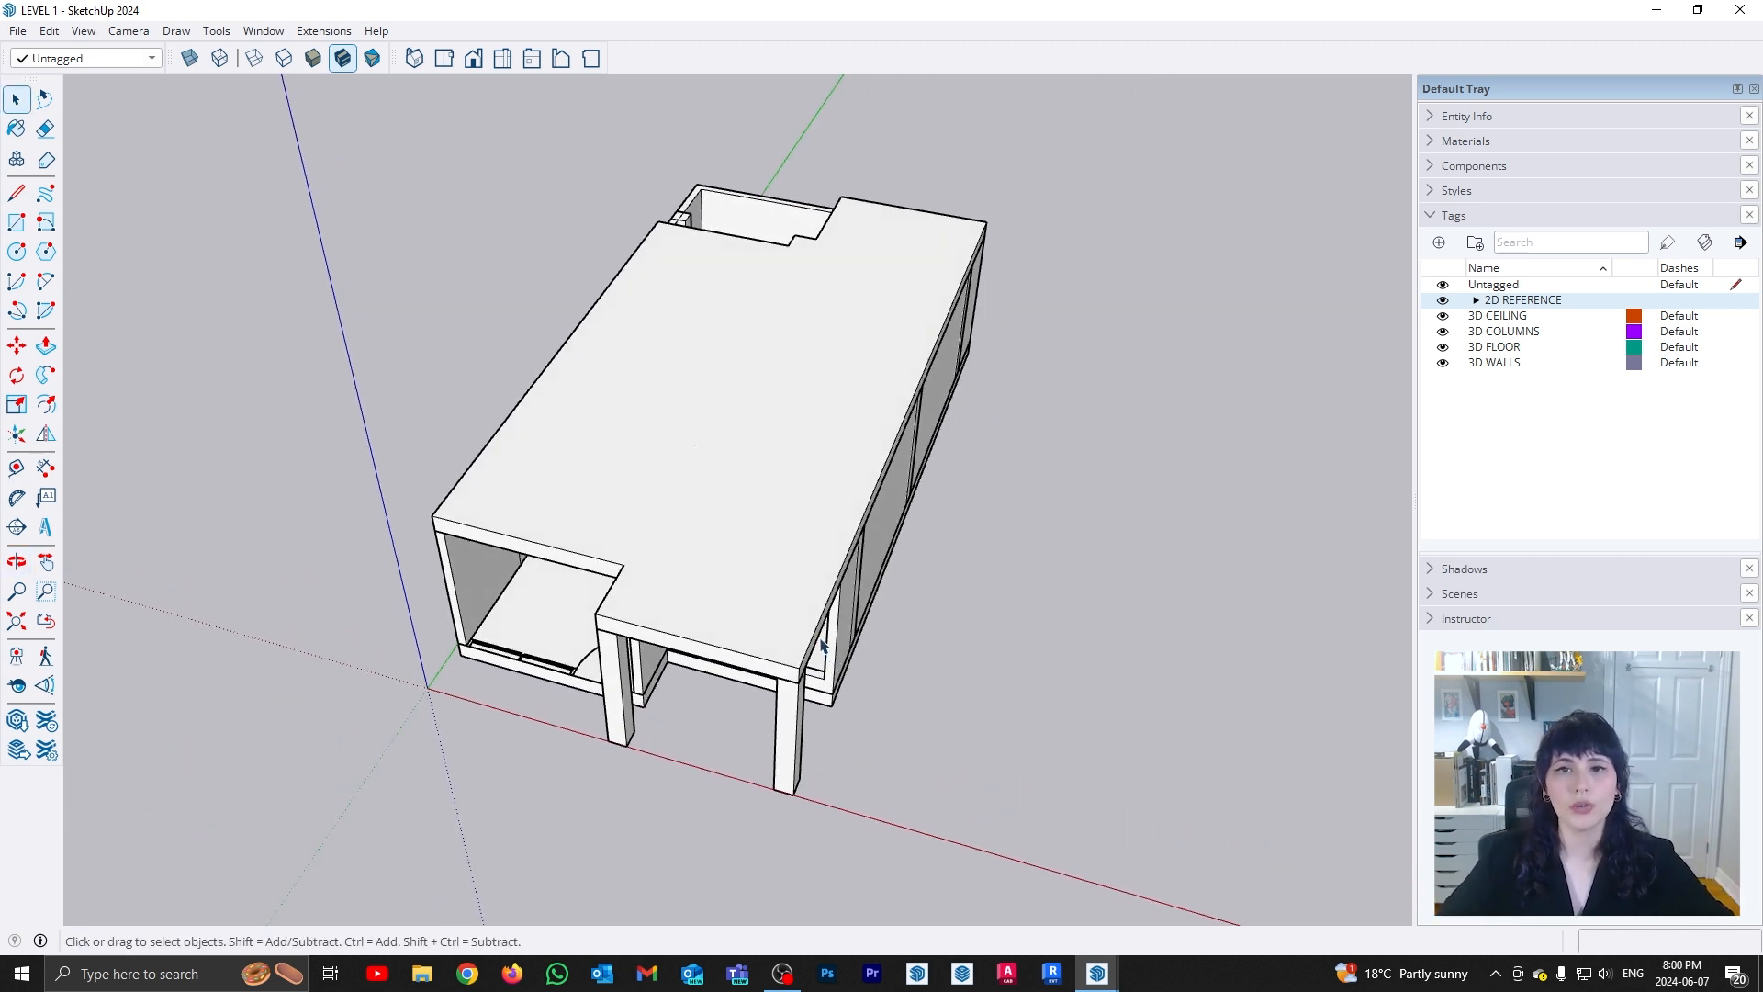
{"action": "mouse_move", "coordinate": [805, 630]}
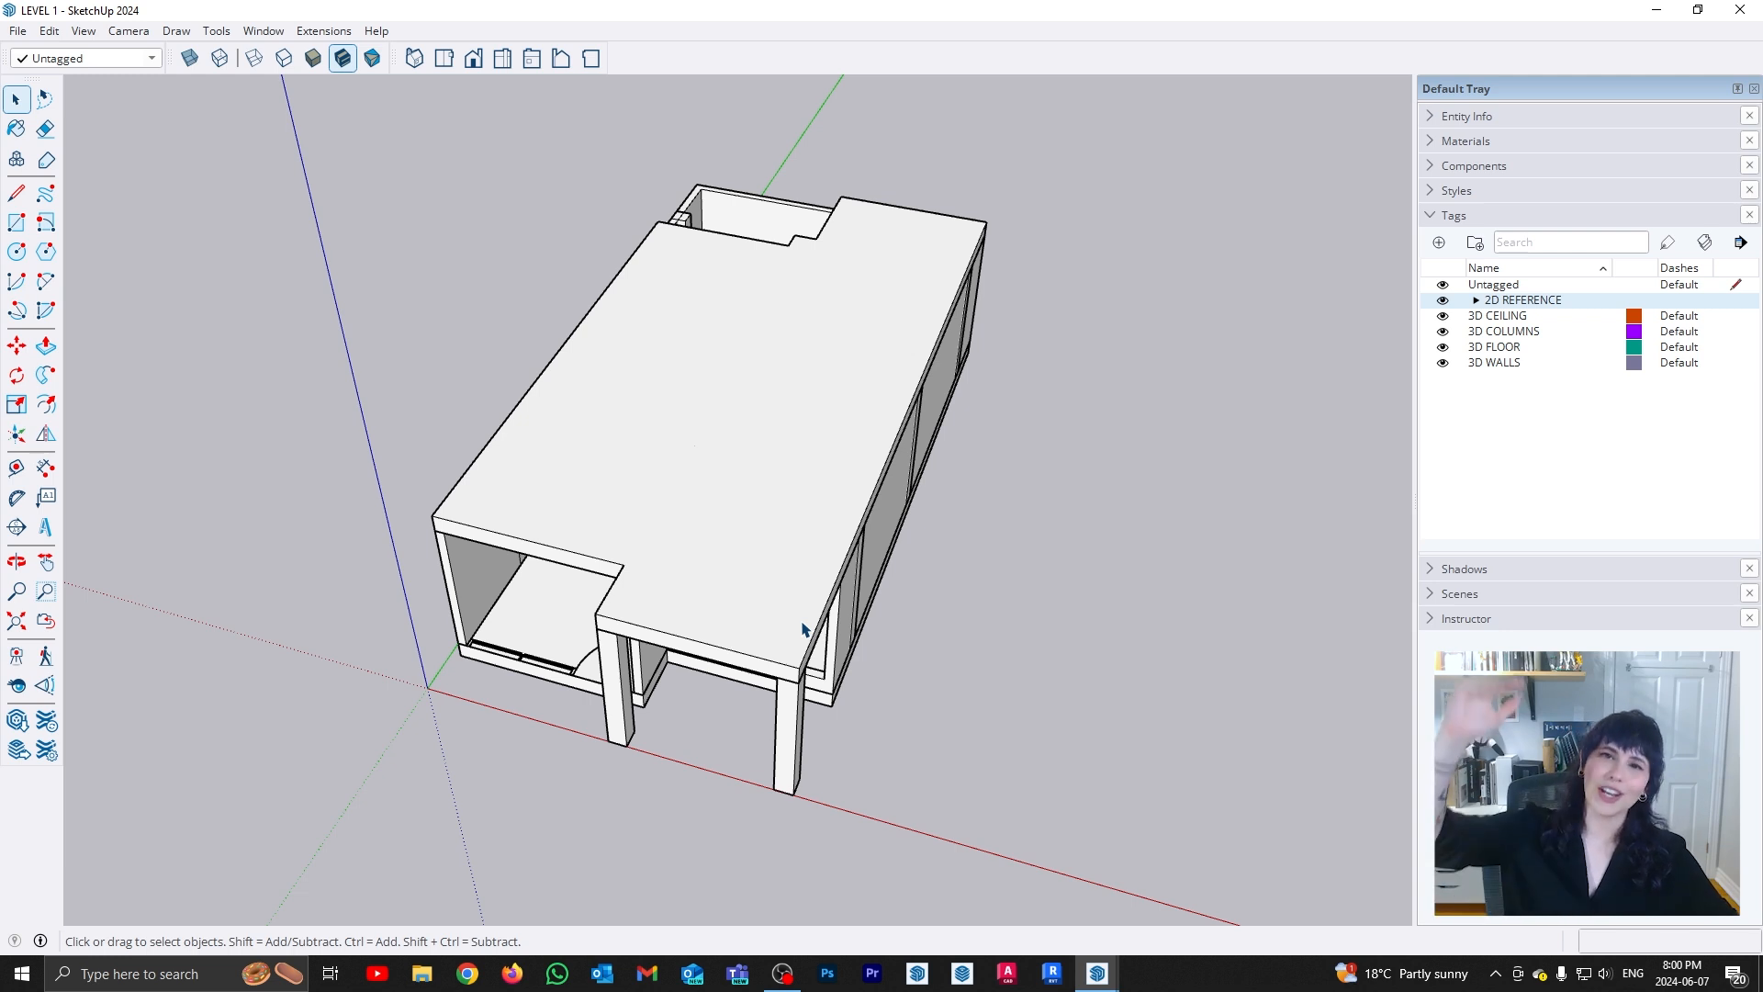
{"action": "mouse_move", "coordinate": [628, 461]}
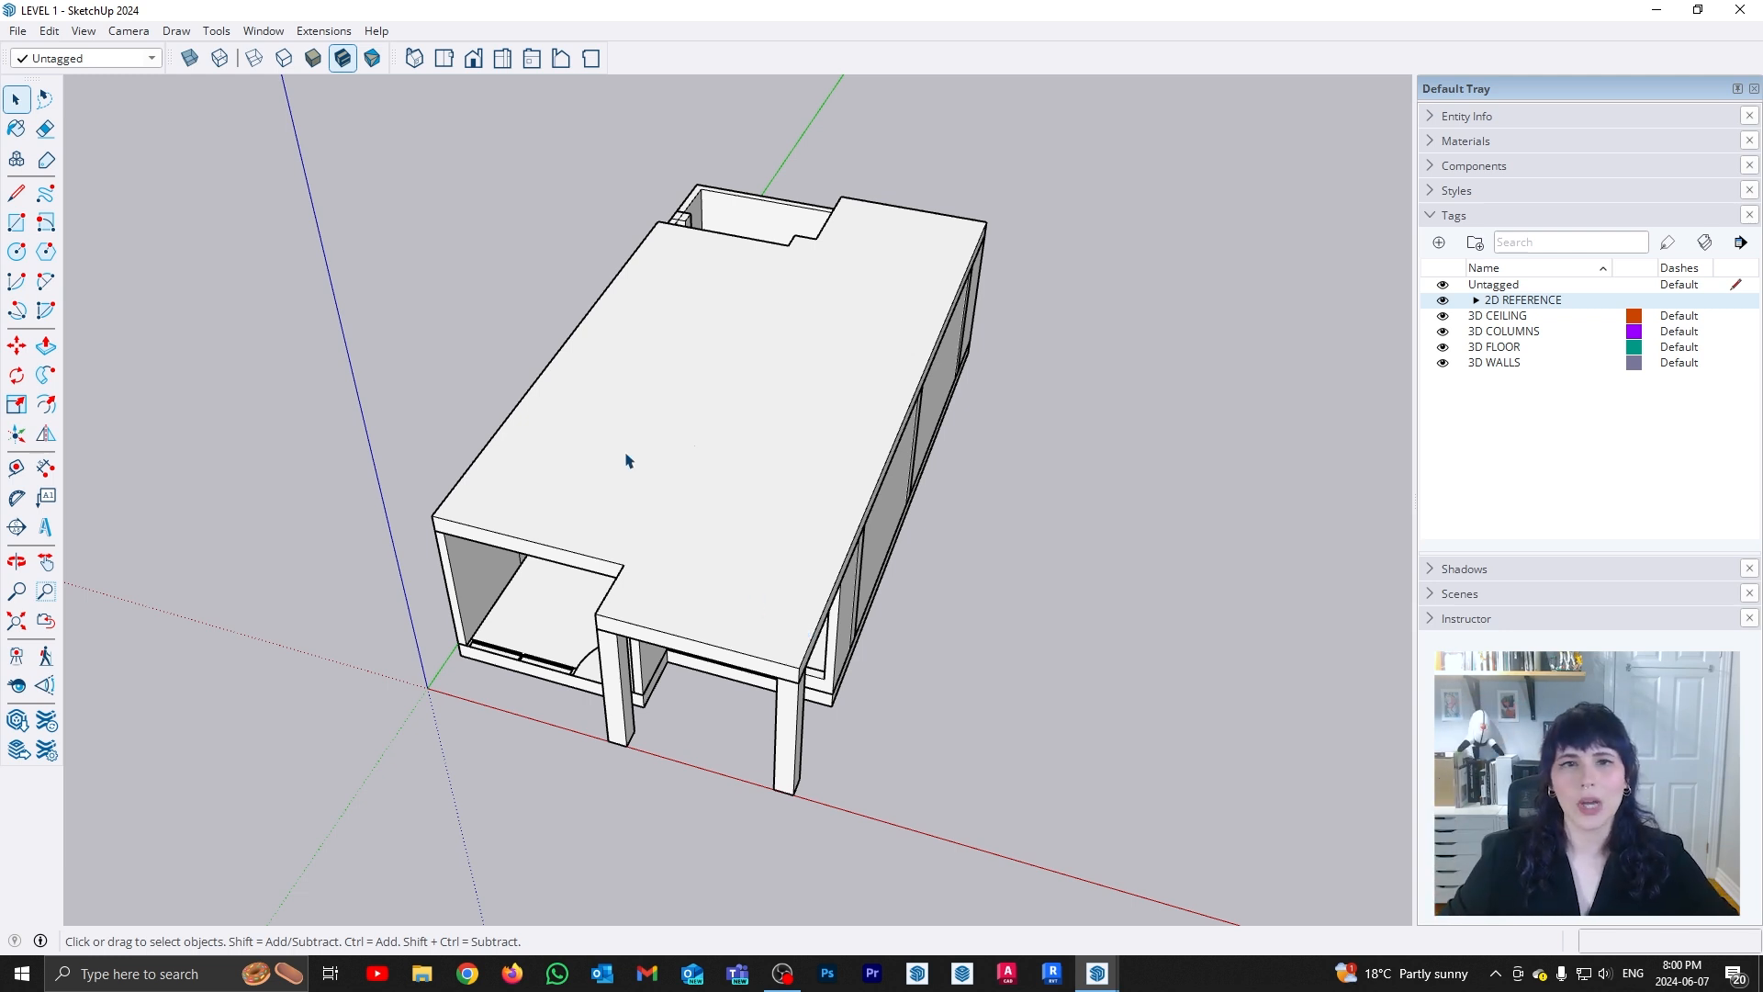
{"action": "mouse_move", "coordinate": [293, 300]}
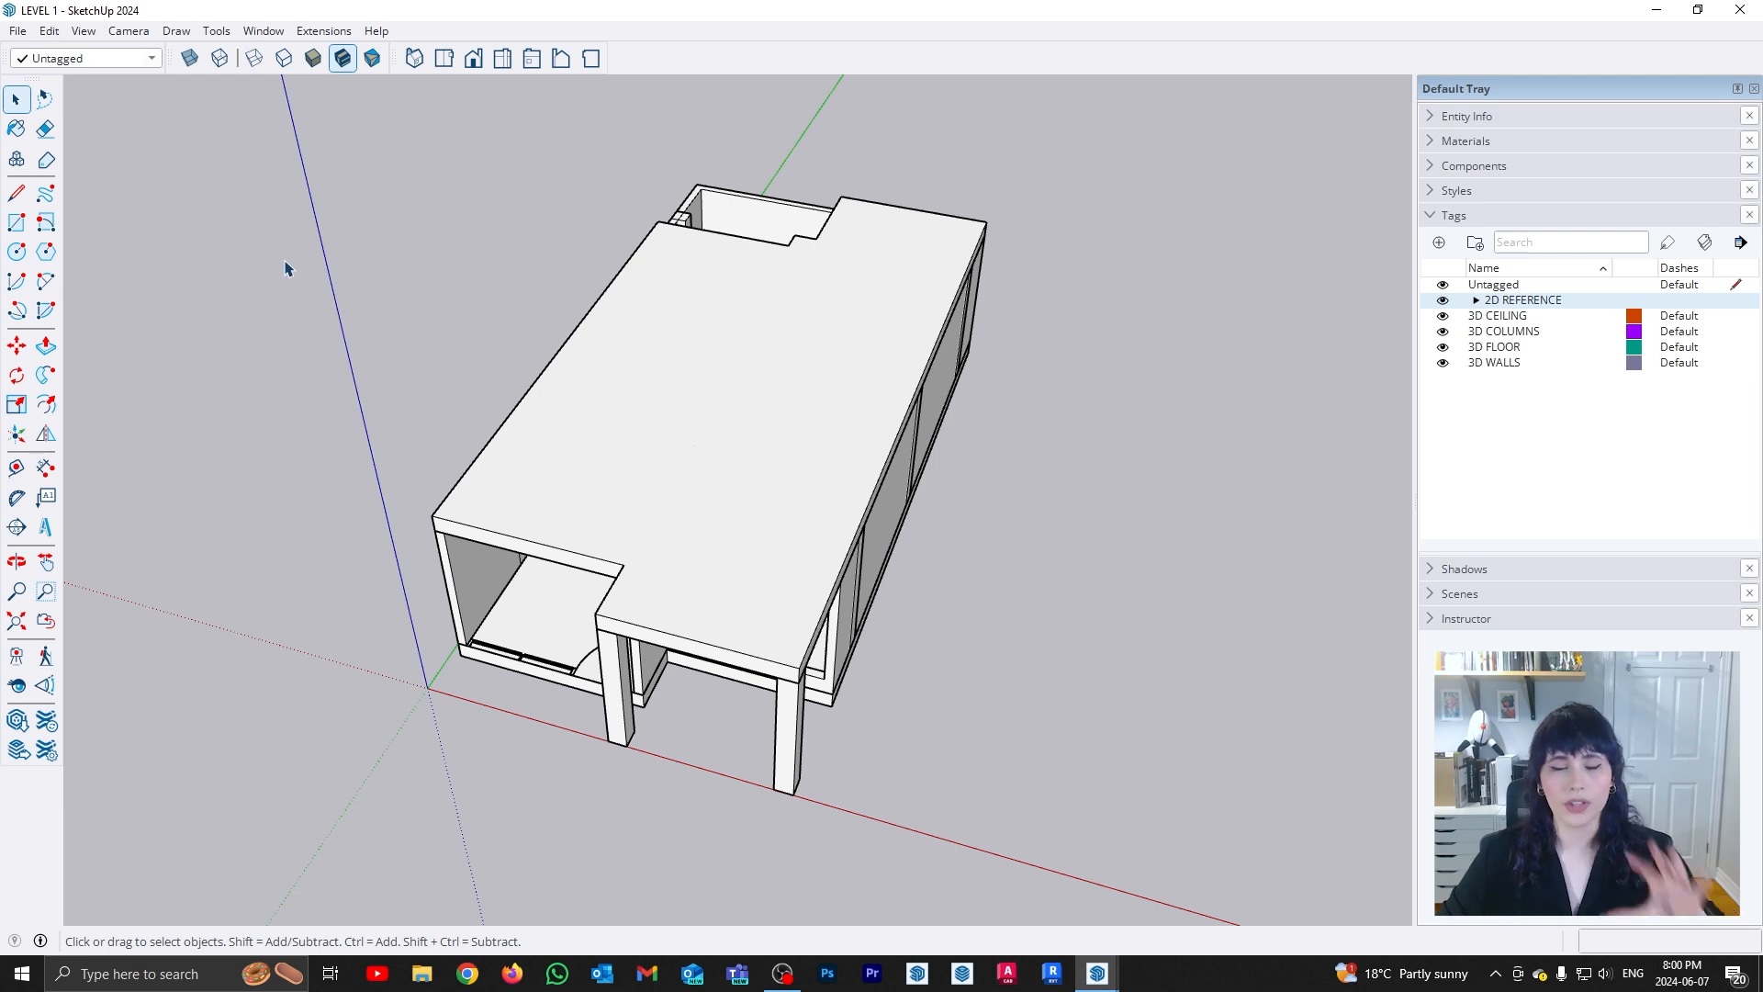
{"action": "mouse_move", "coordinate": [334, 283]}
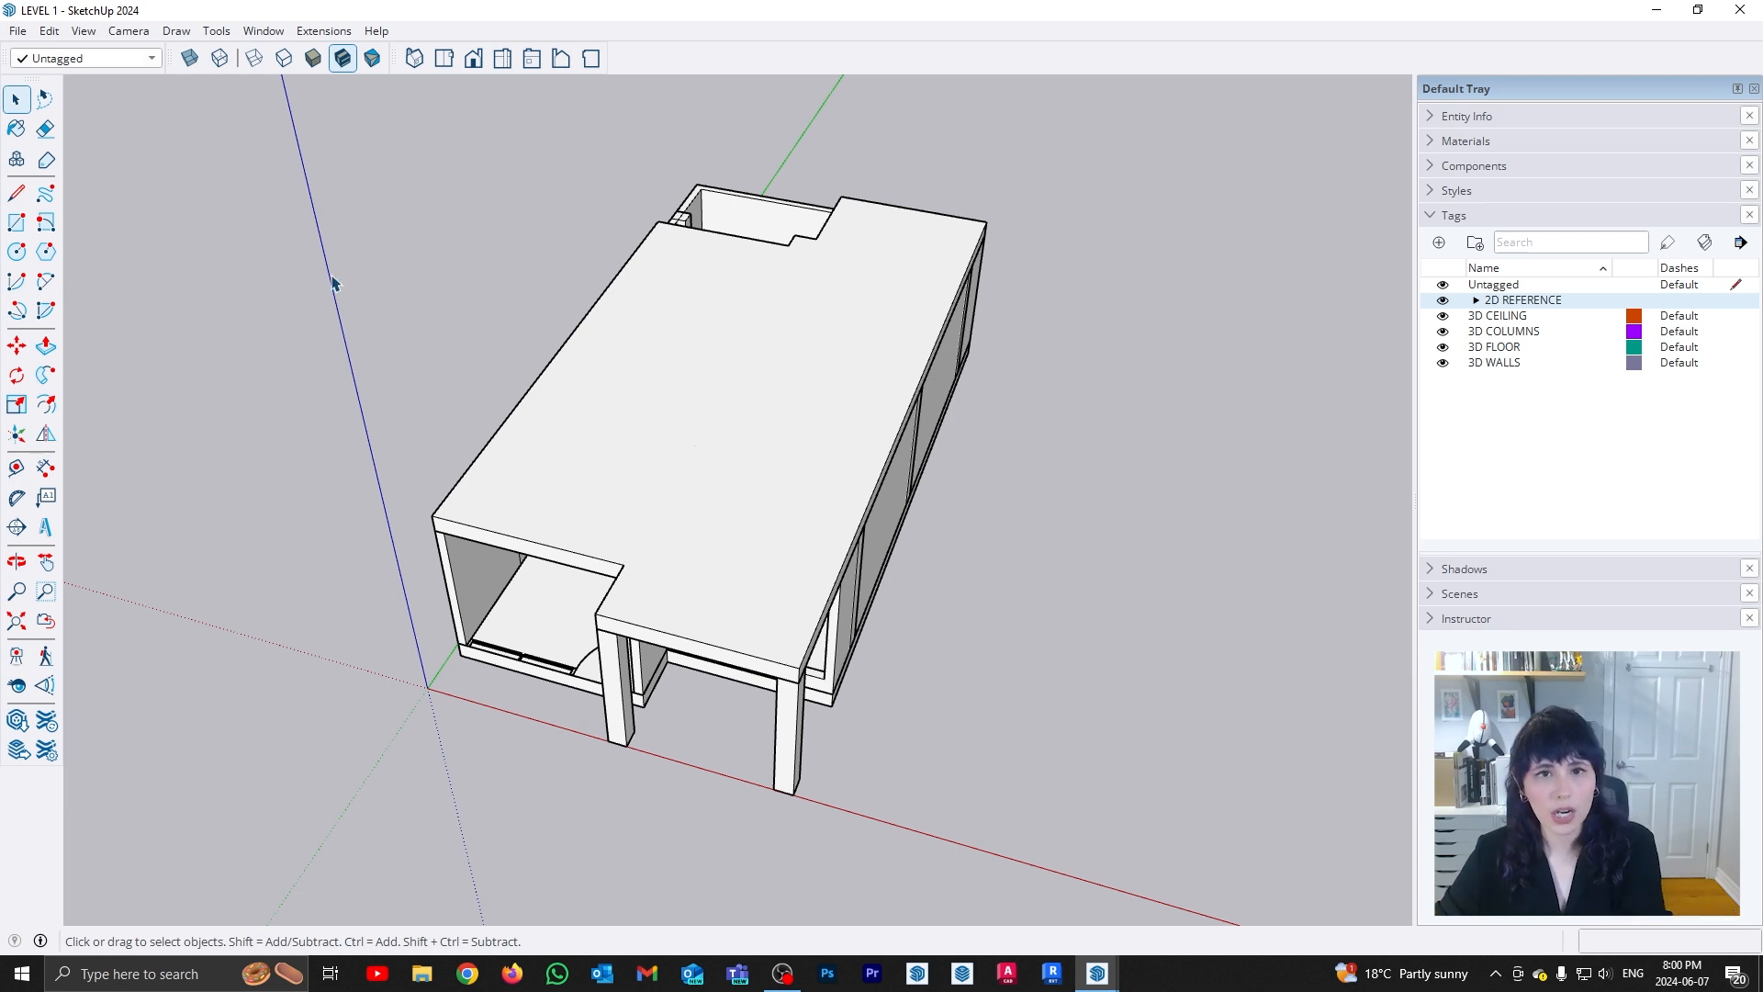
{"action": "mouse_move", "coordinate": [180, 173]}
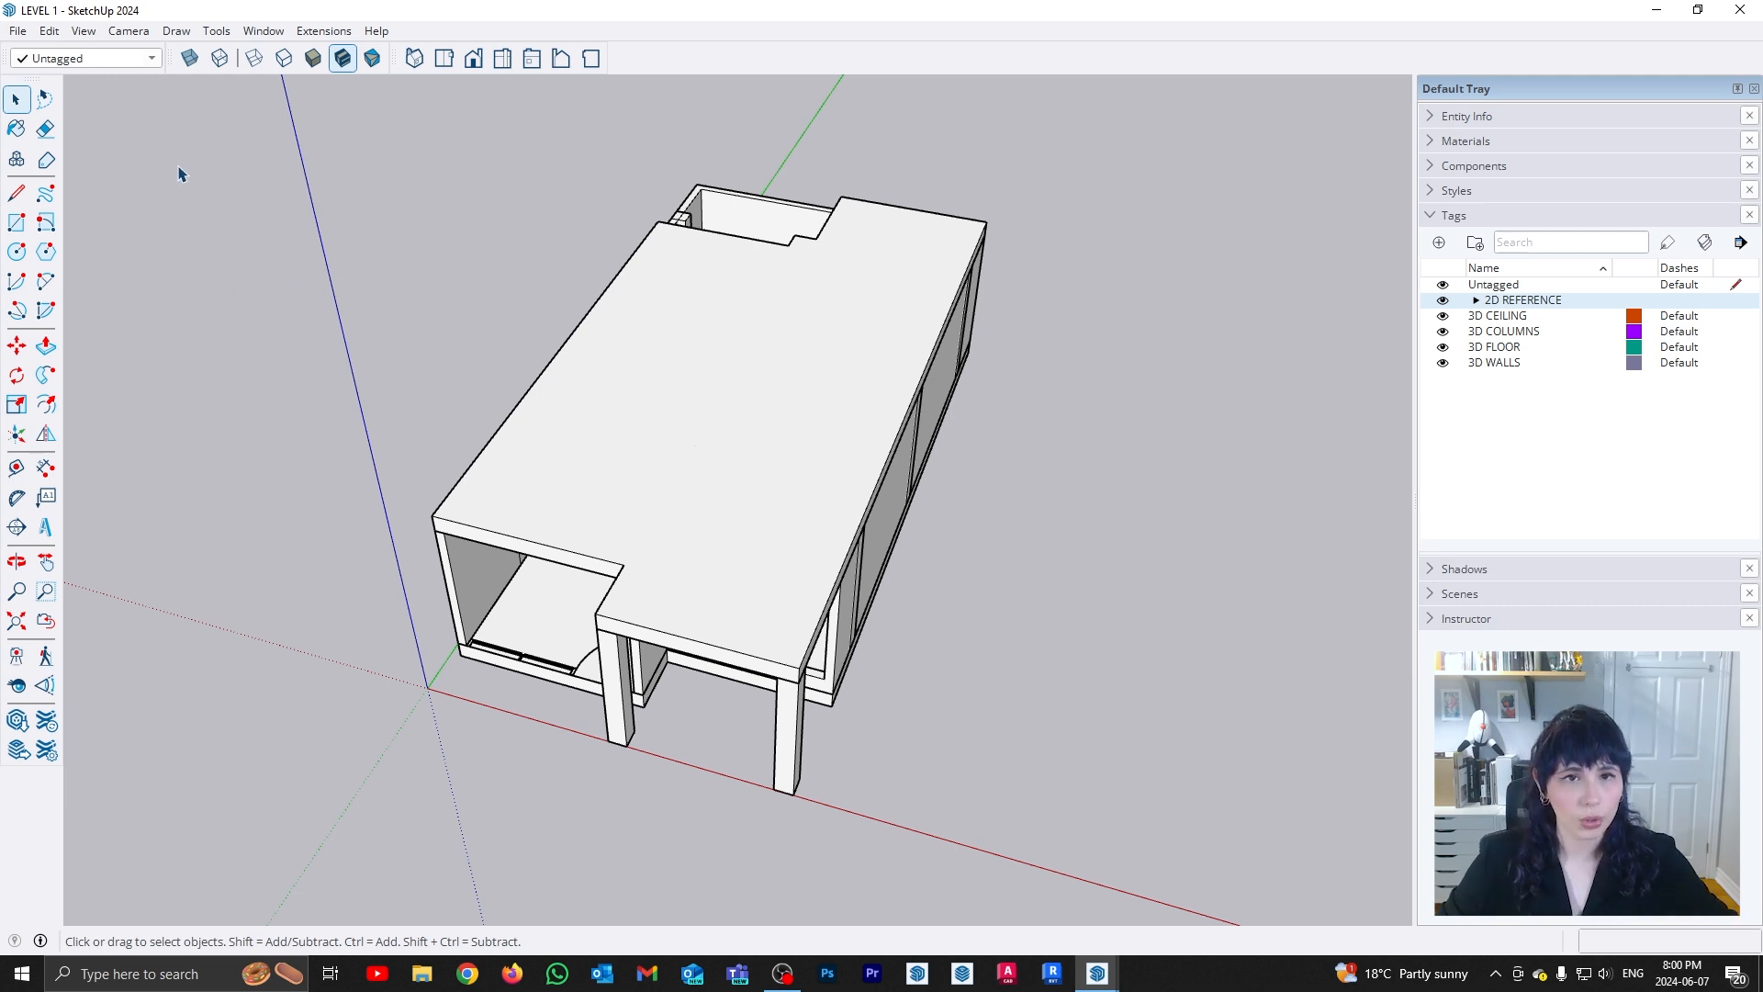
Import the 'vivienda - Floor Plan - Nivel 2' DWG as linework and dismiss the import results
{"action": "left_click", "coordinate": [17, 31]}
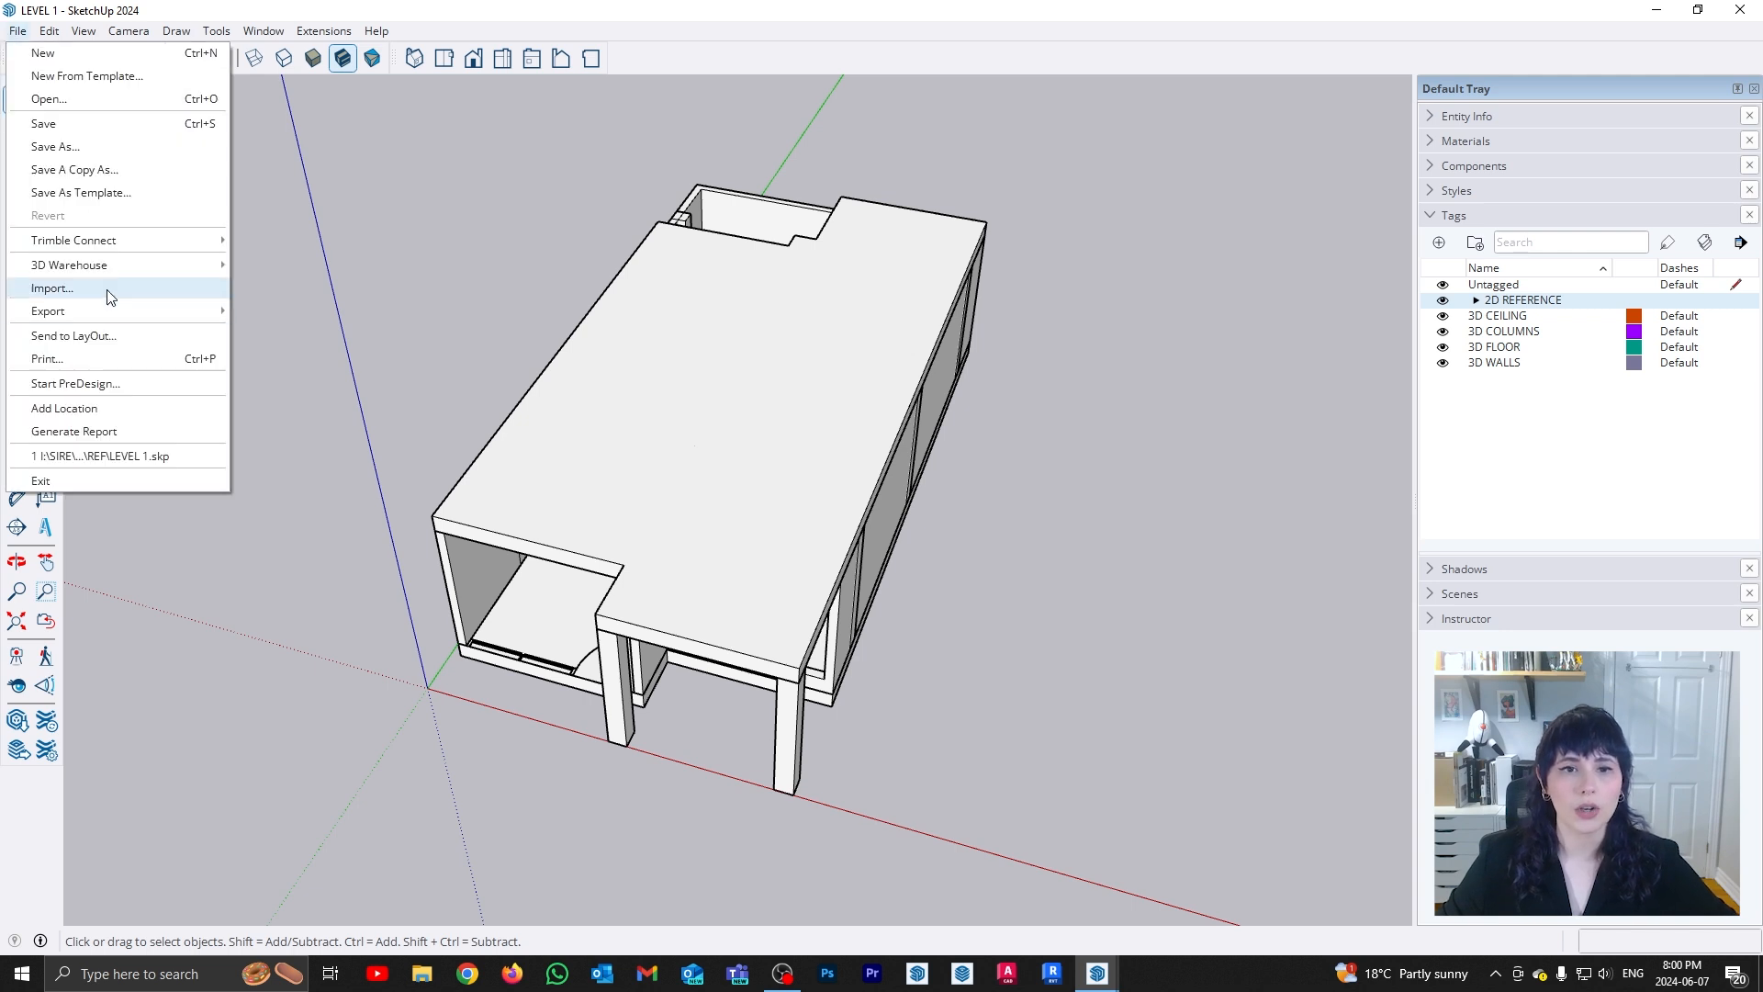
{"action": "left_click", "coordinate": [52, 288]}
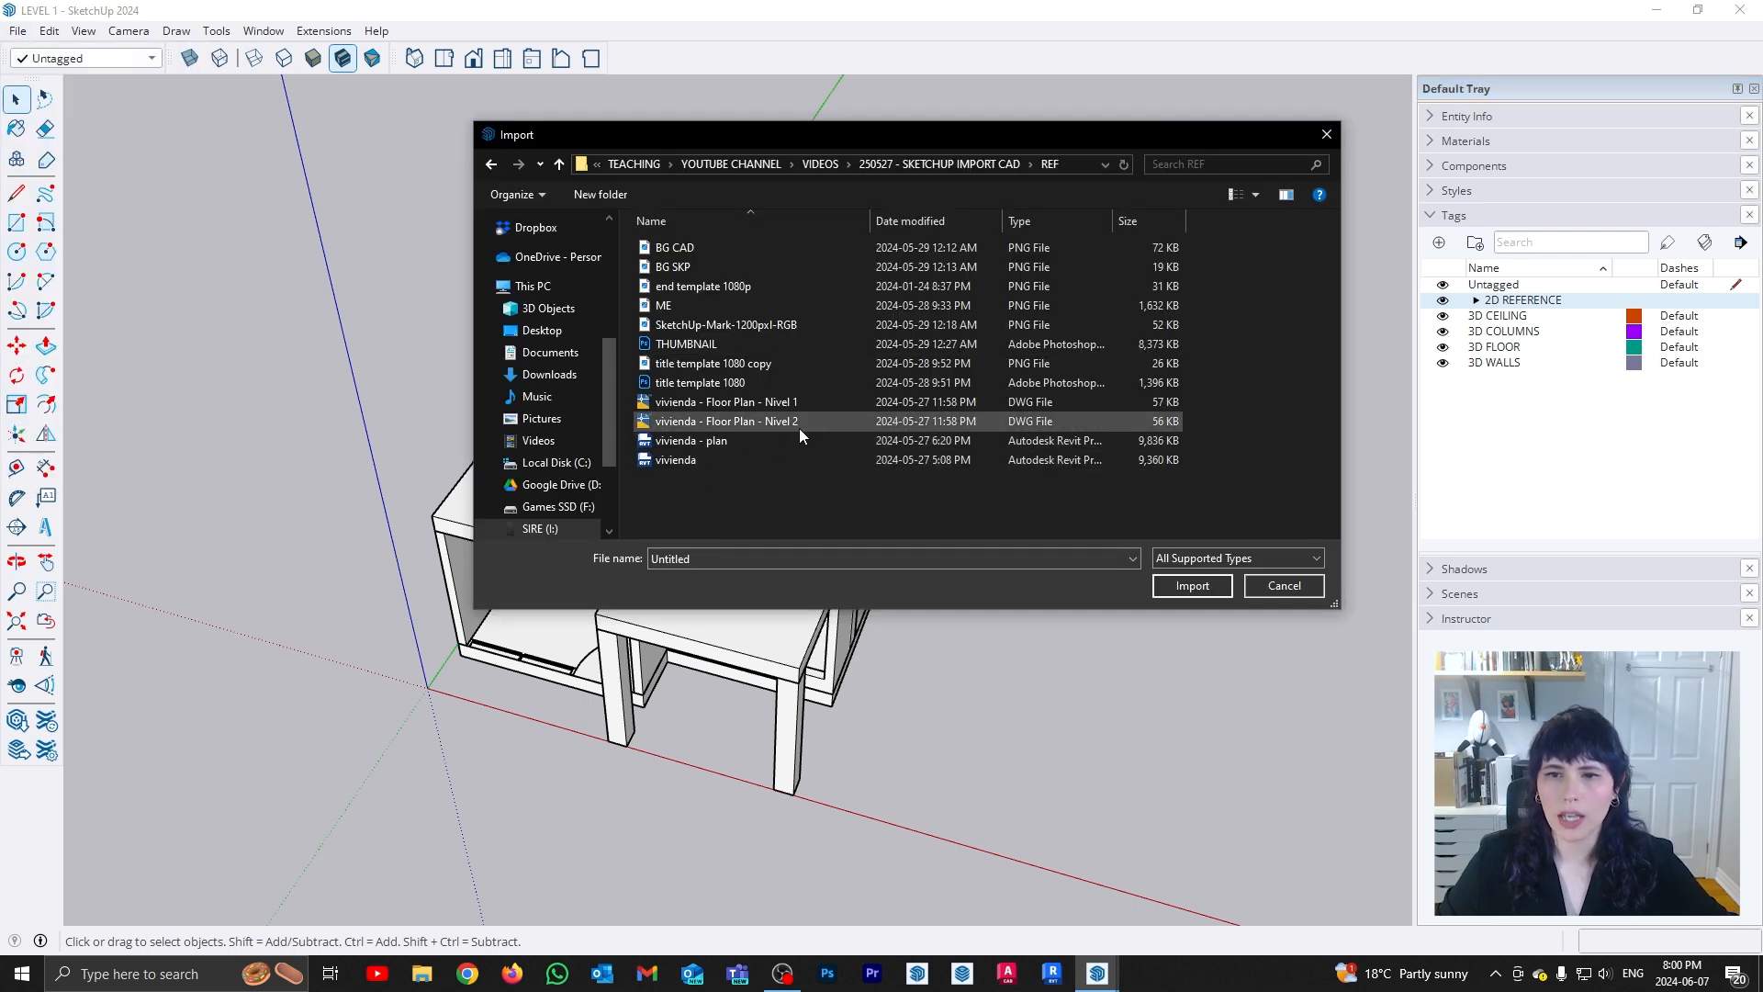
{"action": "left_click", "coordinate": [1190, 584]}
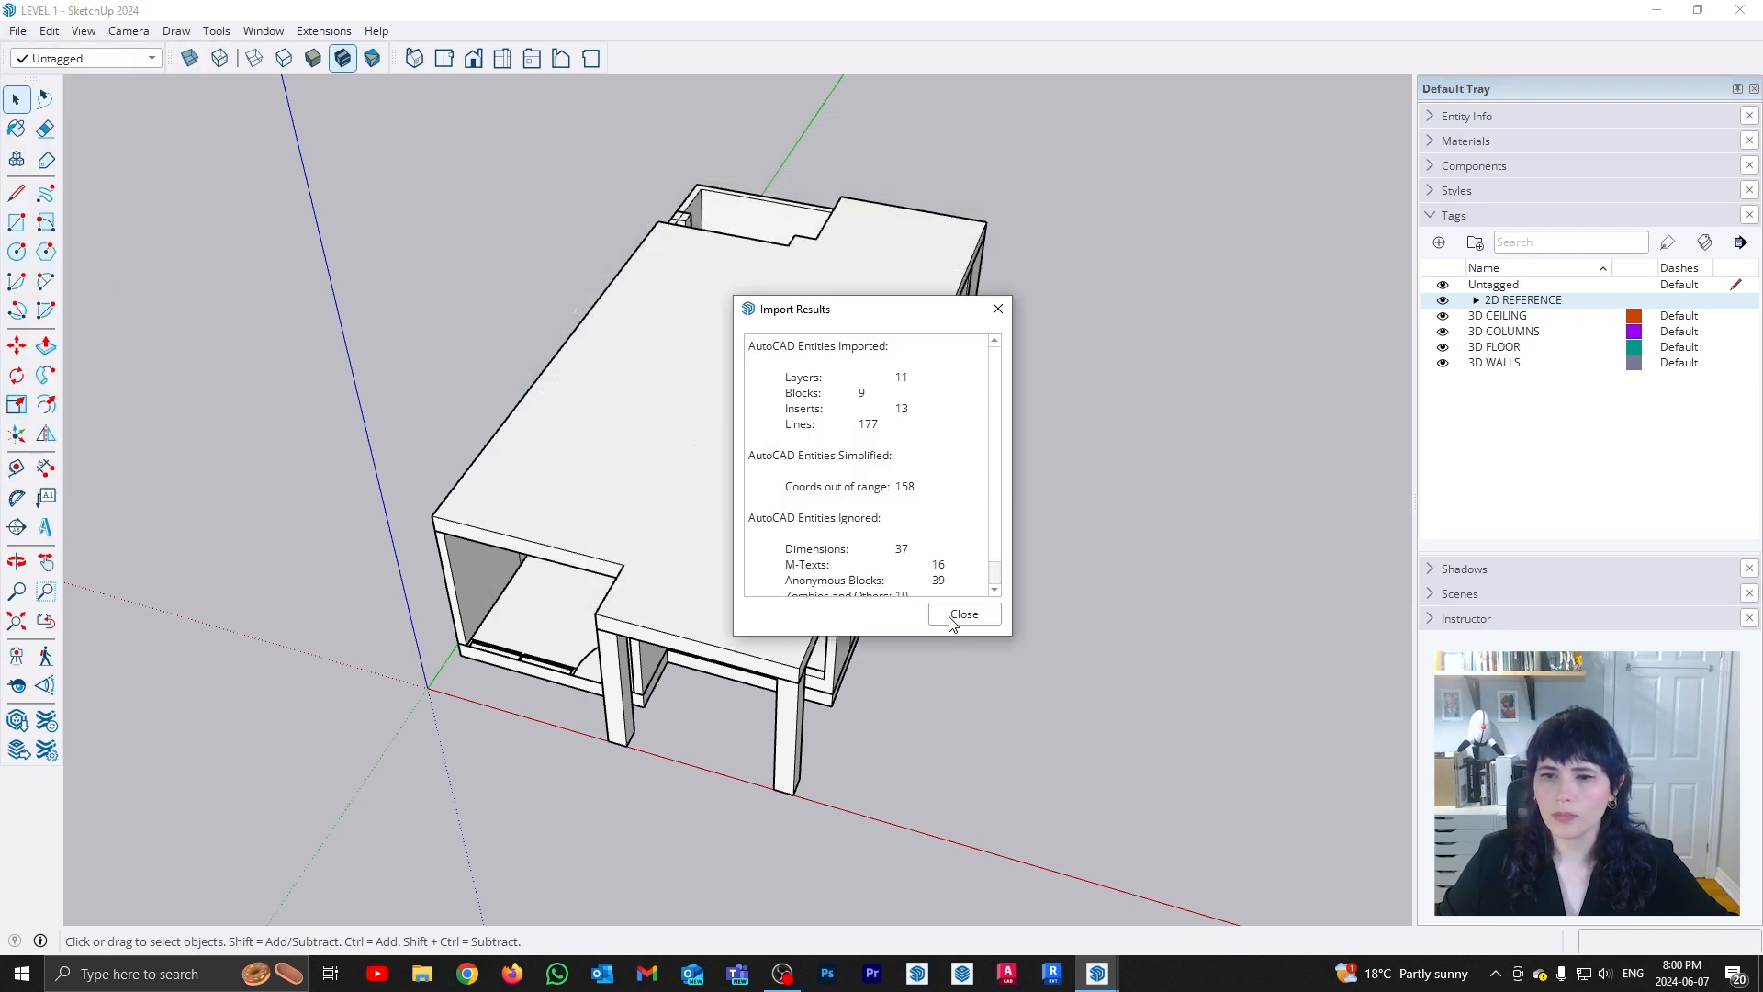
{"action": "left_click", "coordinate": [963, 614]}
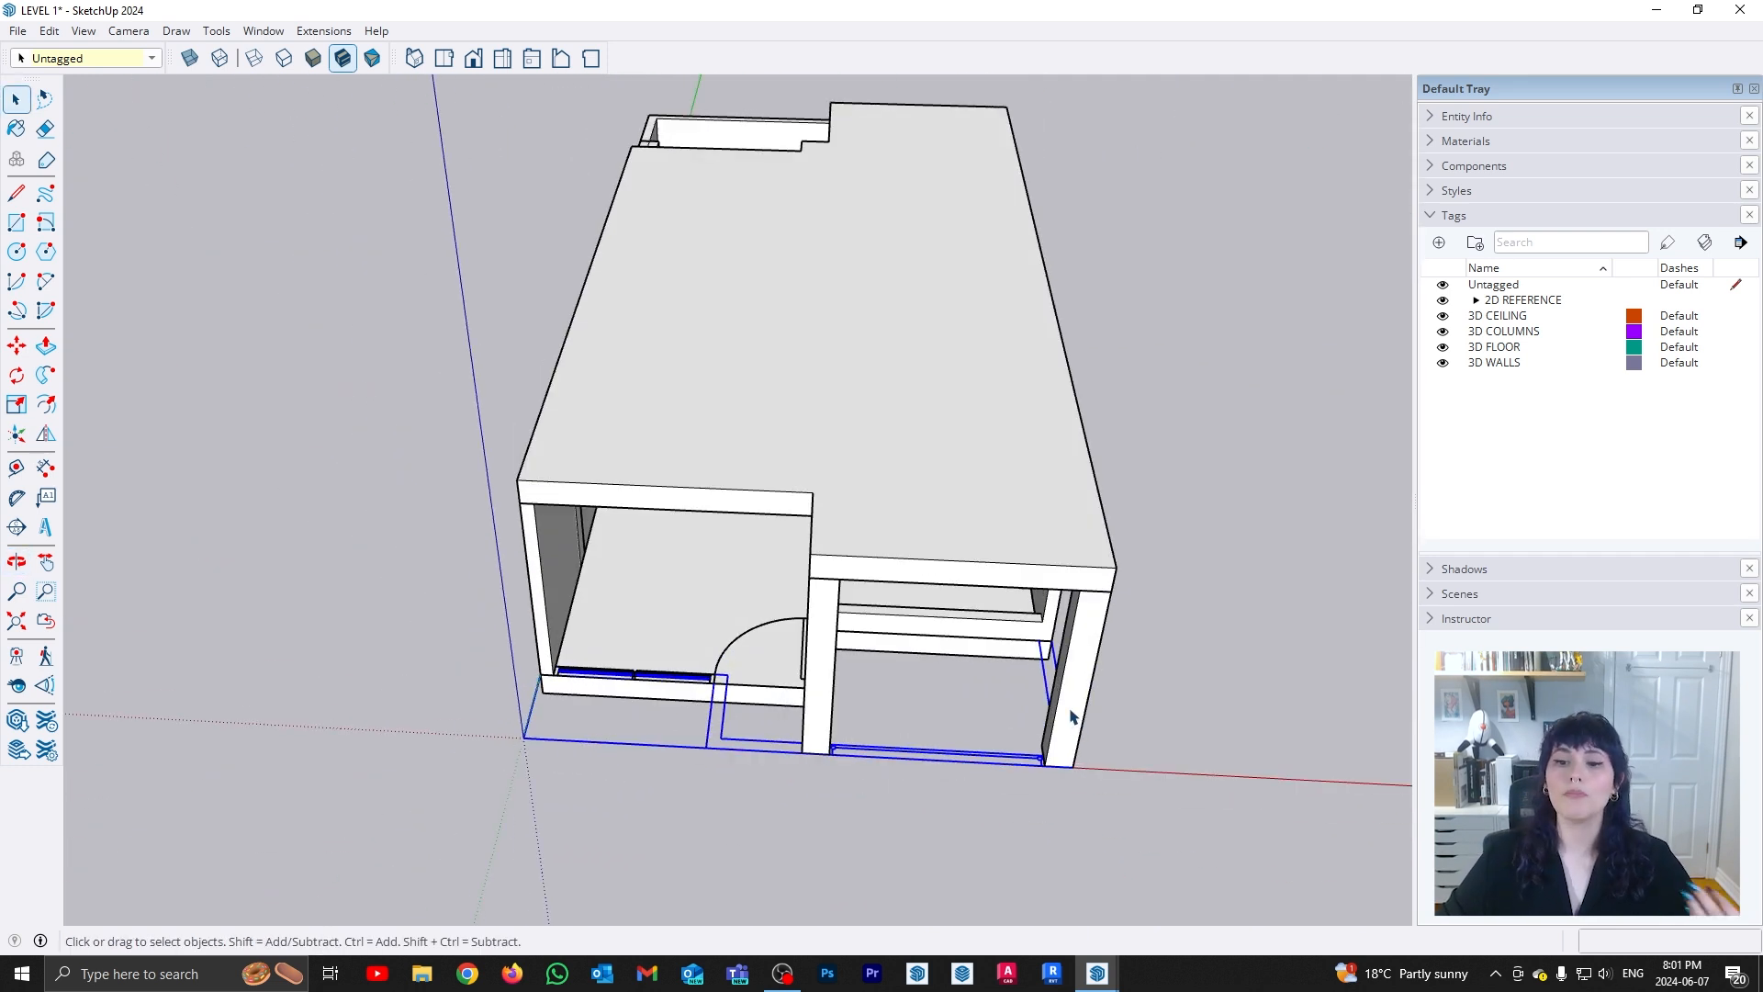
{"action": "mouse_move", "coordinate": [1064, 709]}
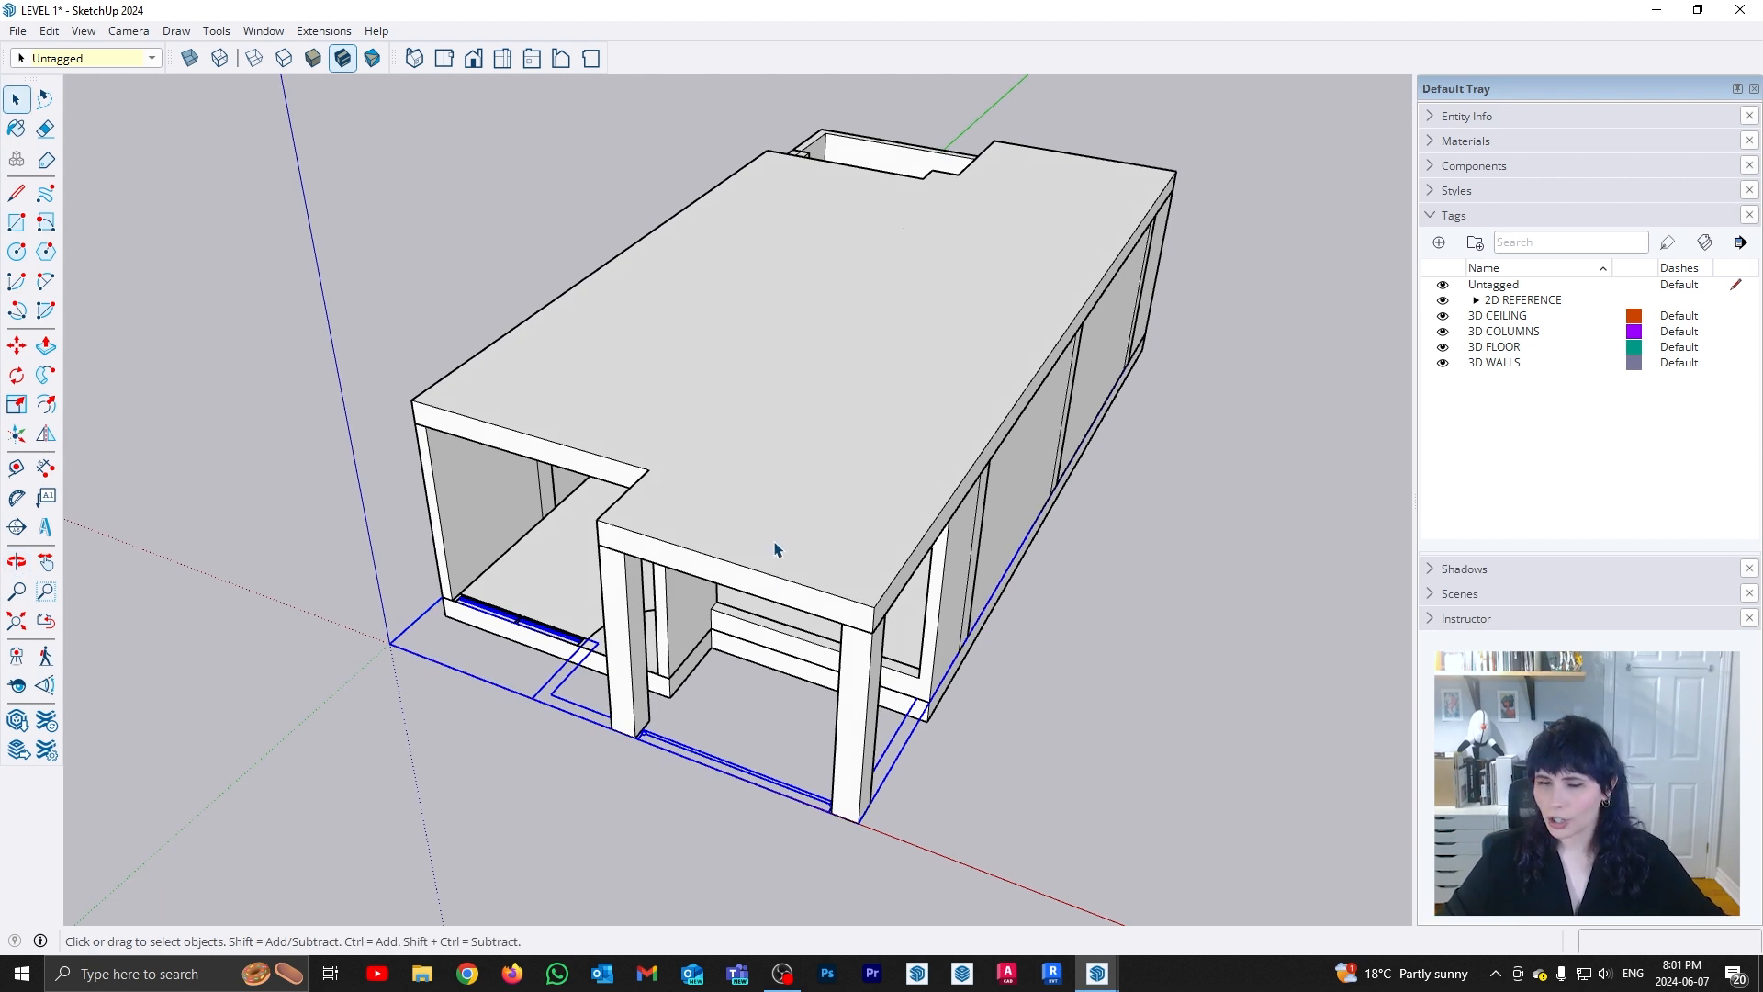
{"action": "mouse_move", "coordinate": [799, 544]}
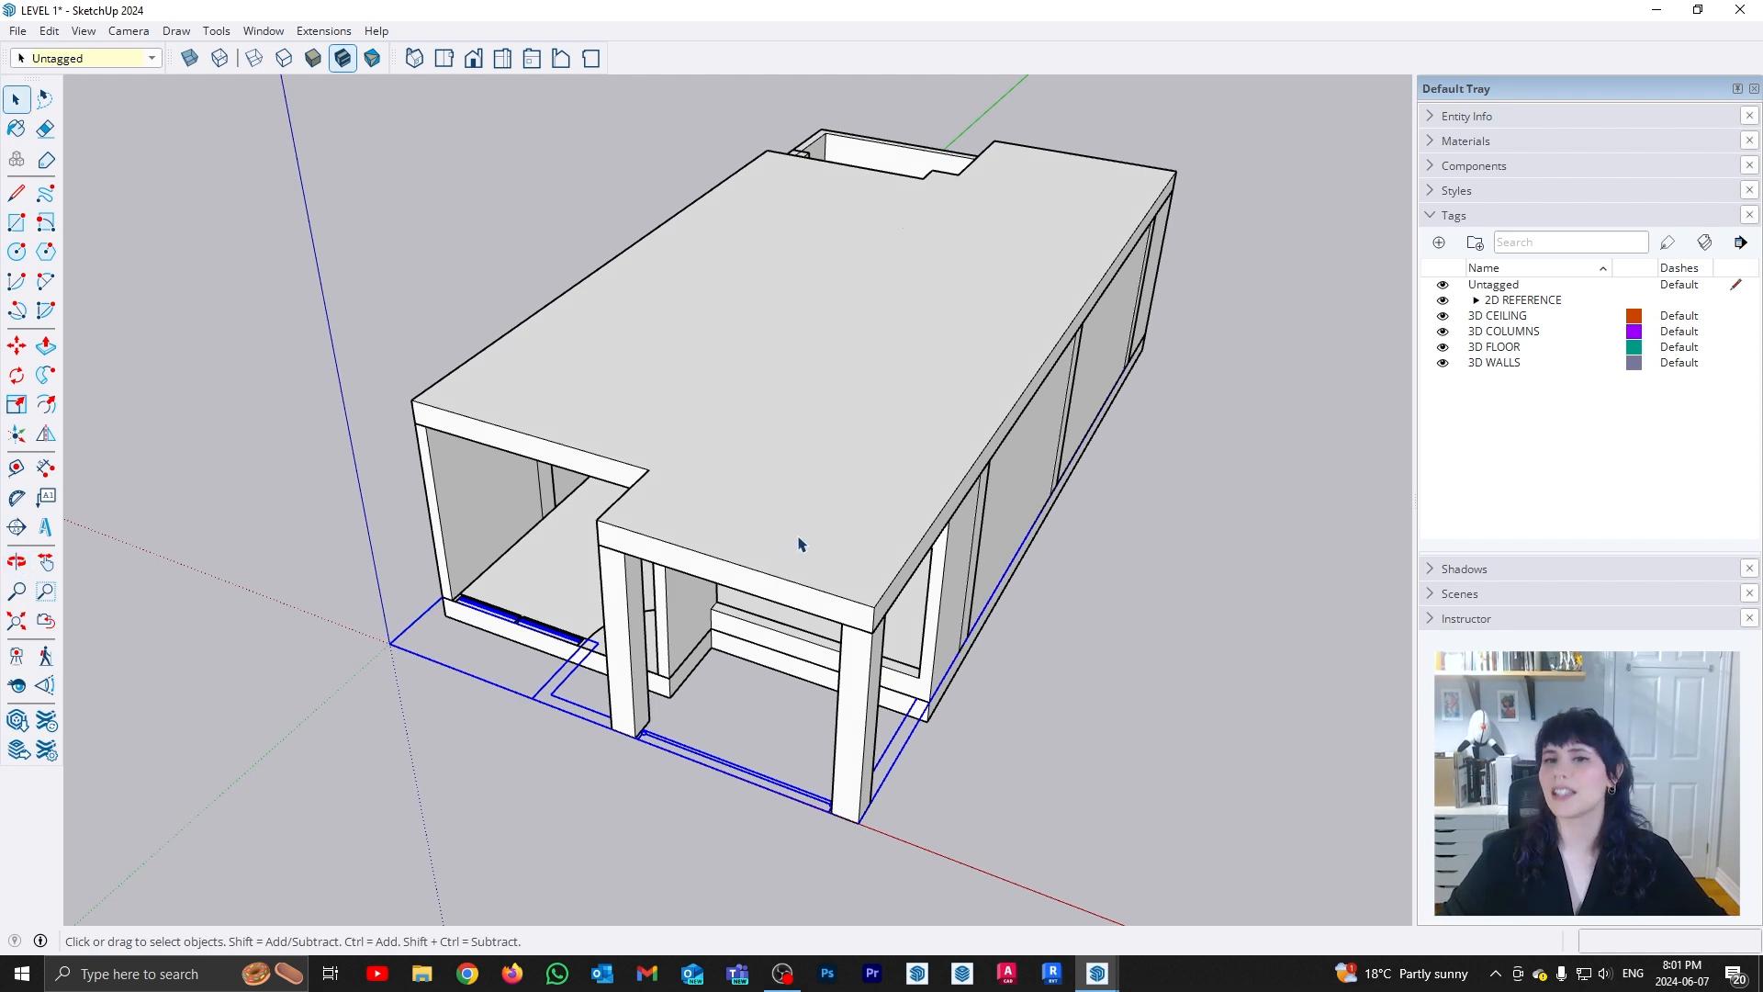
{"action": "mouse_move", "coordinate": [814, 790]}
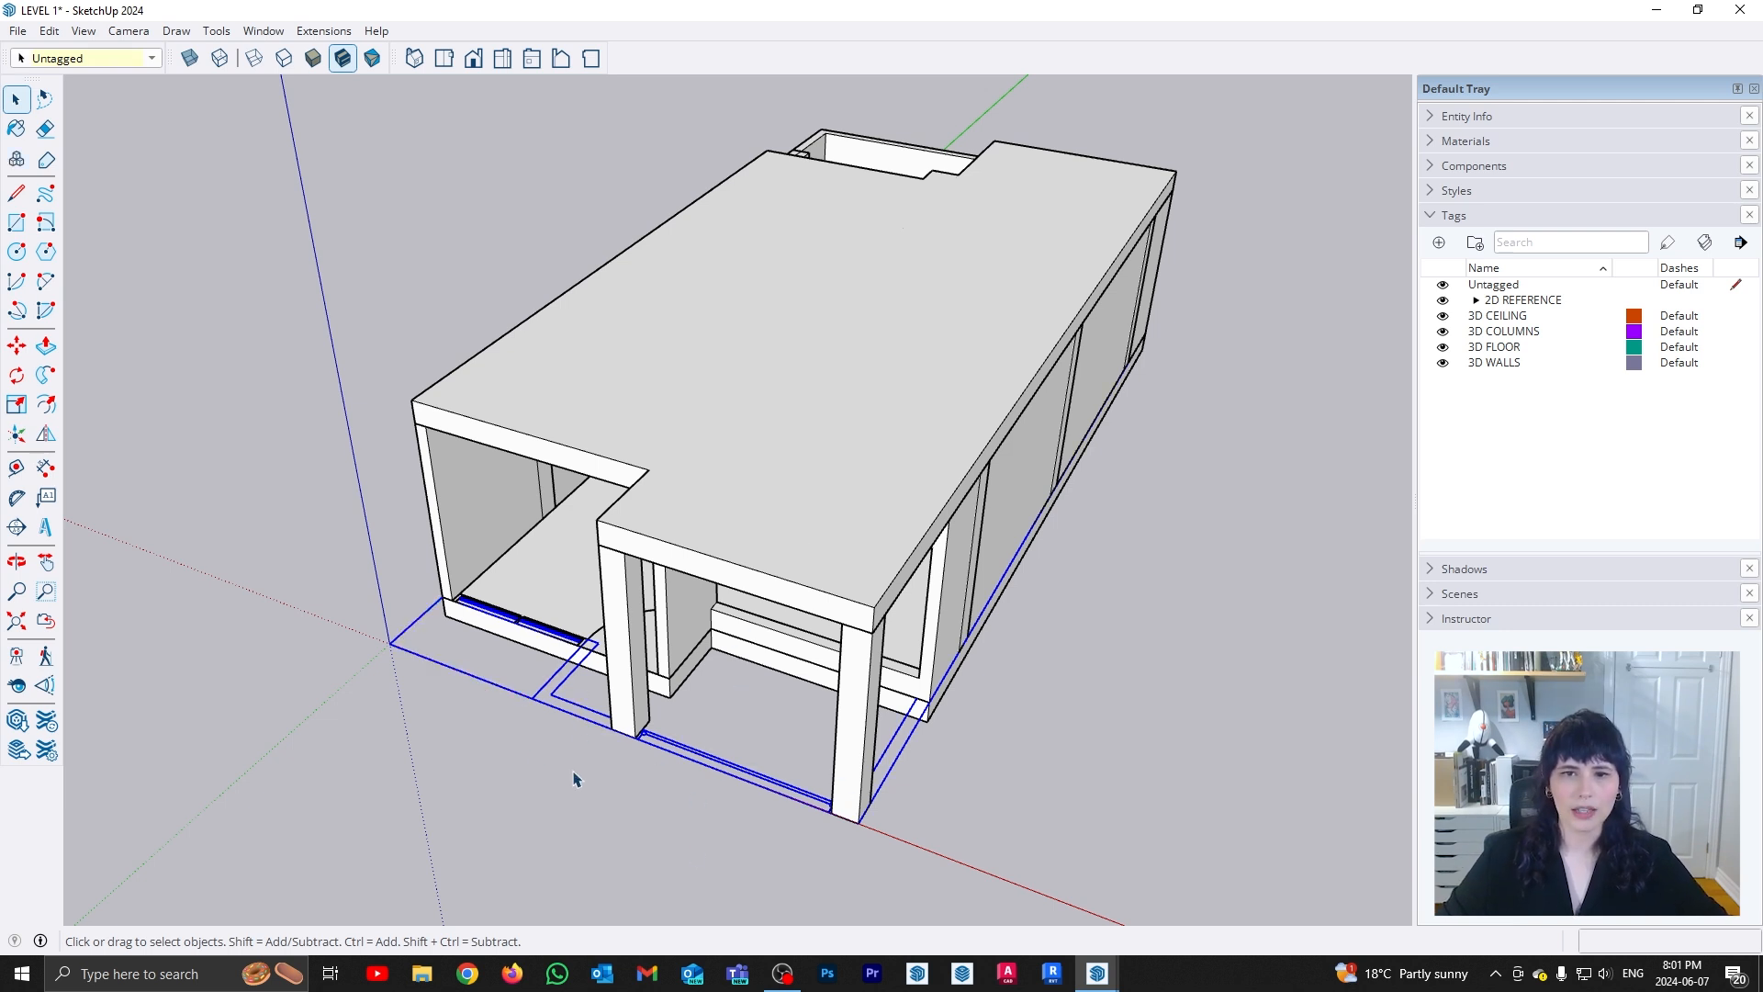
Start the Move tool to lift the imported Level 2 plan onto the roof slab
{"action": "left_click", "coordinate": [17, 345]}
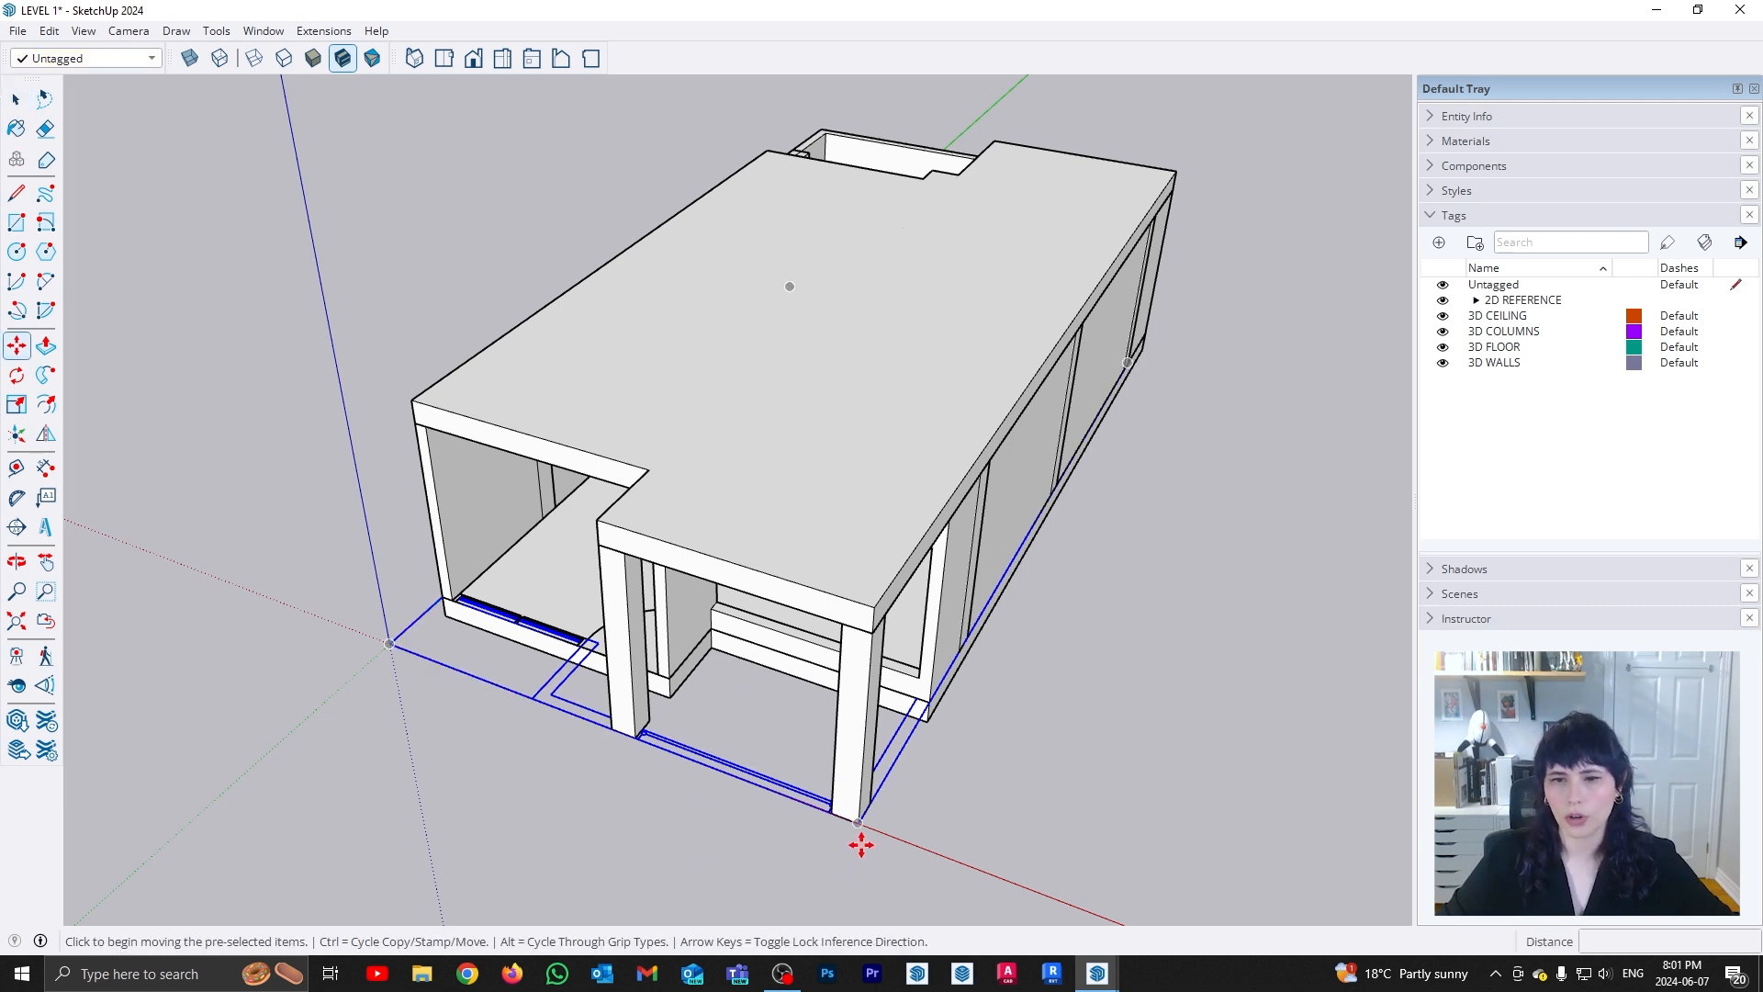
{"action": "mouse_move", "coordinate": [933, 656]}
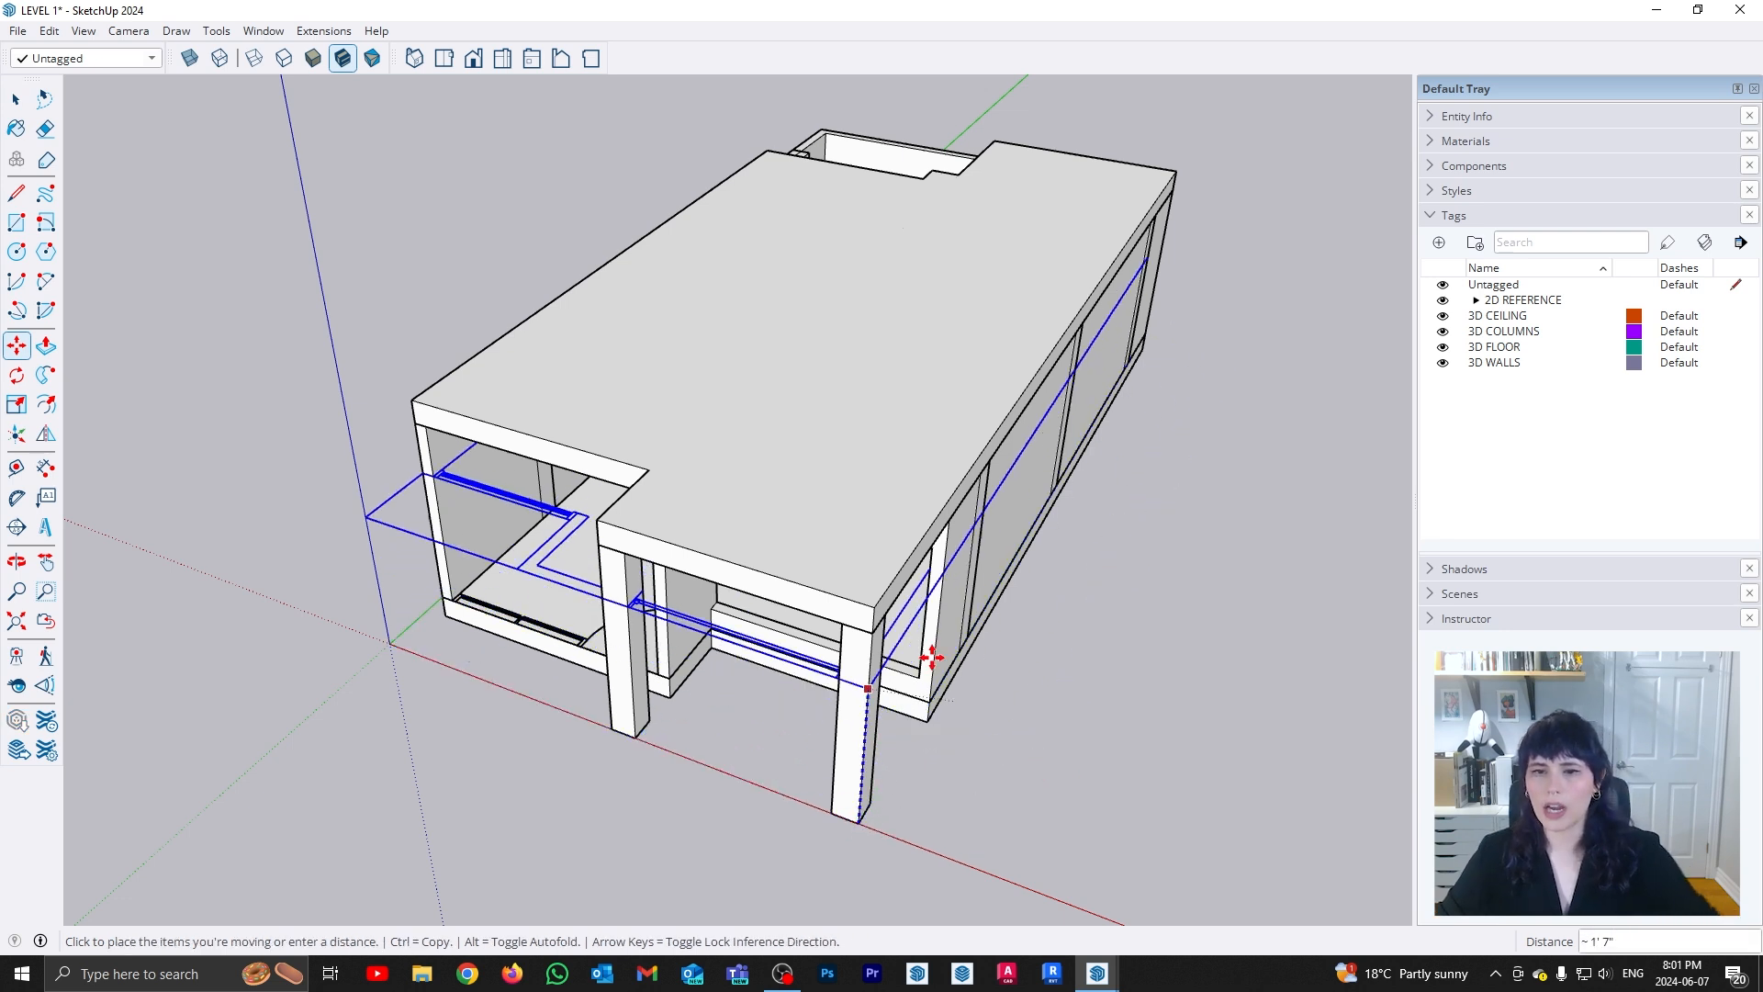
{"action": "mouse_move", "coordinate": [1040, 672]}
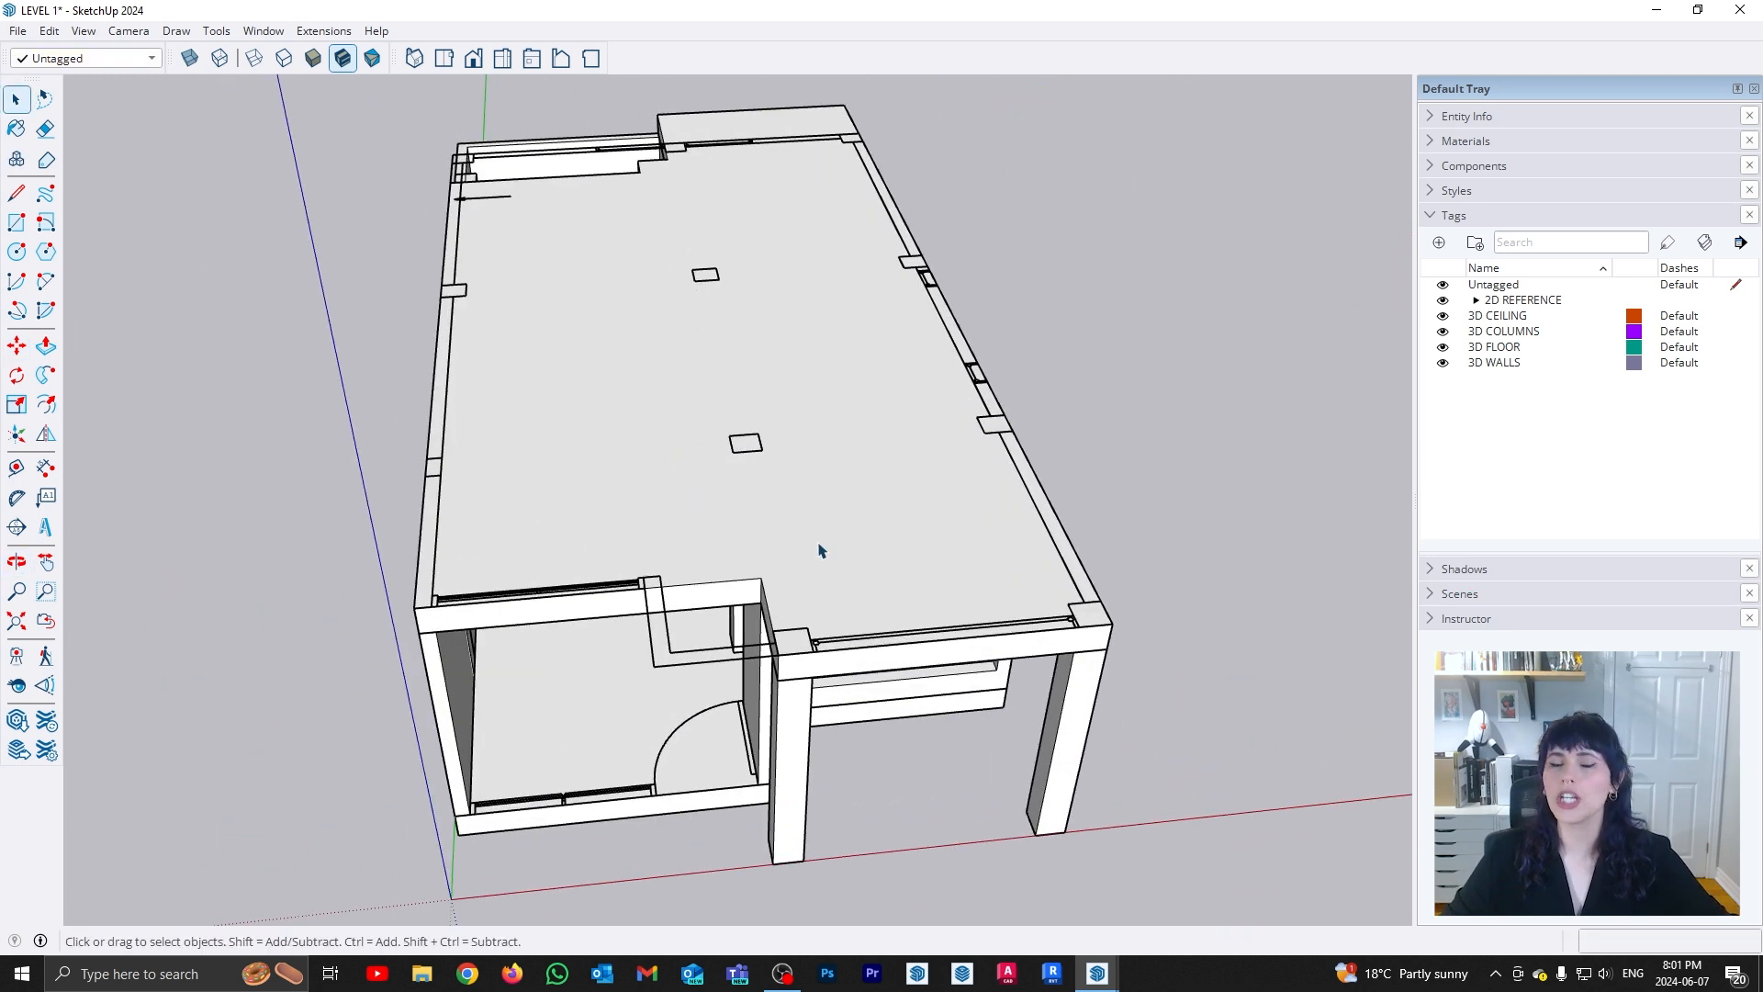
{"action": "mouse_move", "coordinate": [974, 564]}
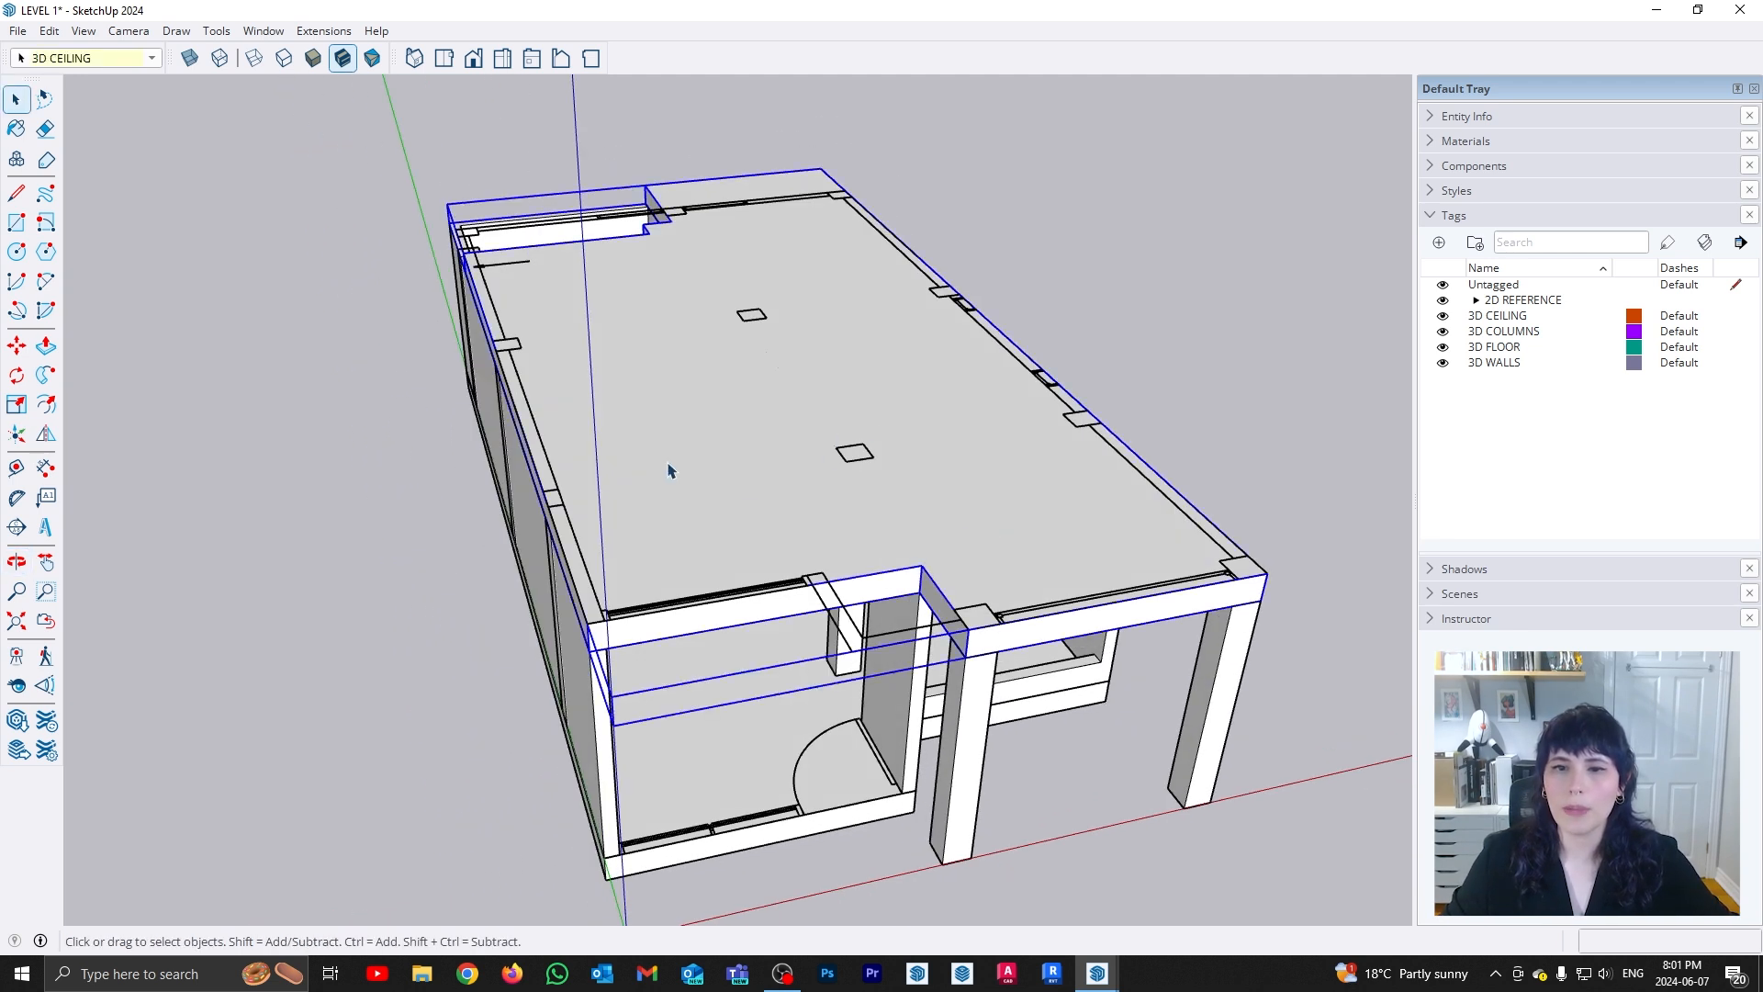
{"action": "mouse_move", "coordinate": [705, 477]}
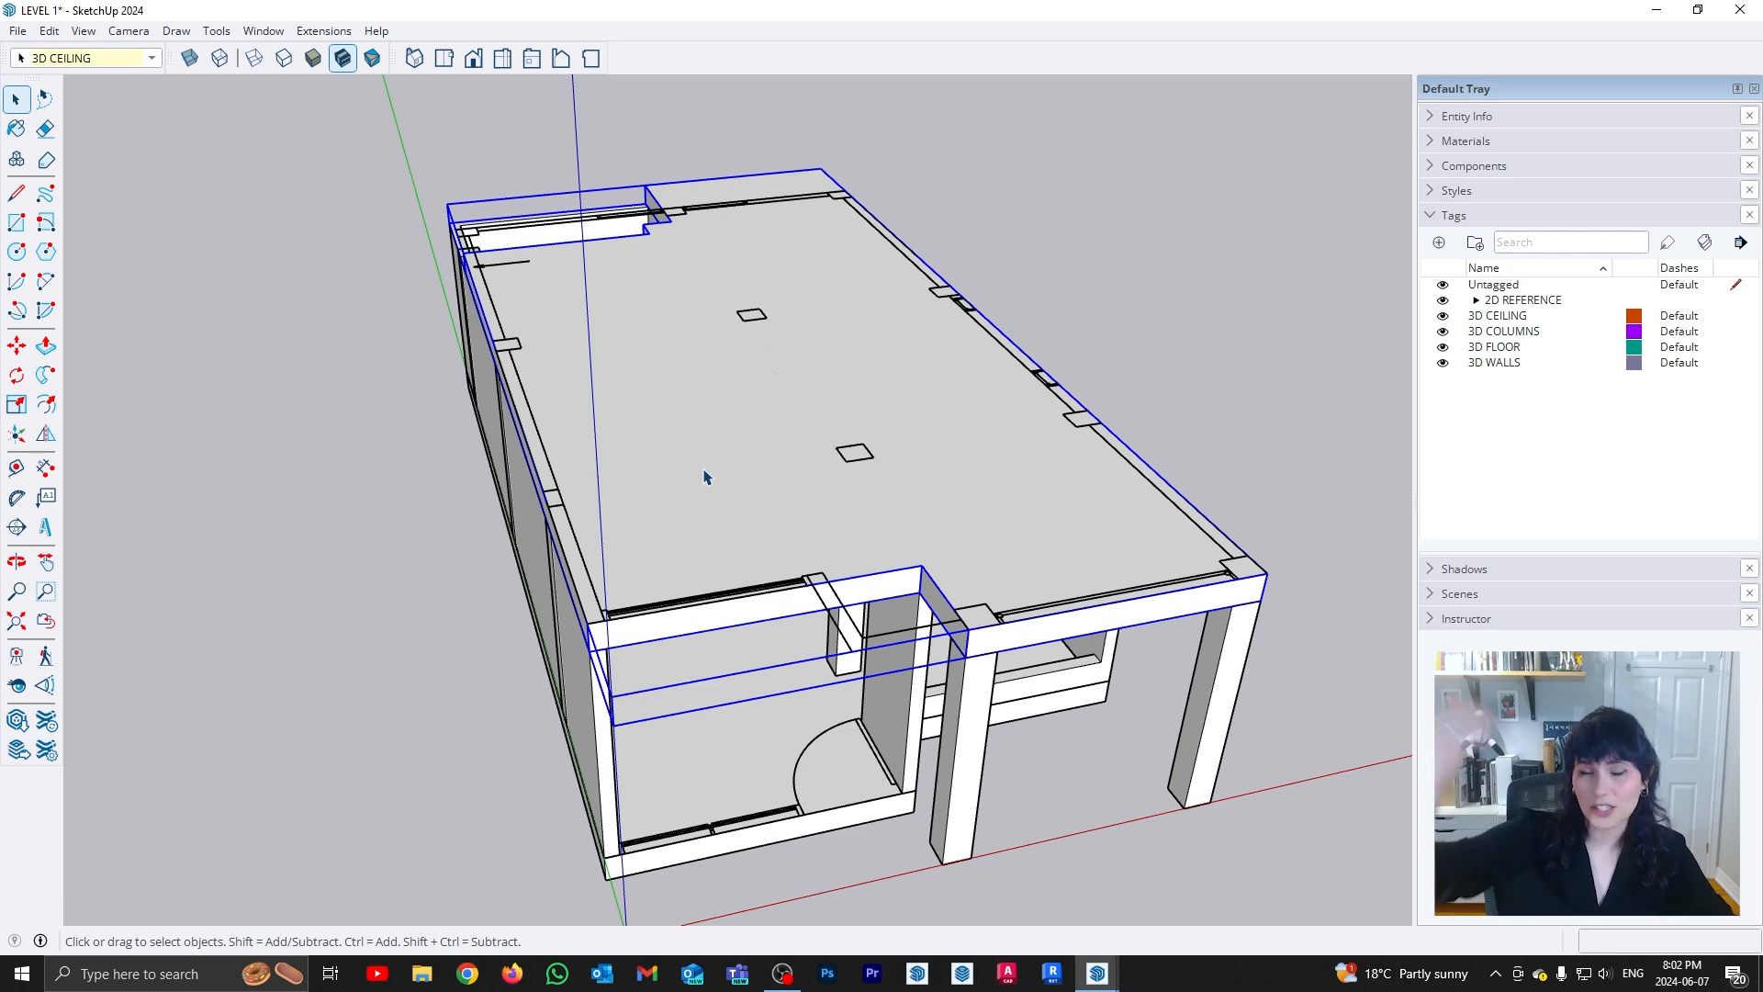
{"action": "mouse_move", "coordinate": [1381, 459]}
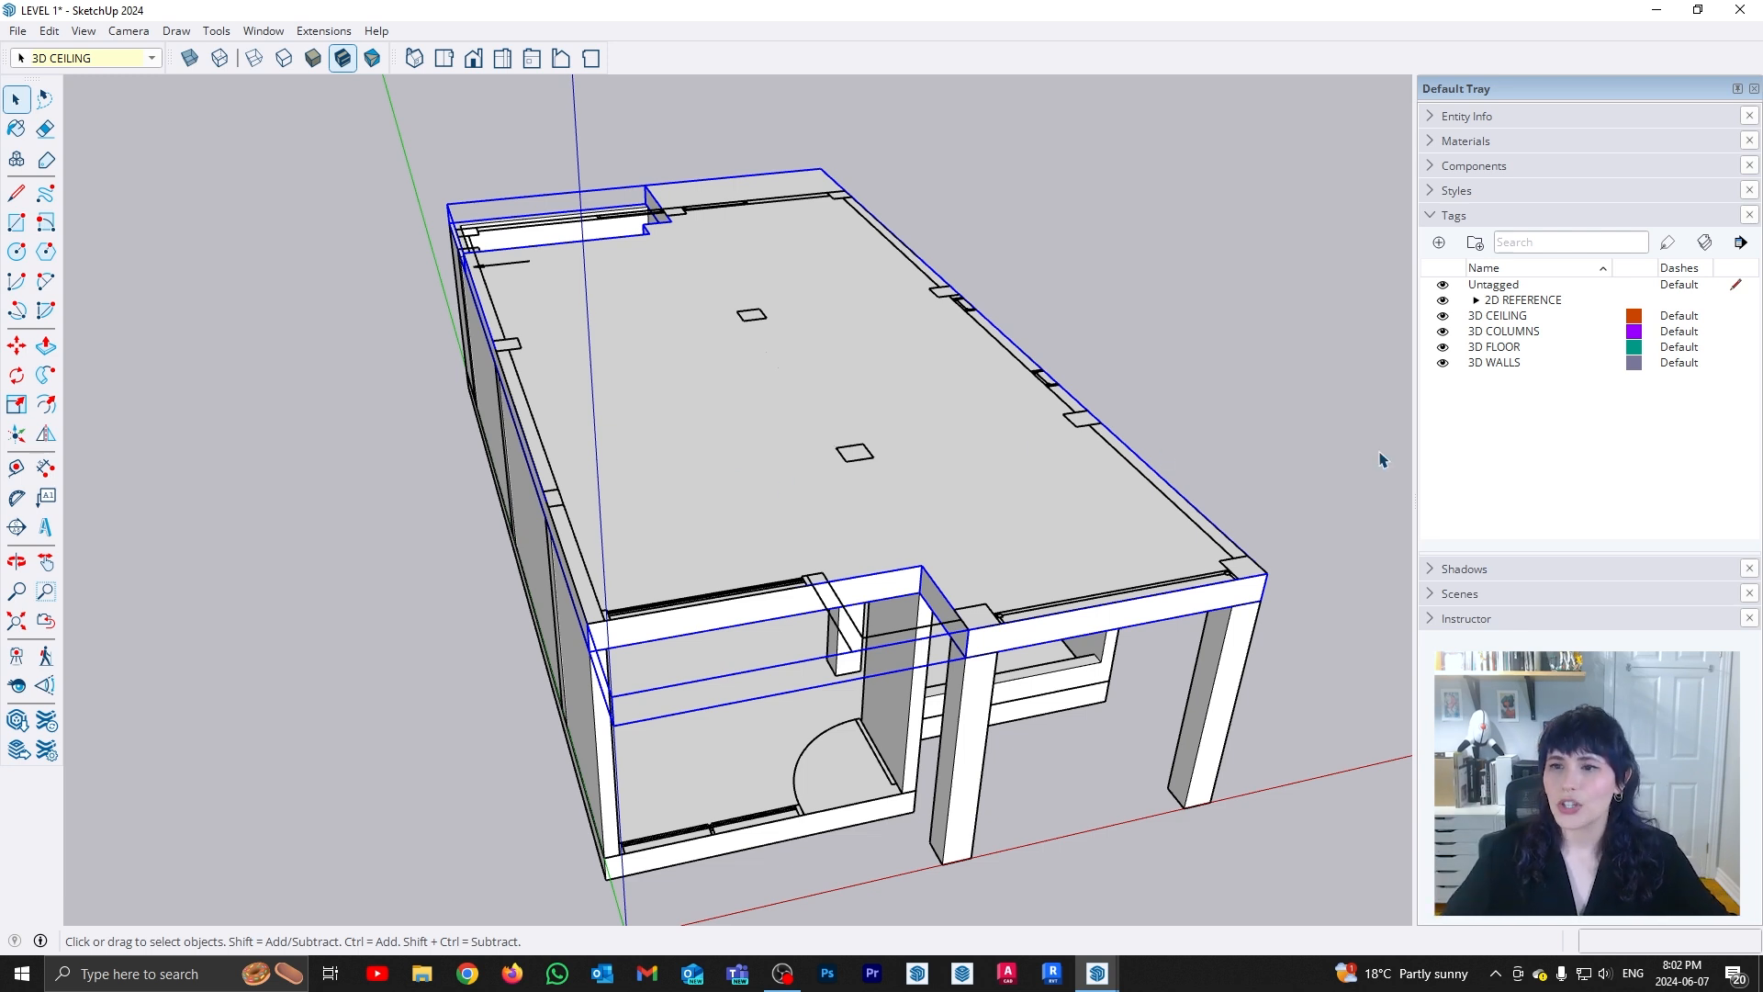
Select the ceiling tag and bring up the tag actions to rename floor/ceiling tags to 1ST/2ND LEVEL
{"action": "left_click", "coordinate": [1497, 316]}
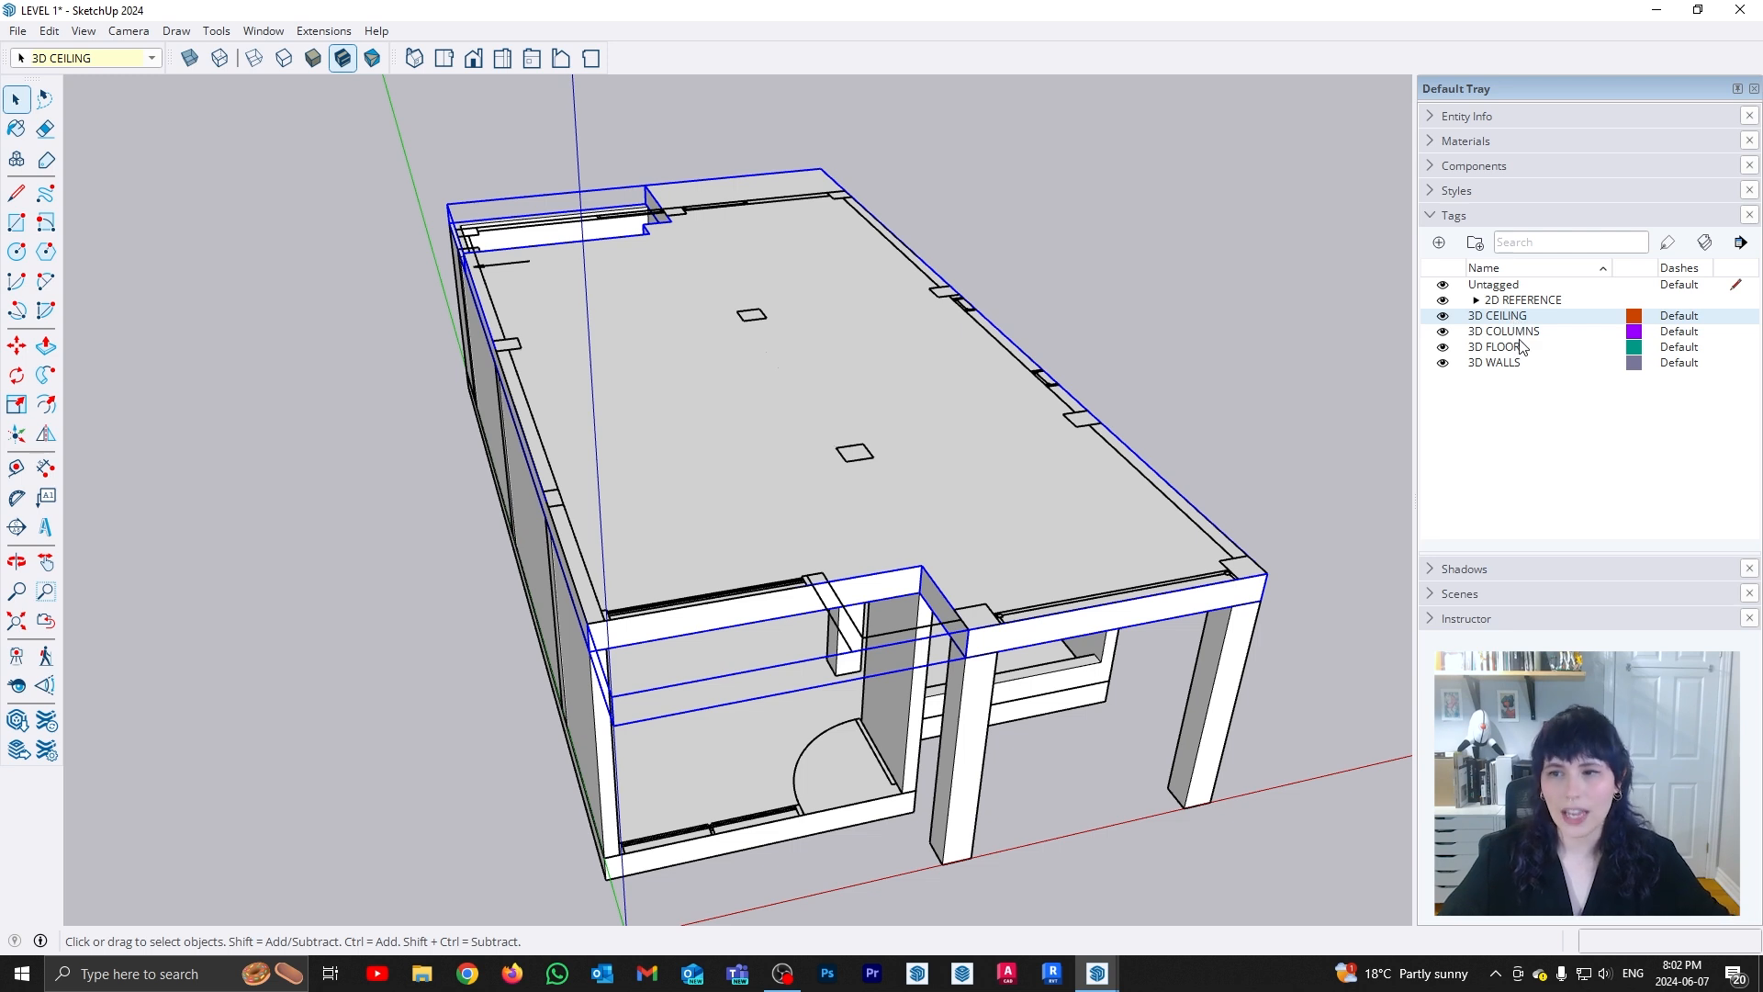
{"action": "right_click", "coordinate": [1503, 331]}
{"action": "type", "text": "2ND LEVE"}
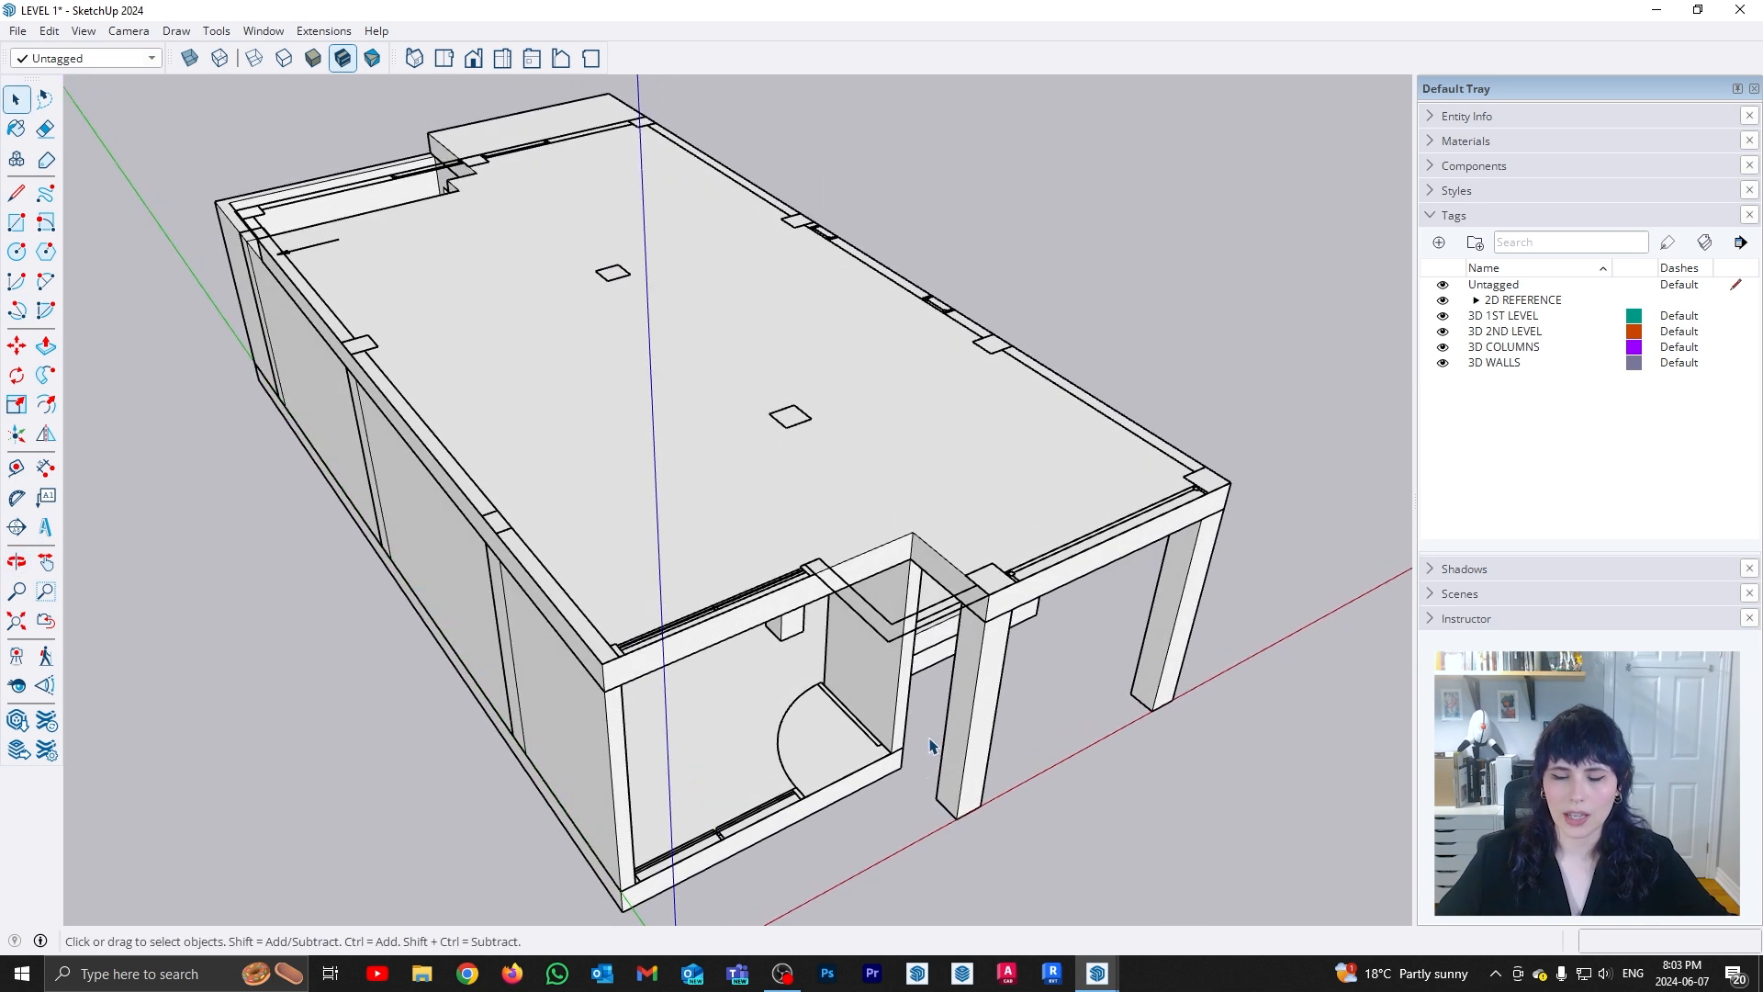
View the model from another side and select the whole slab inside the opened roof slab group
{"action": "left_click_drag", "start_coordinate": [788, 450], "coordinate": [775, 417]}
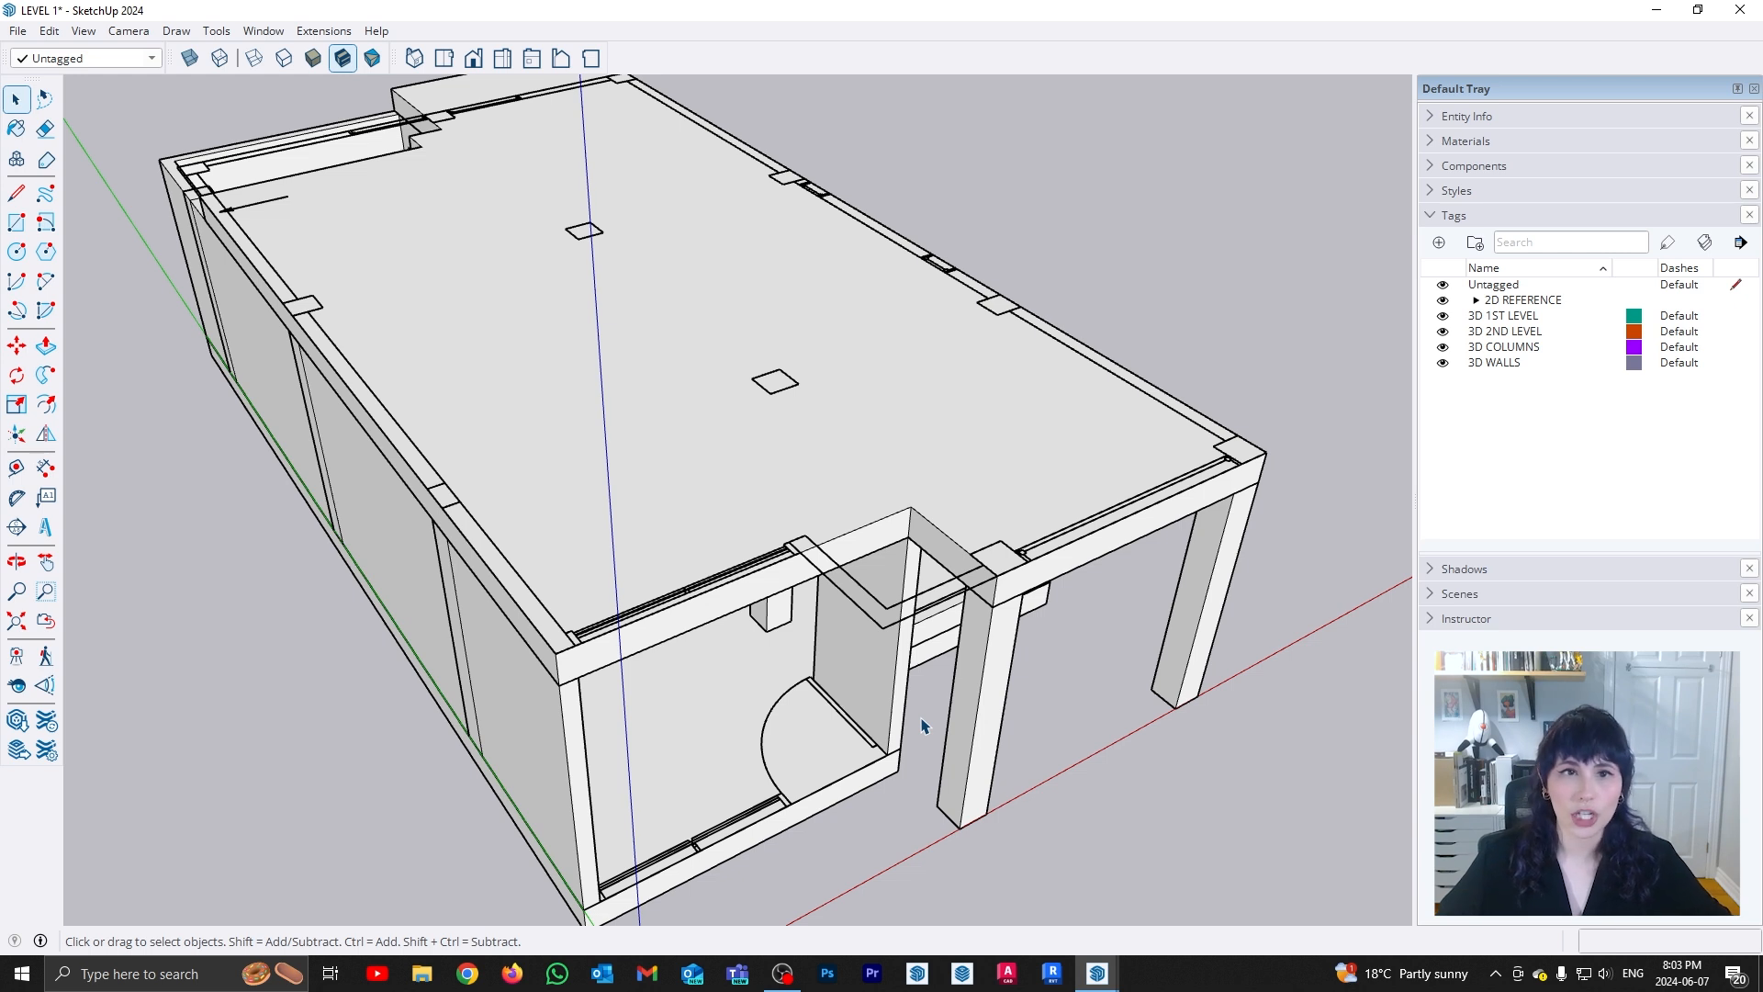
{"action": "mouse_move", "coordinate": [993, 474]}
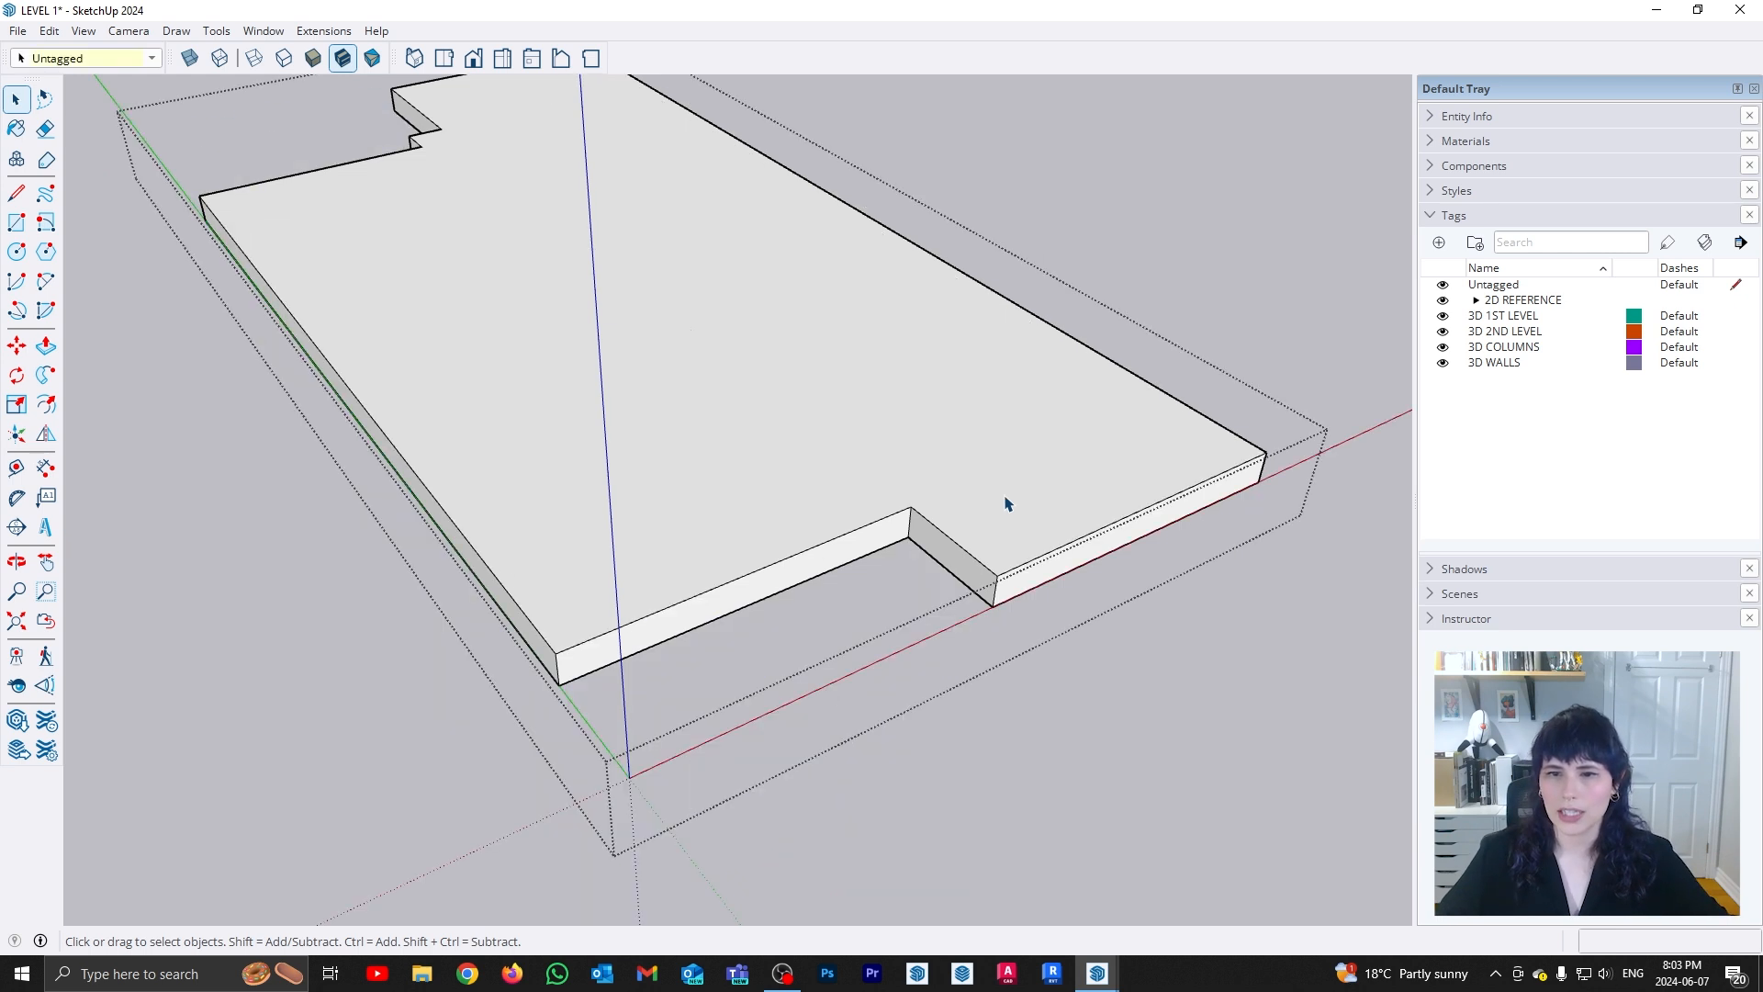
{"action": "left_click", "coordinate": [713, 619]}
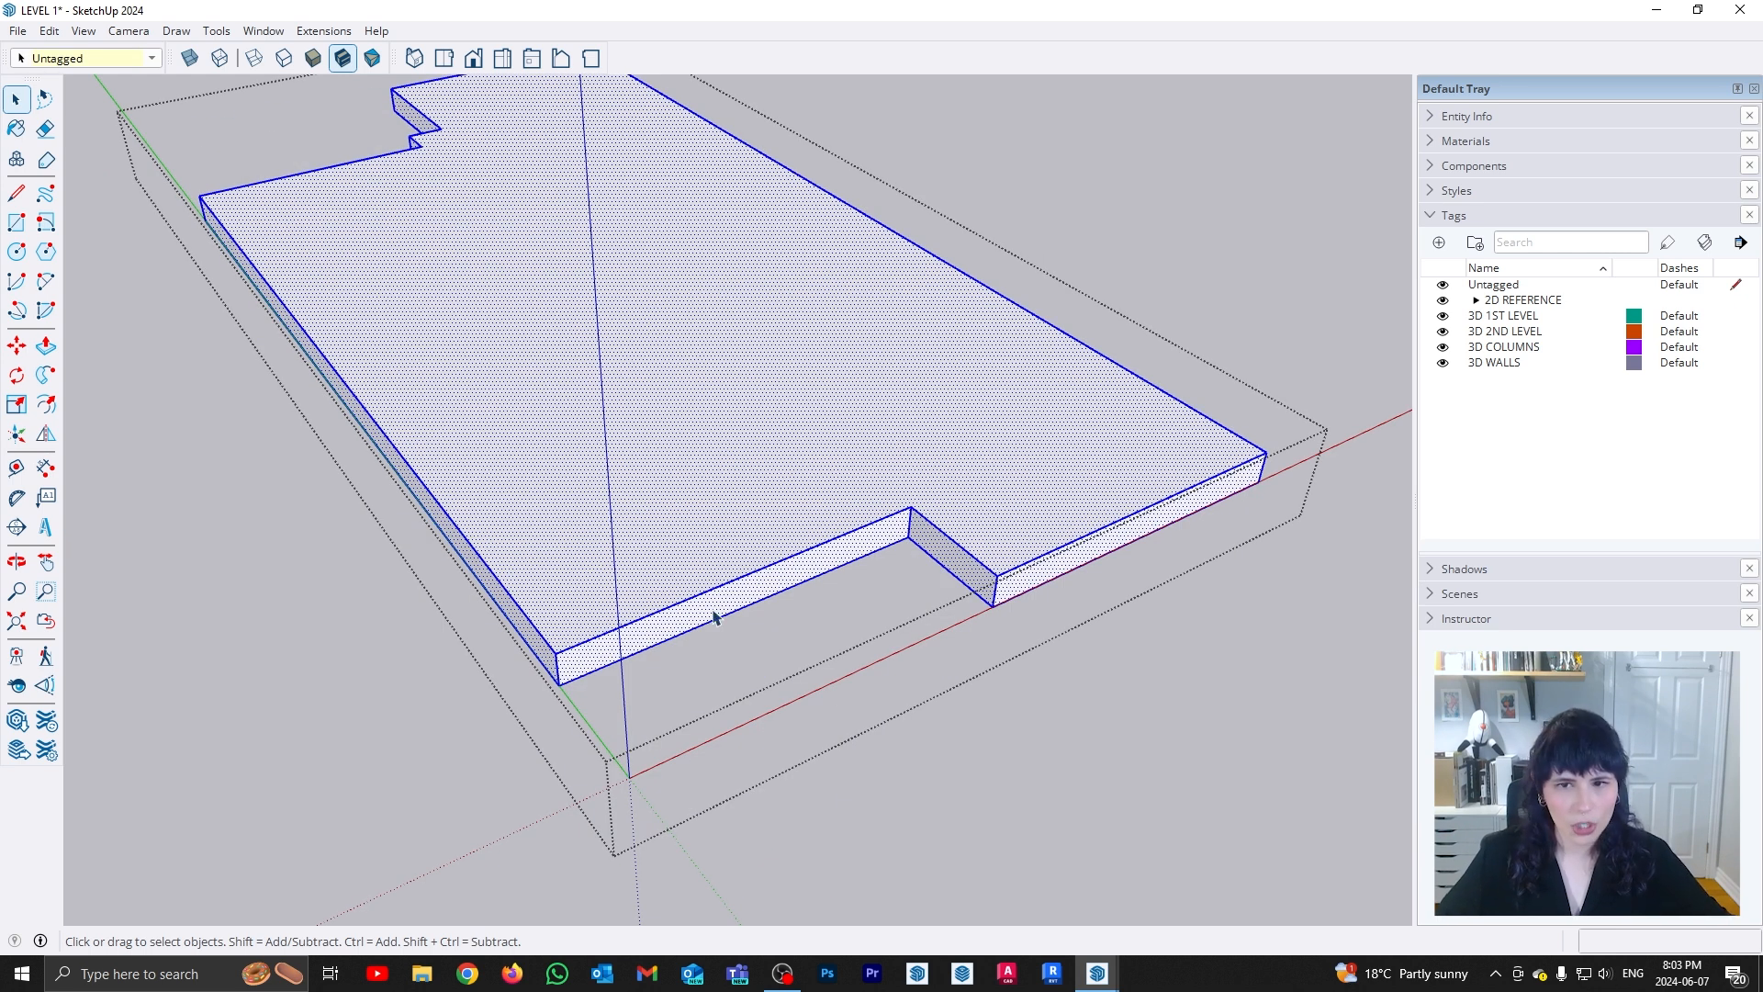
{"action": "mouse_move", "coordinate": [938, 631]}
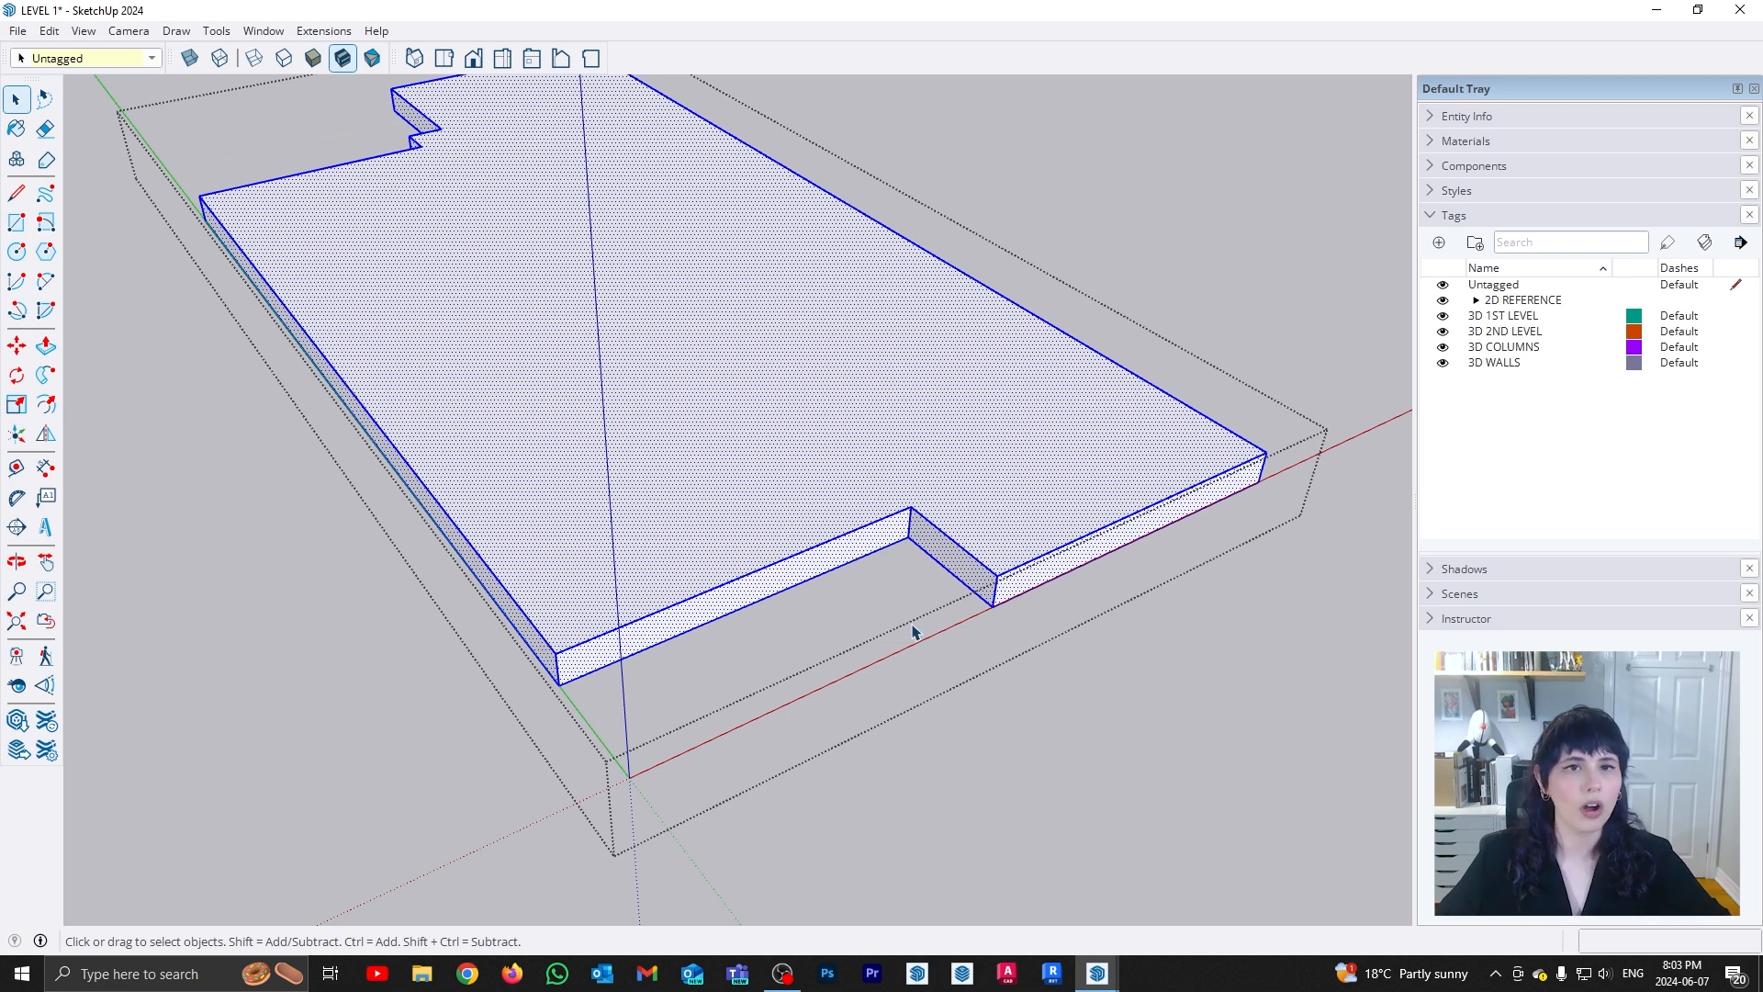
{"action": "mouse_move", "coordinate": [779, 661]}
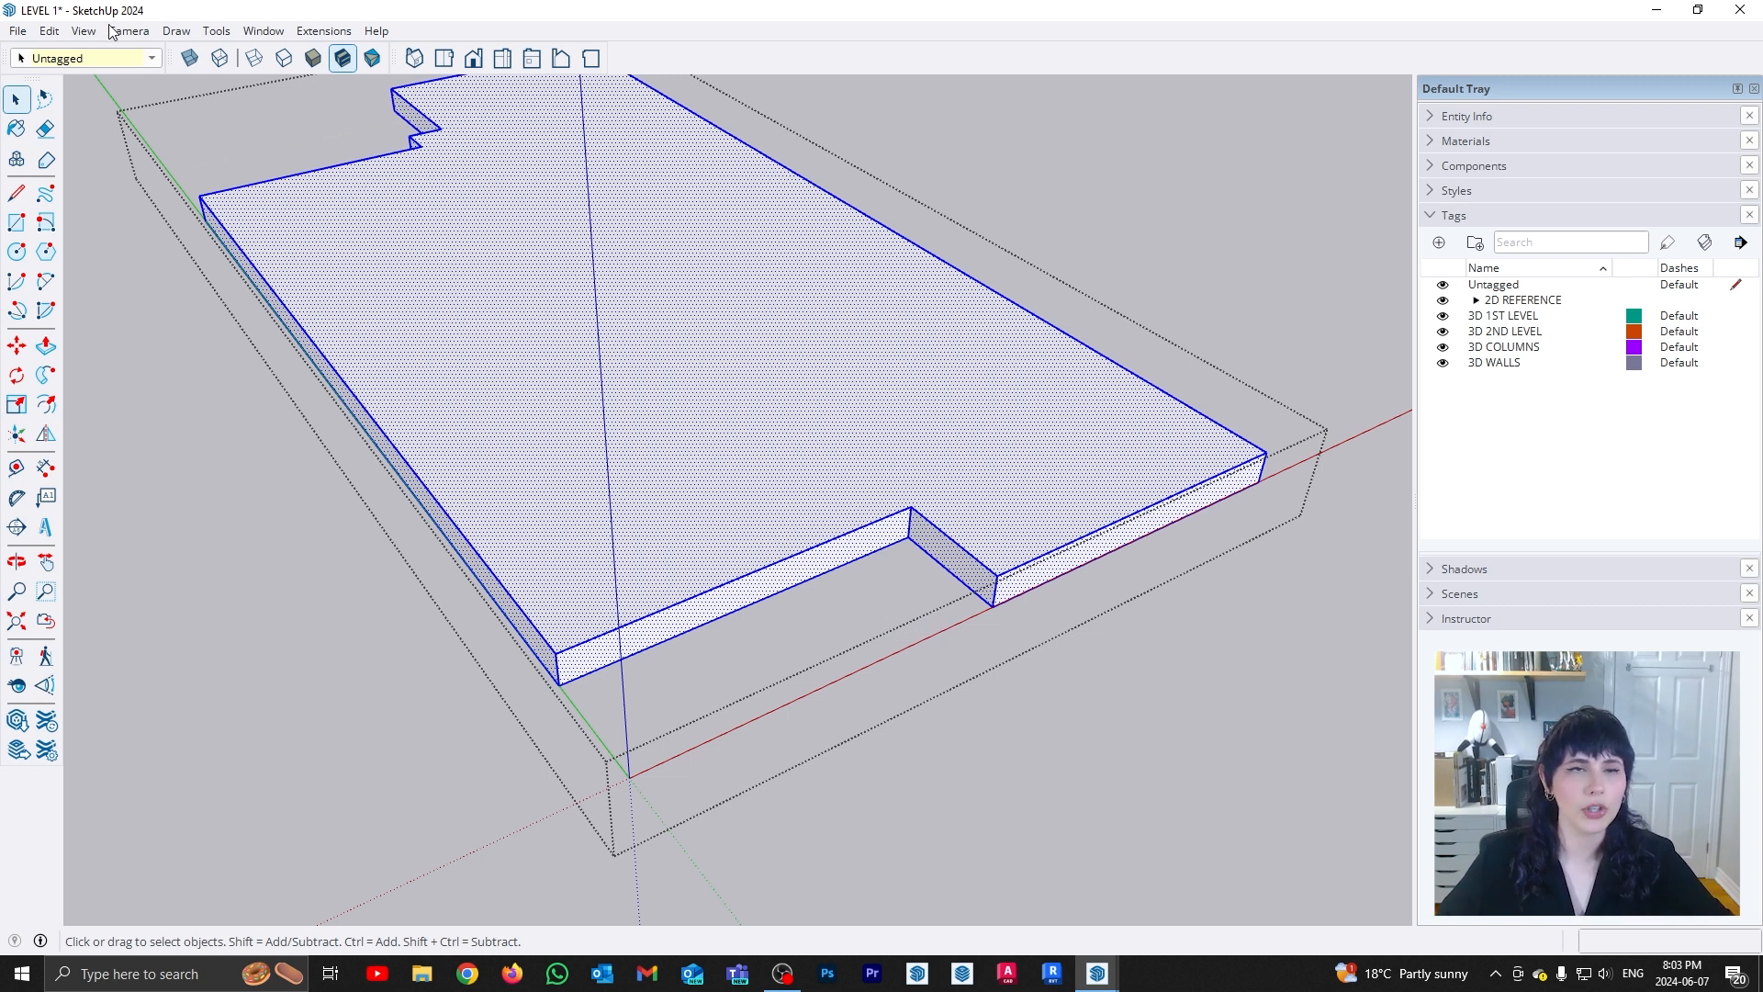
Turn off Hide Rest Of Model under View > Component Edit so the full house shows while editing the slab
{"action": "left_click", "coordinate": [83, 31]}
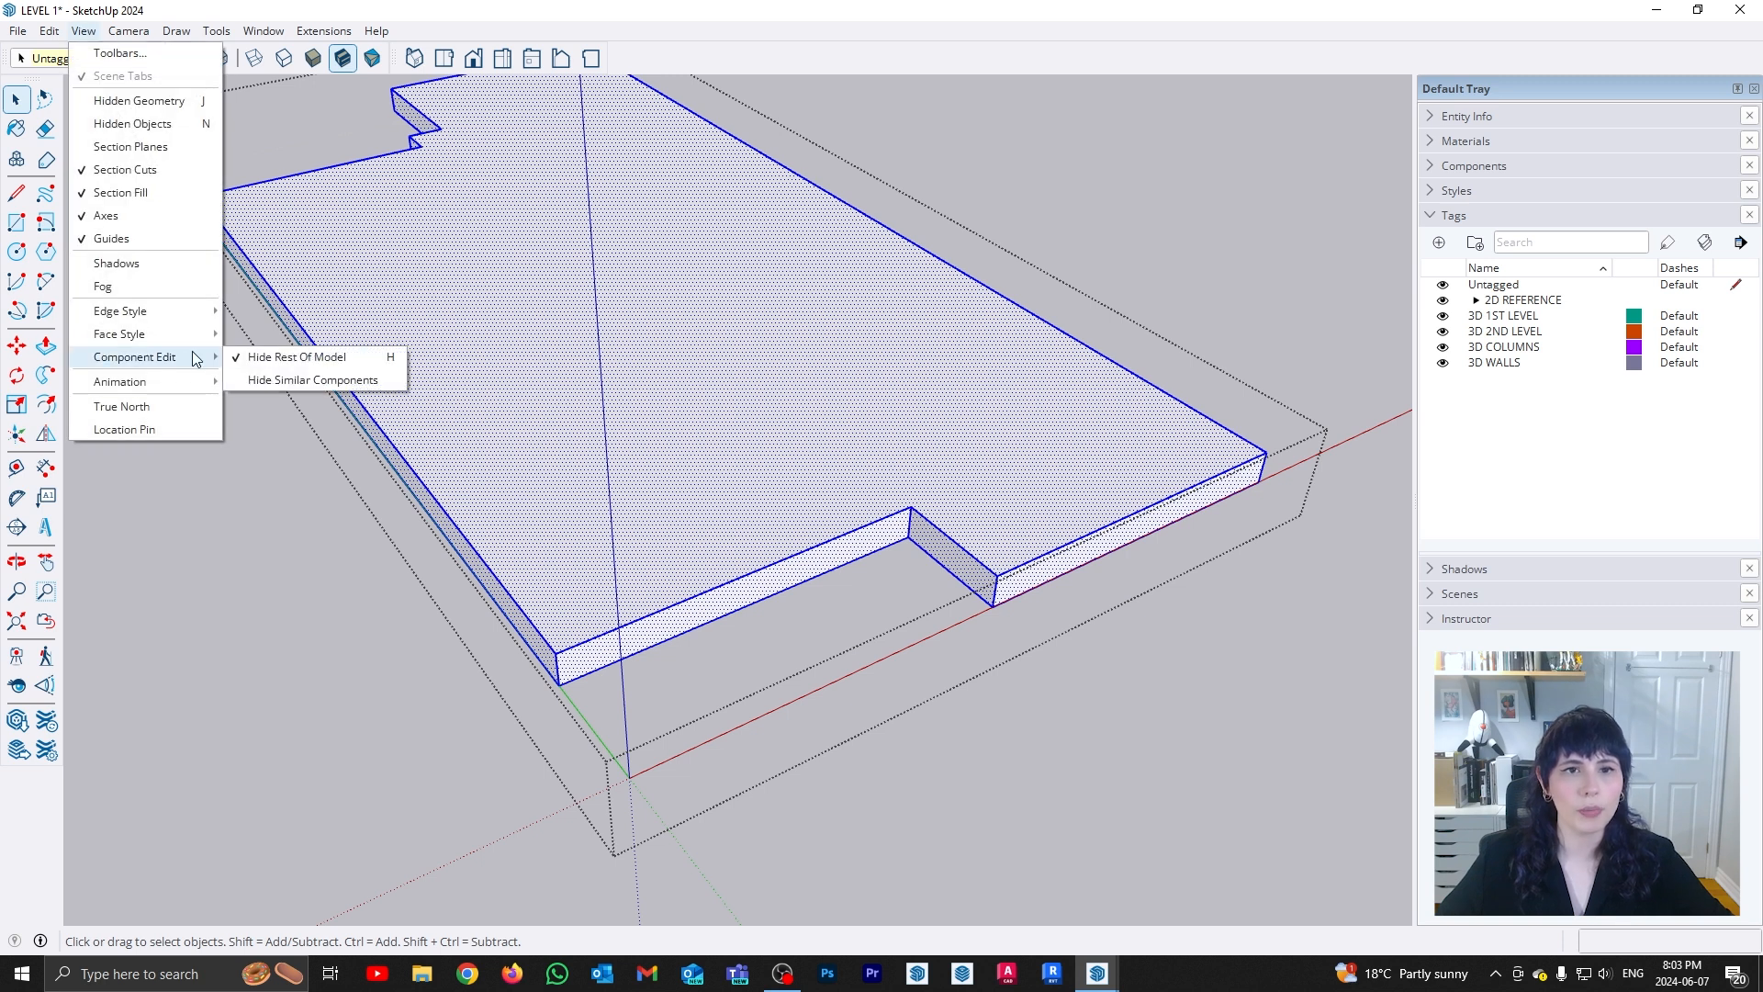
{"action": "left_click", "coordinate": [297, 358]}
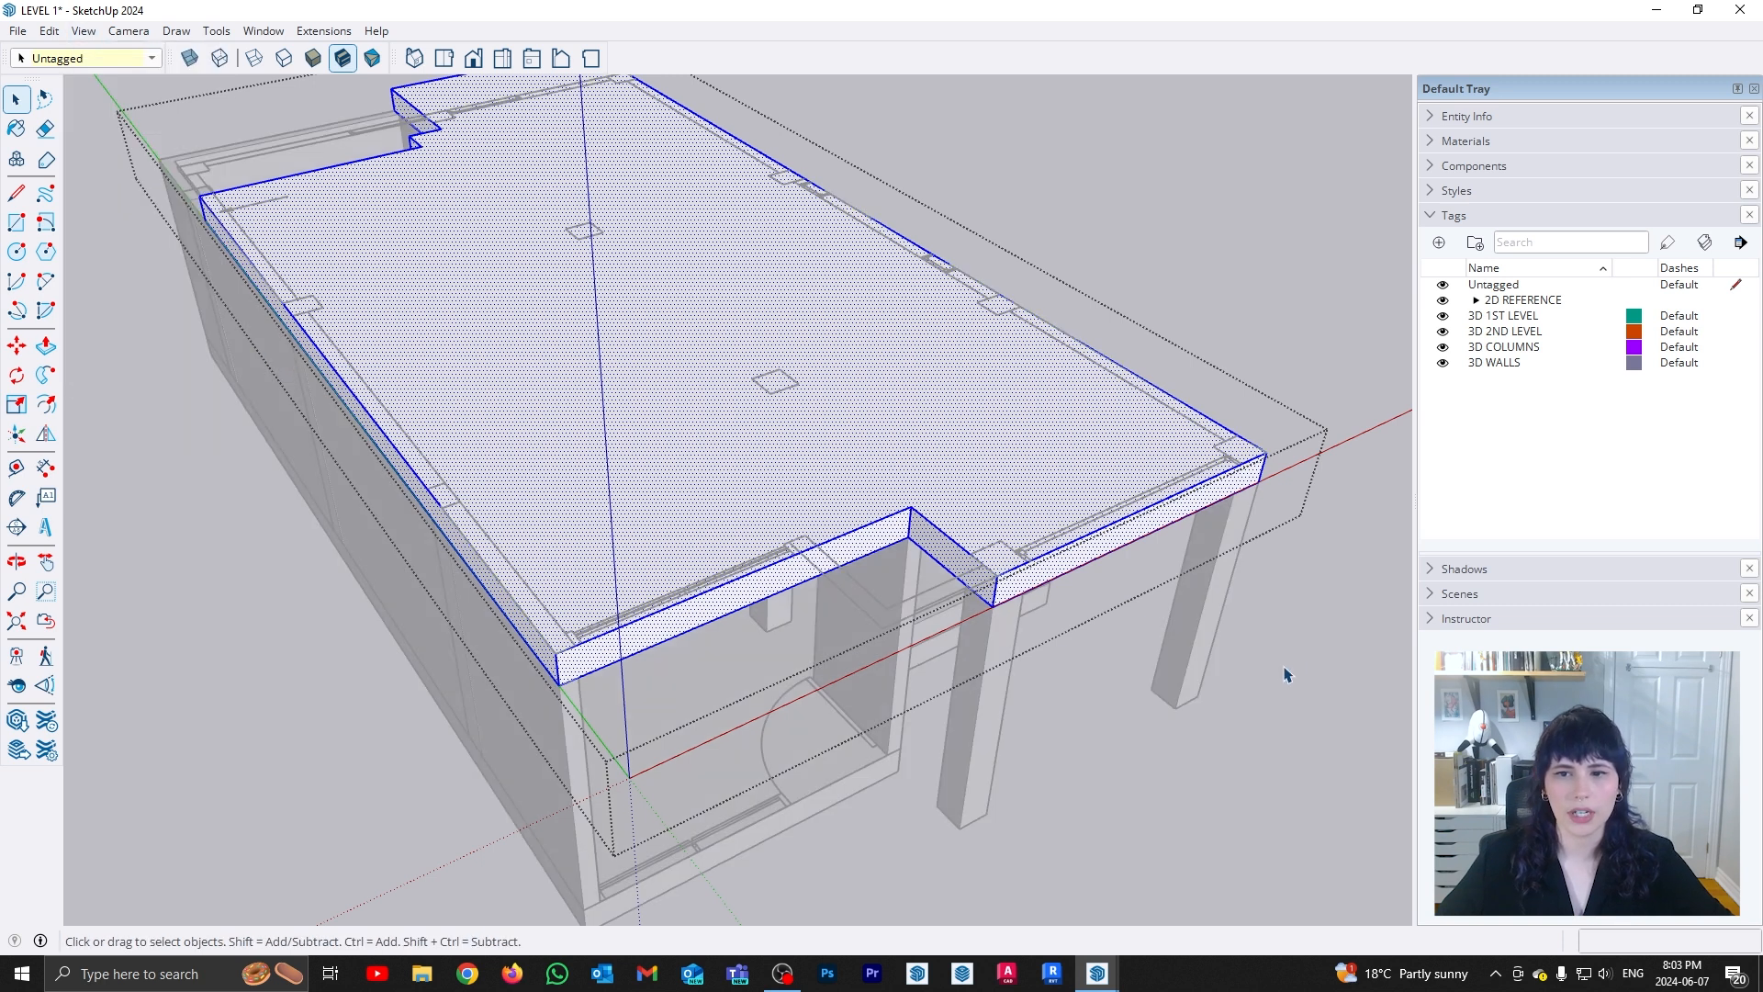
{"action": "left_click", "coordinate": [16, 345]}
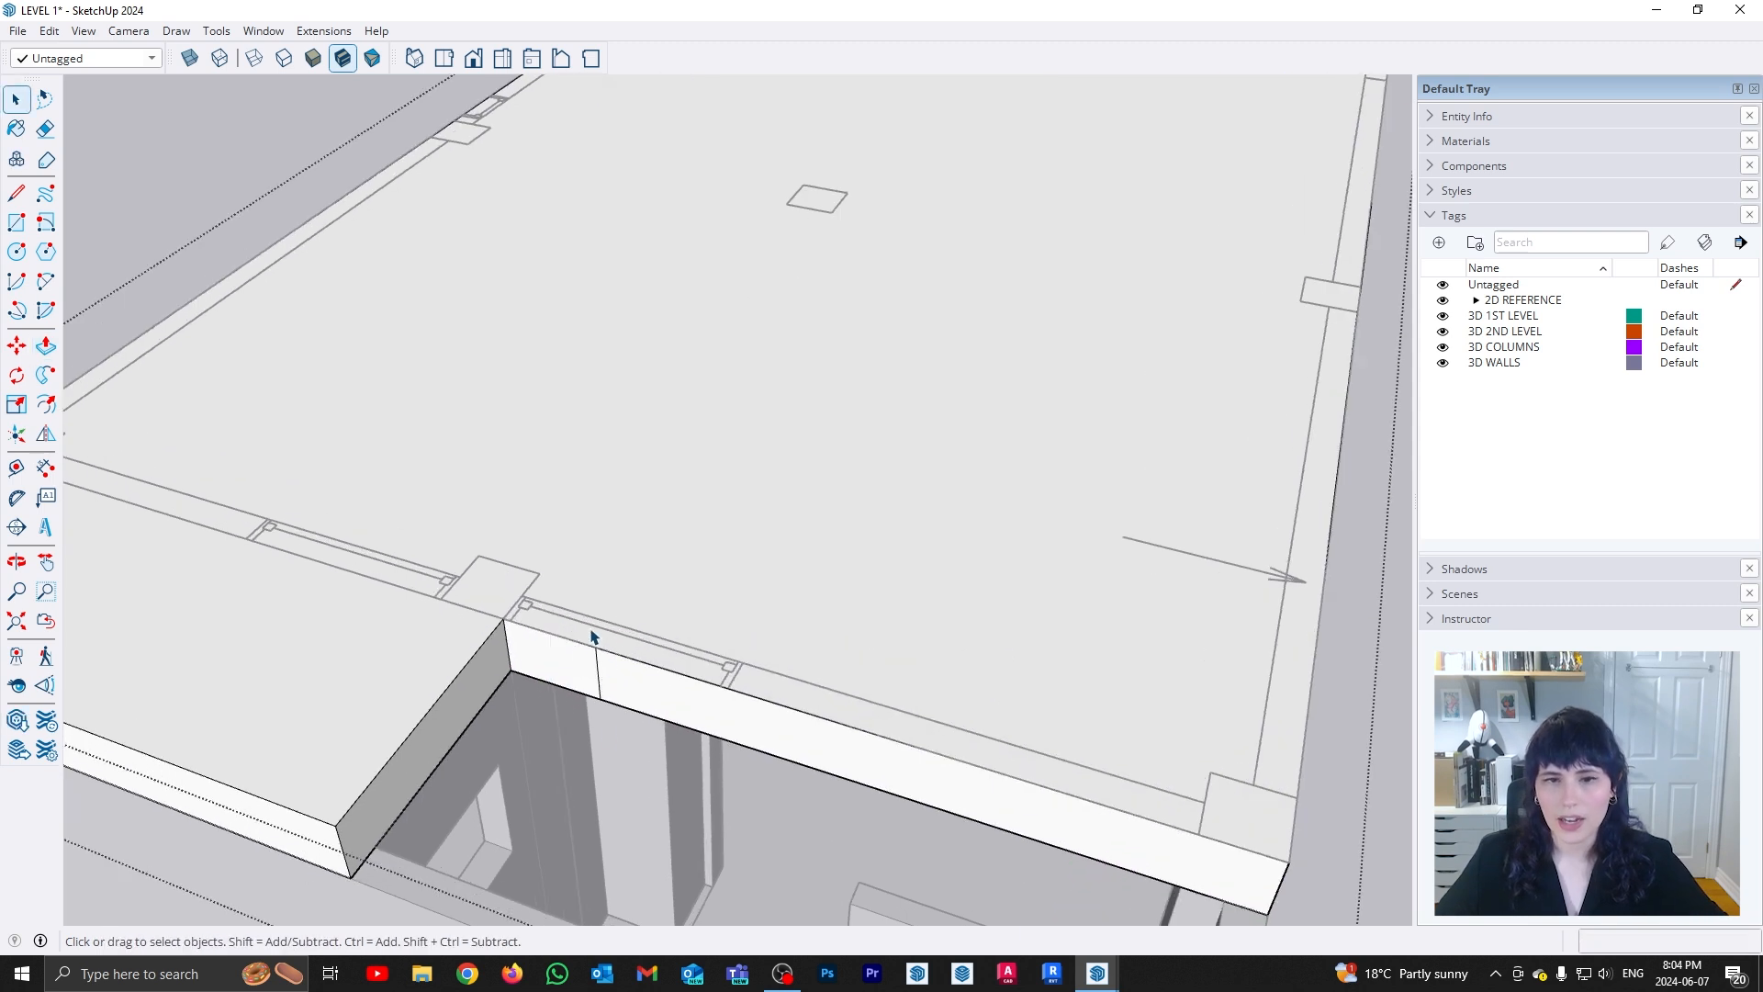
{"action": "mouse_move", "coordinate": [624, 681]}
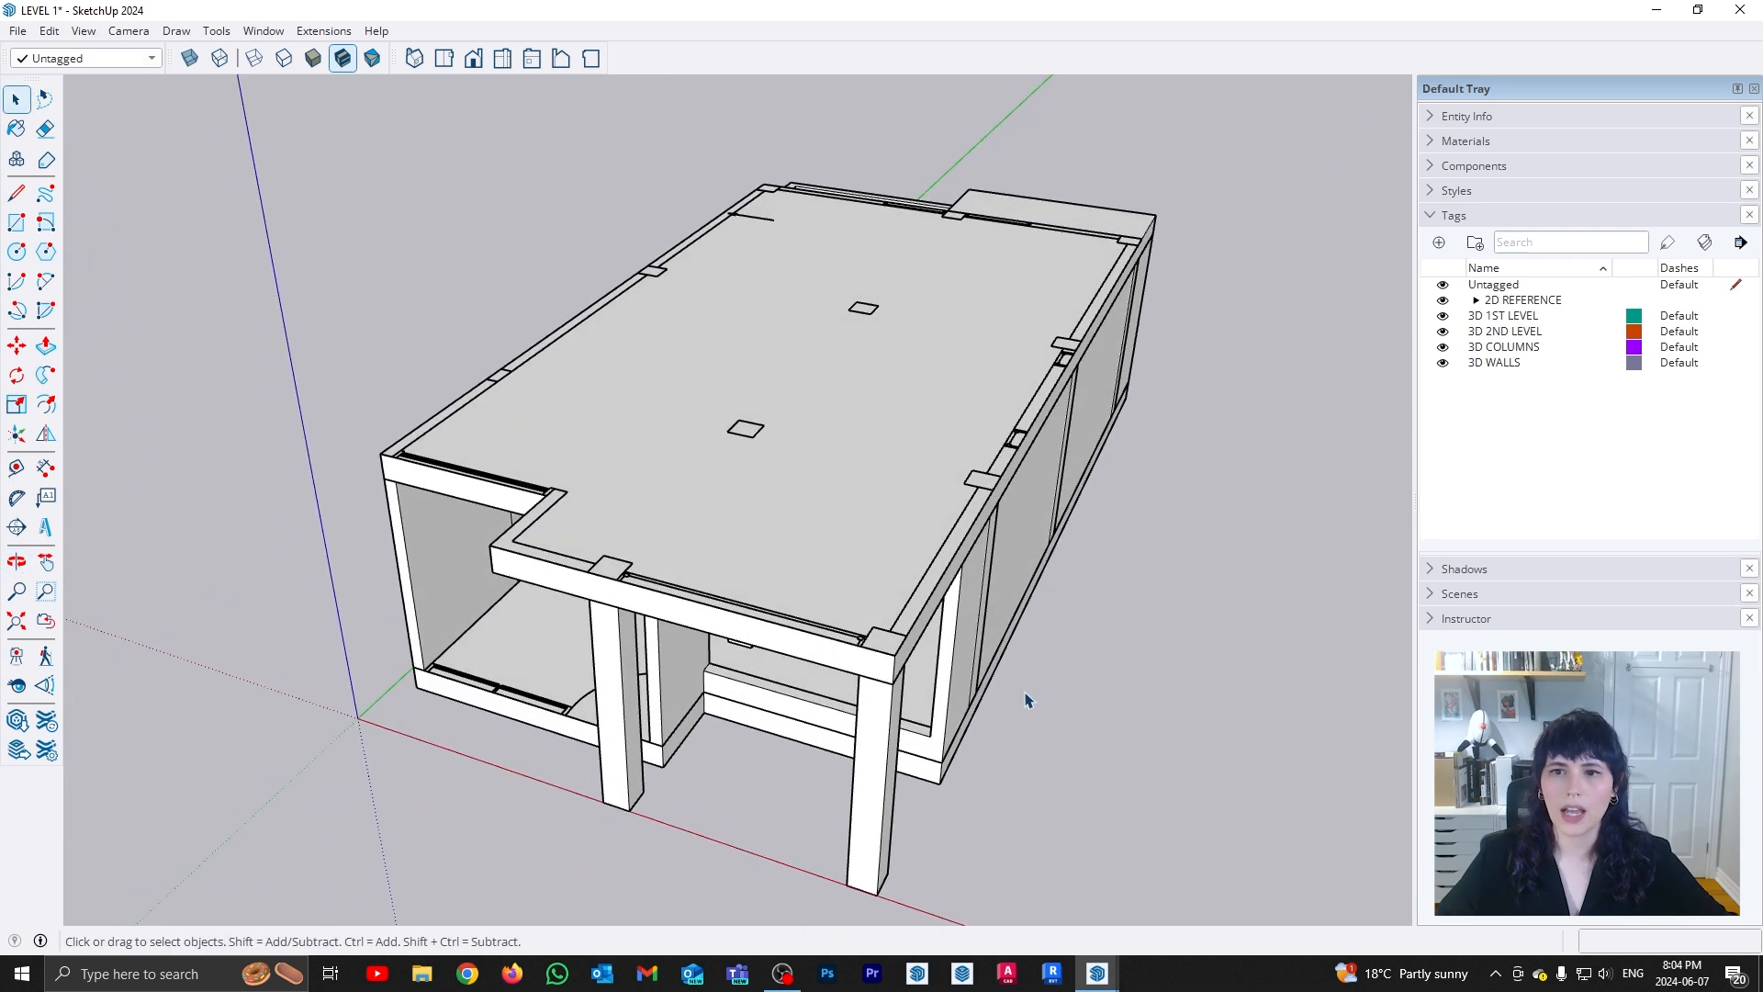
{"action": "mouse_move", "coordinate": [1017, 663]}
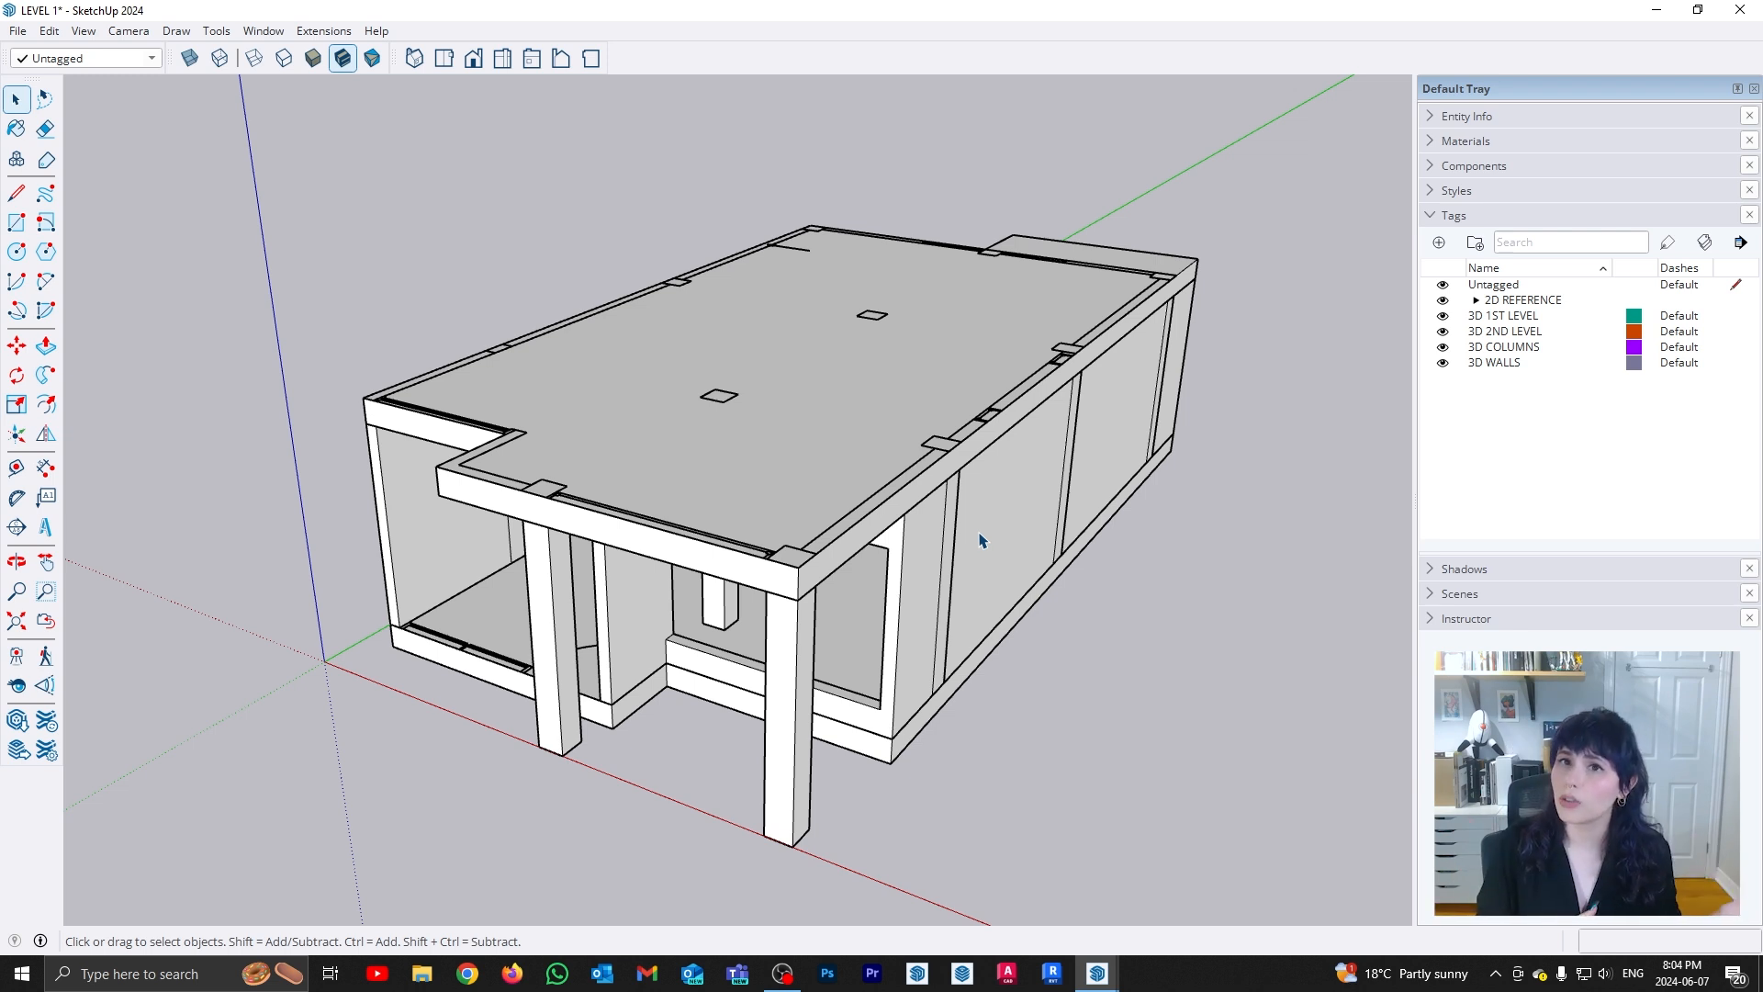
{"action": "mouse_move", "coordinate": [1495, 358]}
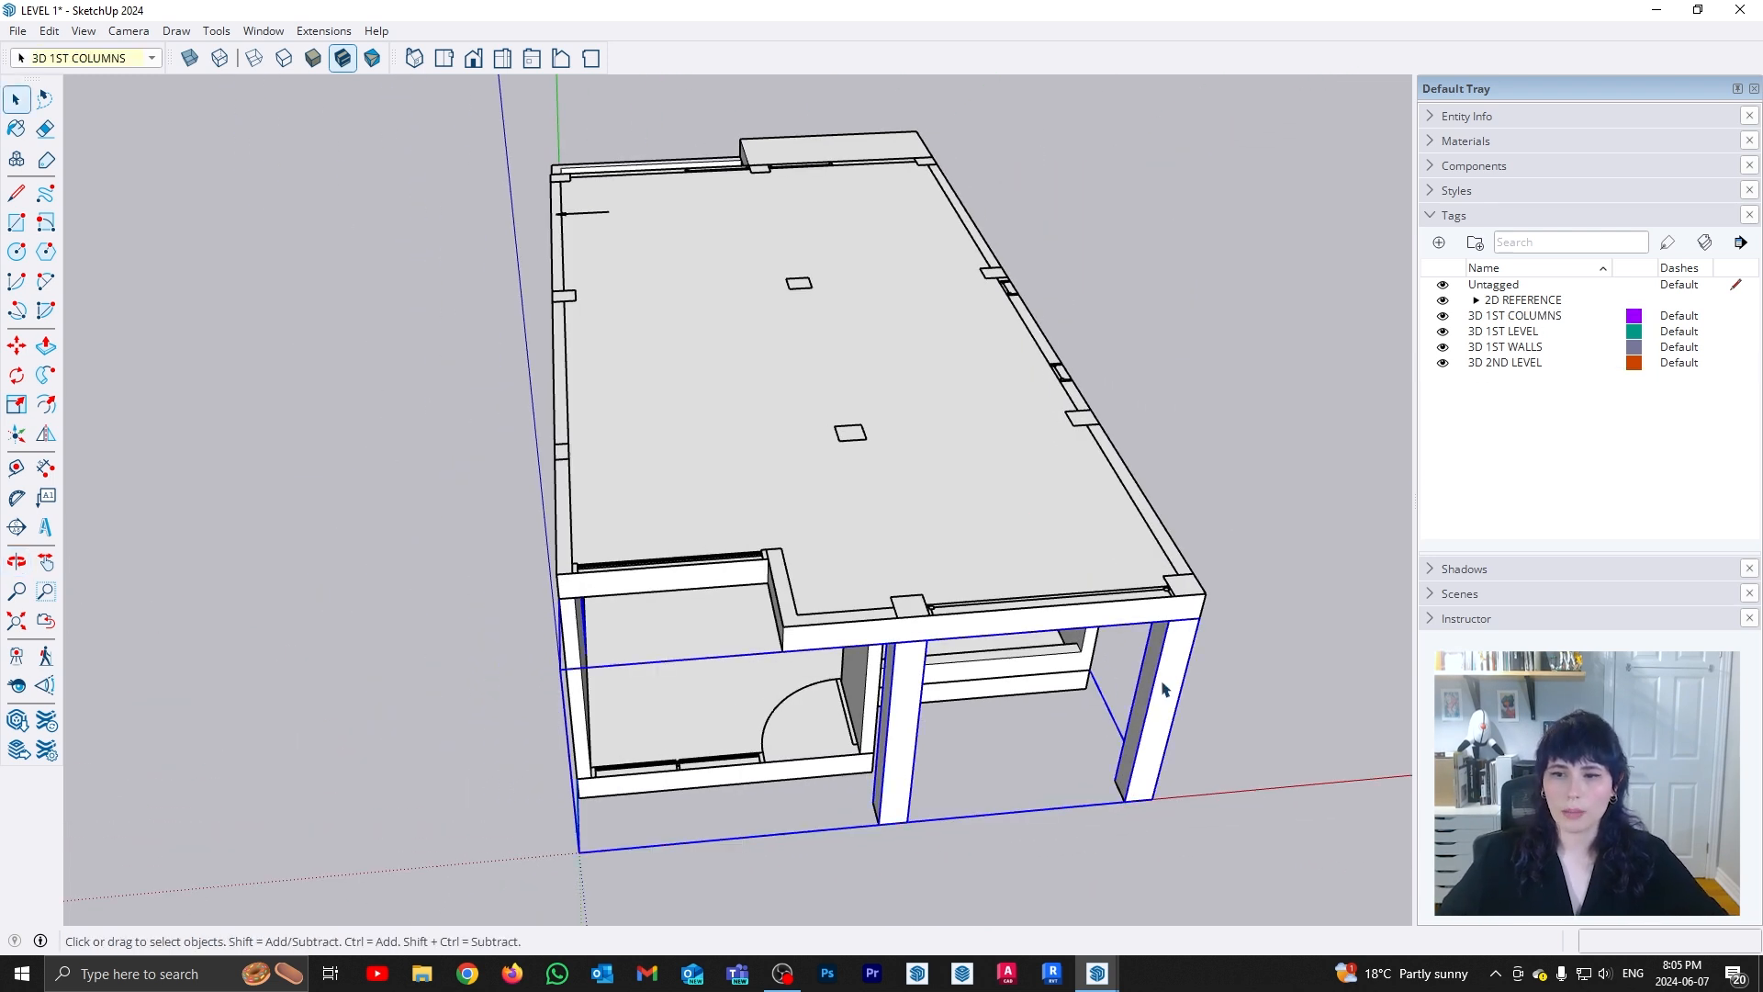
{"action": "mouse_move", "coordinate": [1220, 659]}
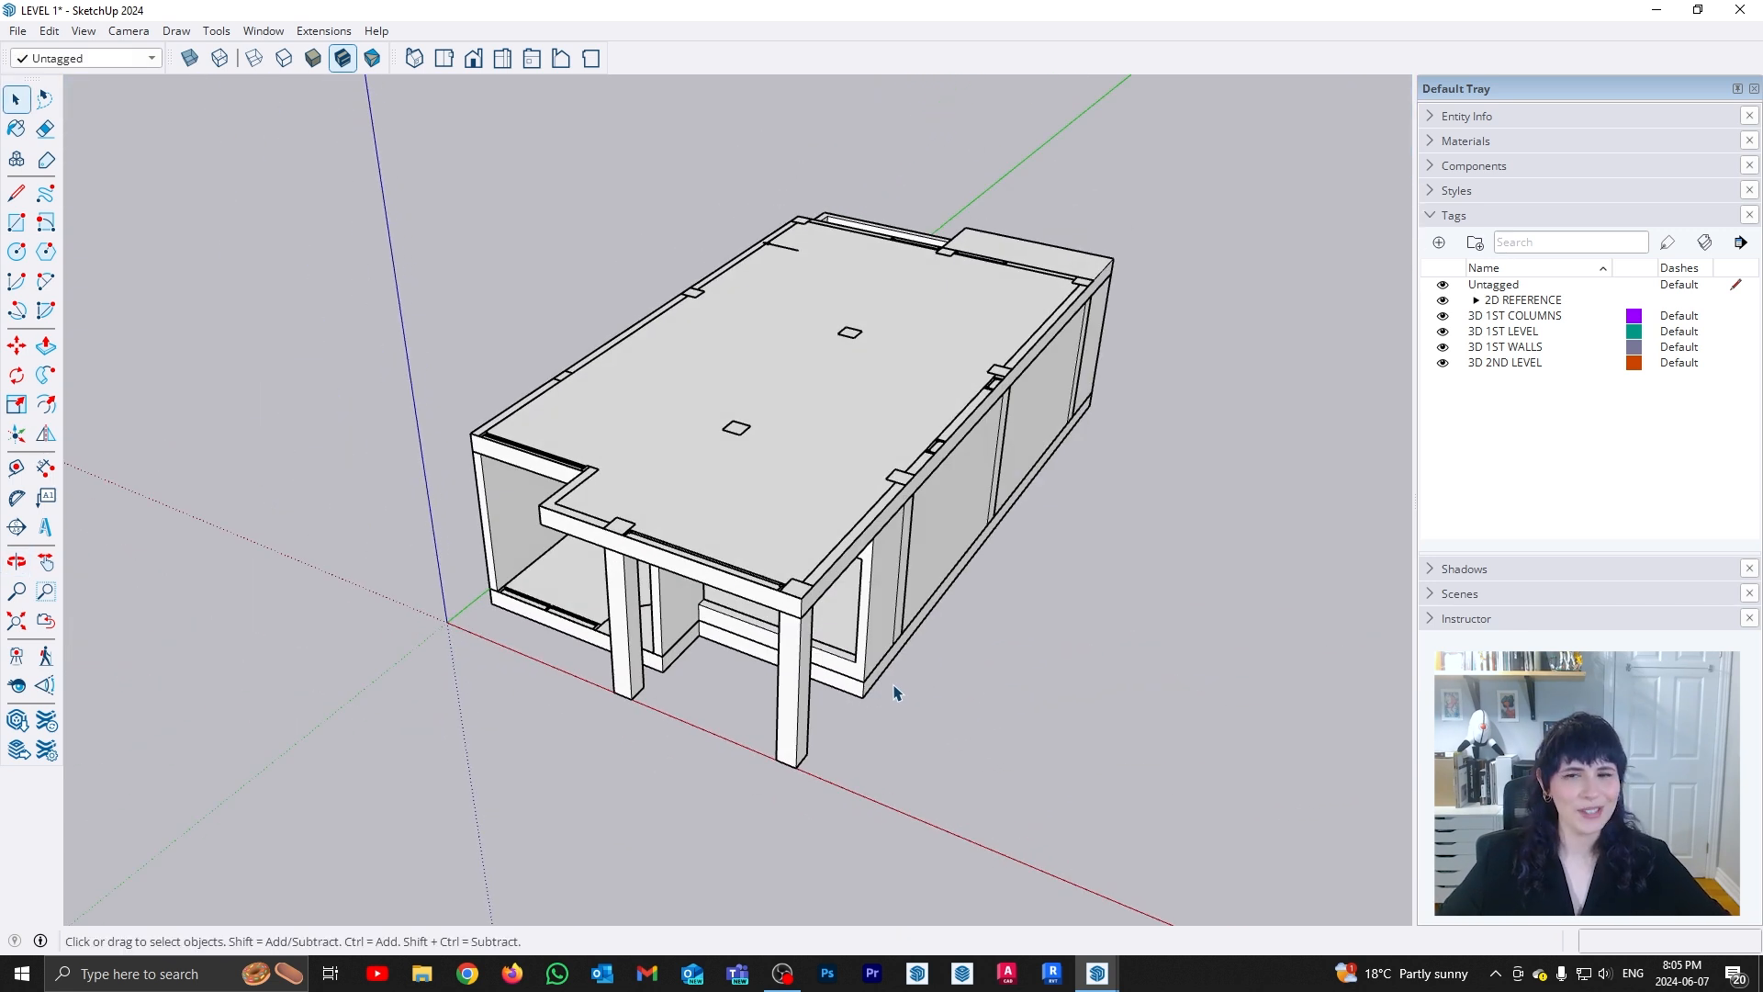
{"action": "mouse_move", "coordinate": [898, 703]}
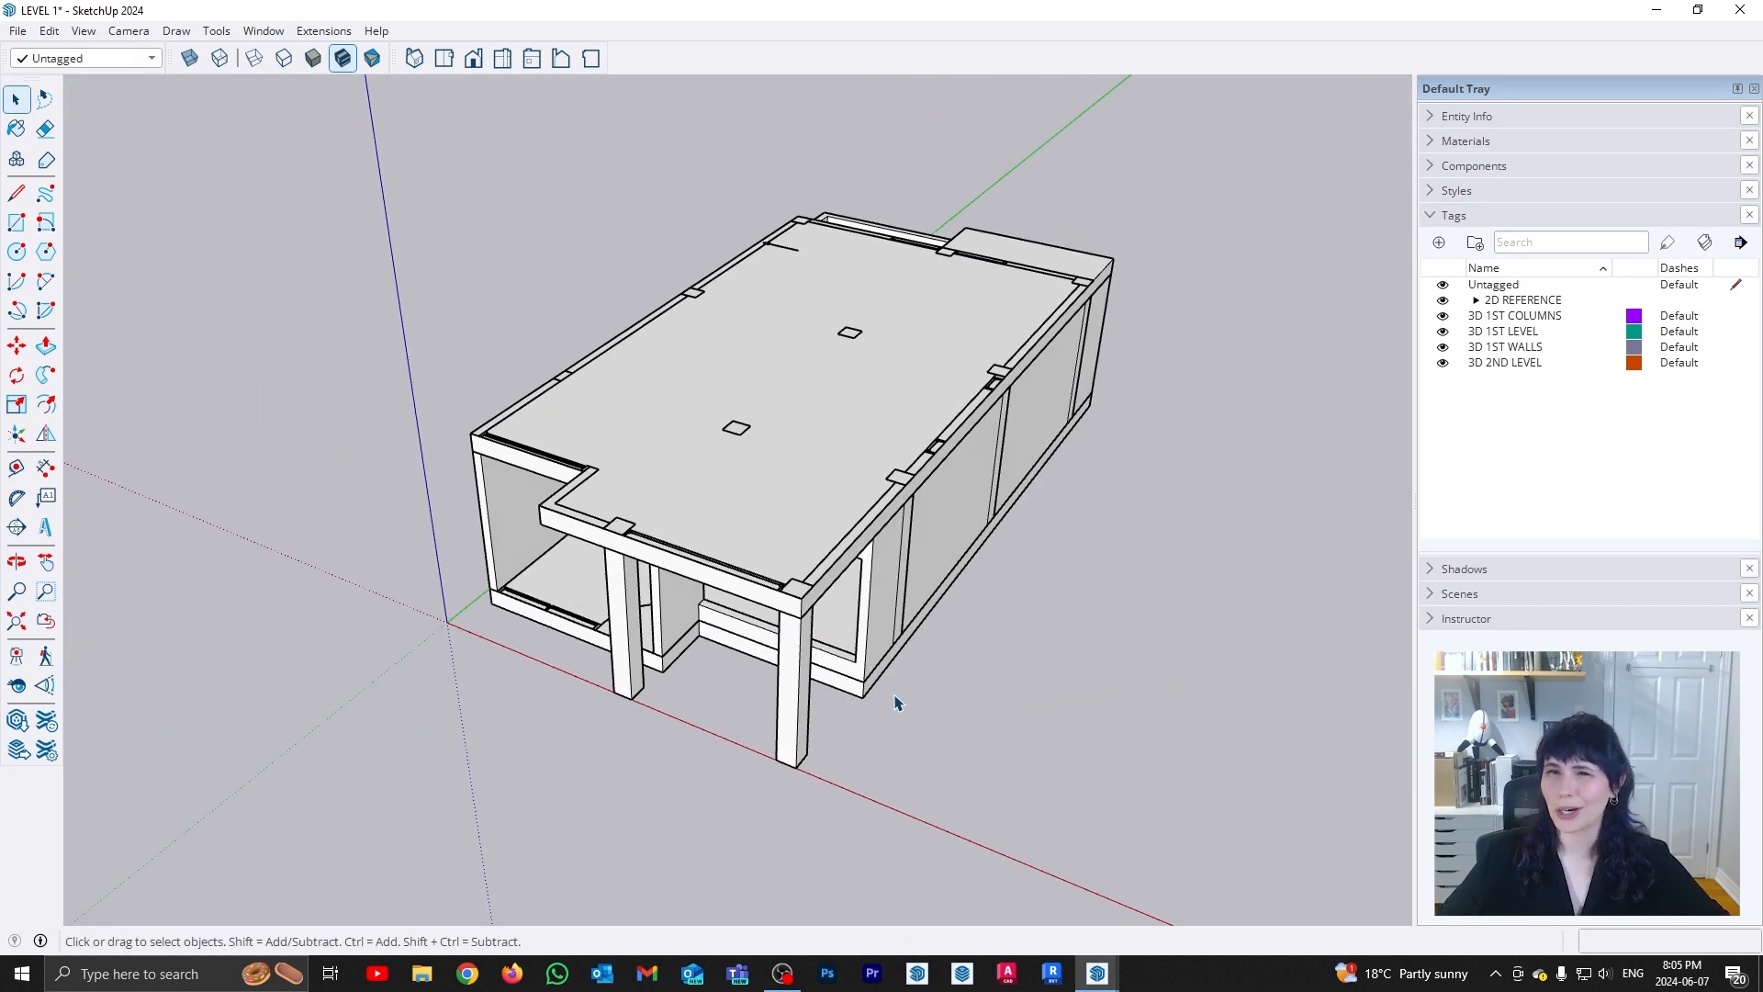
{"action": "mouse_move", "coordinate": [898, 709]}
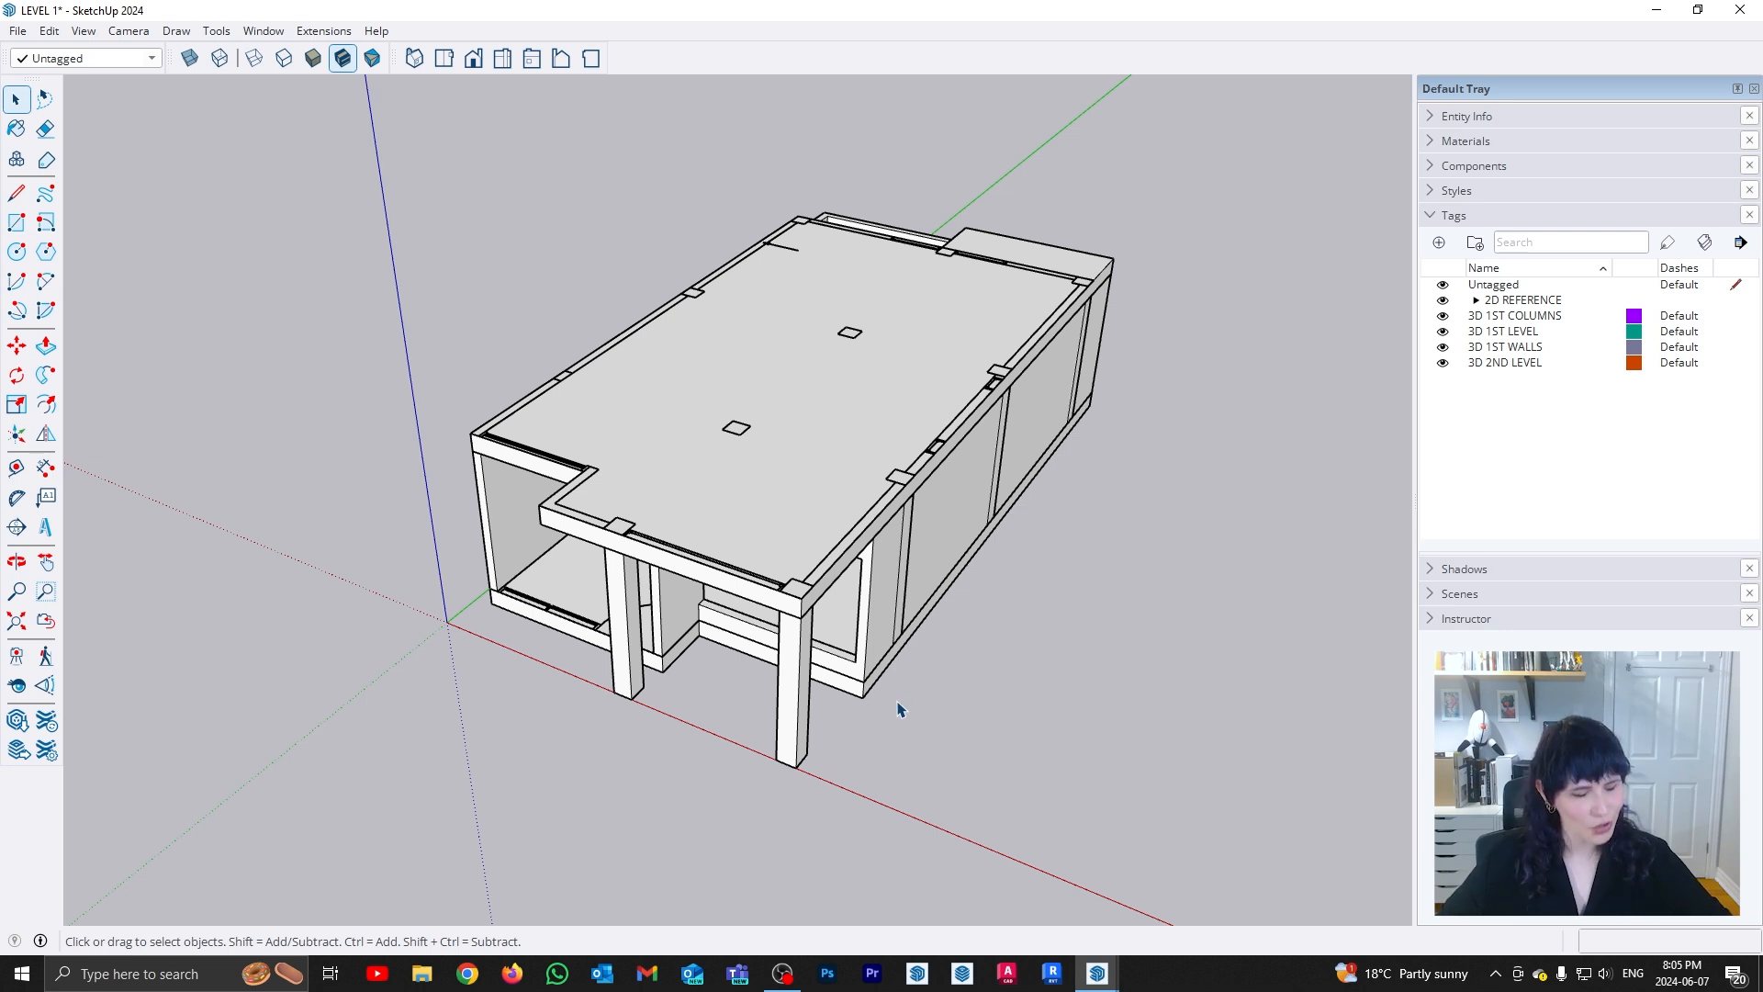
{"action": "mouse_move", "coordinate": [916, 706]}
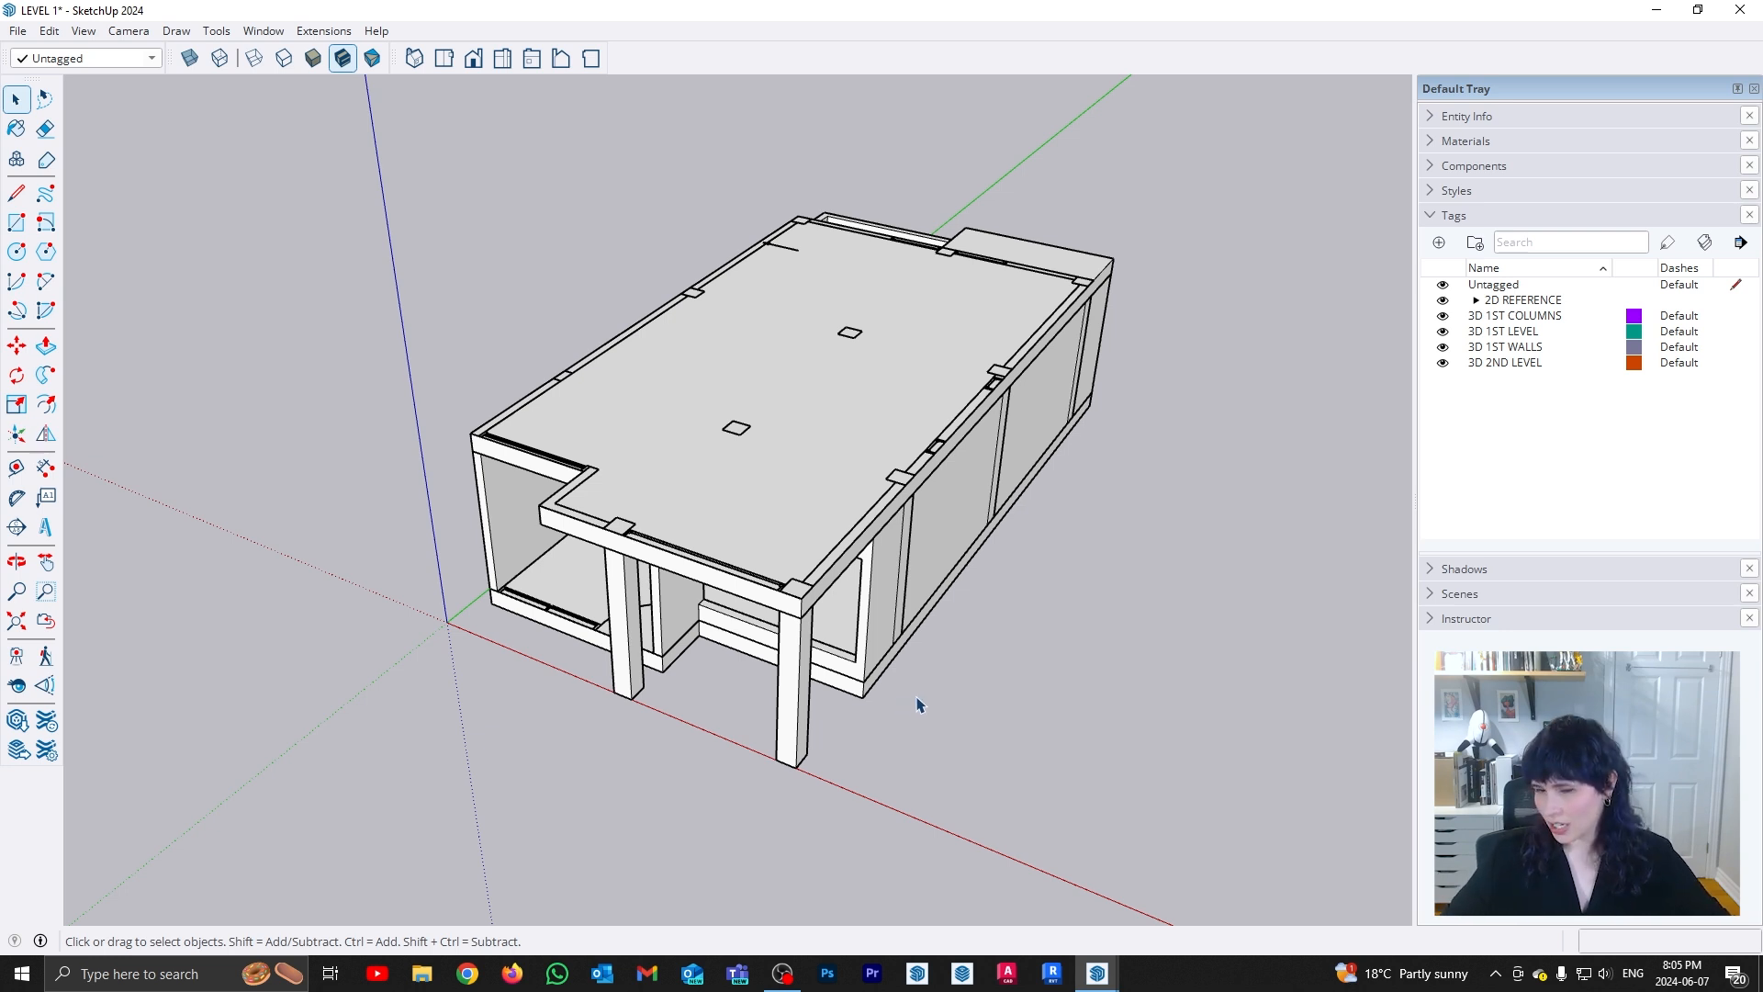
{"action": "mouse_move", "coordinate": [909, 696]}
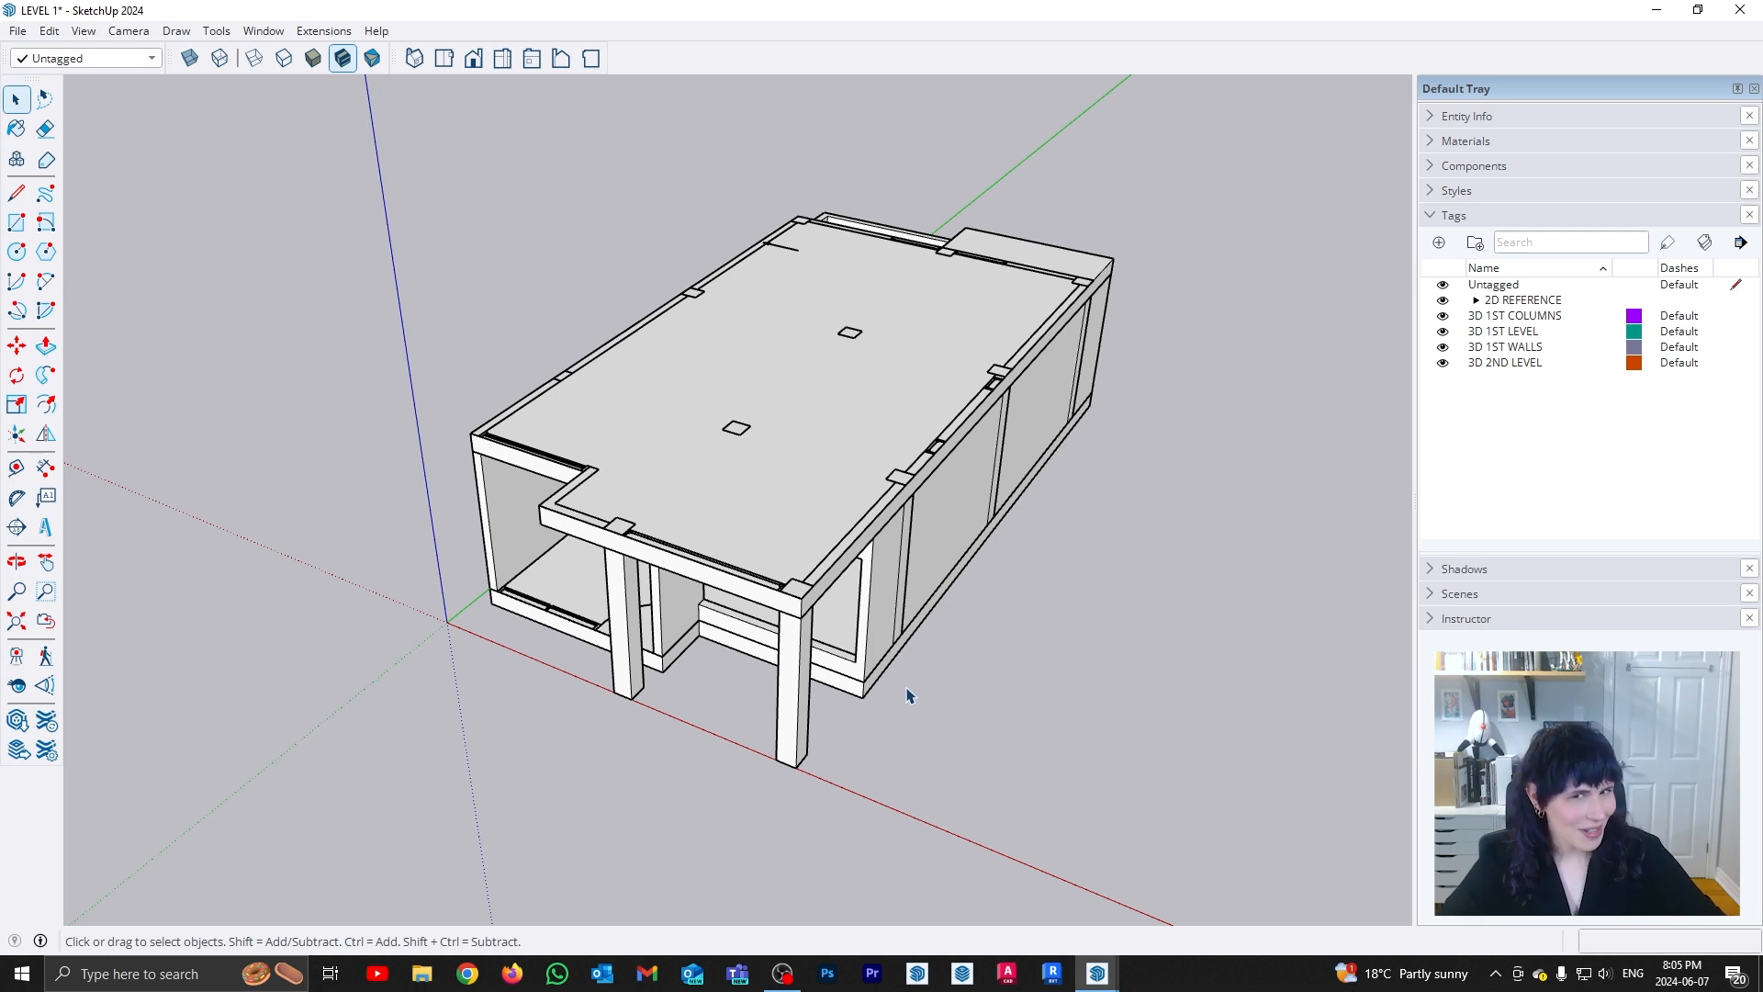
{"action": "mouse_move", "coordinate": [880, 703]}
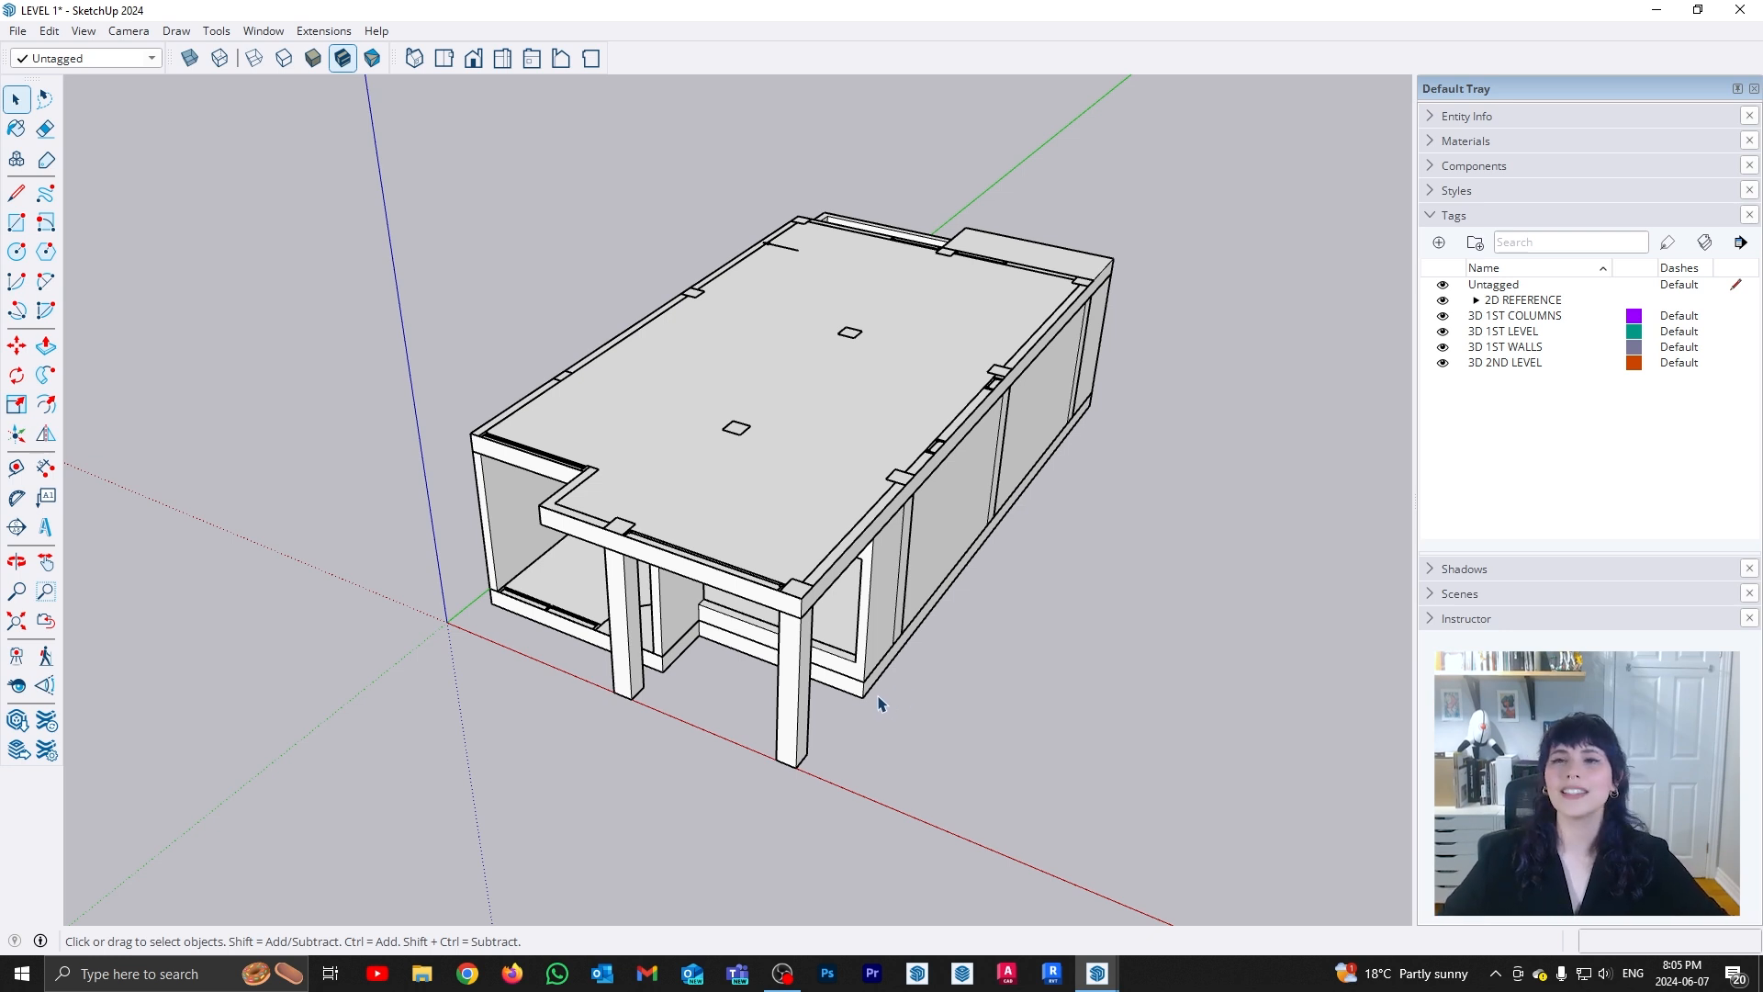
{"action": "mouse_move", "coordinate": [670, 689]}
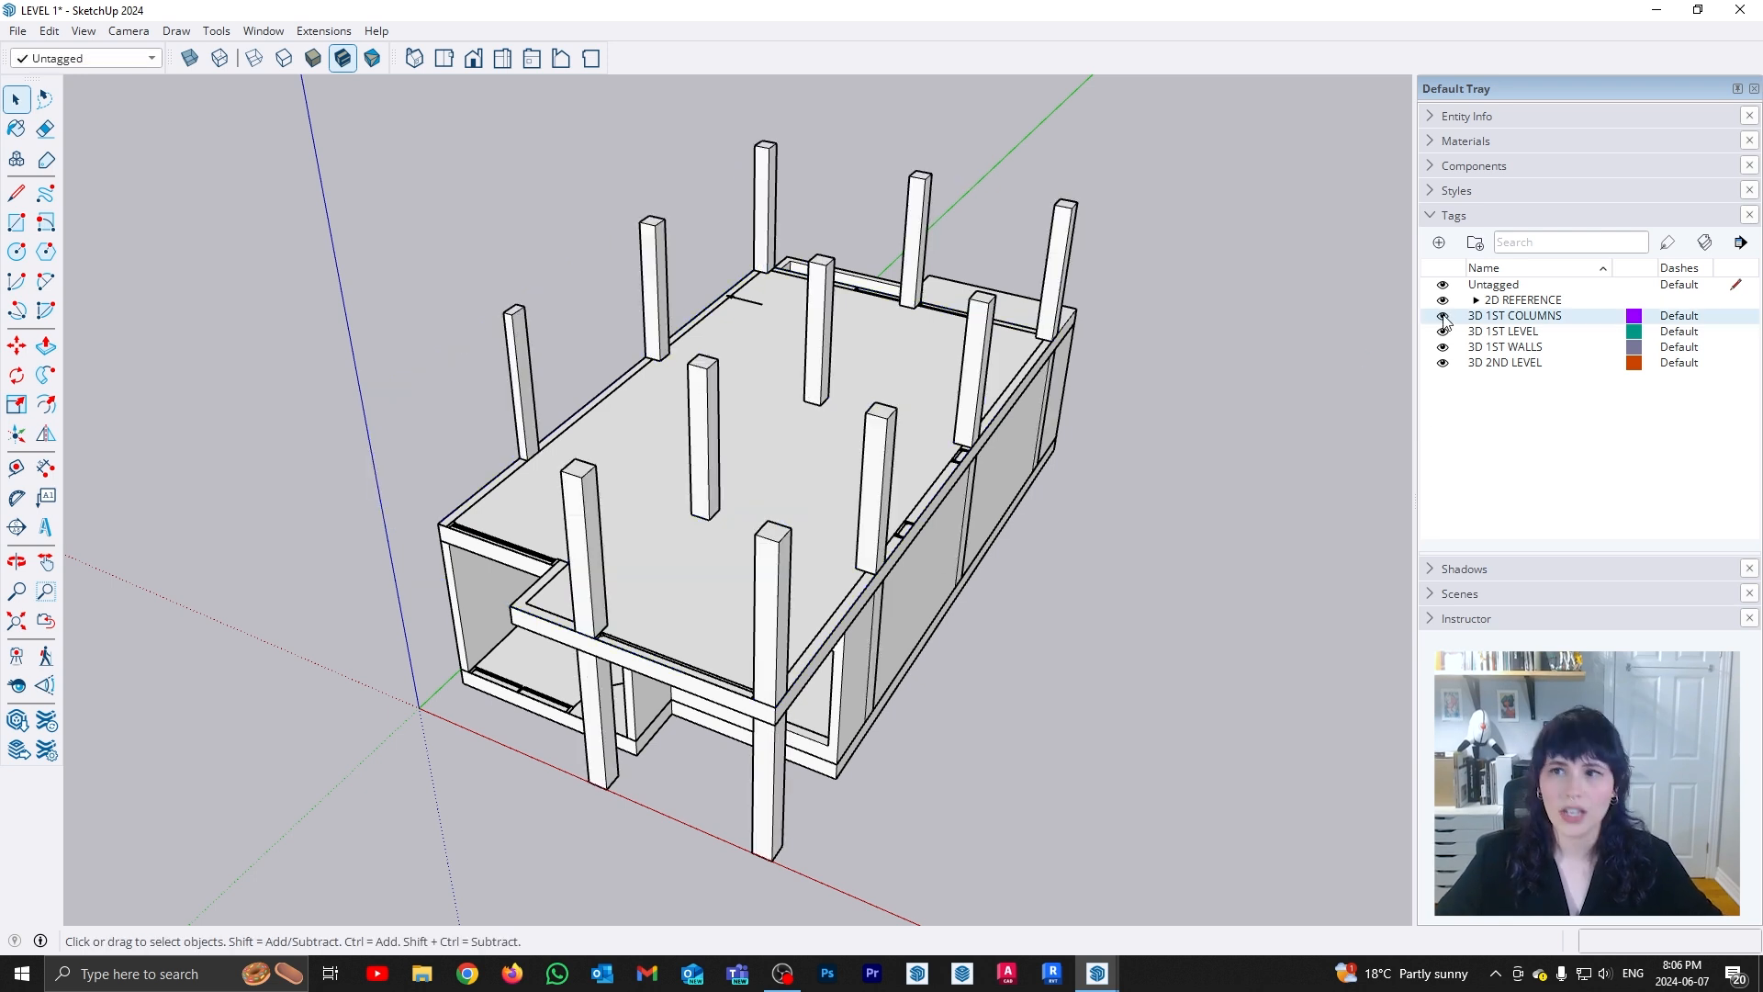
Assign the new upper columns to the second-level columns tag from the toolbar Tag dropdown
{"action": "left_click", "coordinate": [1438, 242]}
{"action": "type", "text": "3D 2ND COLUMNS"}
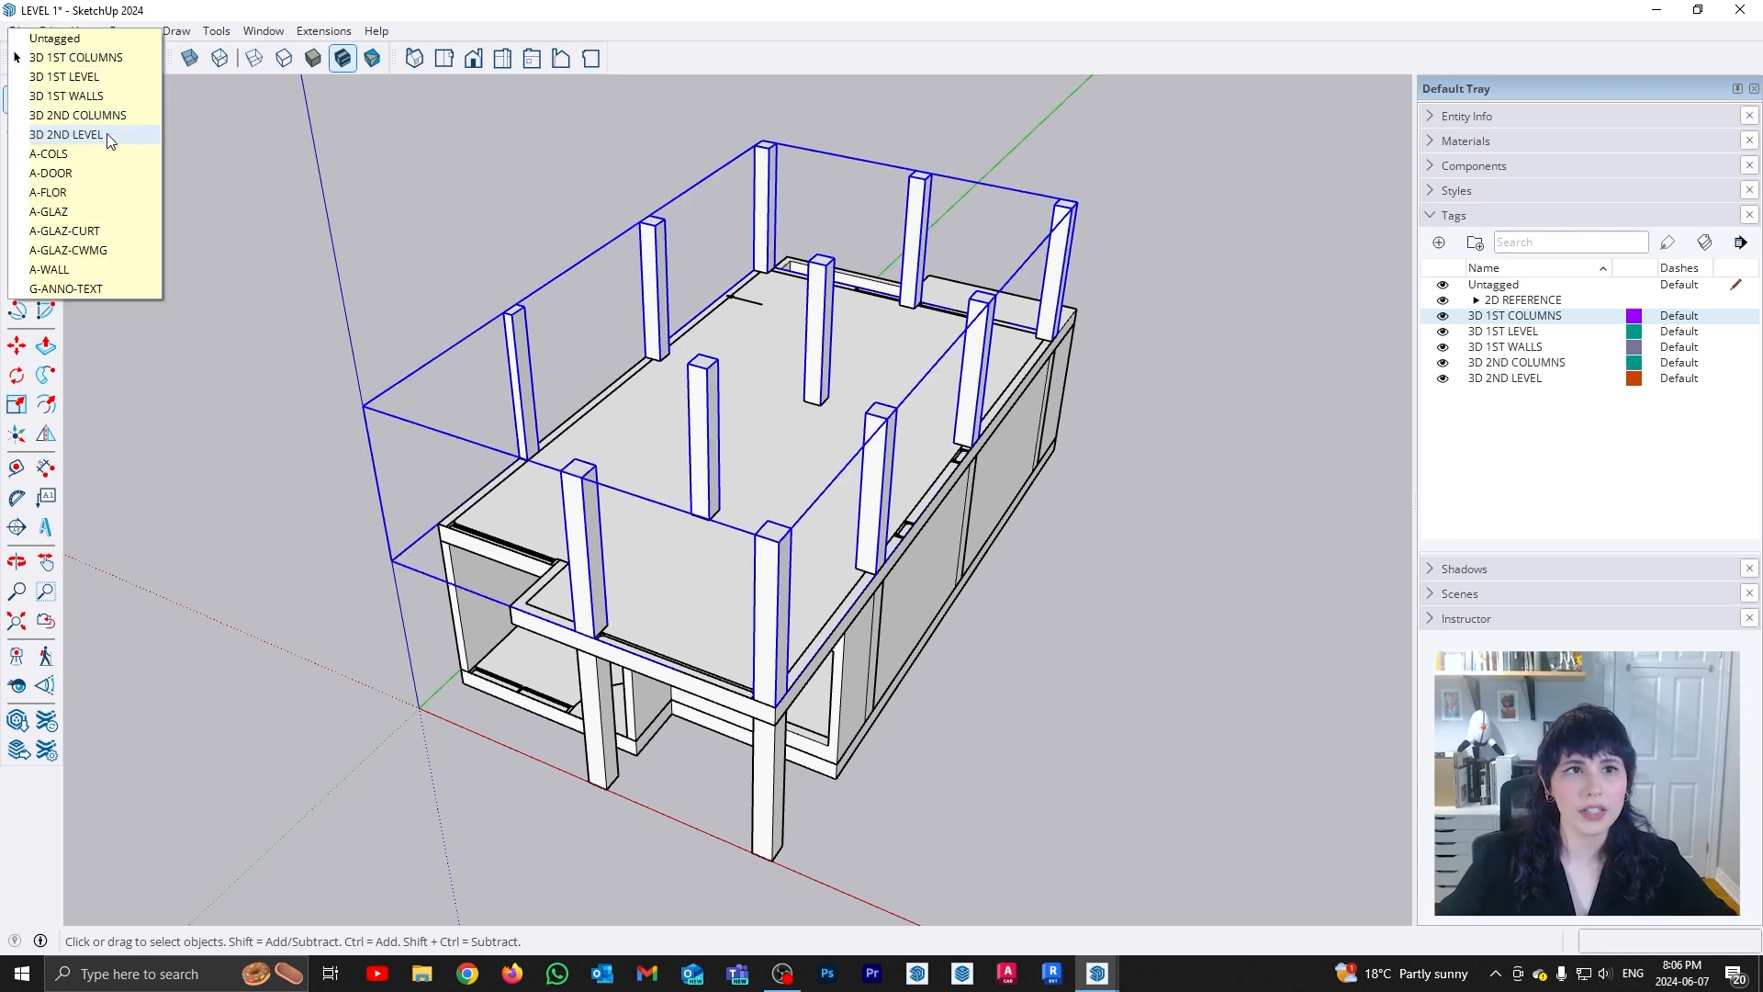
{"action": "left_click", "coordinate": [77, 114]}
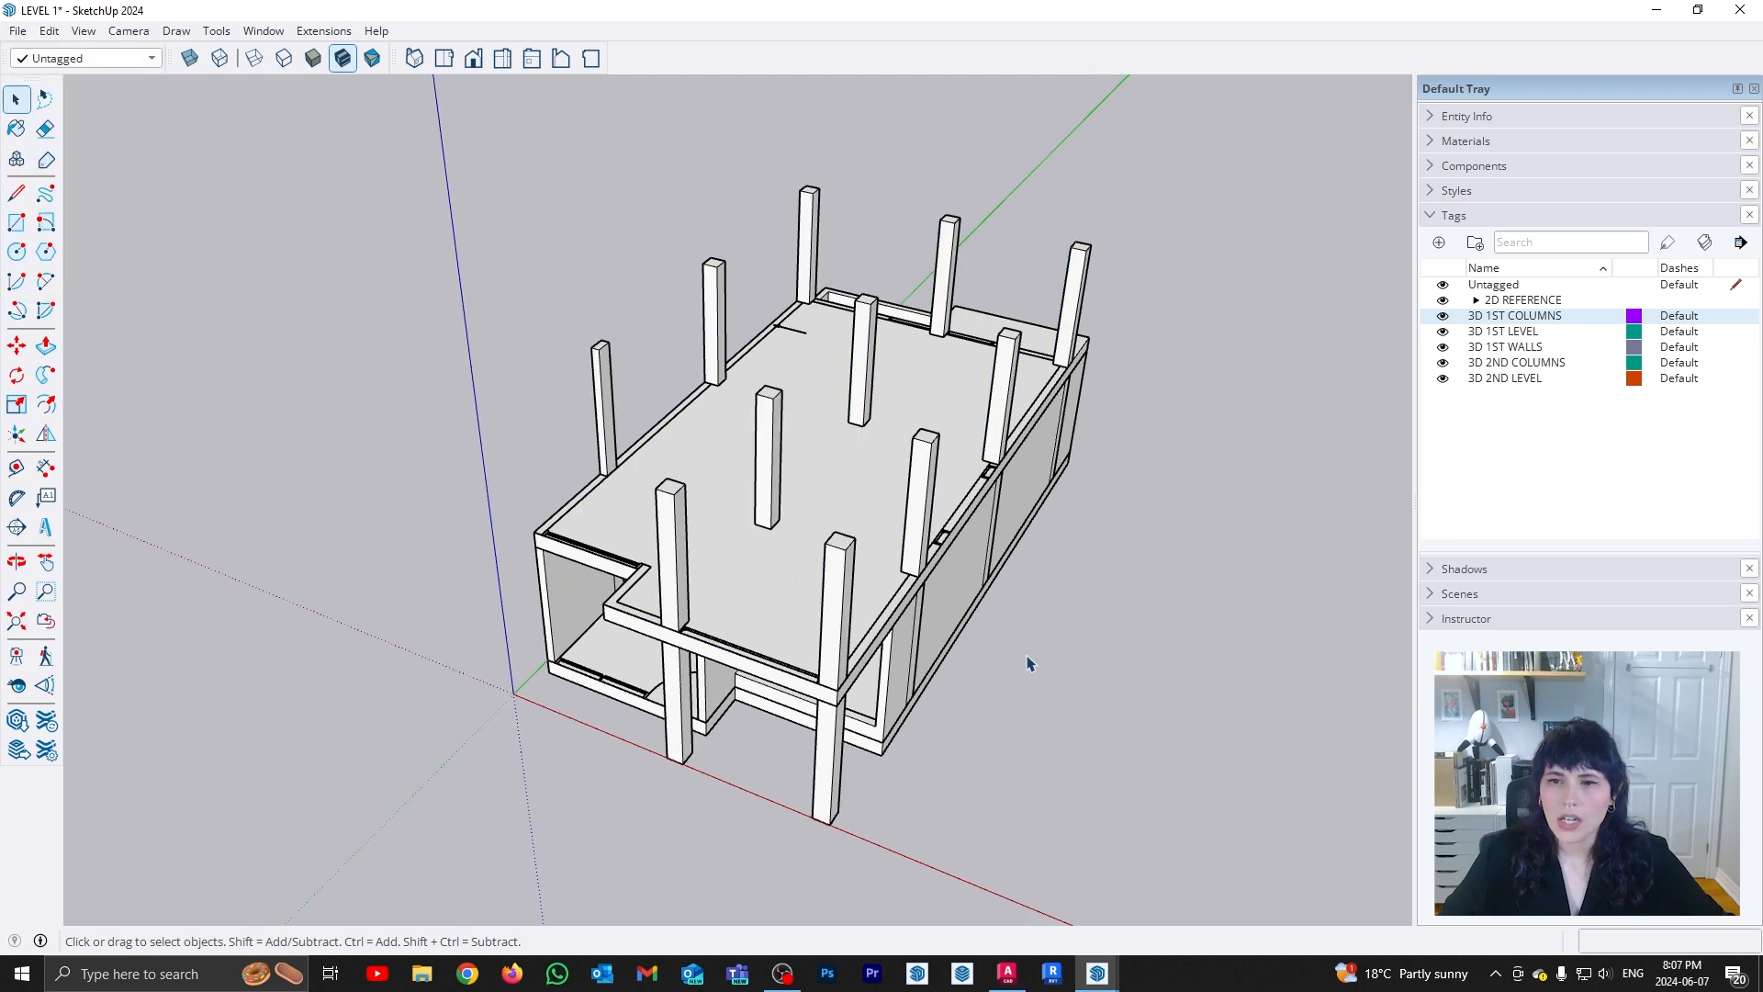
{"action": "mouse_move", "coordinate": [645, 565]}
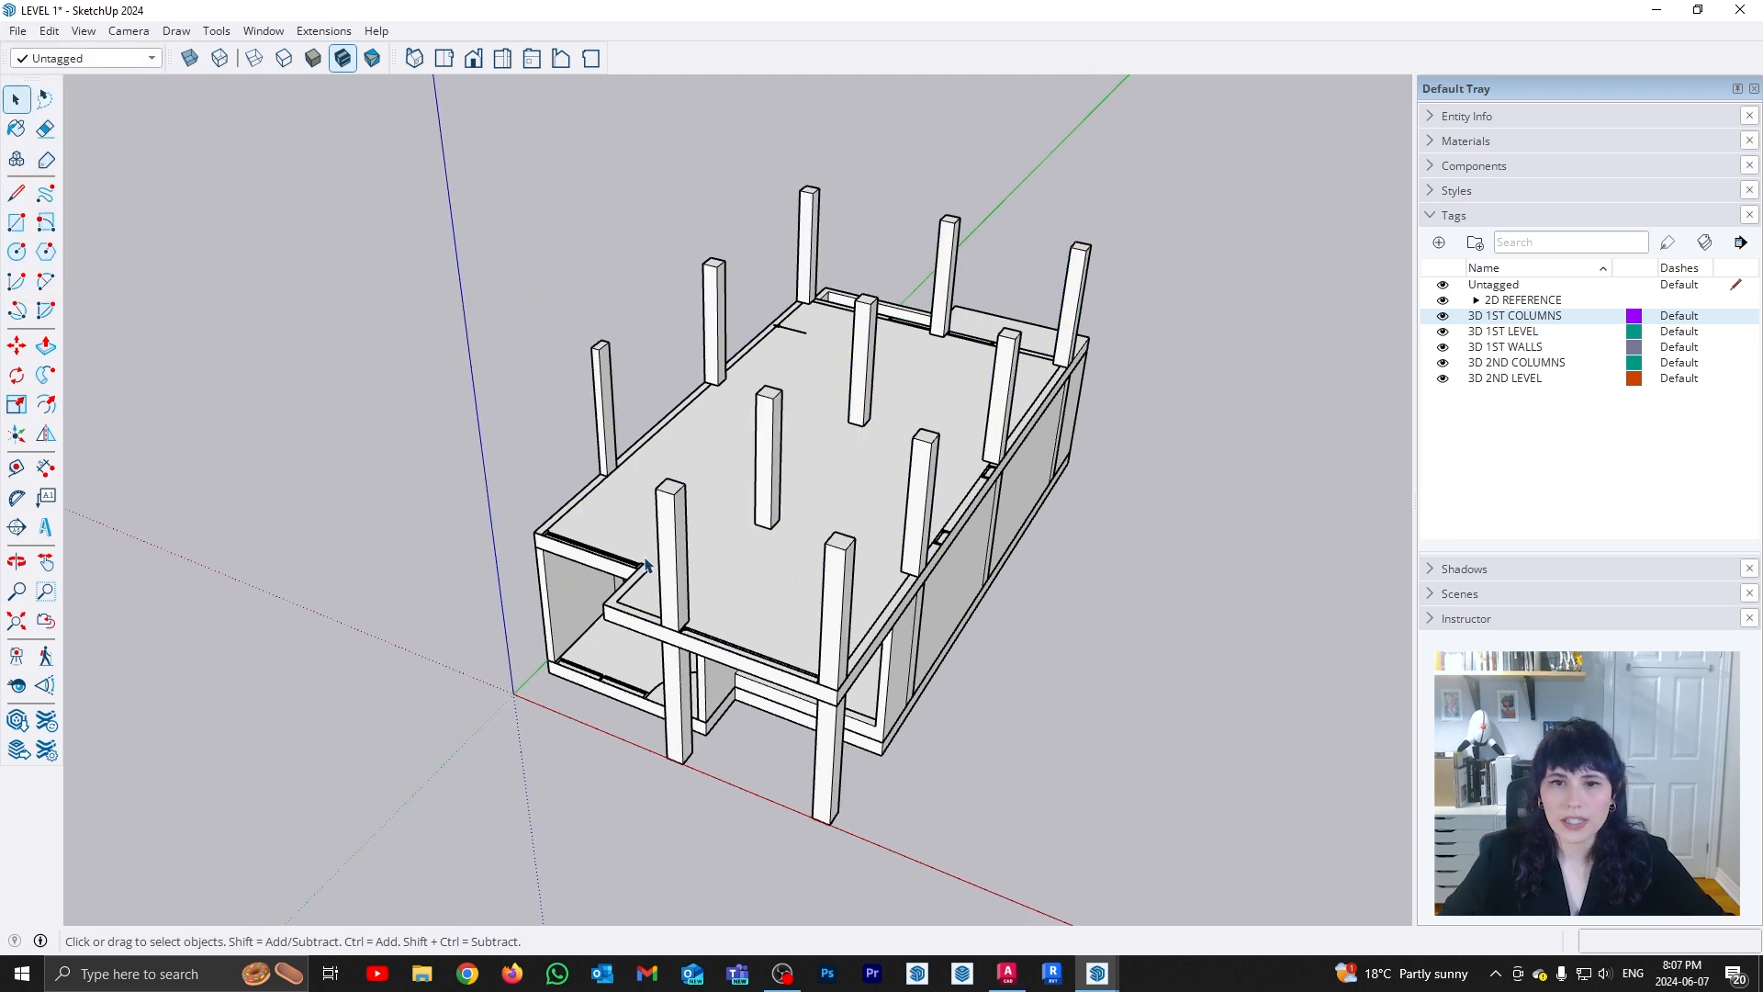
{"action": "mouse_move", "coordinate": [729, 628]}
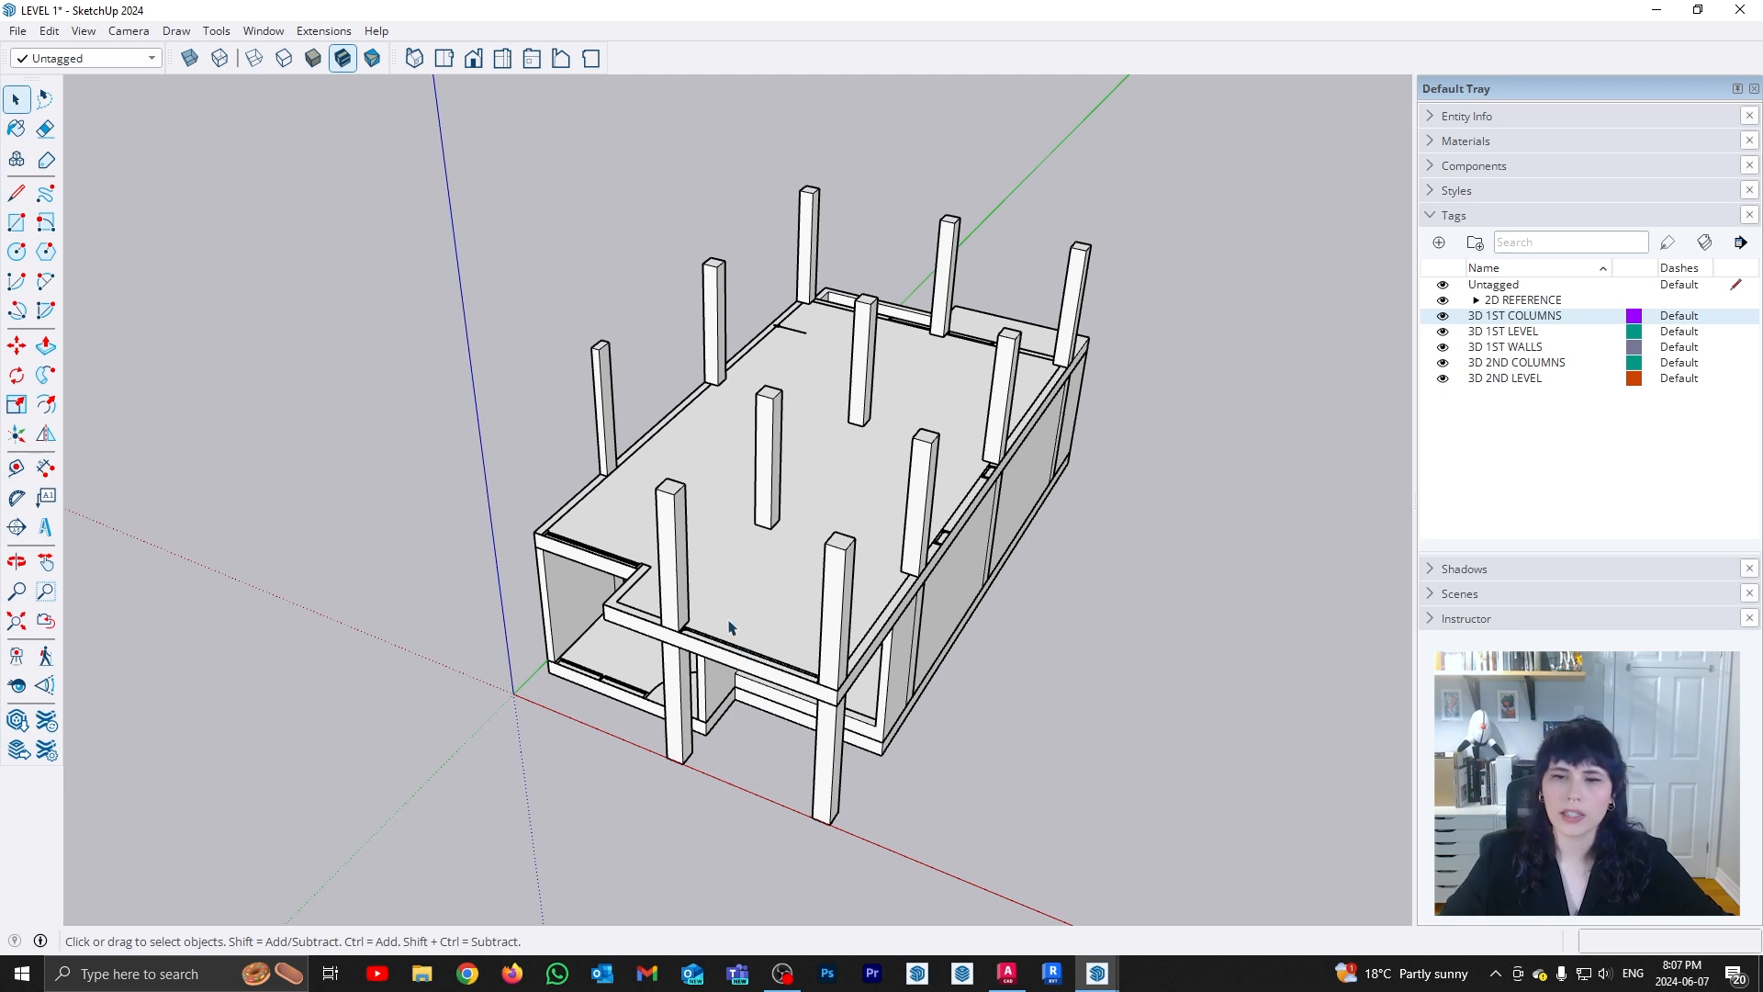
{"action": "mouse_move", "coordinate": [1000, 911]}
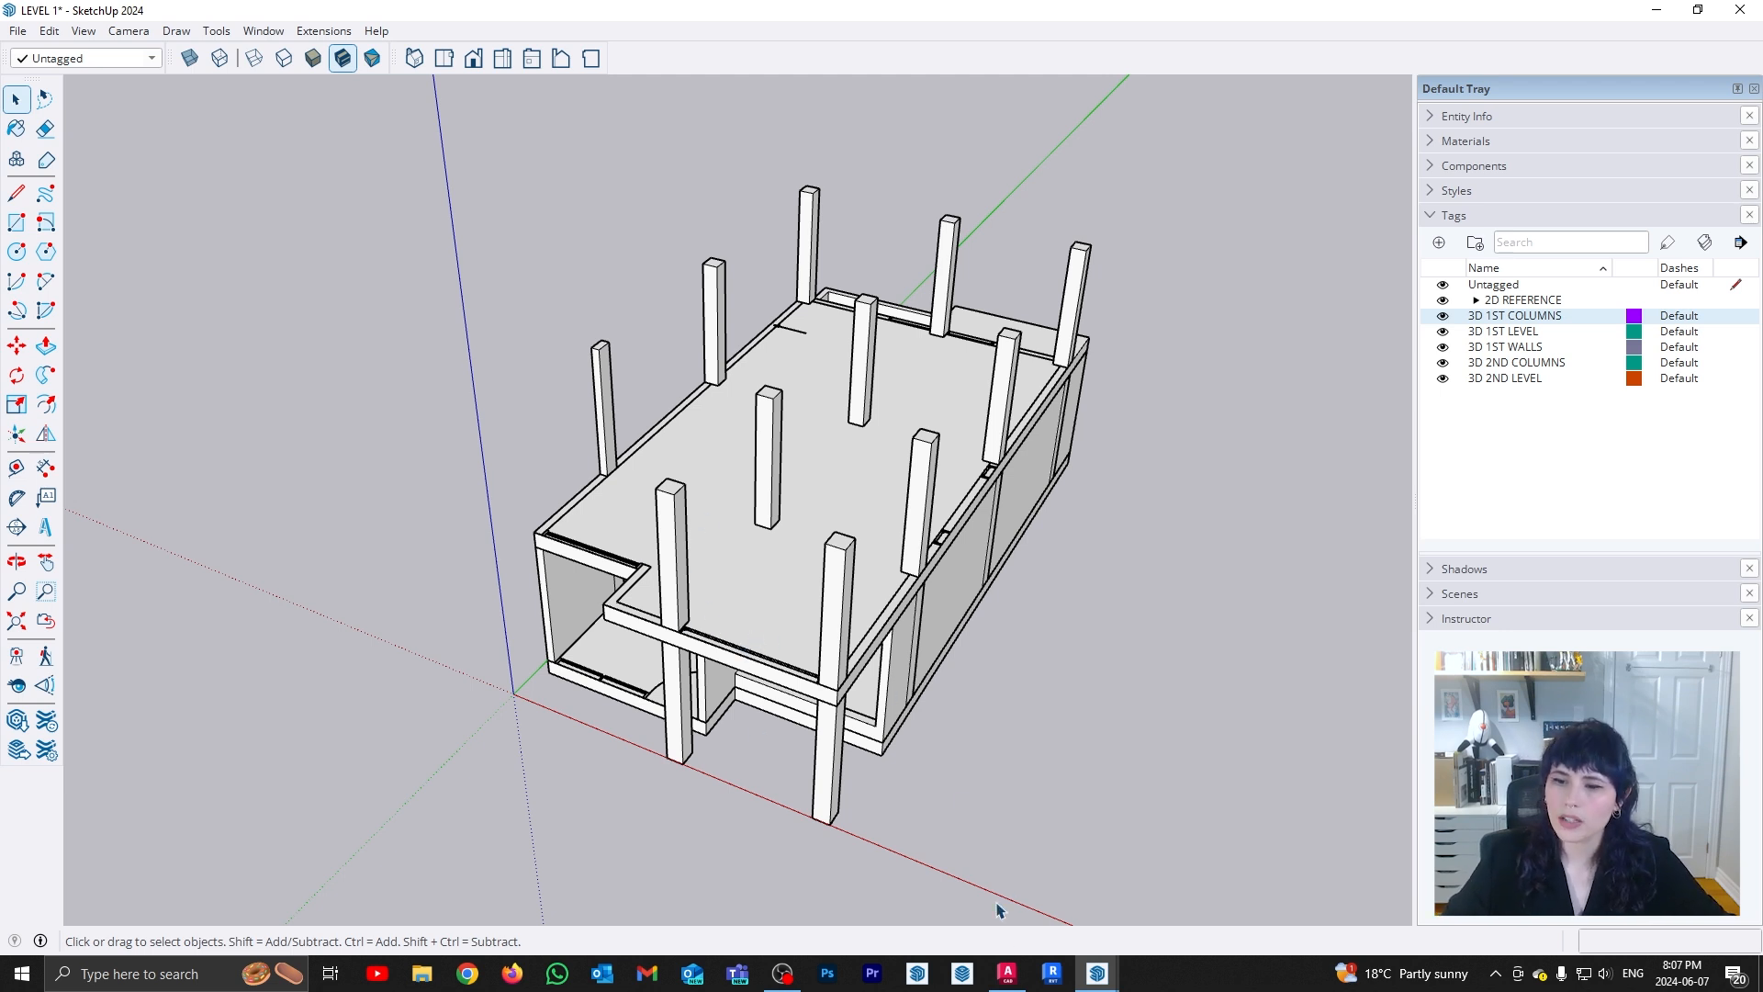
Check the Nivel 2 plan in AutoCAD, reading ceiling height 2500 and plenum 300, then return to SketchUp
{"action": "left_click", "coordinate": [1004, 973]}
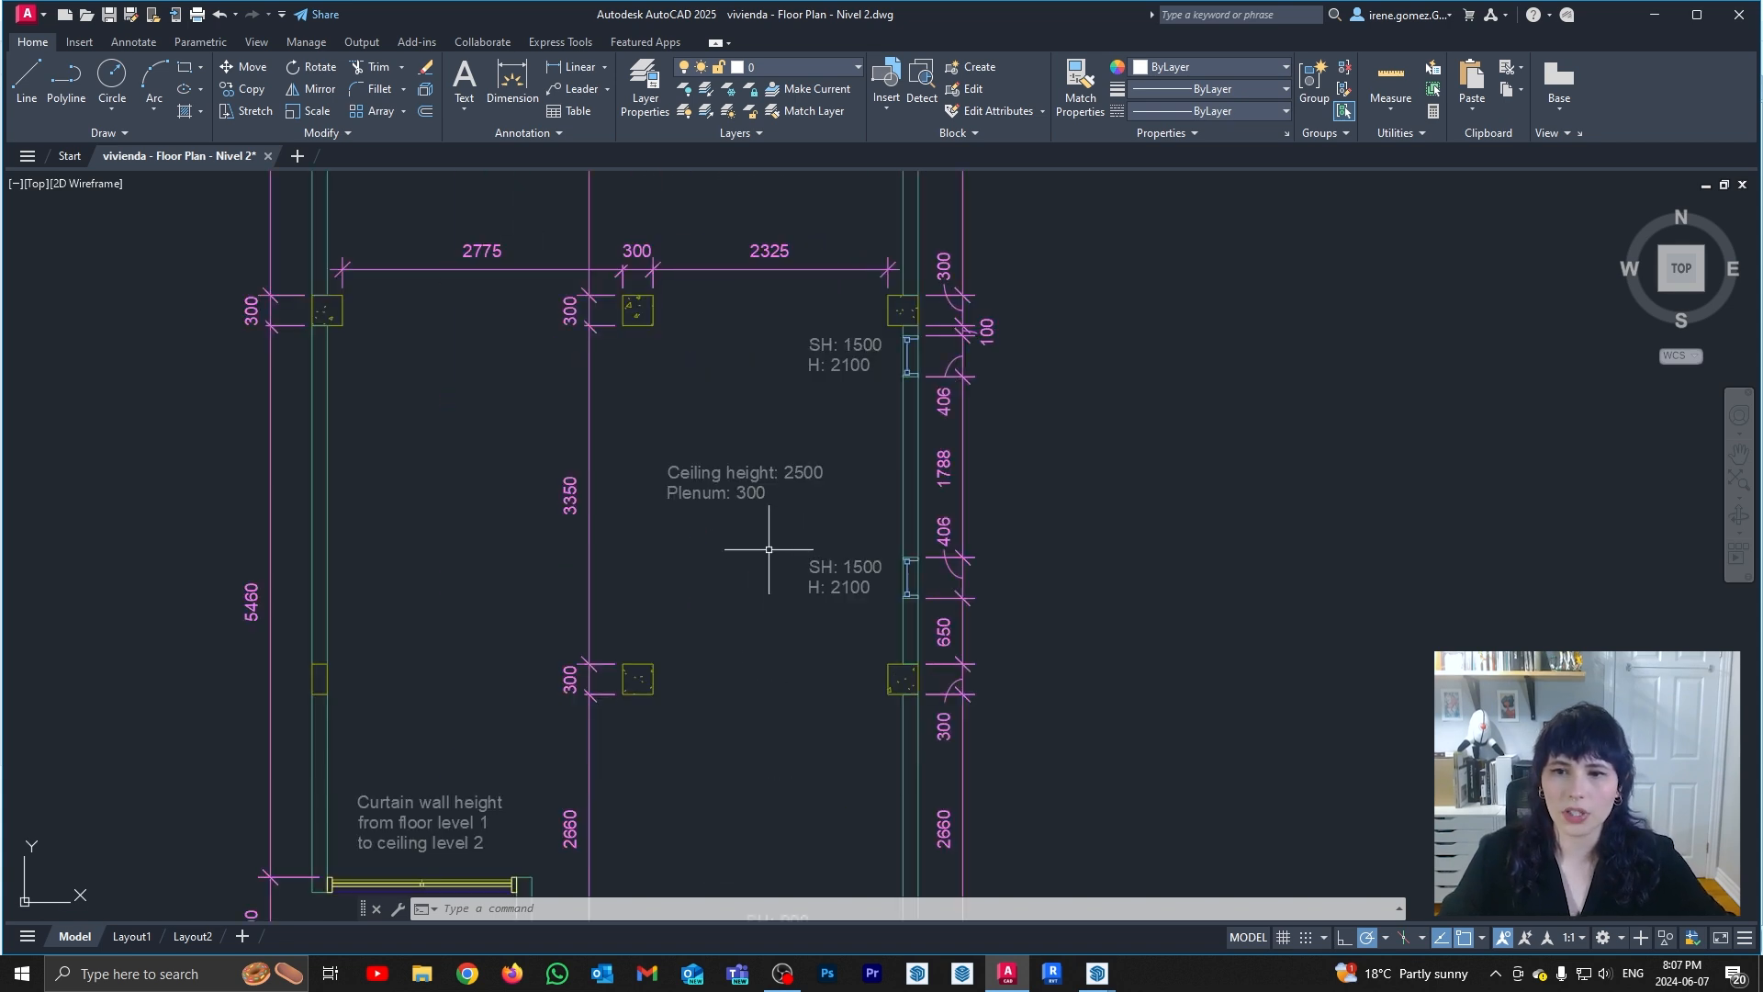
{"action": "double_click", "coordinate": [744, 472]}
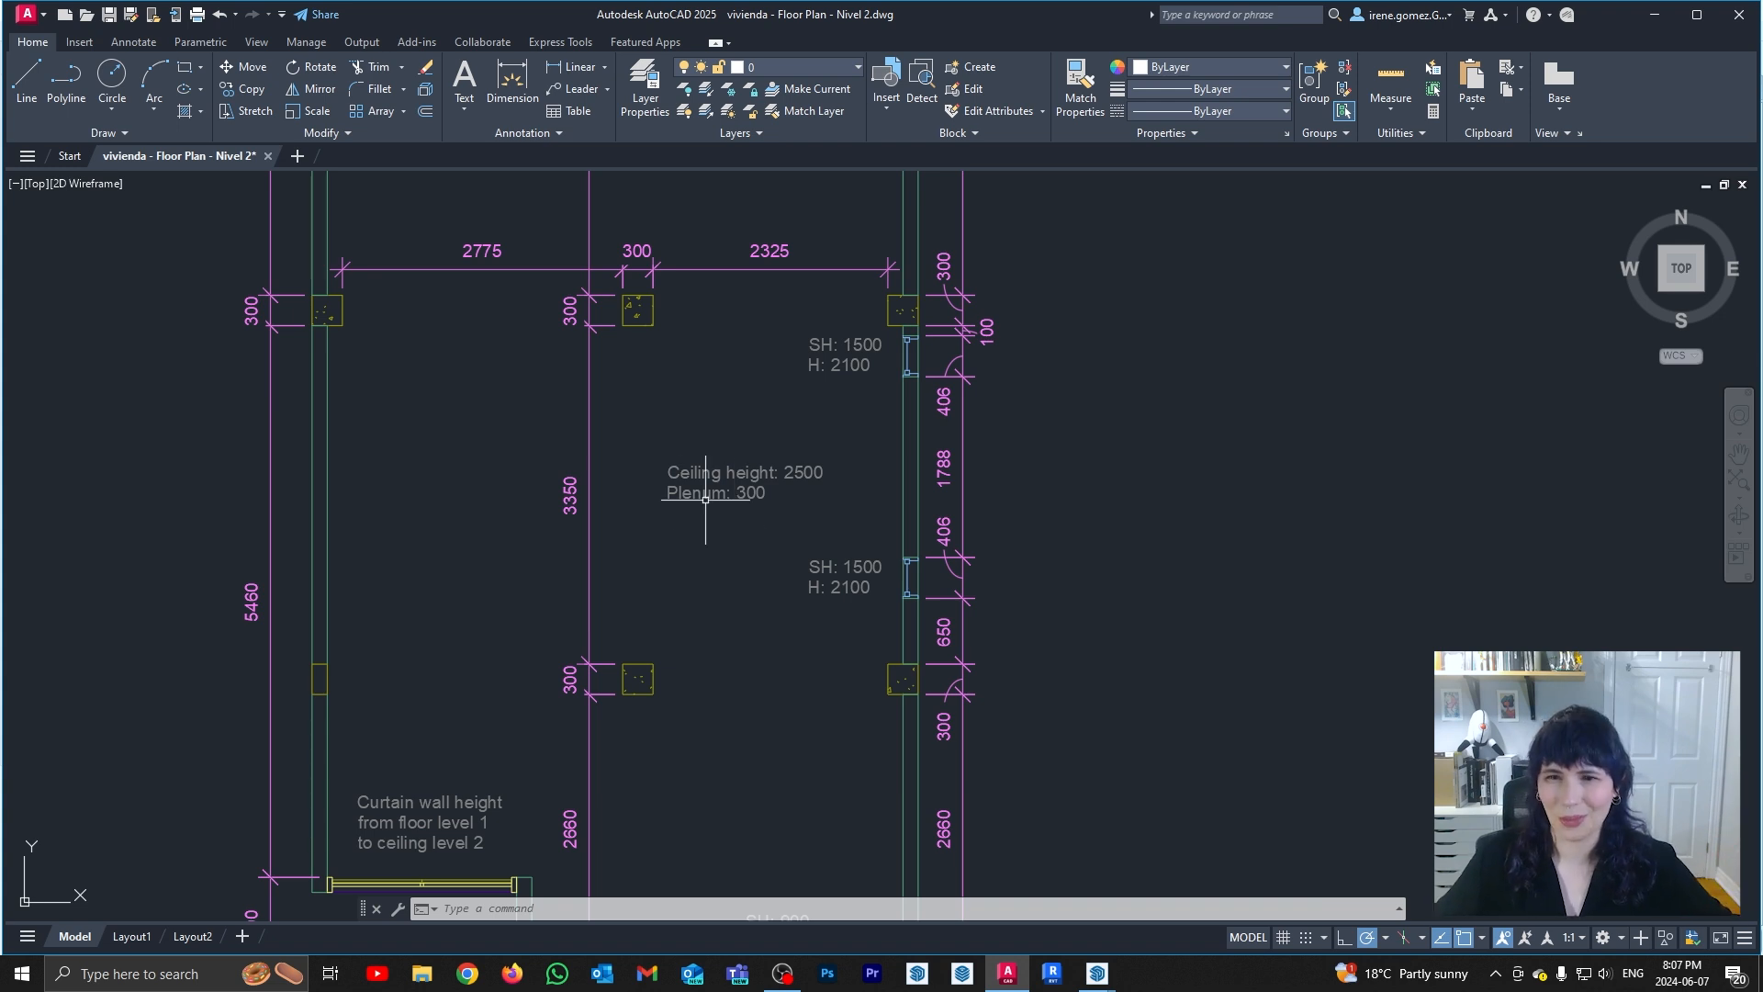
{"action": "scroll", "scroll_direction": "down", "scroll_amount": 3}
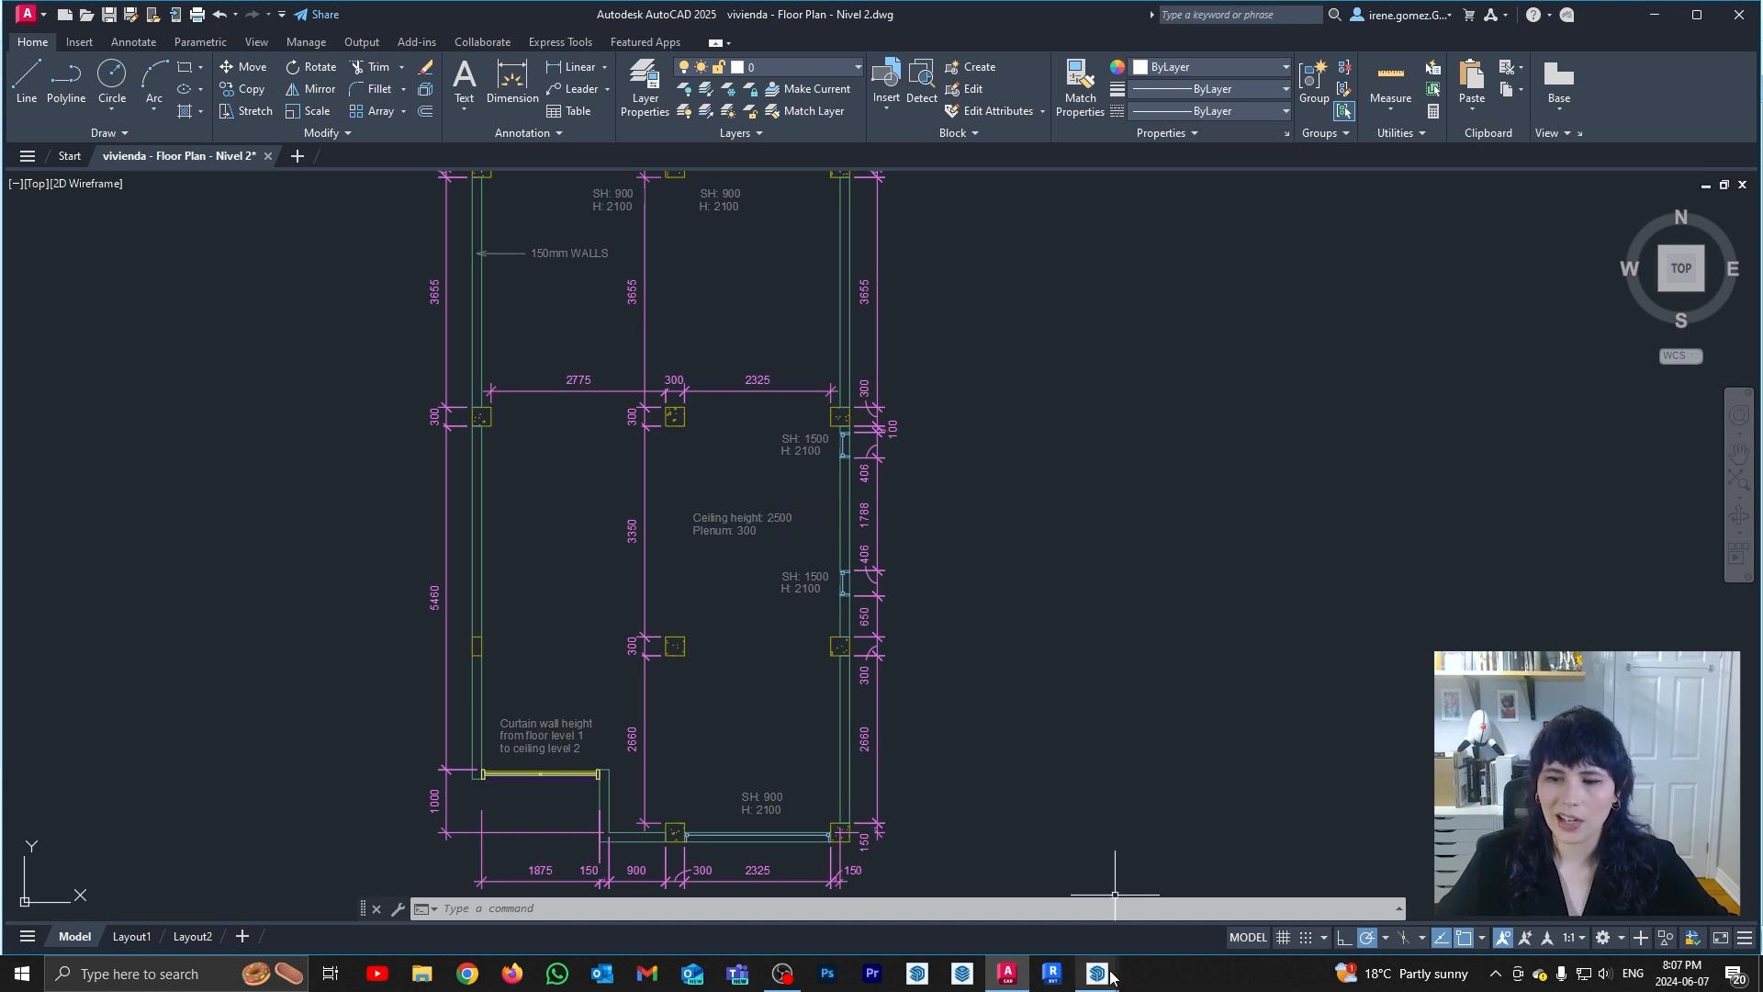
{"action": "left_click", "coordinate": [1094, 973]}
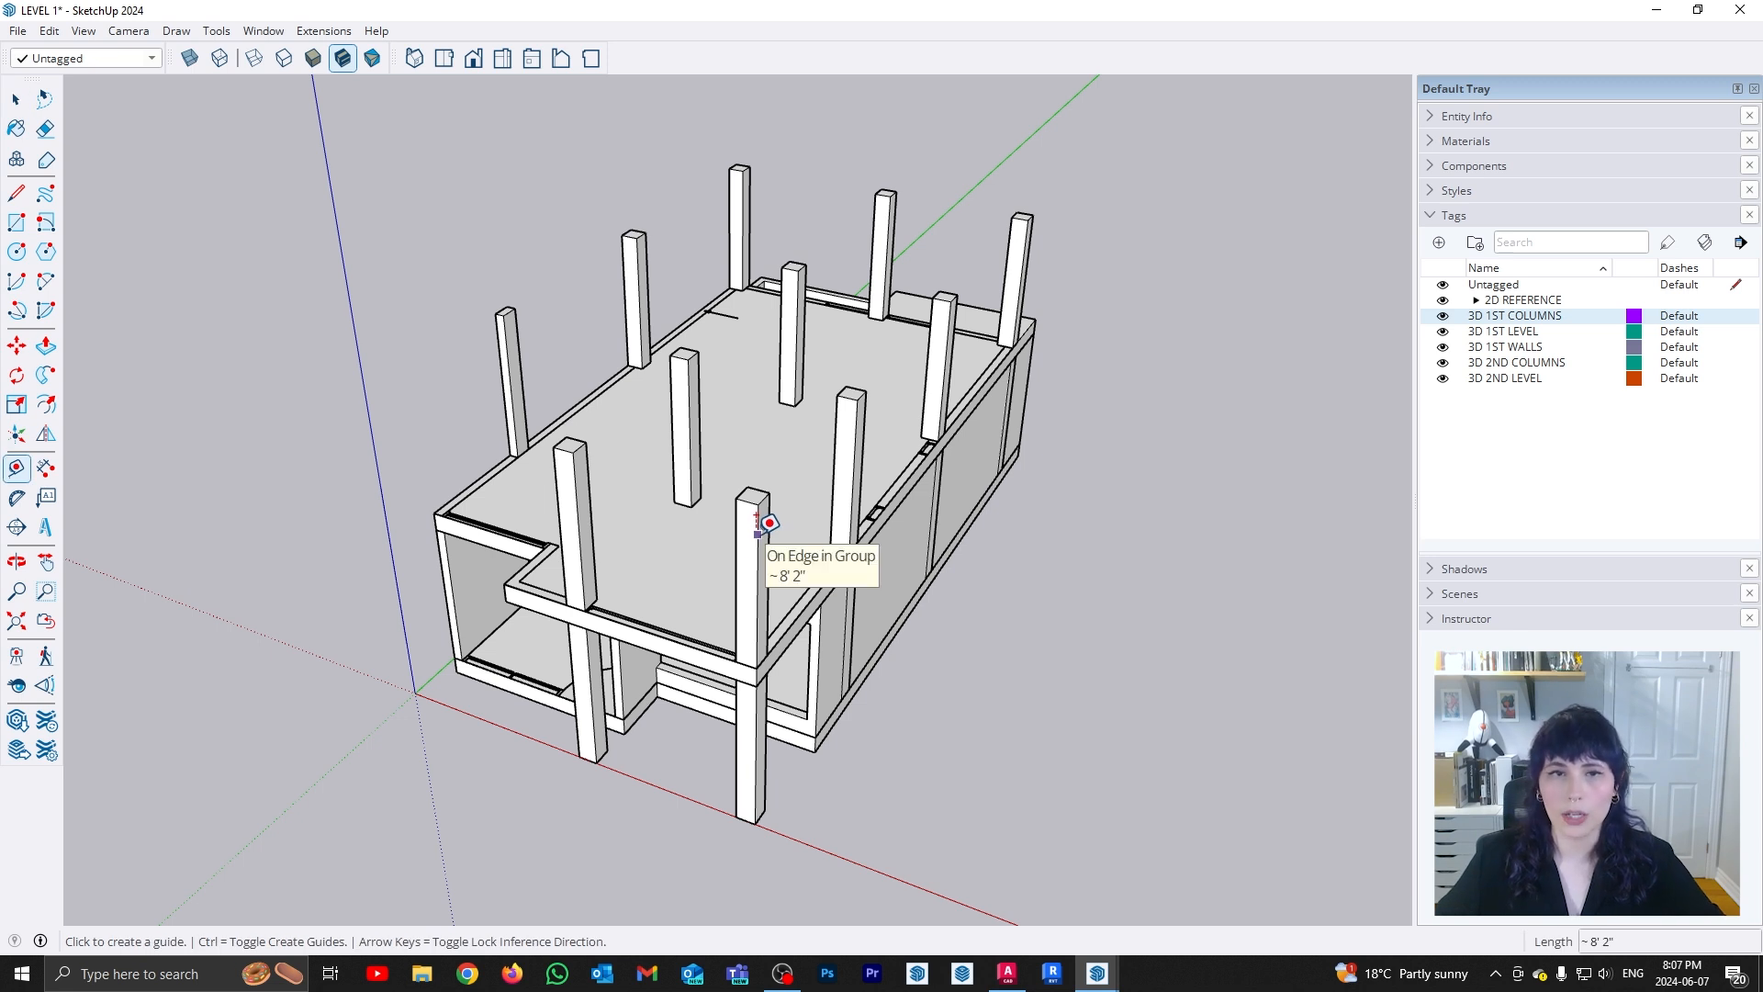
In Model Info > Units, set the format to Decimal and choose the length unit
{"action": "left_click", "coordinate": [263, 31]}
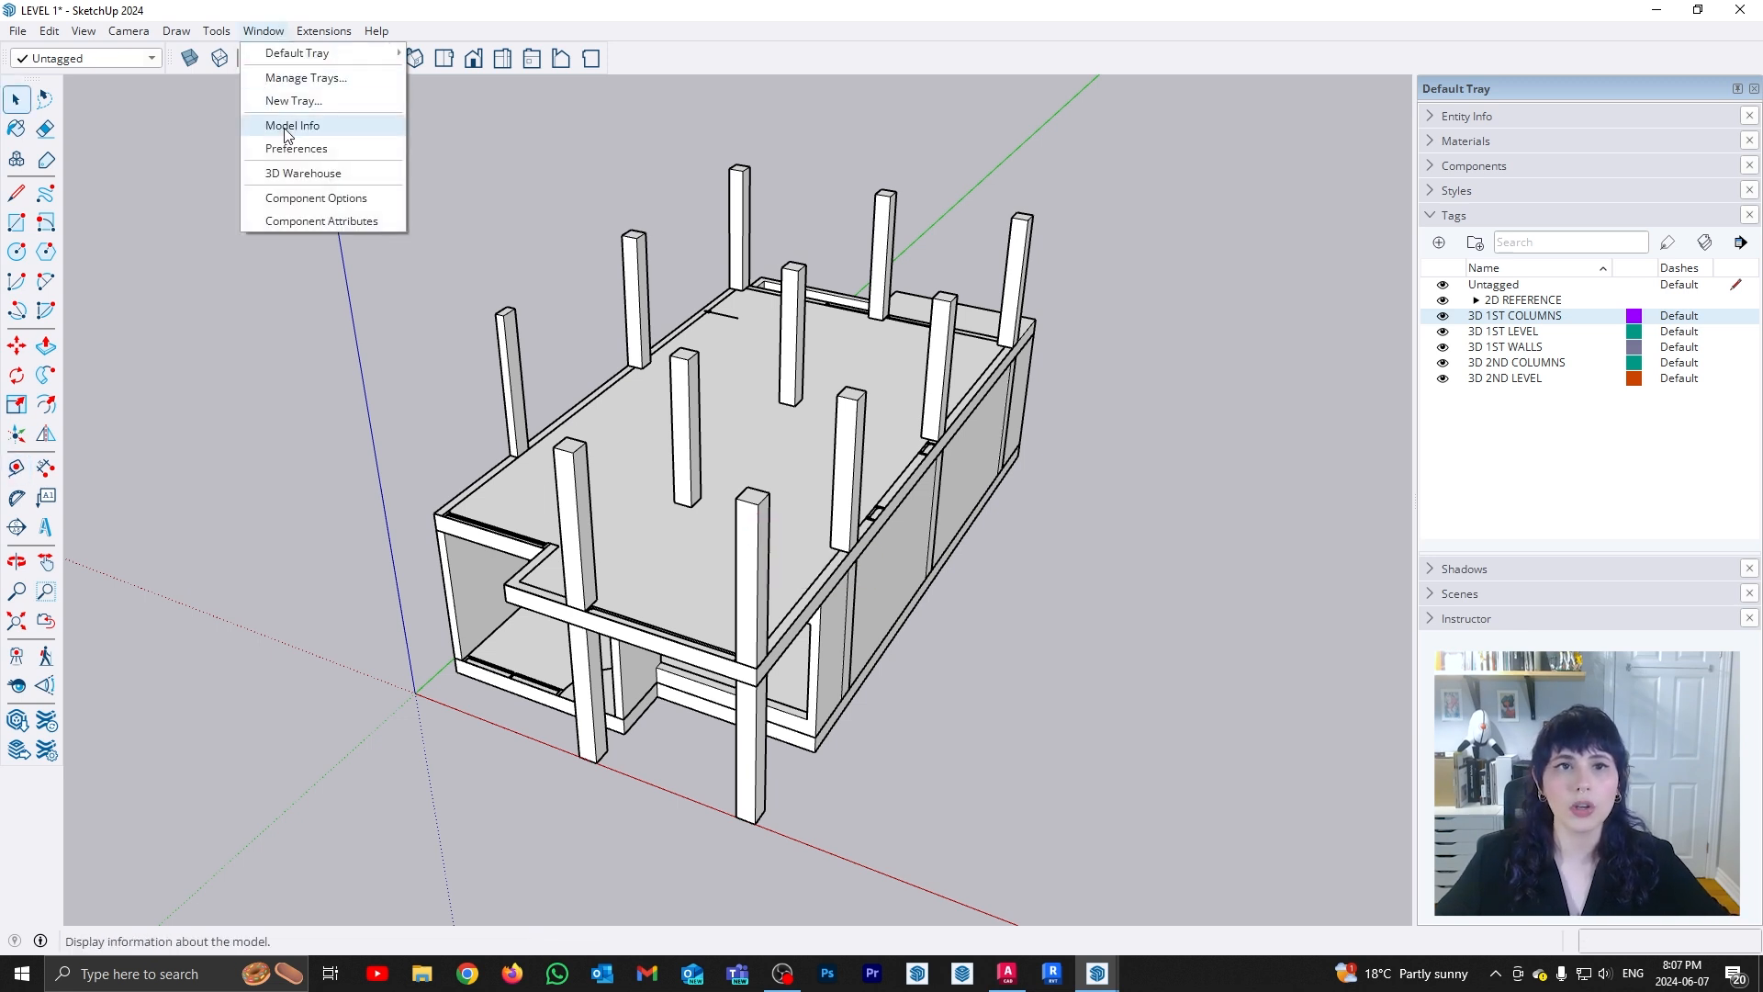
{"action": "left_click", "coordinate": [292, 125]}
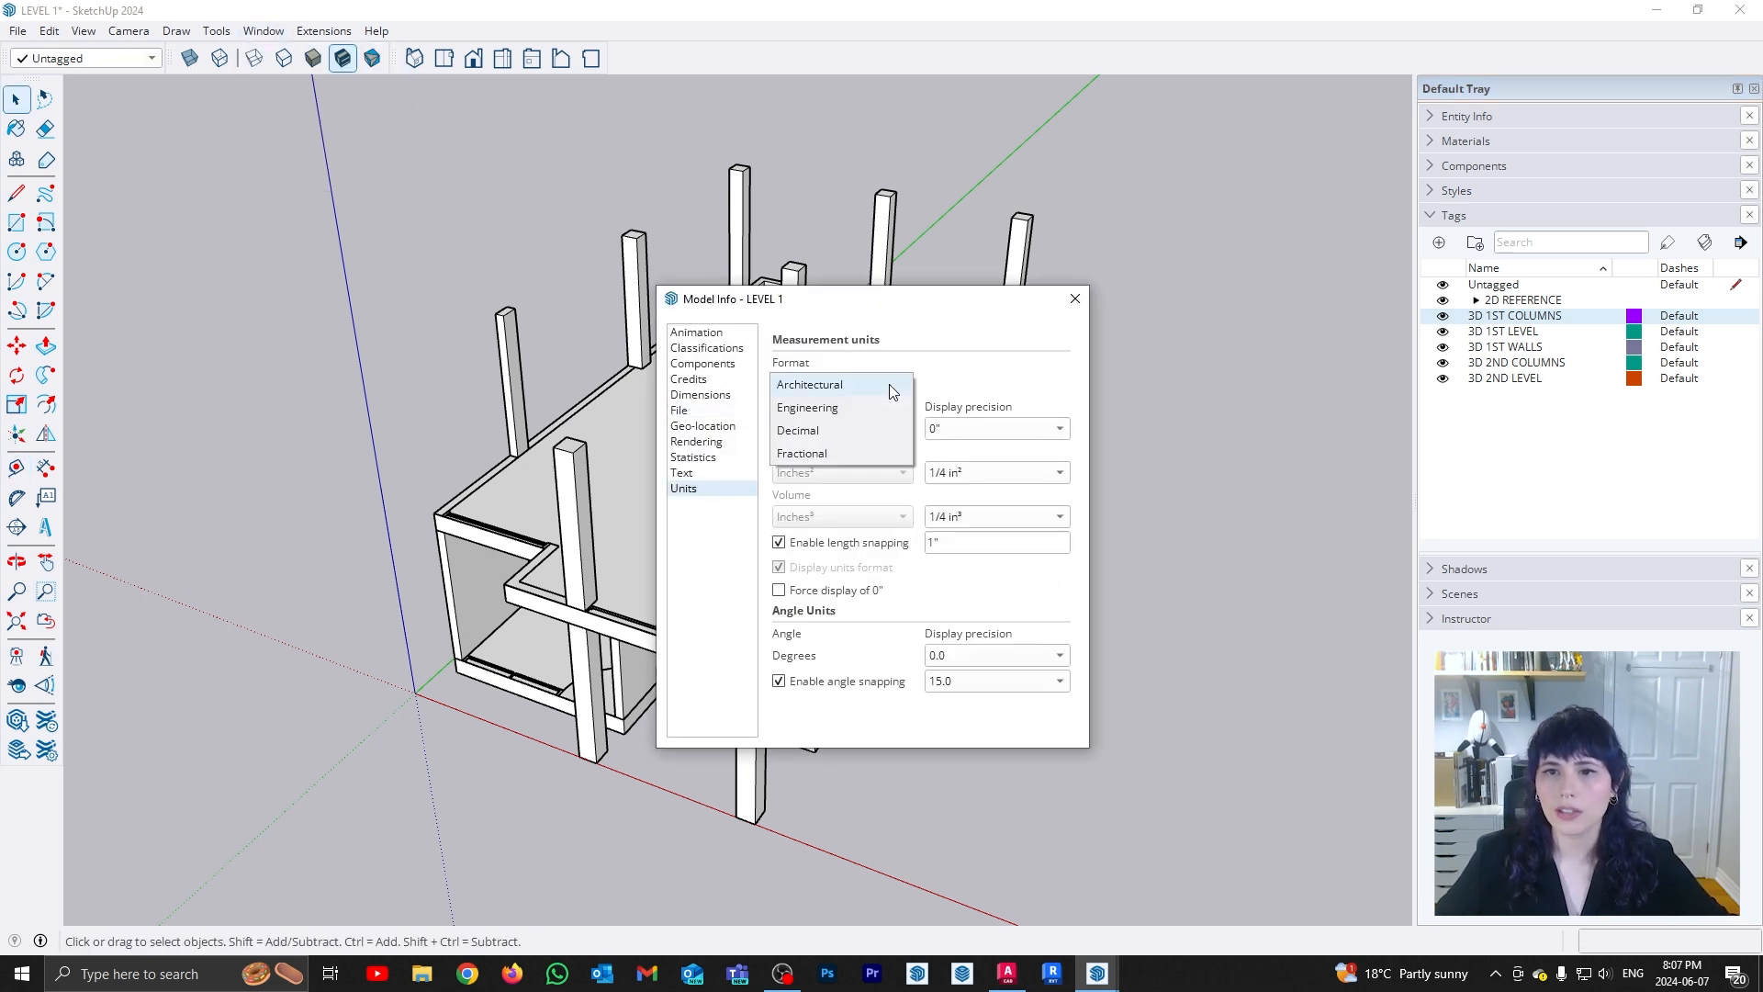
{"action": "left_click", "coordinate": [797, 430]}
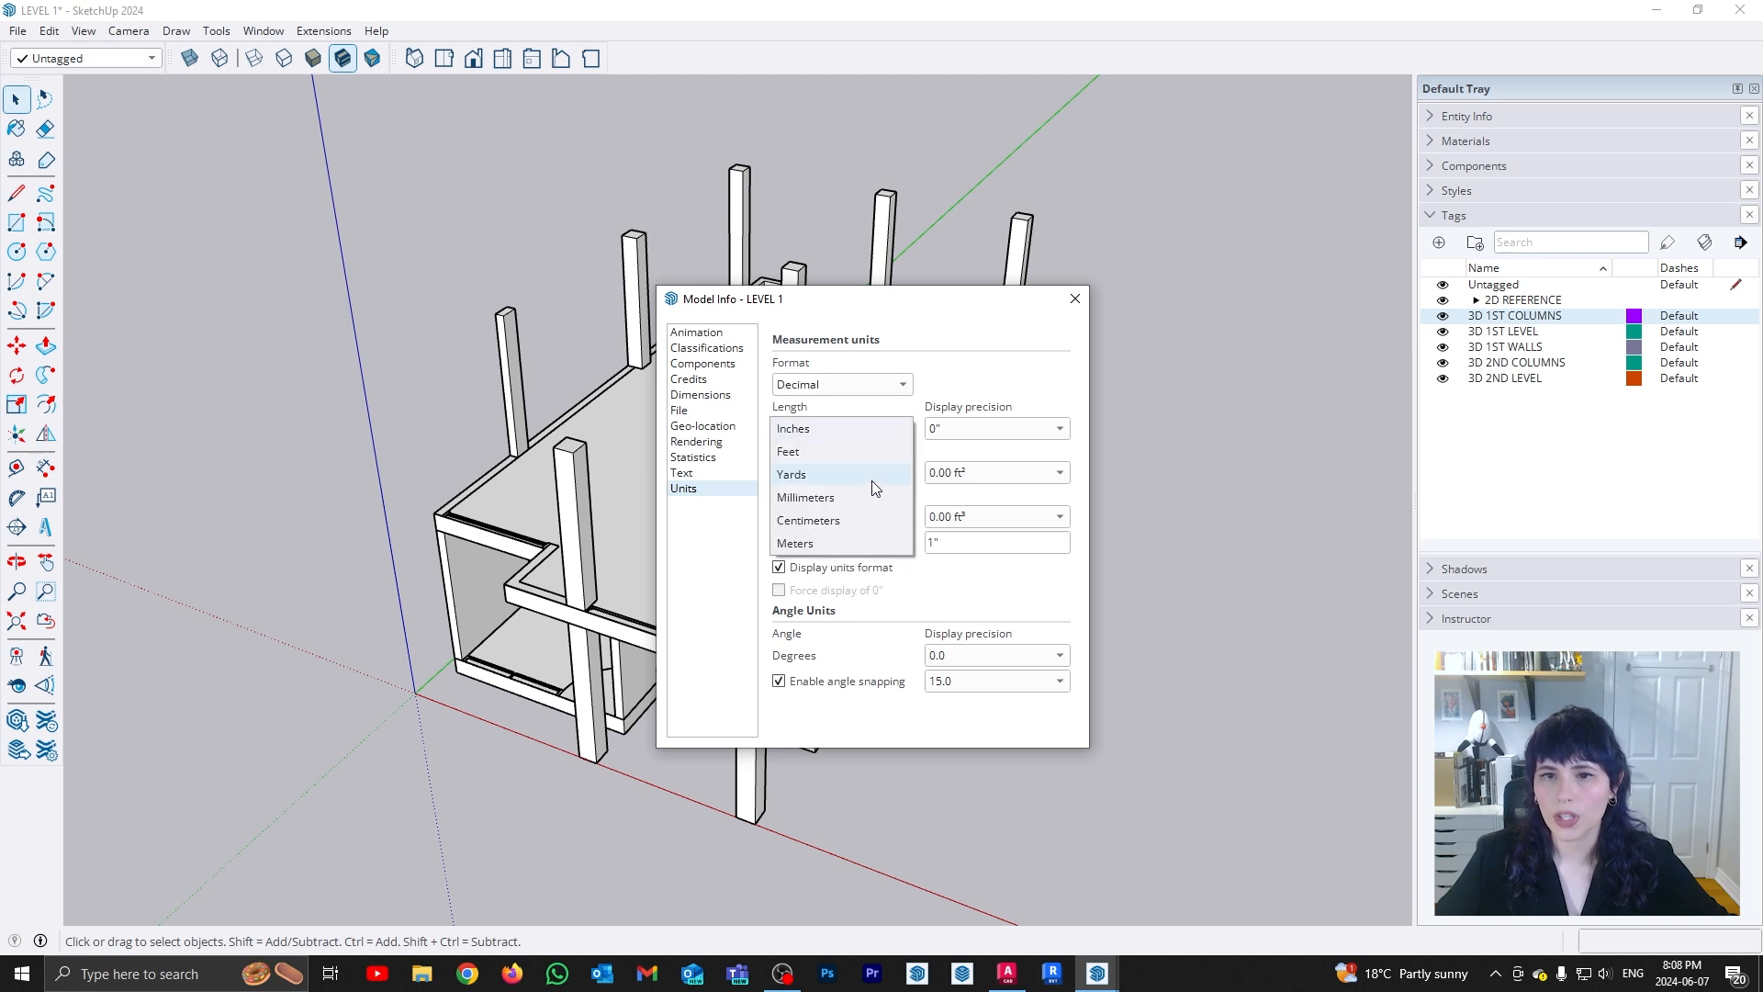
{"action": "left_click", "coordinate": [804, 498]}
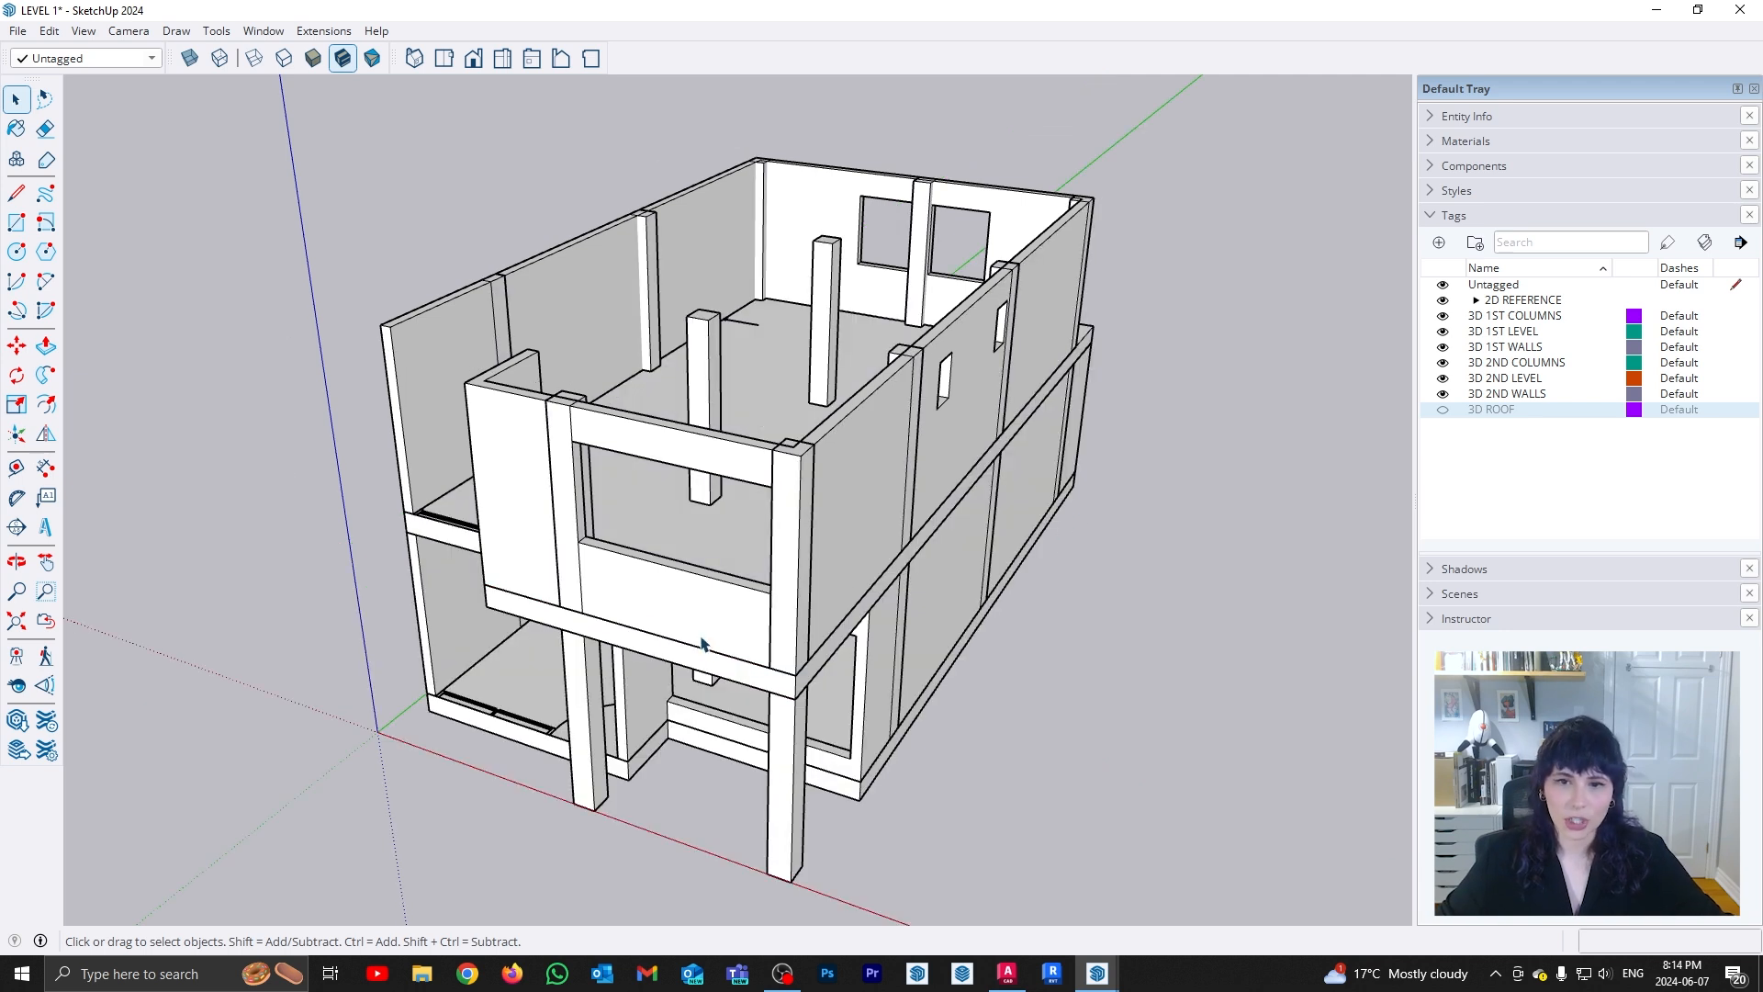
{"action": "mouse_move", "coordinate": [514, 601]}
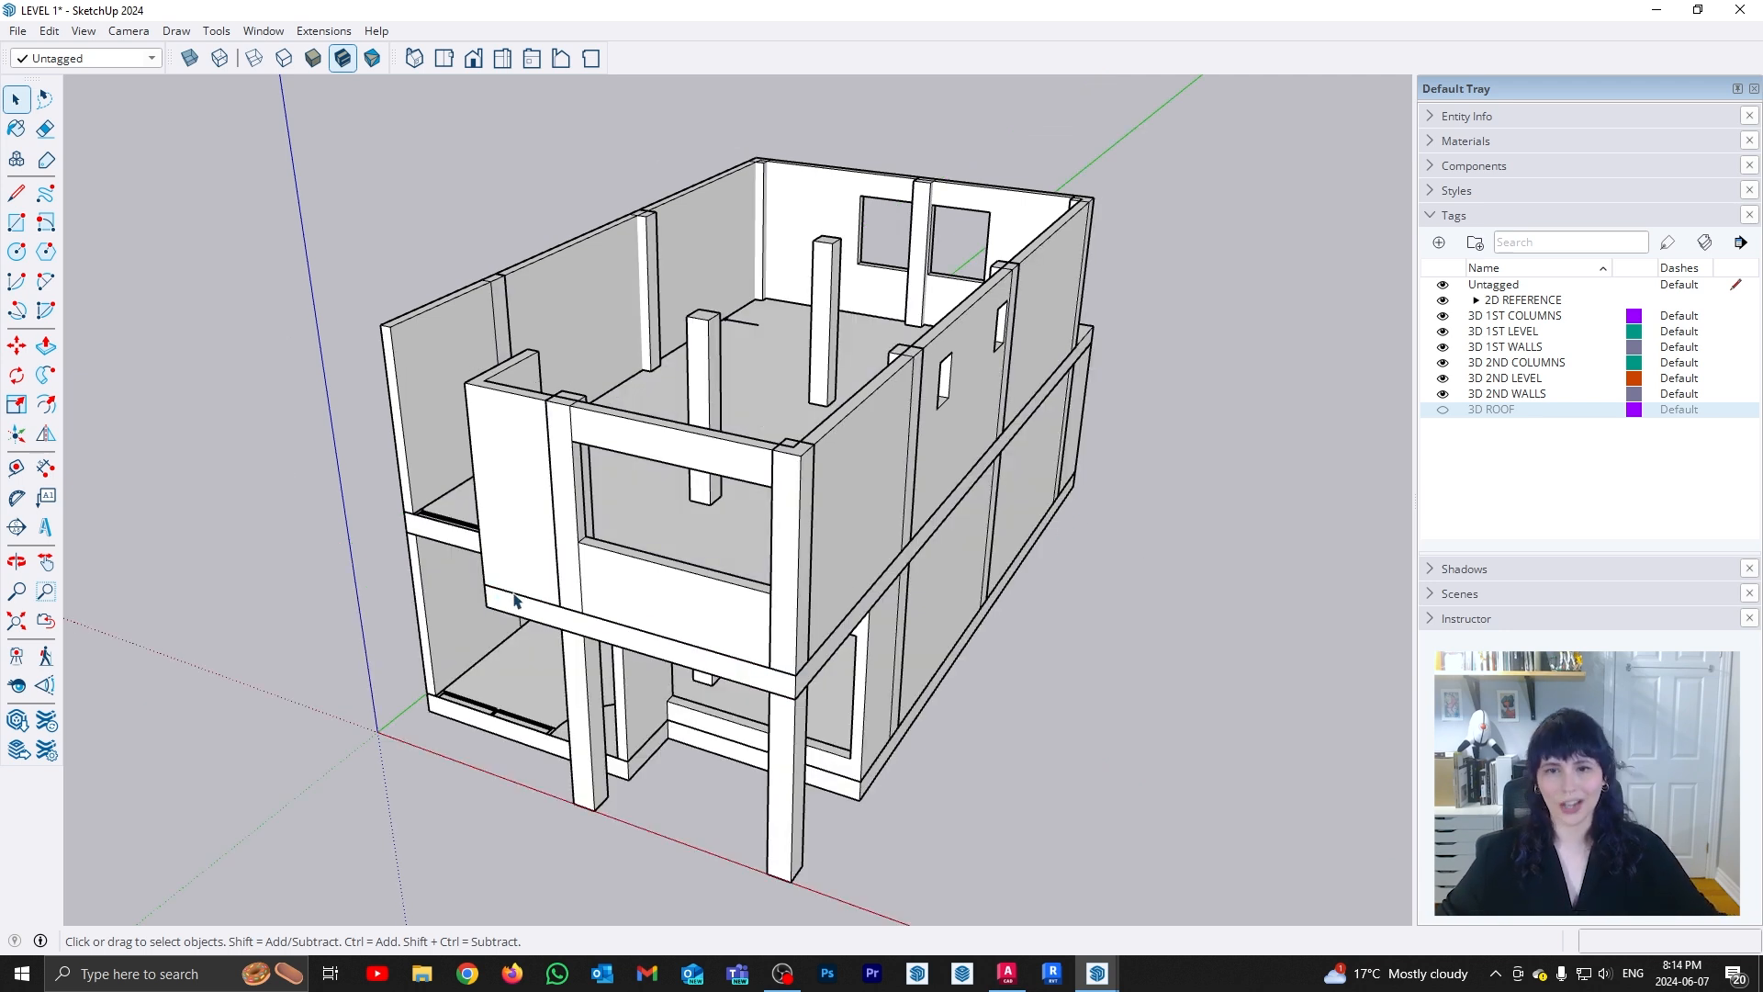
{"action": "mouse_move", "coordinate": [529, 575]}
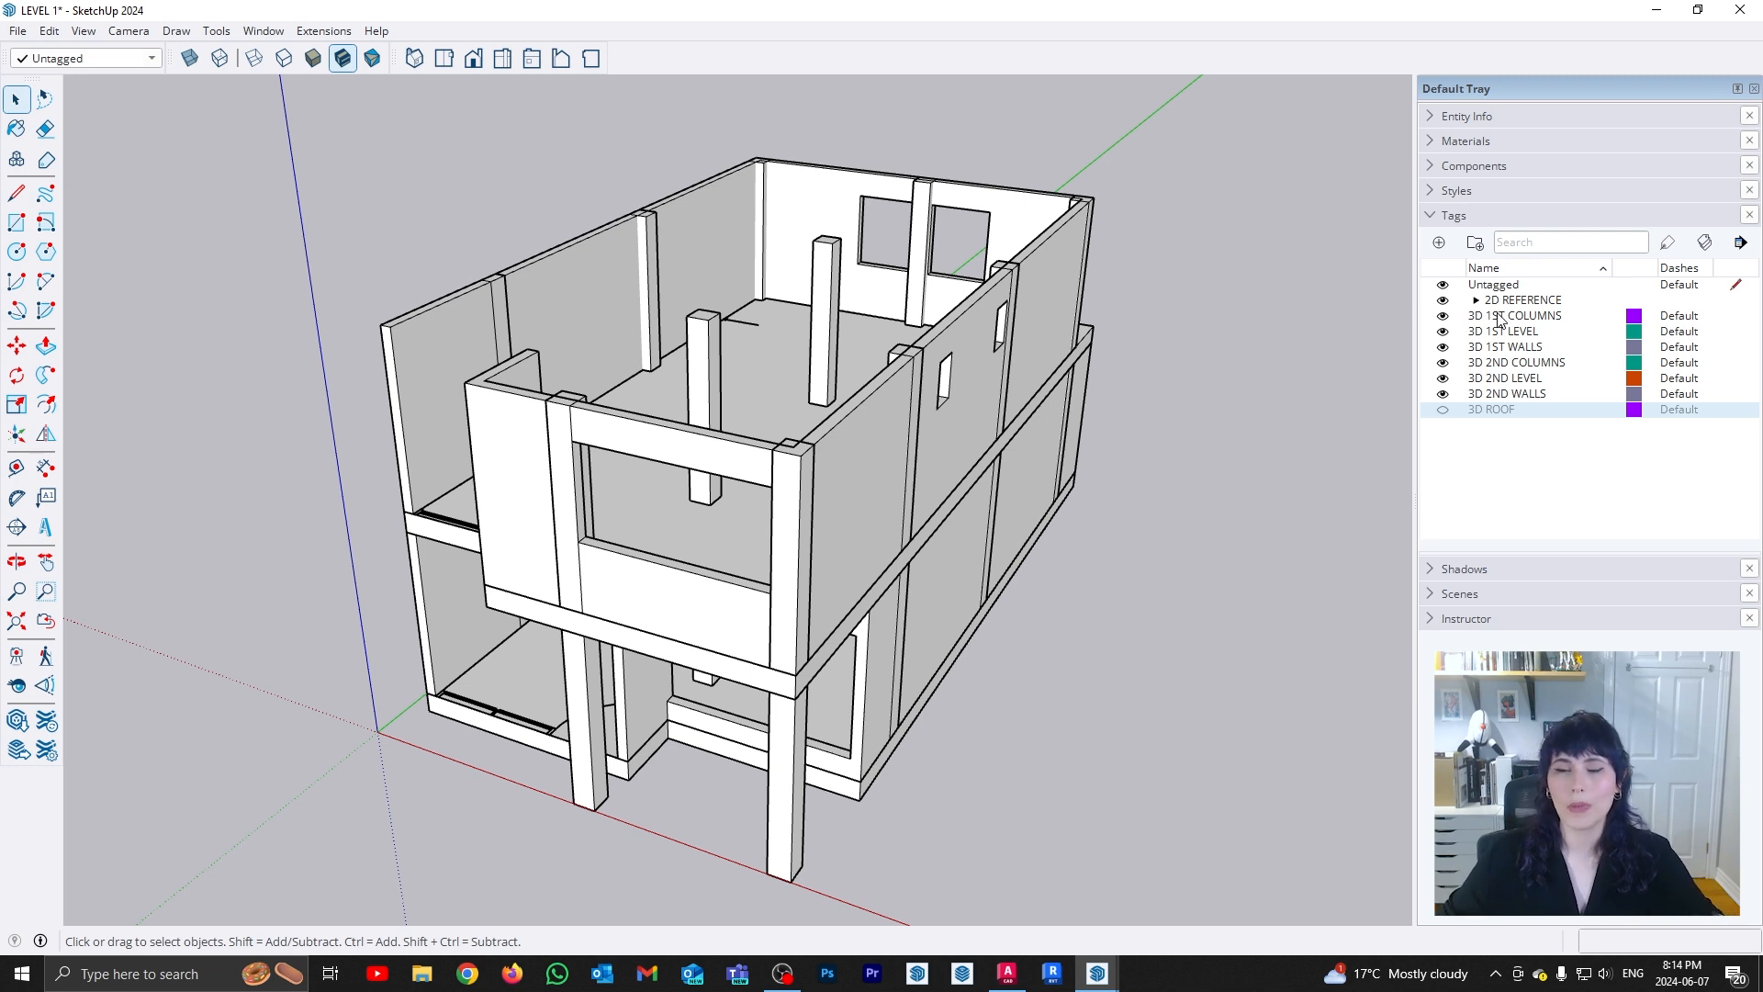
{"action": "mouse_move", "coordinate": [1526, 373]}
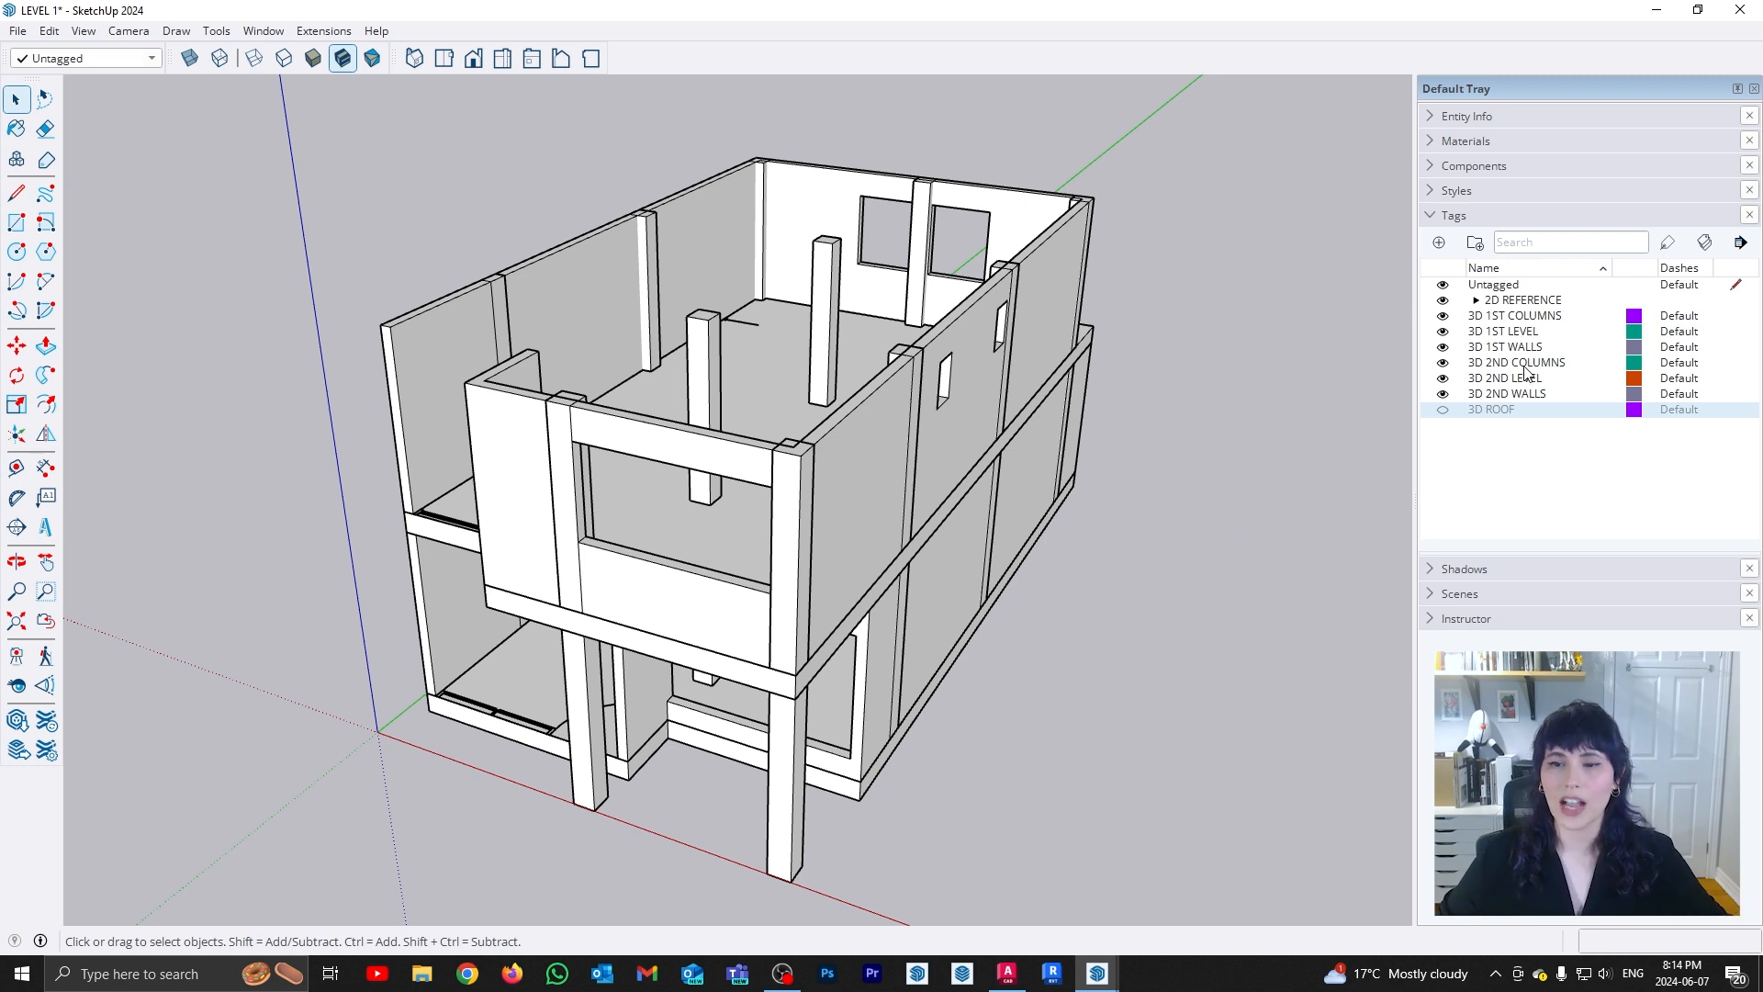
{"action": "mouse_move", "coordinate": [1415, 448]}
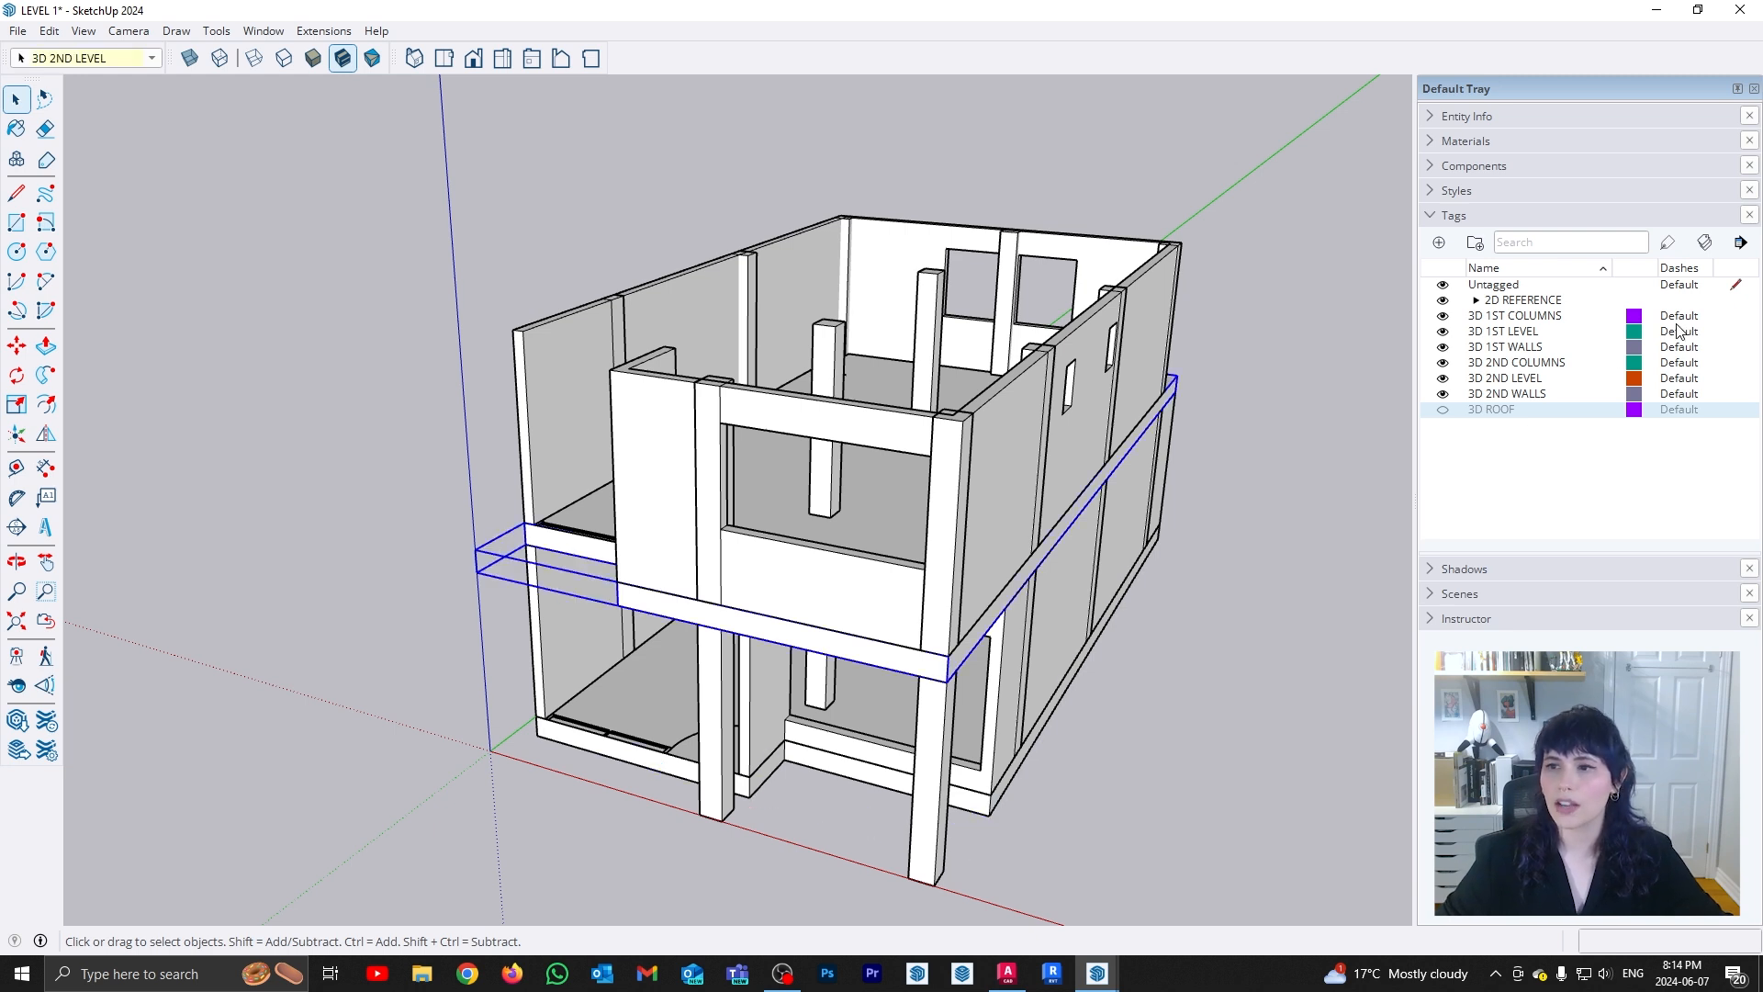
Make the 3D ROOF tag visible so the roof slab caps the second storey
{"action": "left_click", "coordinate": [1444, 410]}
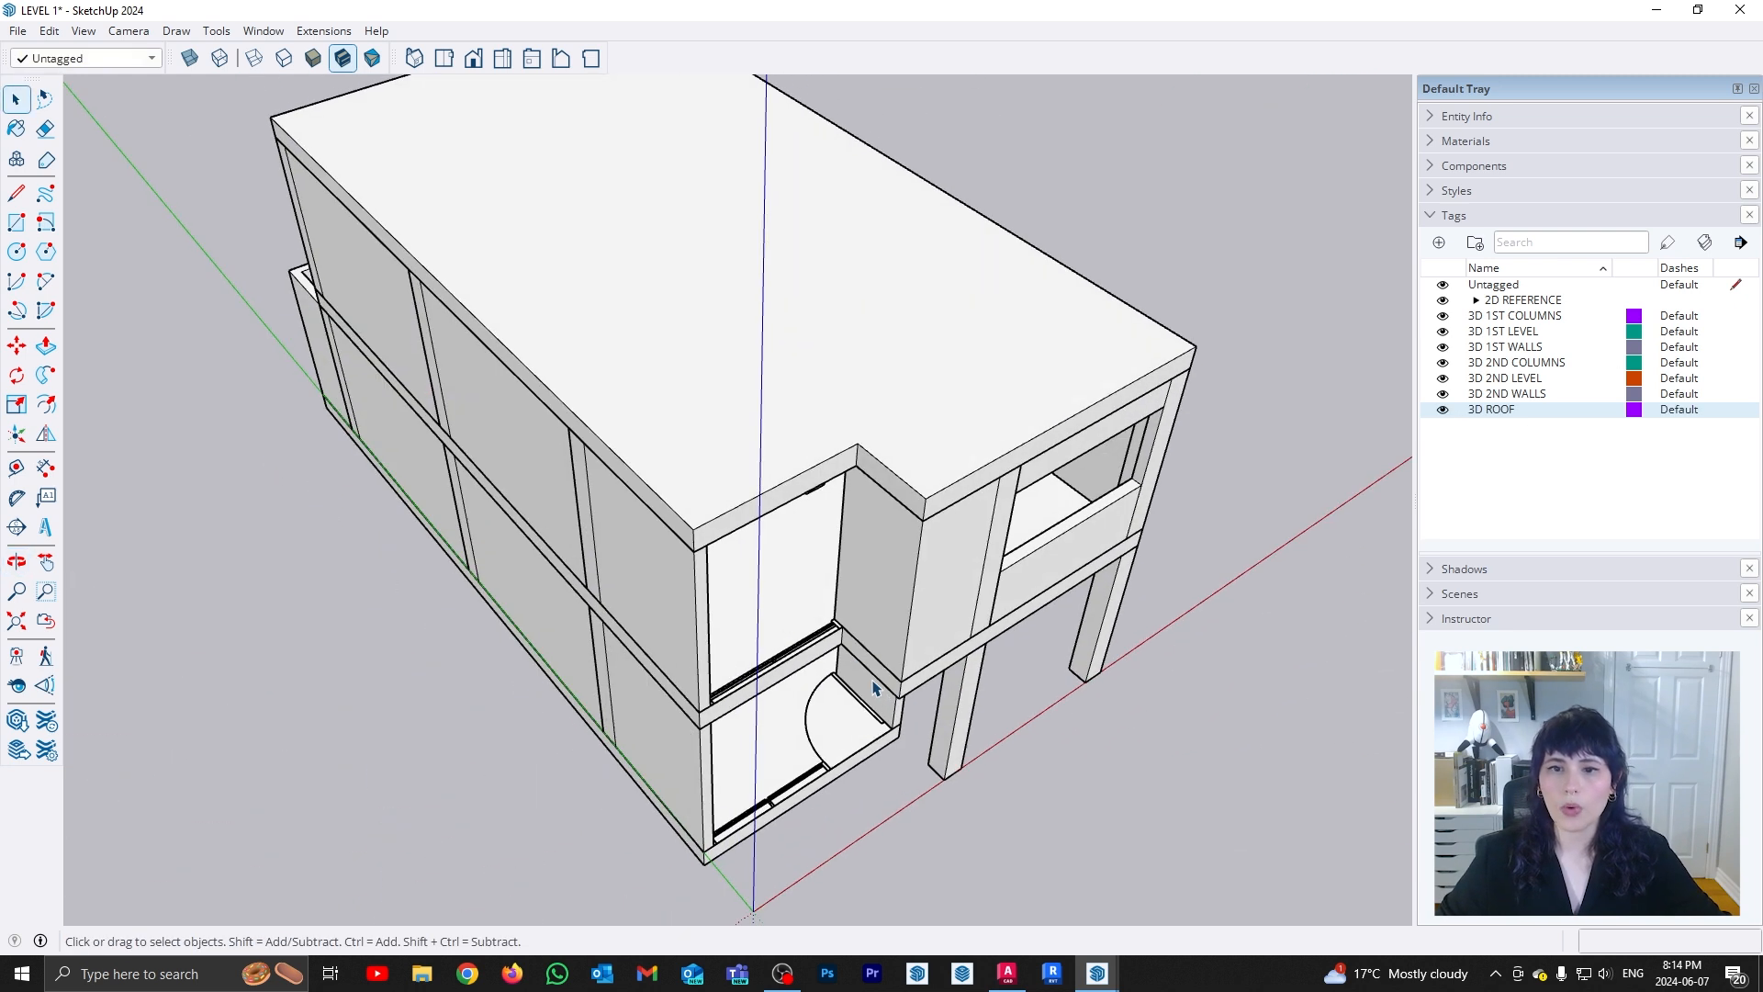
{"action": "mouse_move", "coordinate": [841, 619]}
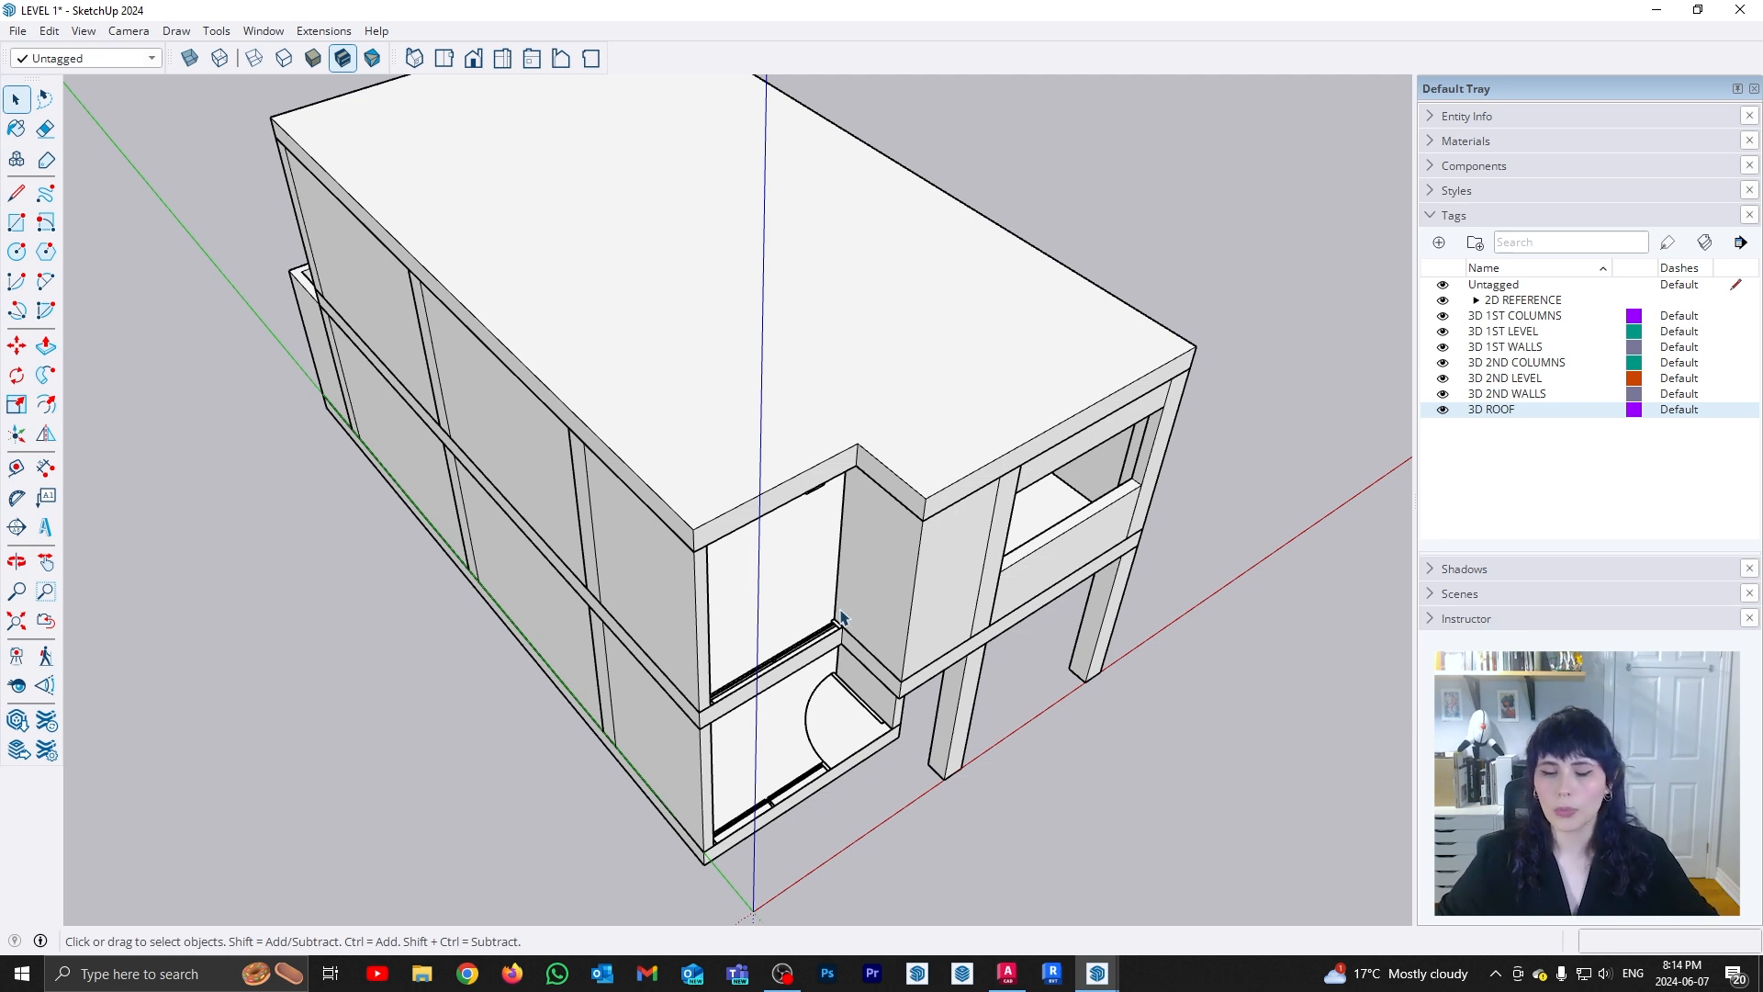
{"action": "mouse_move", "coordinate": [841, 622]}
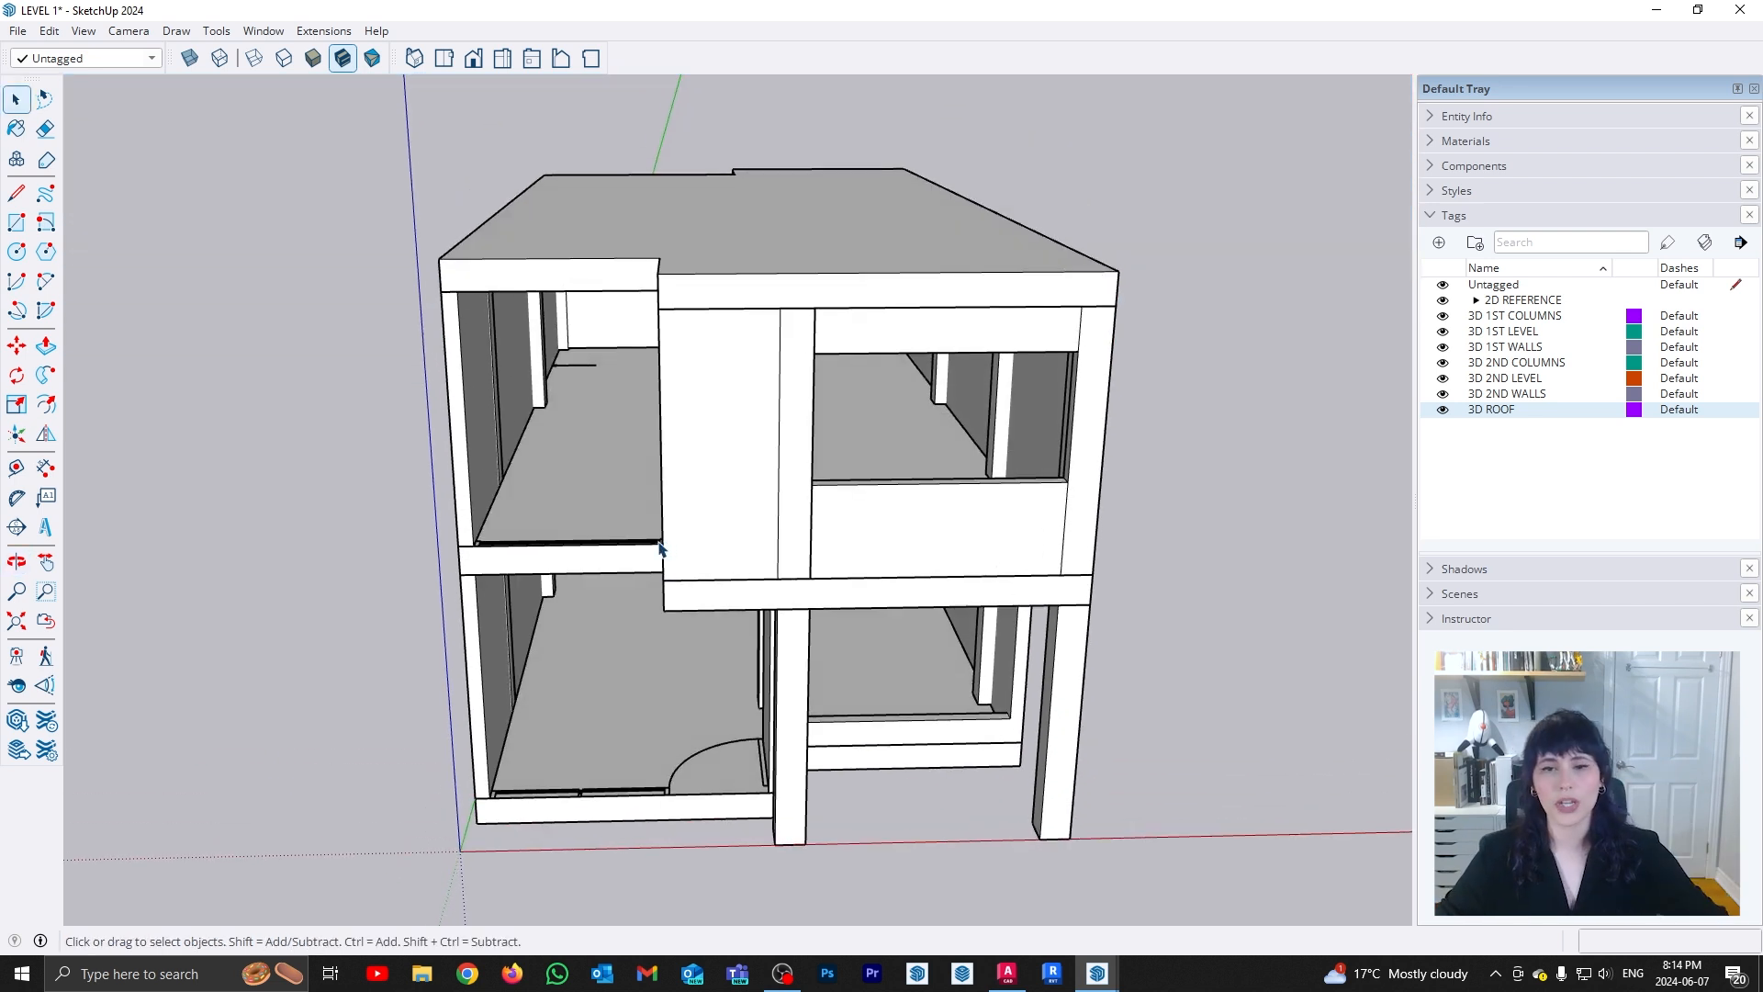
{"action": "mouse_move", "coordinate": [584, 455]}
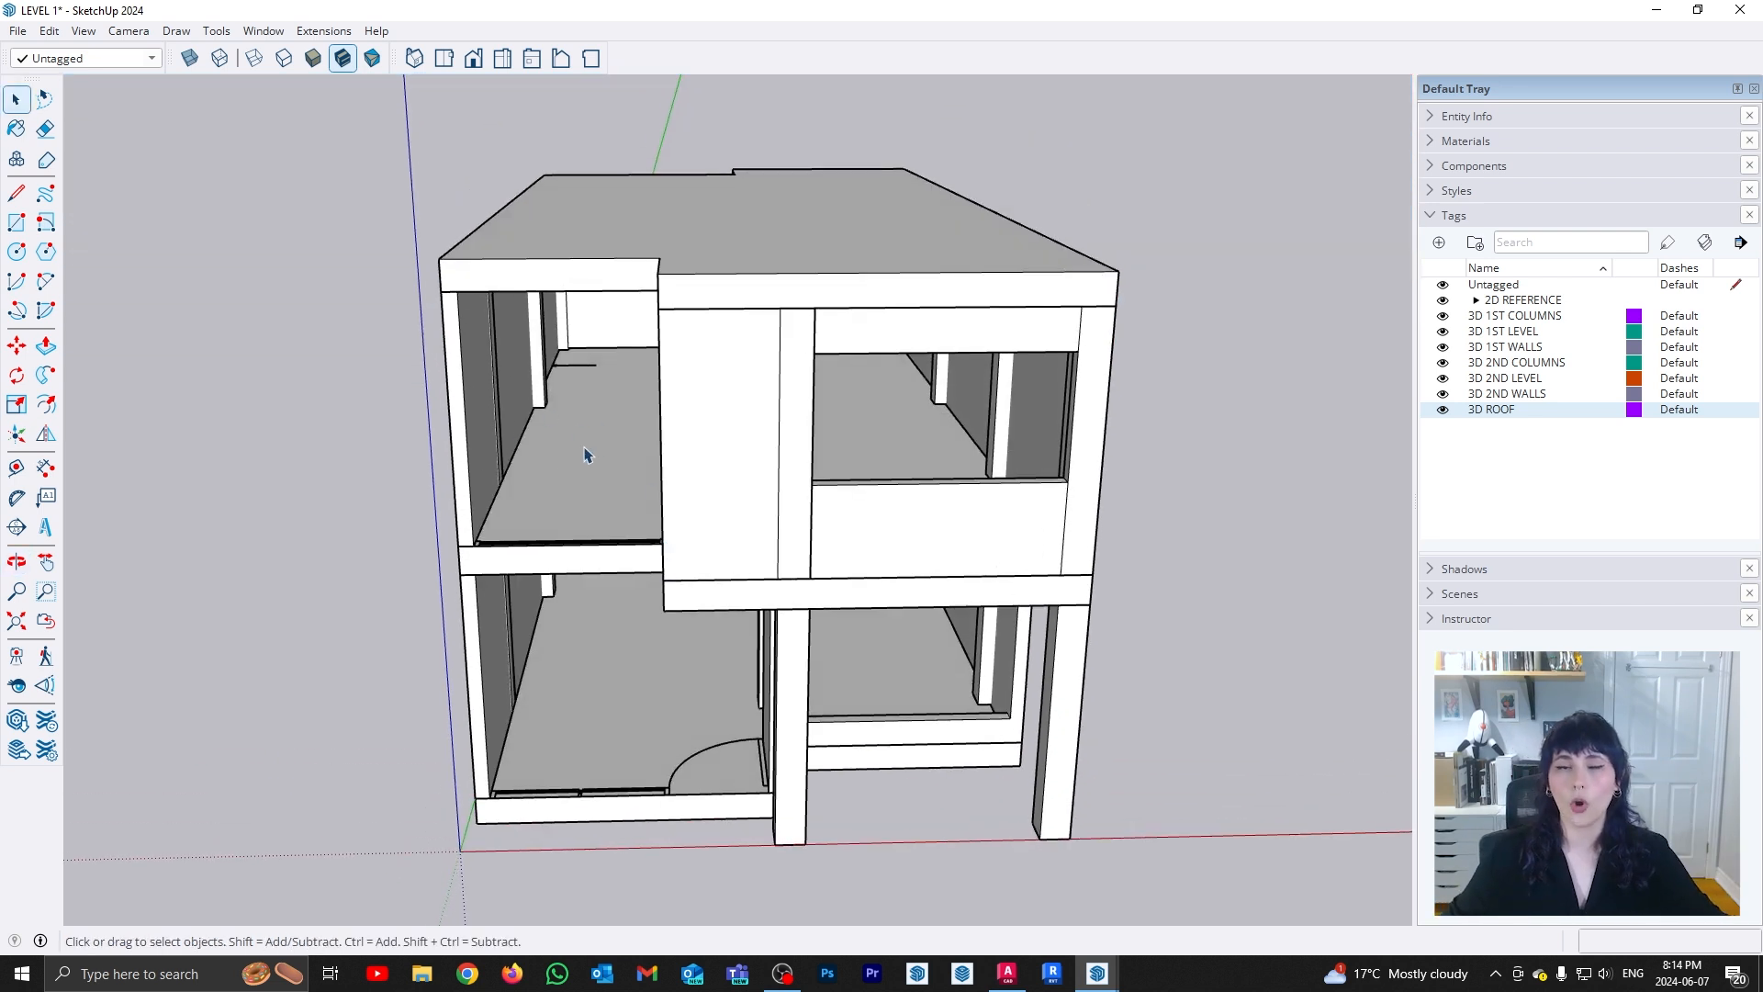
{"action": "mouse_move", "coordinate": [595, 489]}
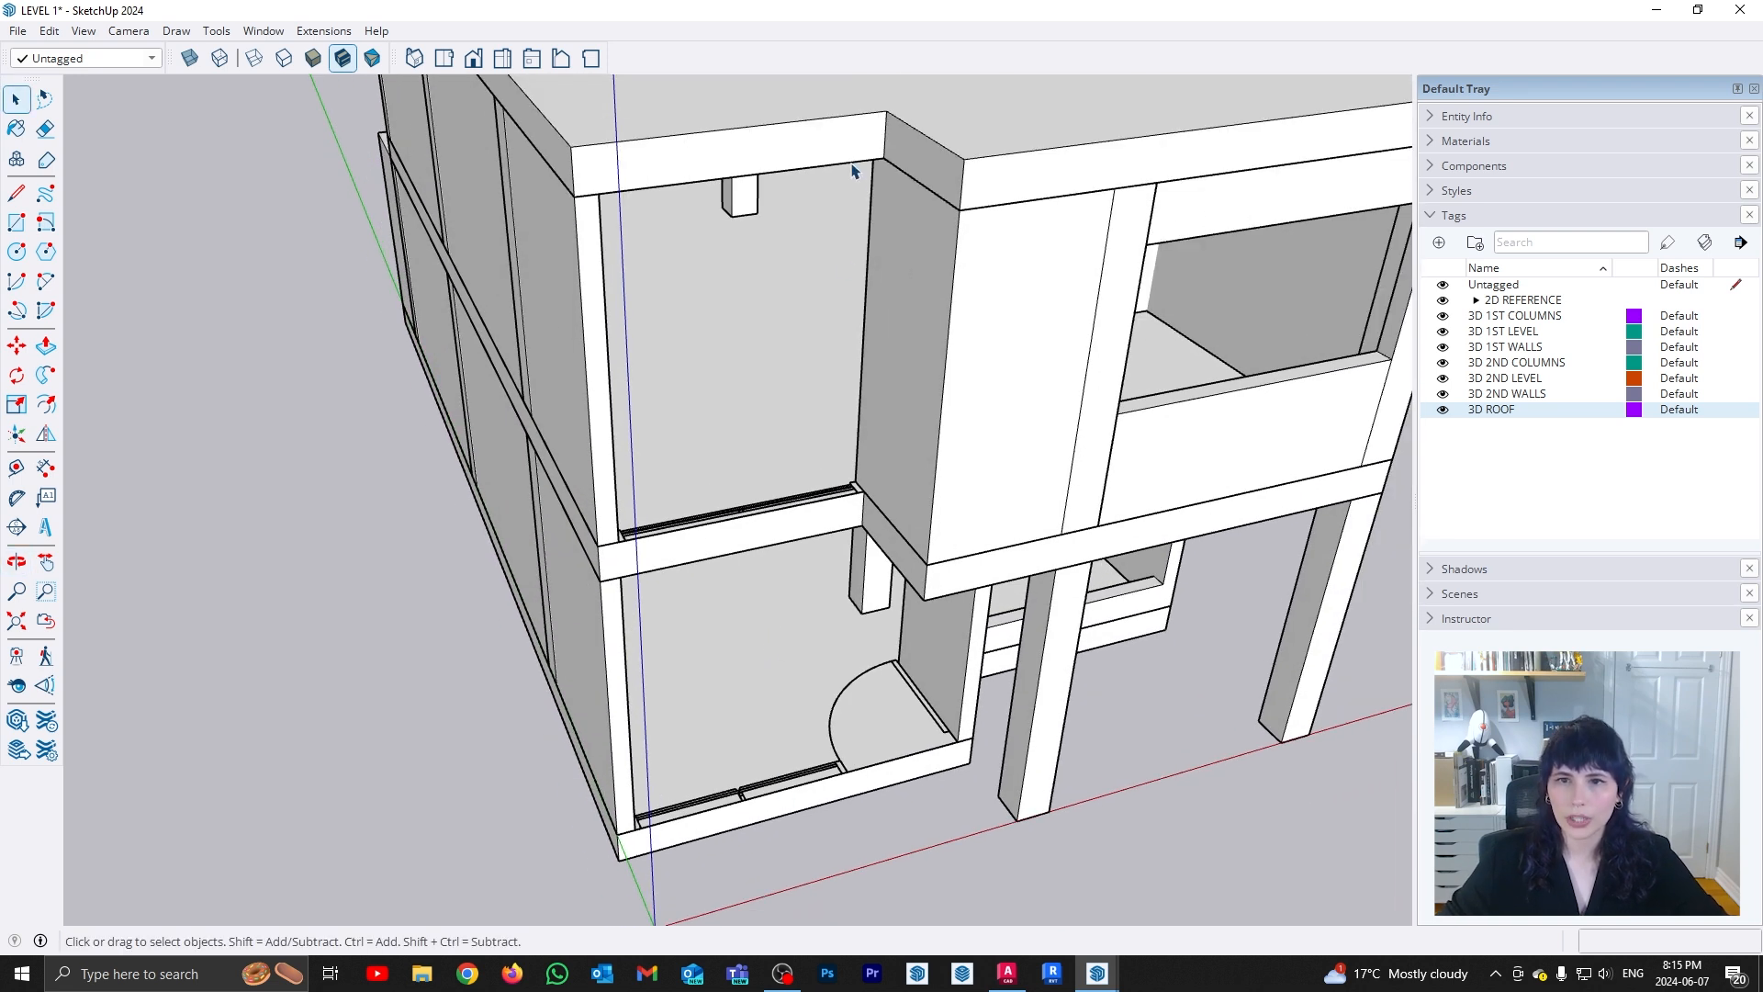
{"action": "mouse_move", "coordinate": [768, 518]}
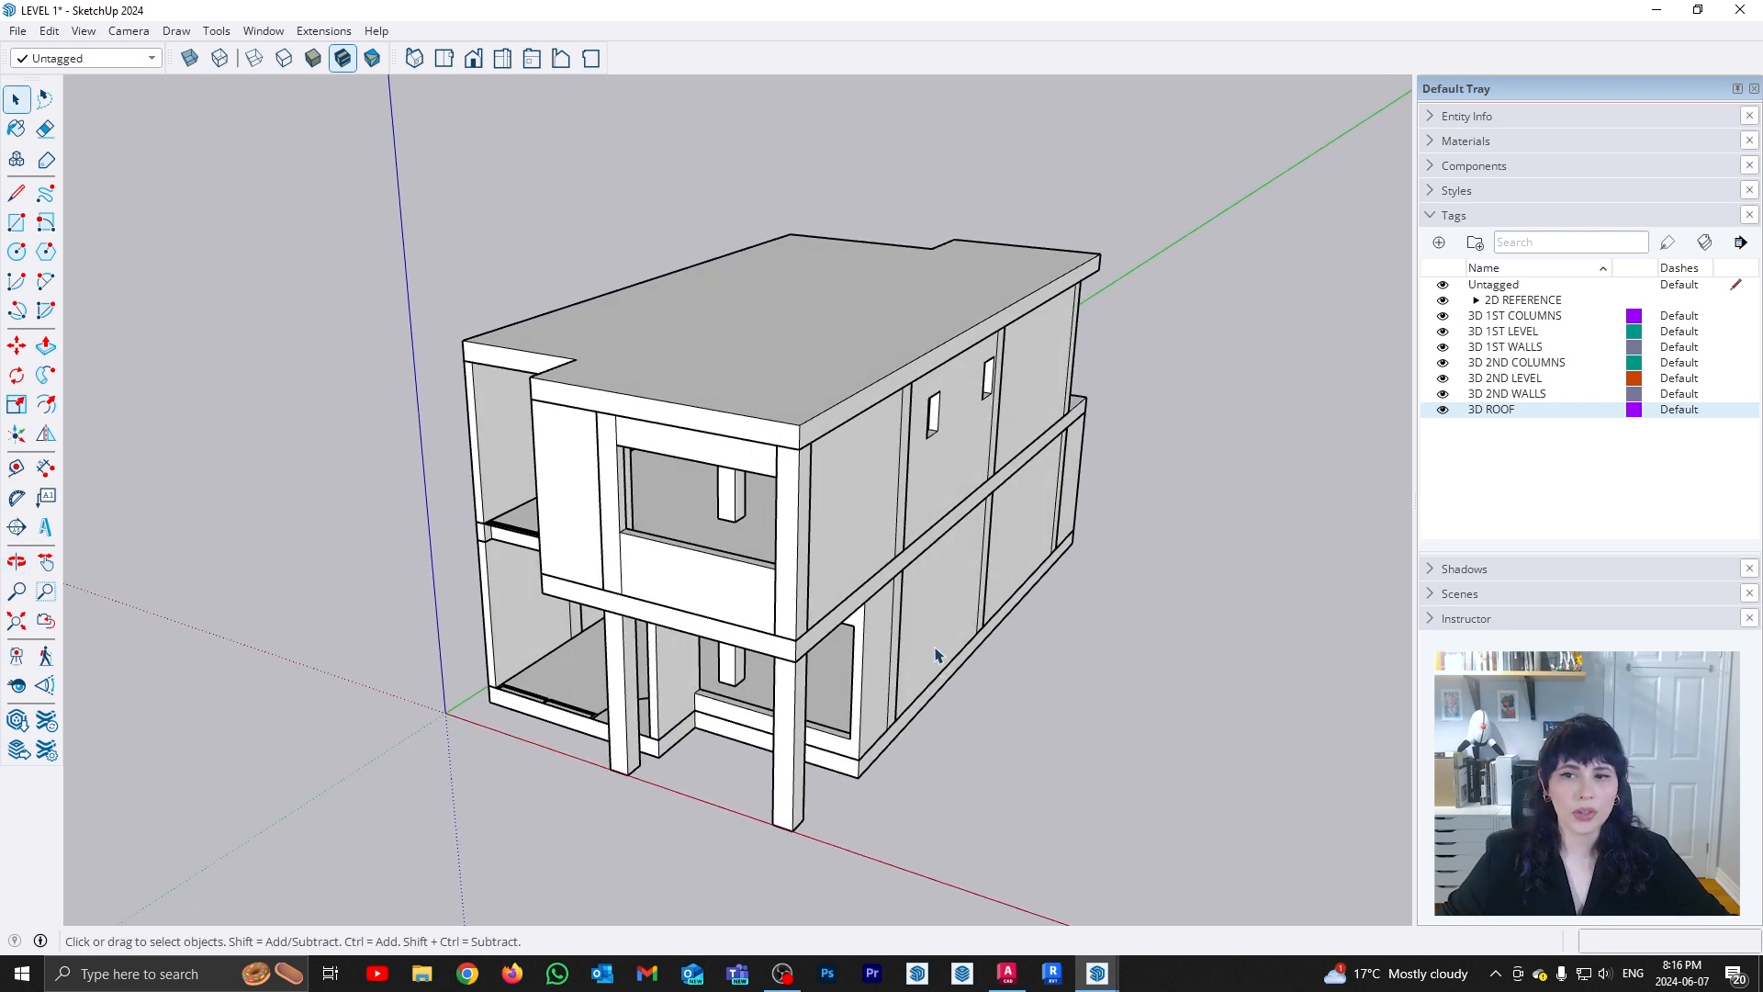
{"action": "mouse_move", "coordinate": [930, 617]}
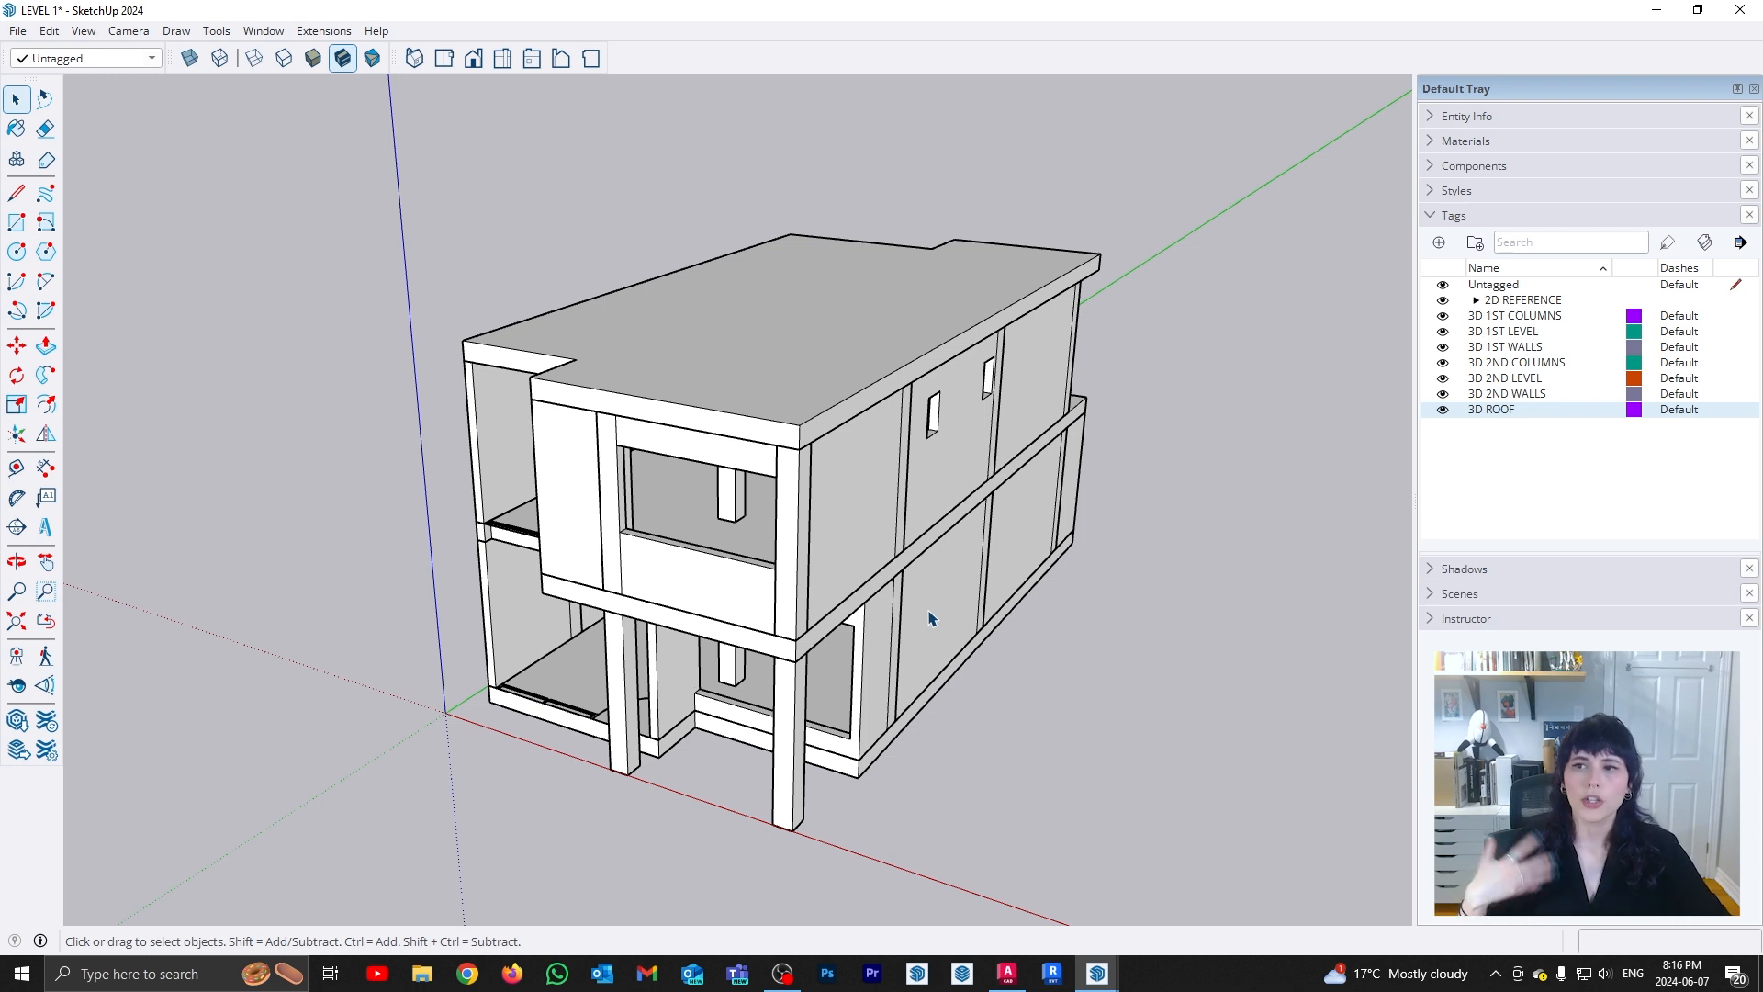
{"action": "mouse_move", "coordinate": [979, 503]}
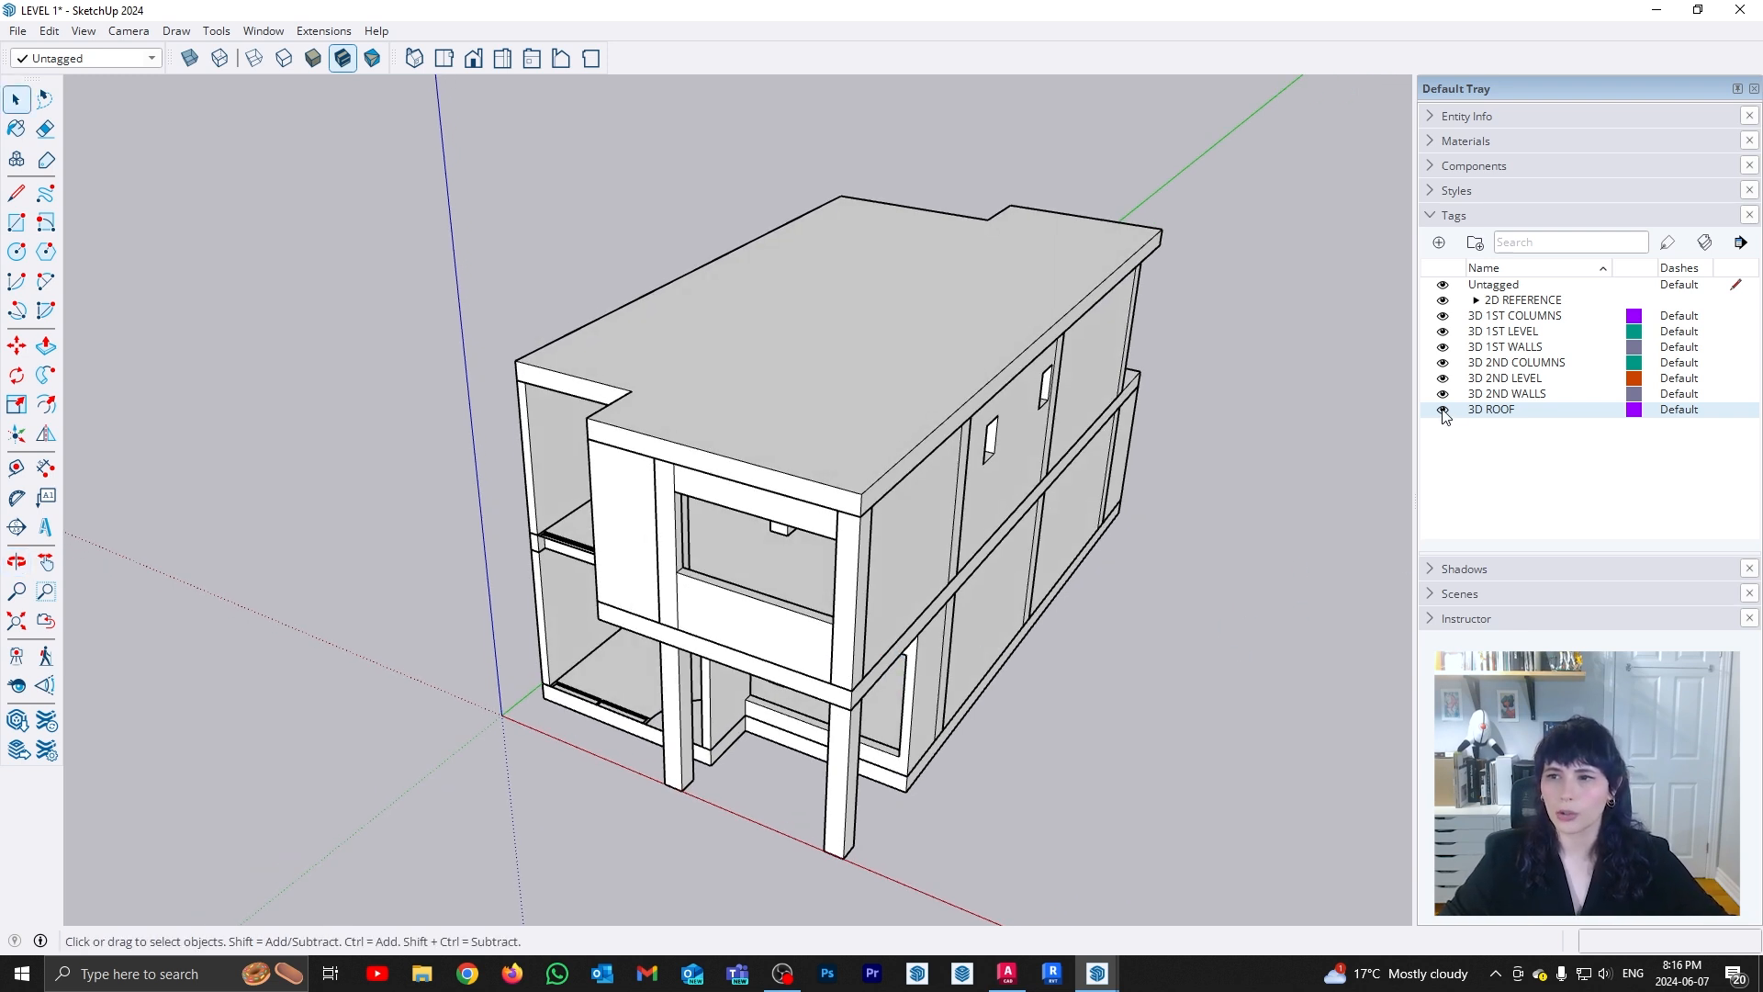
Hide the roof slab, second-level columns and second-level floor slab tags to show only the first level
{"action": "left_click", "coordinate": [1444, 410]}
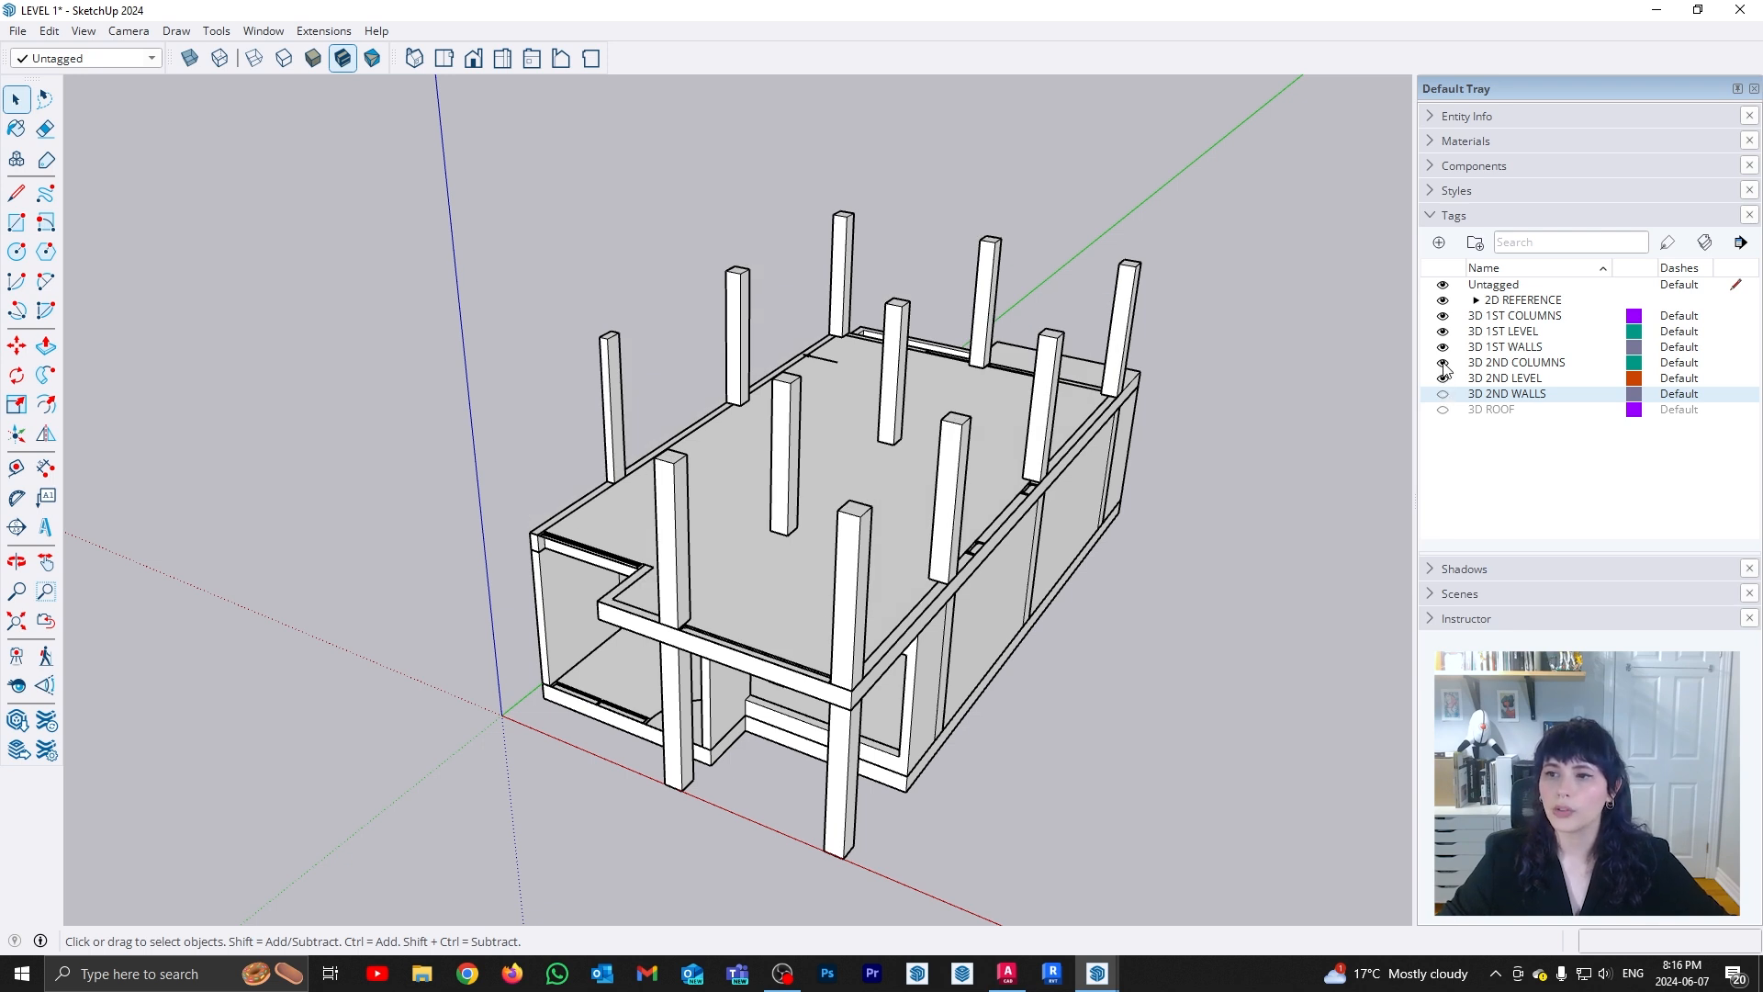
{"action": "left_click", "coordinate": [1444, 362]}
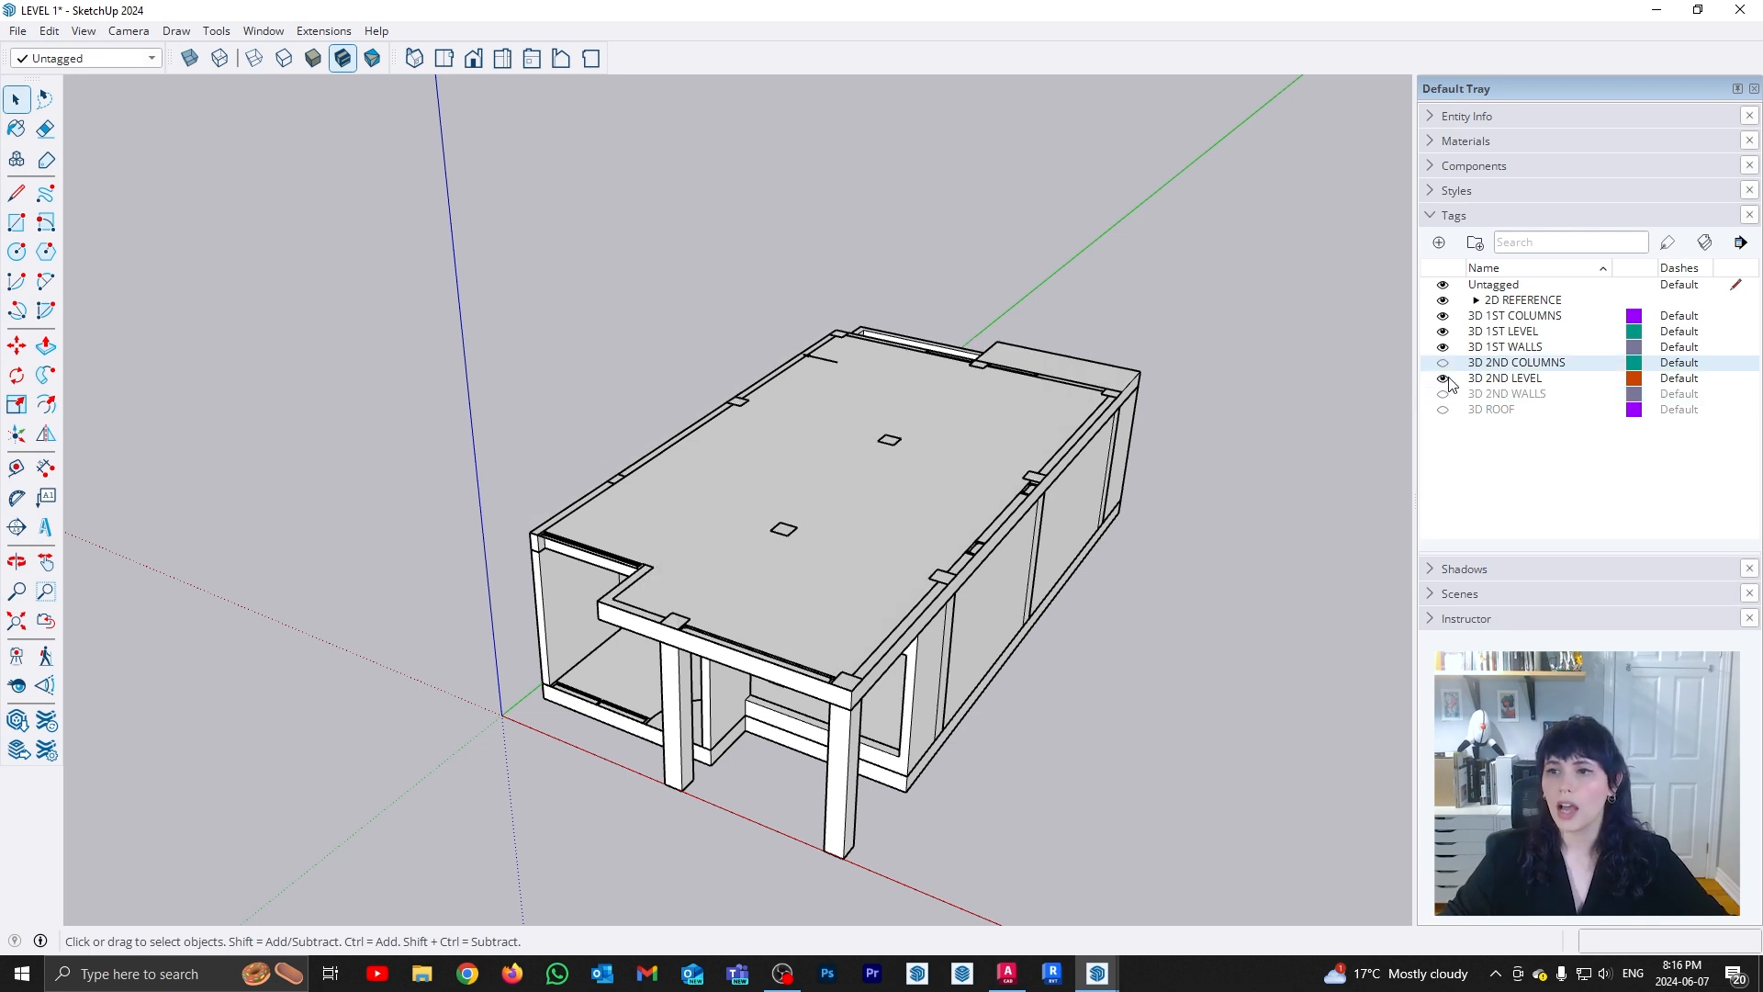
{"action": "left_click", "coordinate": [1444, 378]}
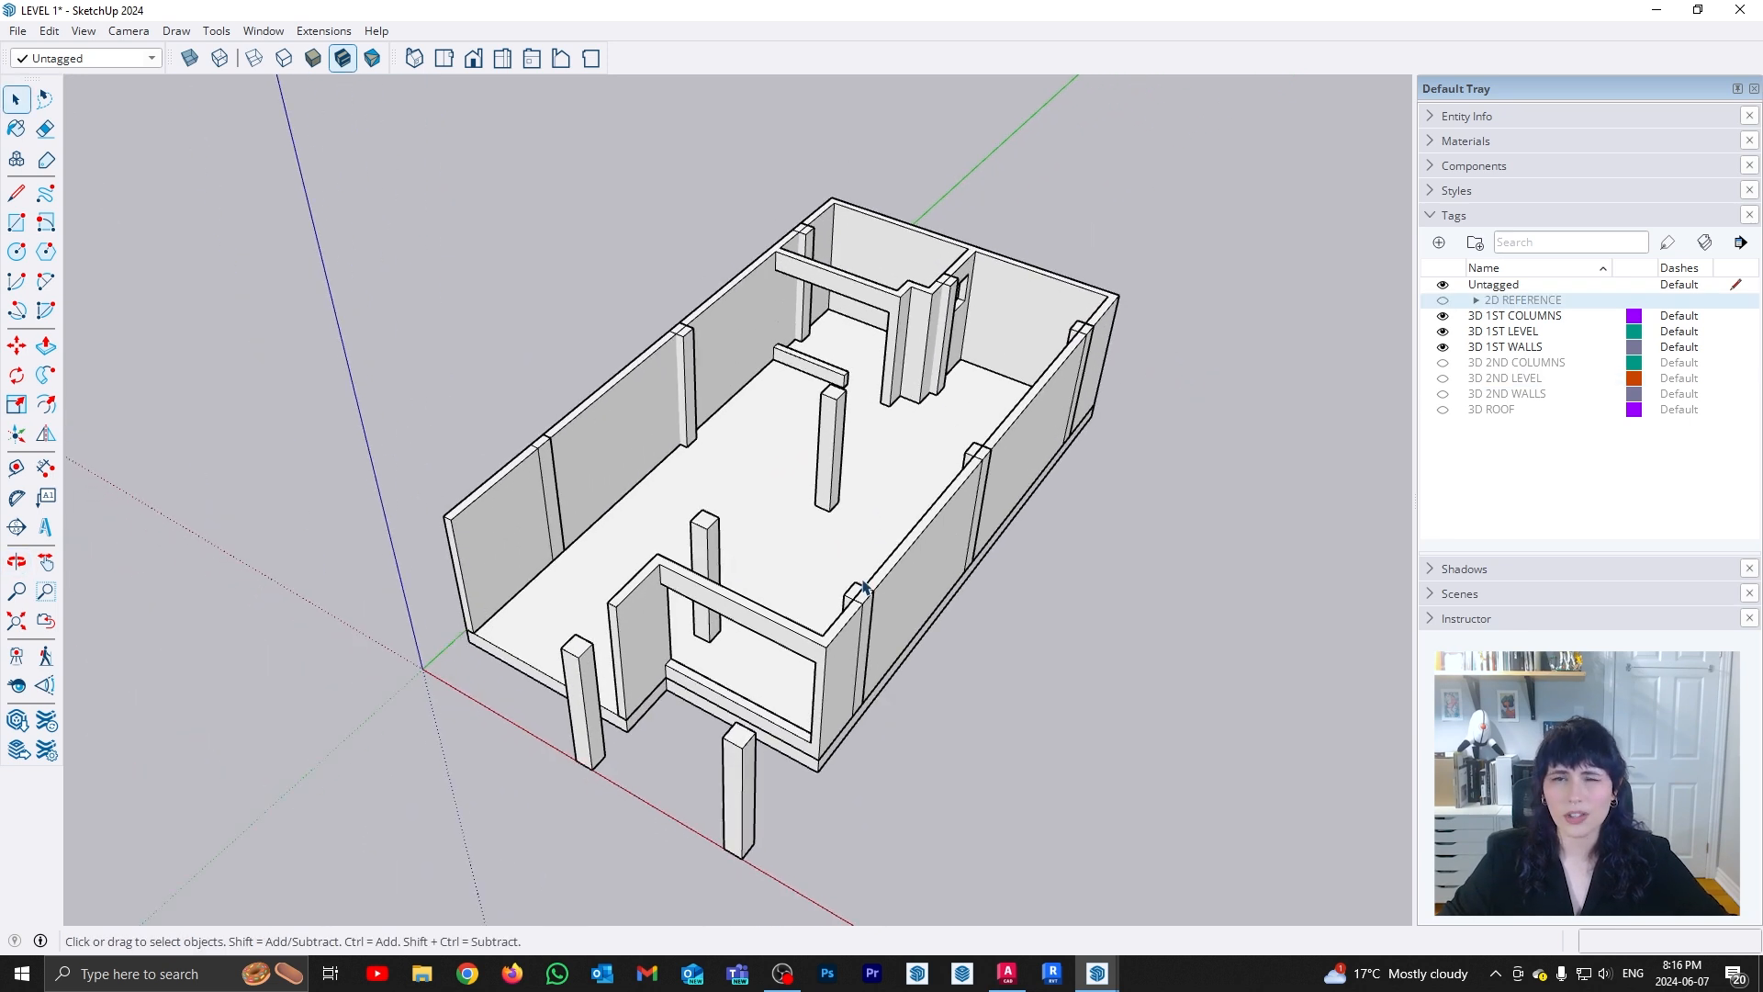
{"action": "mouse_move", "coordinate": [865, 584]}
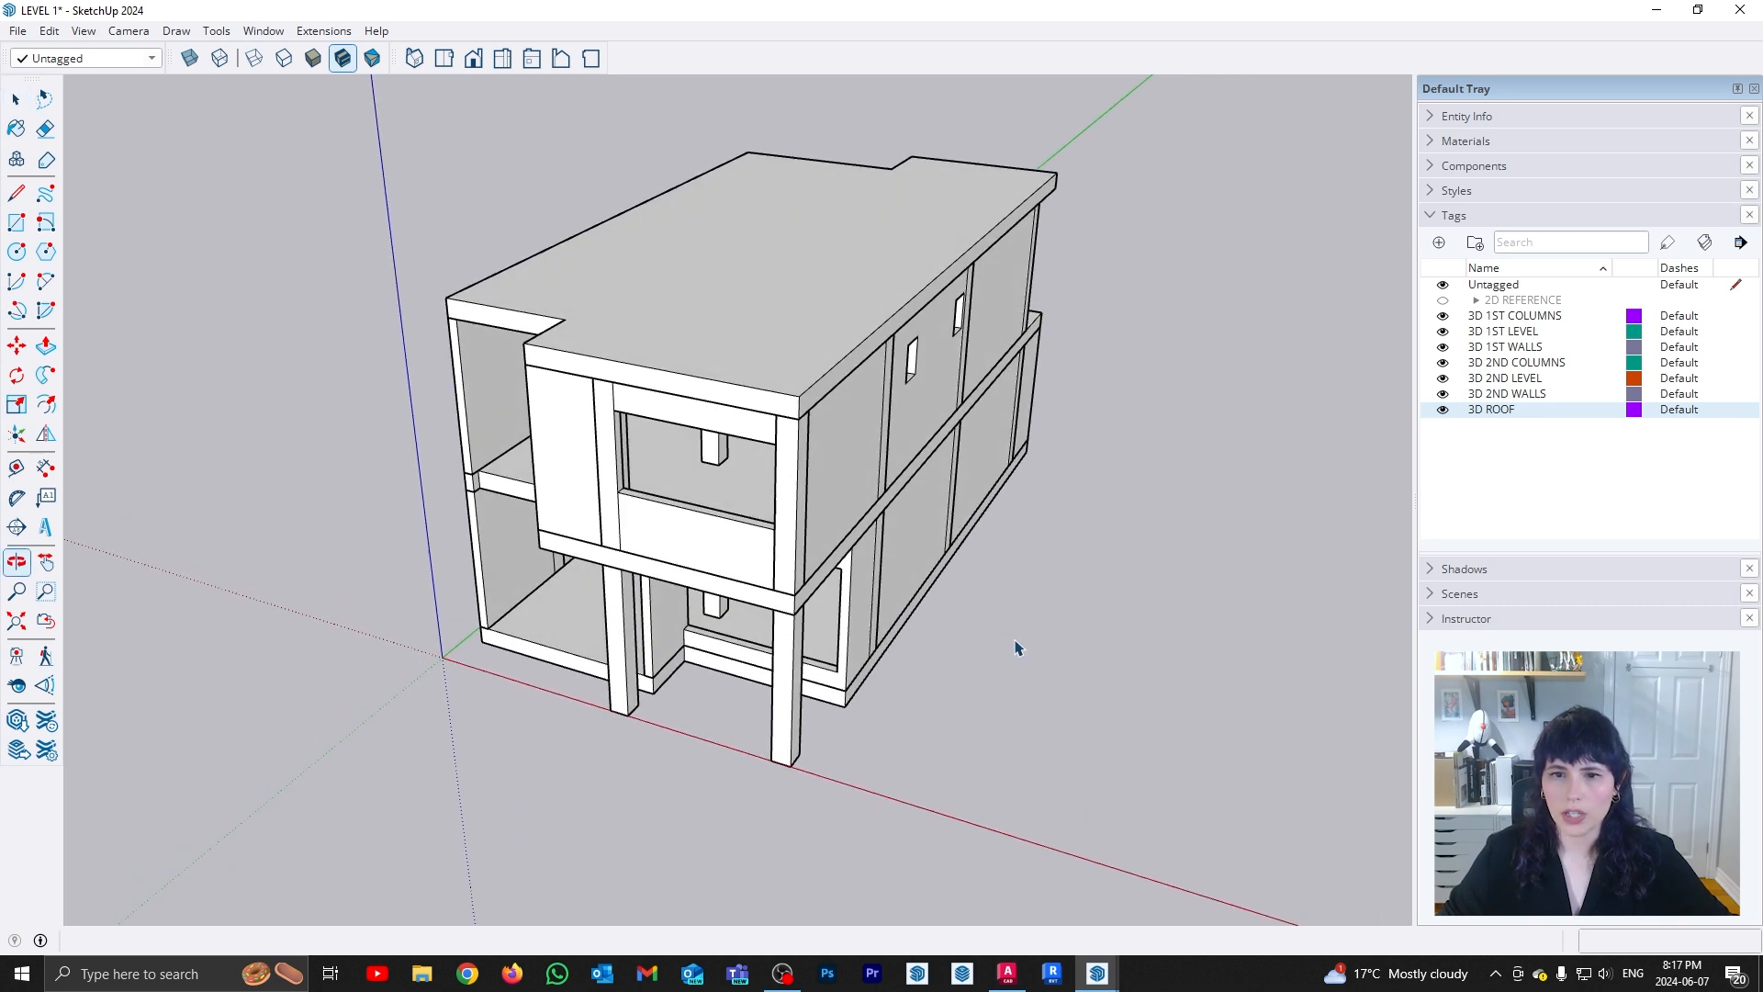
Group the 3D 2ND COLUMNS, 3D 2ND LEVEL and 3D 2ND WALLS tags into a new tag folder
{"action": "left_click", "coordinate": [16, 99]}
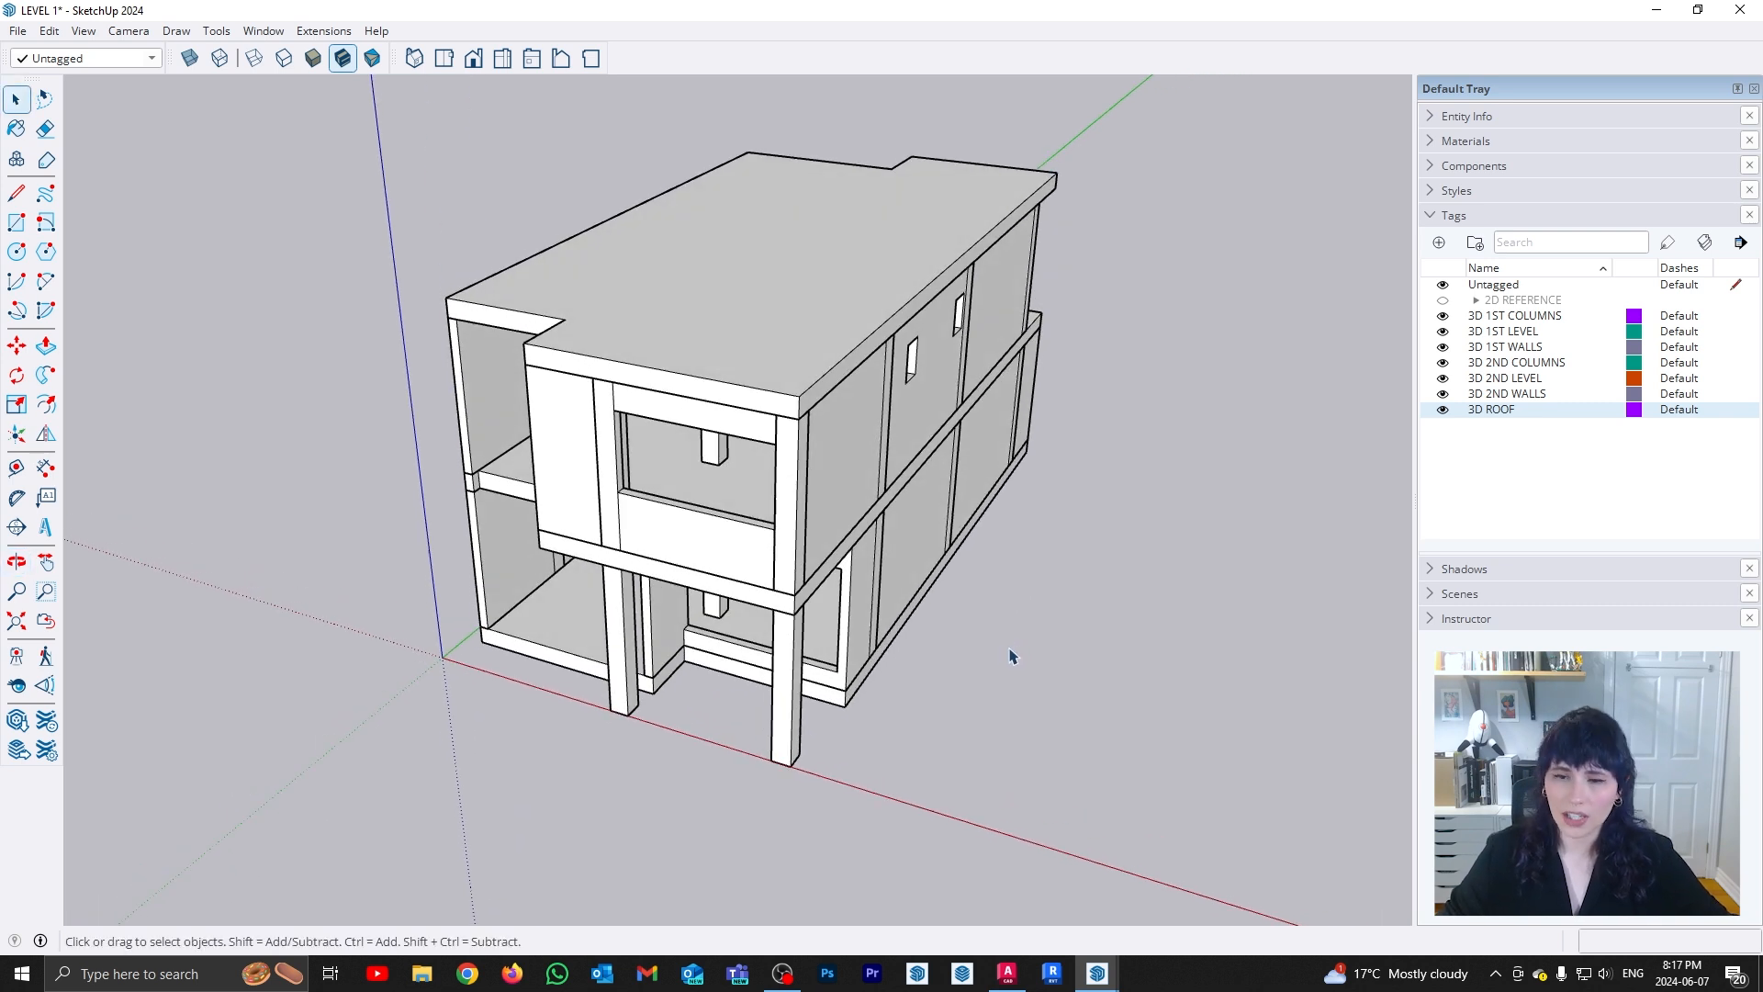
{"action": "mouse_move", "coordinate": [1009, 663]}
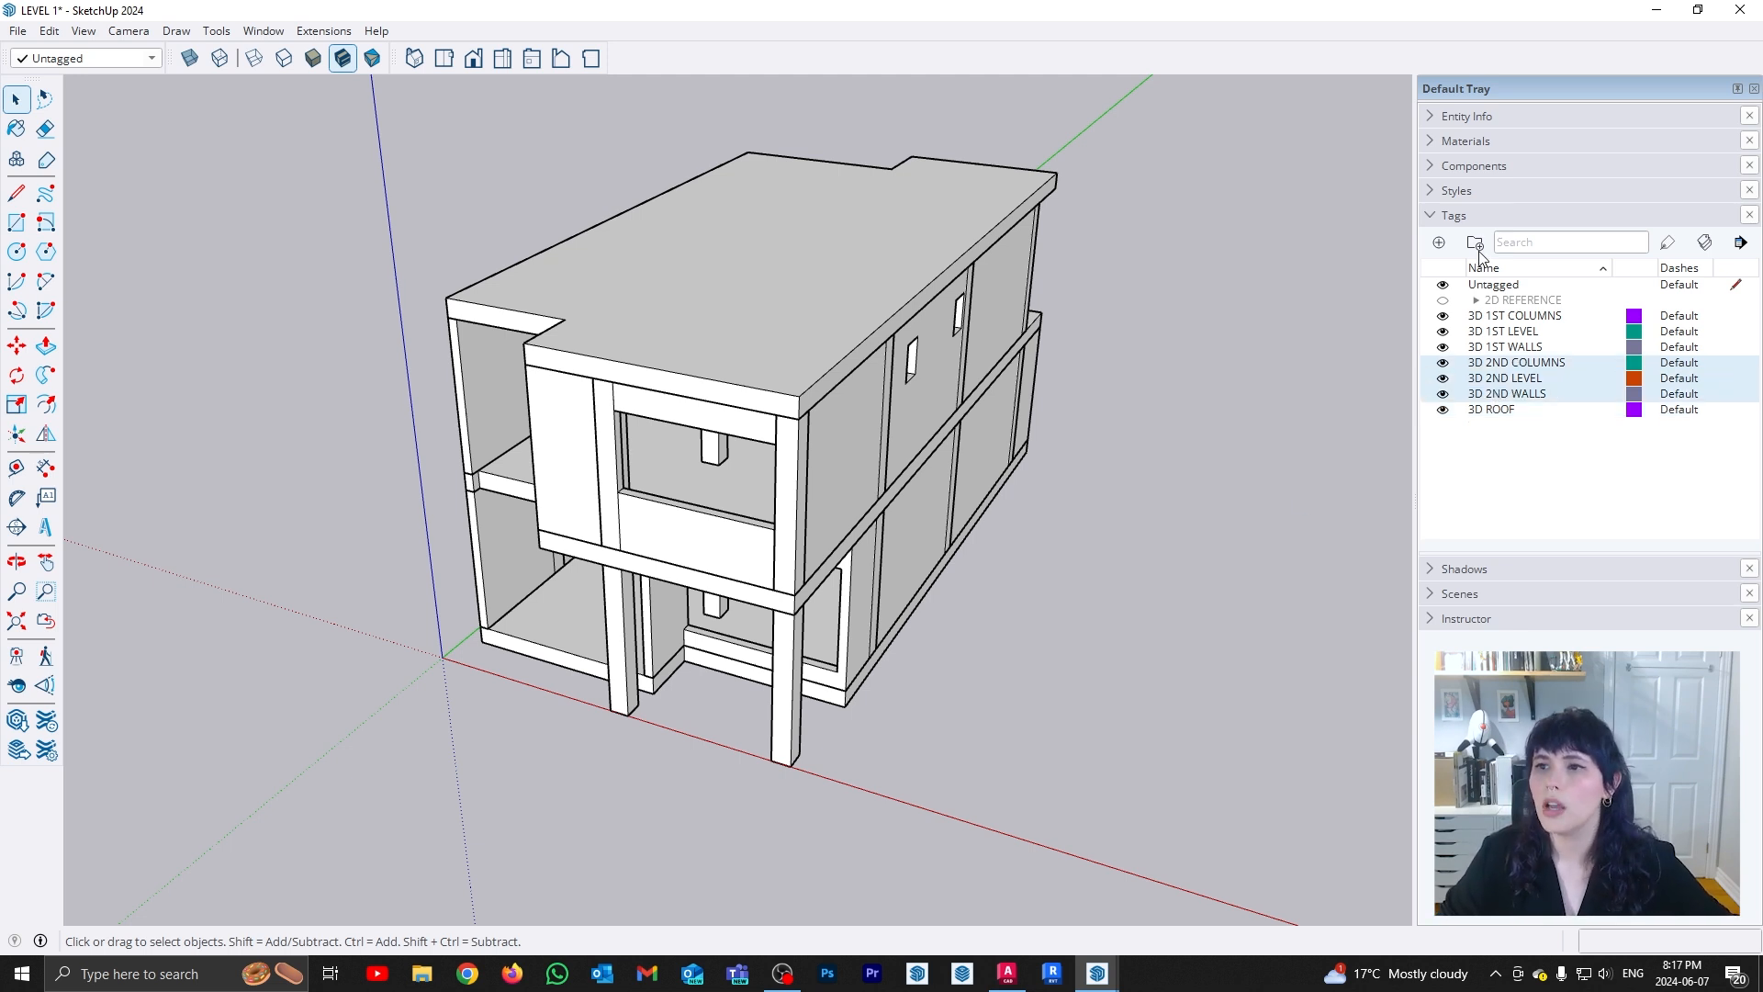
{"action": "left_click", "coordinate": [1475, 243]}
{"action": "type", "text": "3D 2ND"}
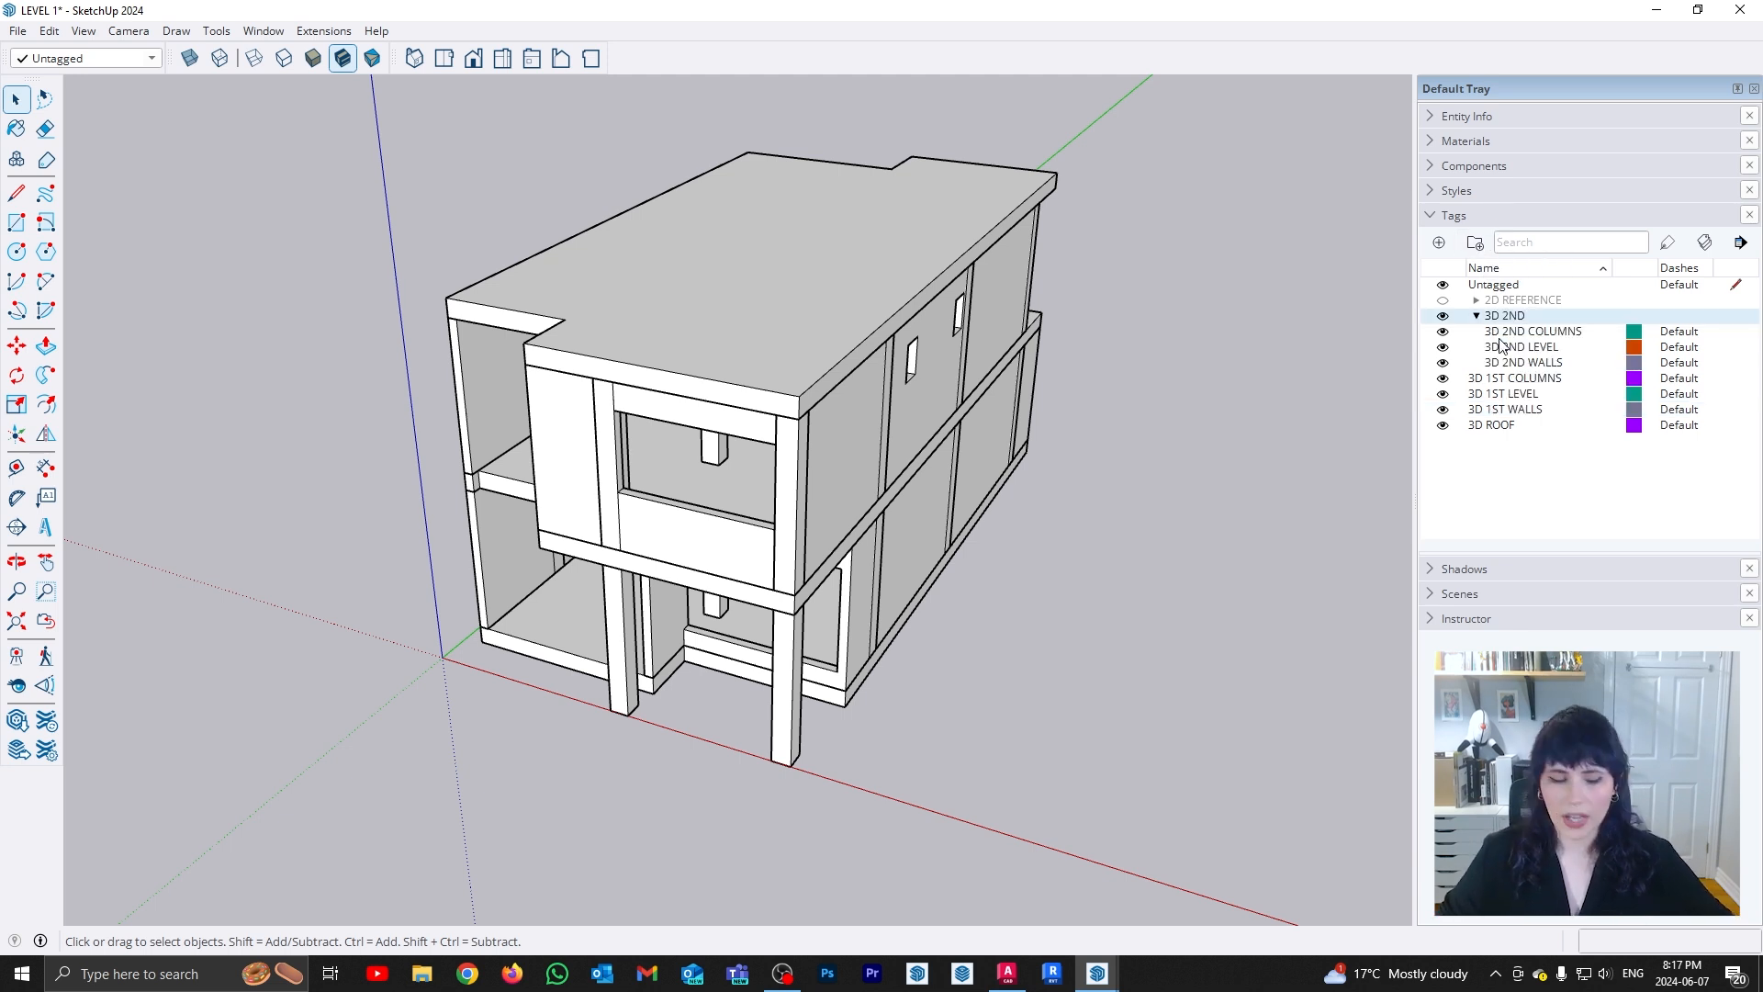
Collapse and hide the 3D 2ND folder, then hide 3D ROOF so only the first level shows
{"action": "left_click", "coordinate": [1475, 314]}
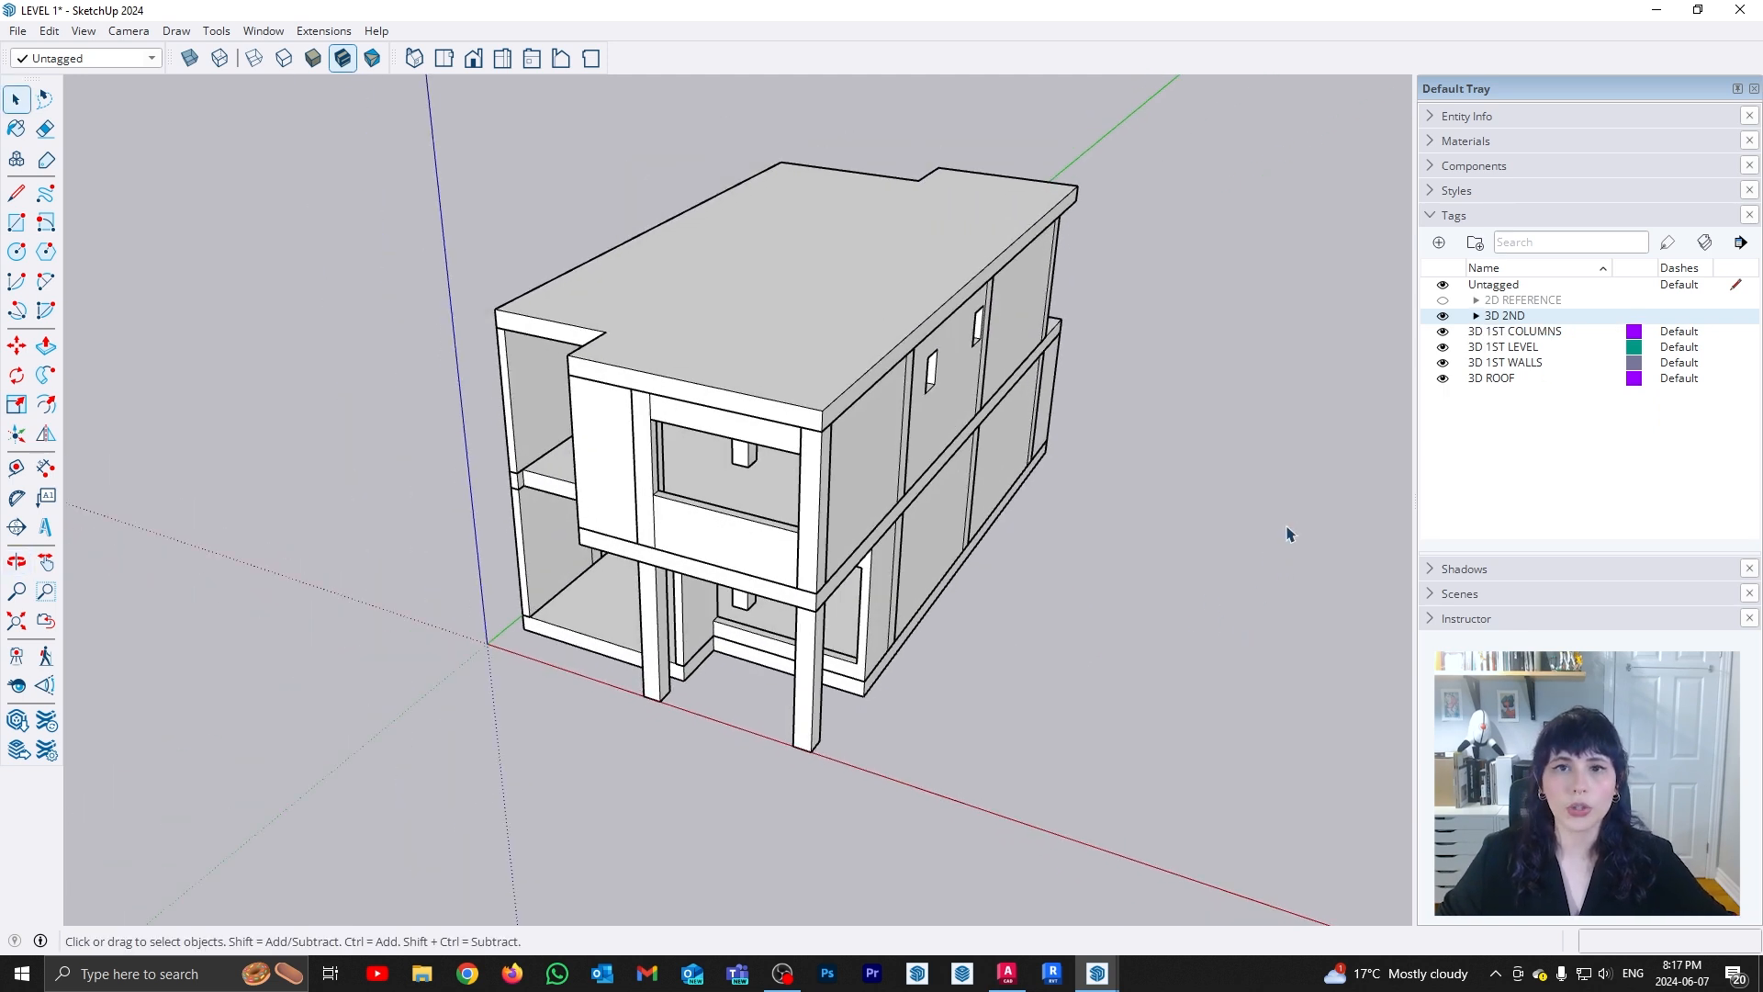
{"action": "left_click", "coordinate": [1443, 316]}
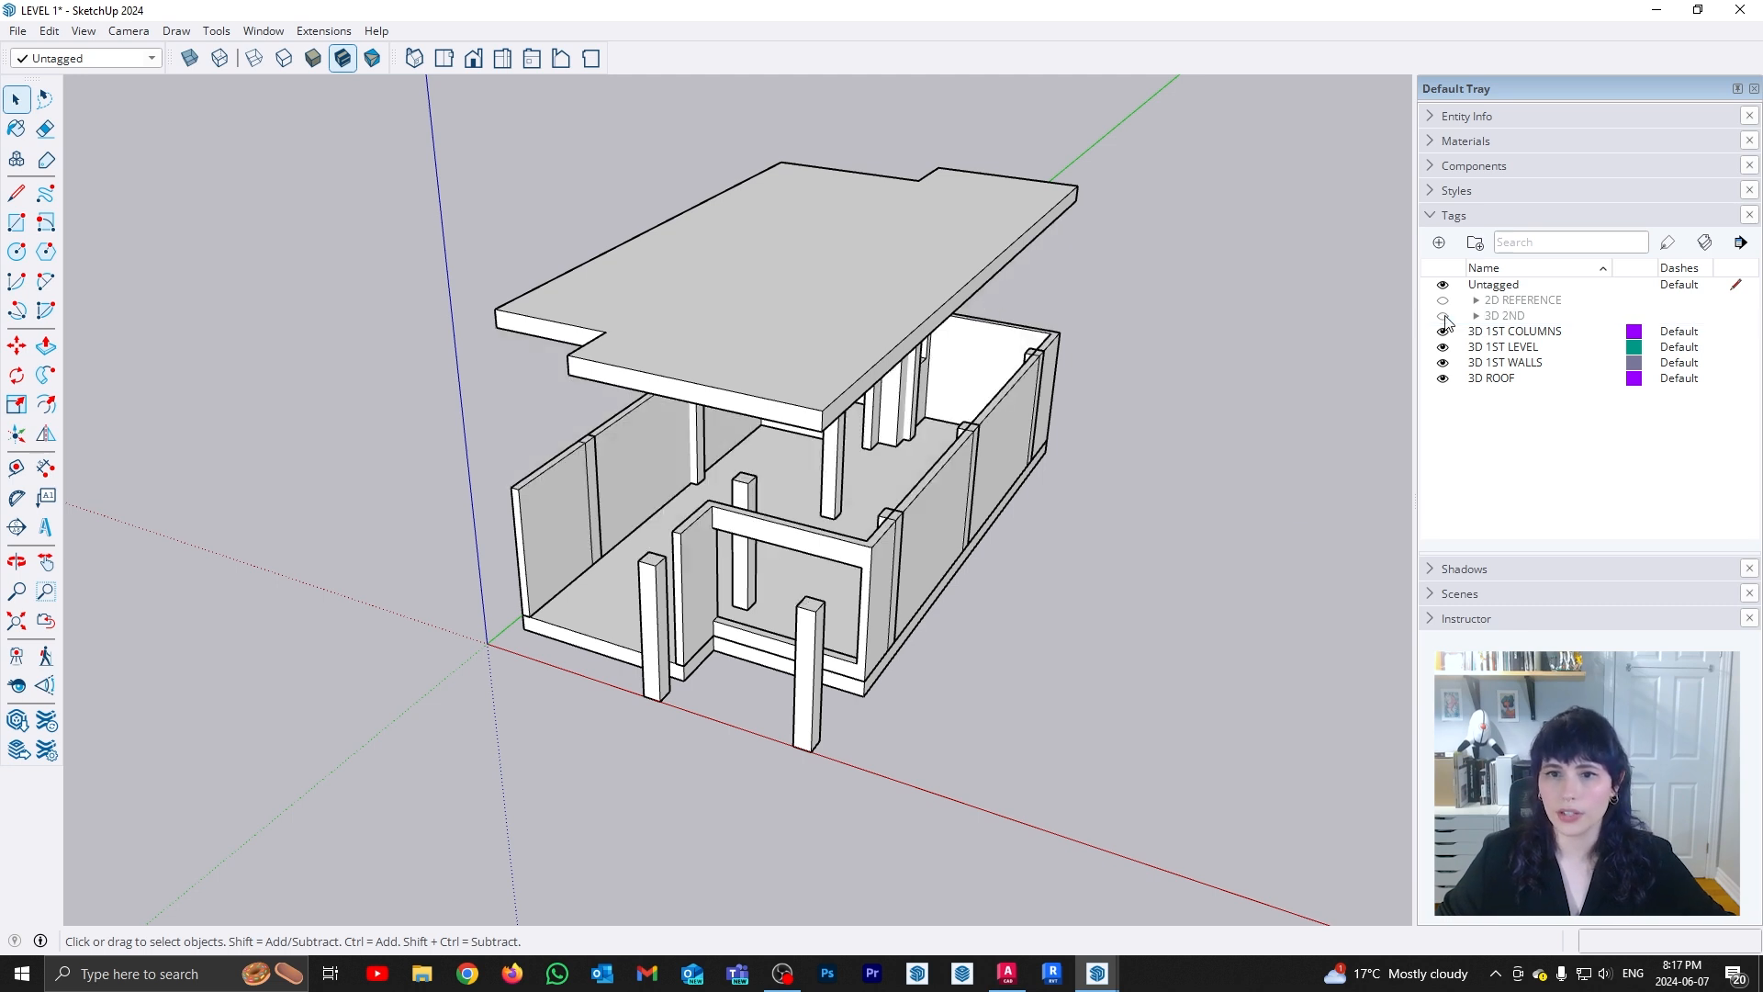
{"action": "left_click", "coordinate": [1444, 315]}
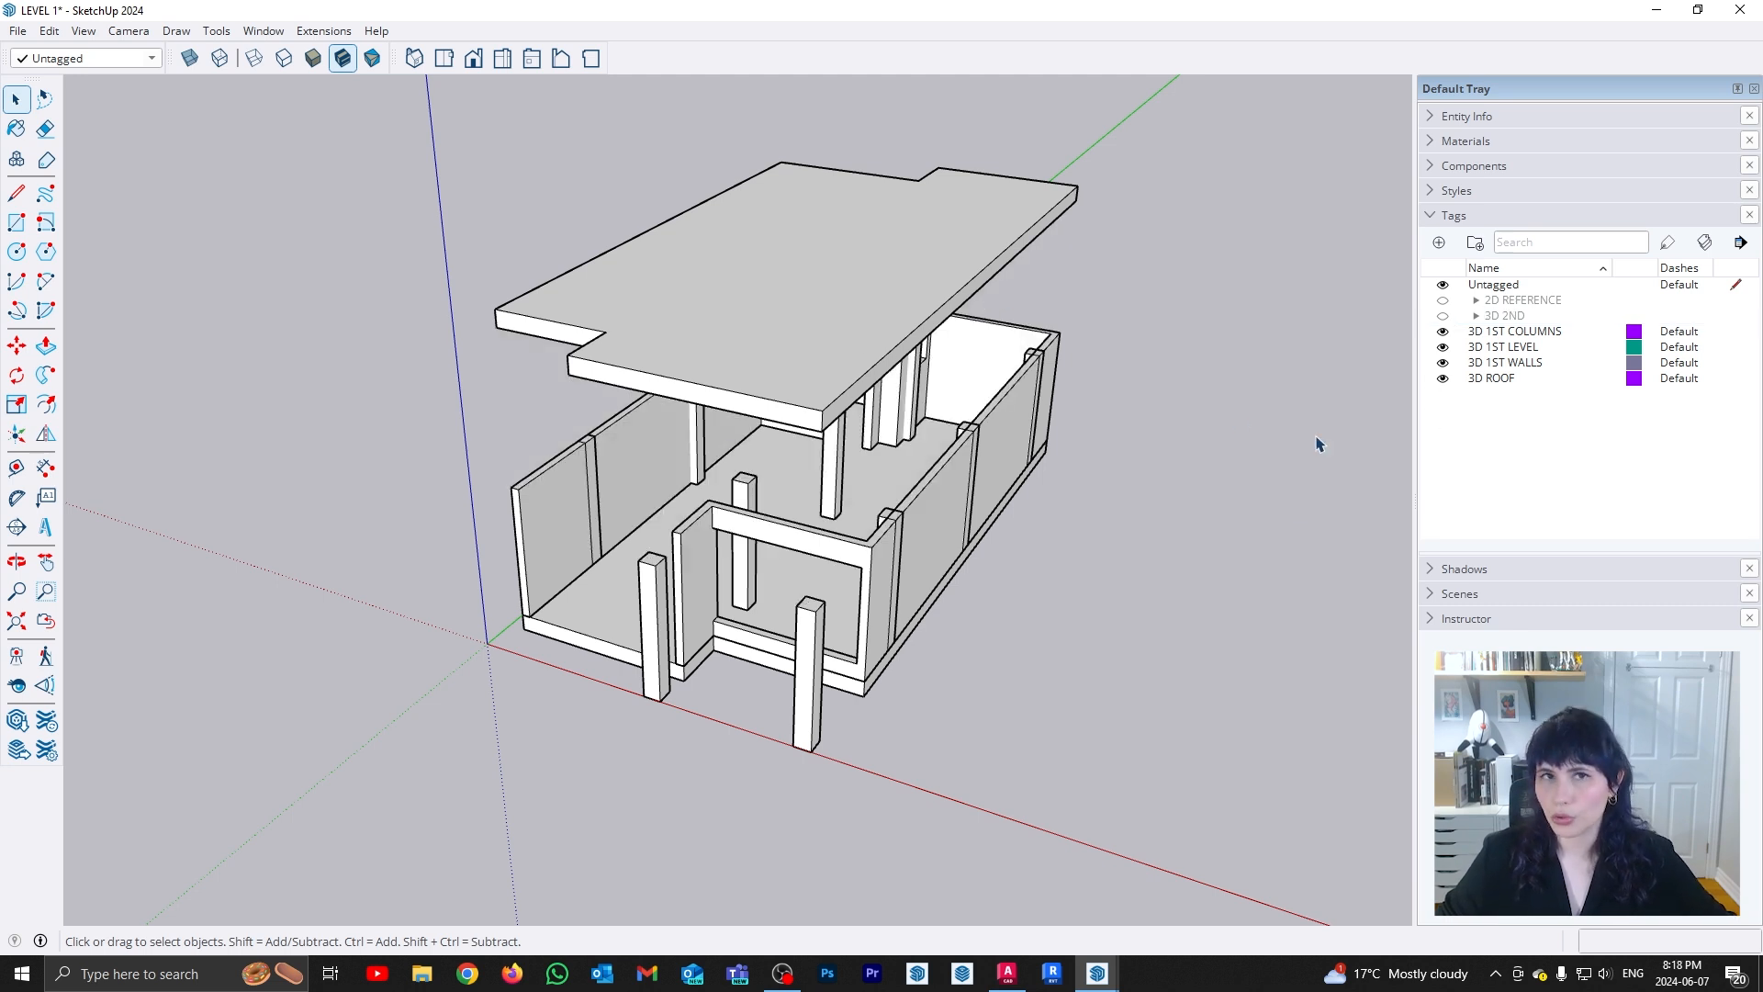
{"action": "left_click", "coordinate": [1443, 379]}
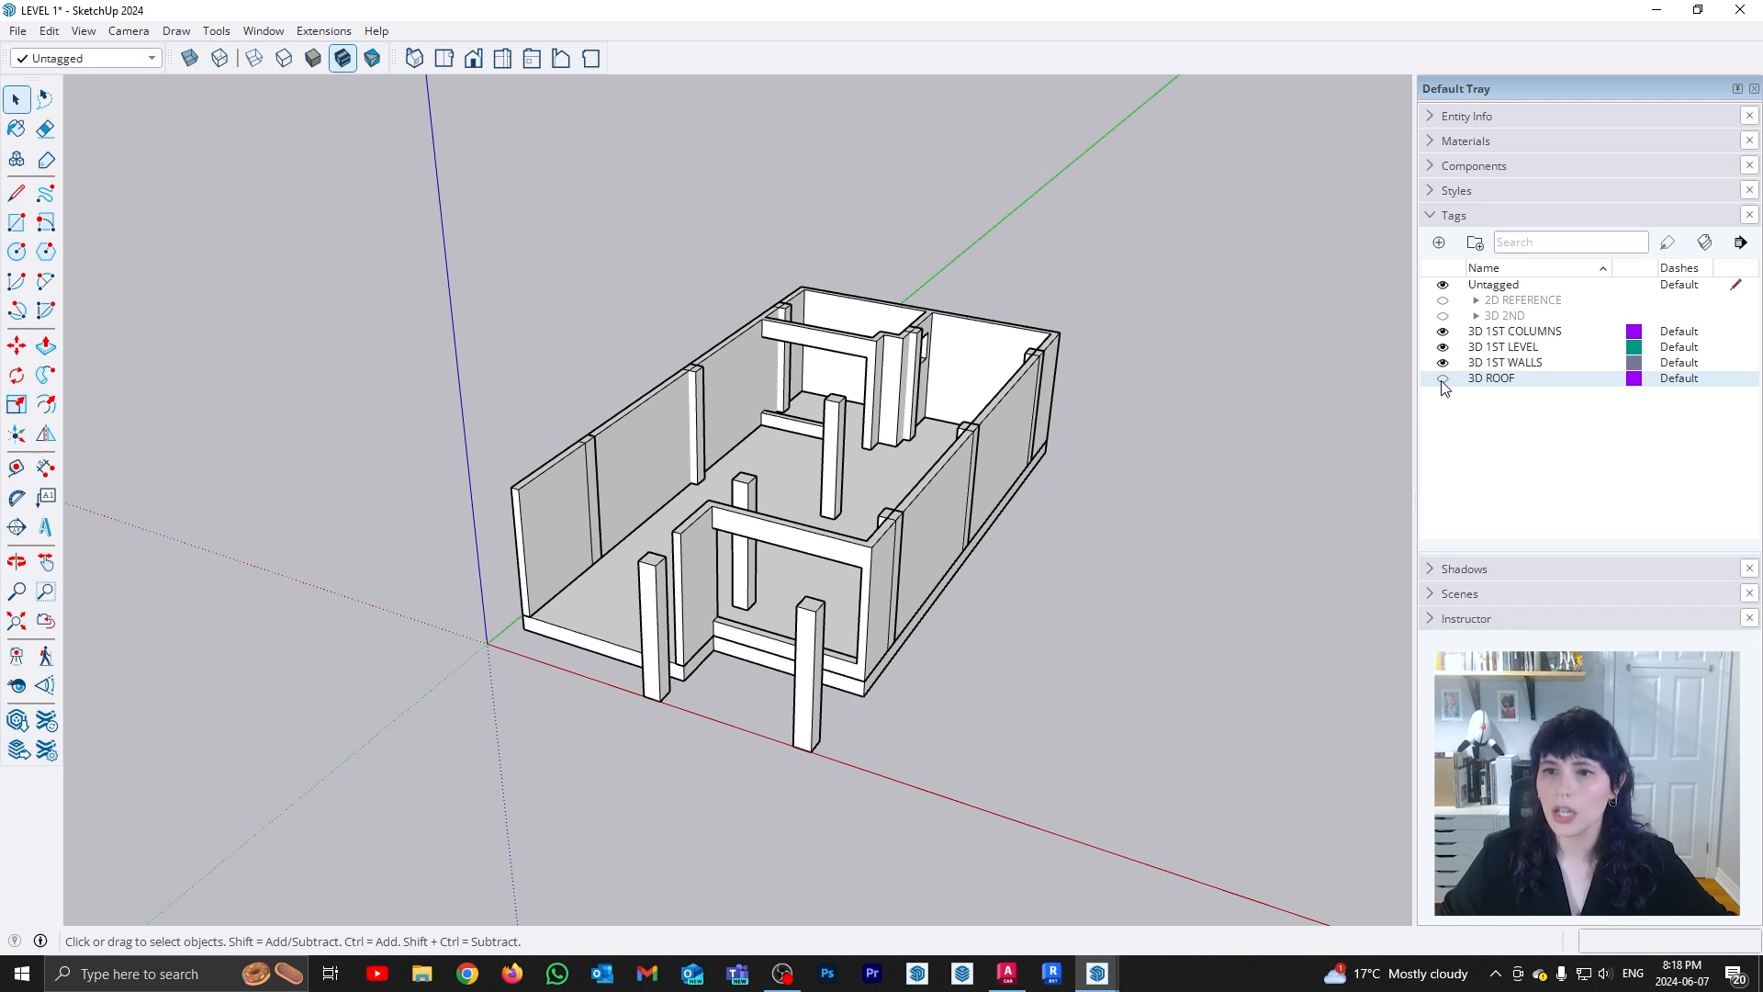
Group the three first-level tags into a new folder named 3D 1ST
{"action": "left_click", "coordinate": [1443, 378]}
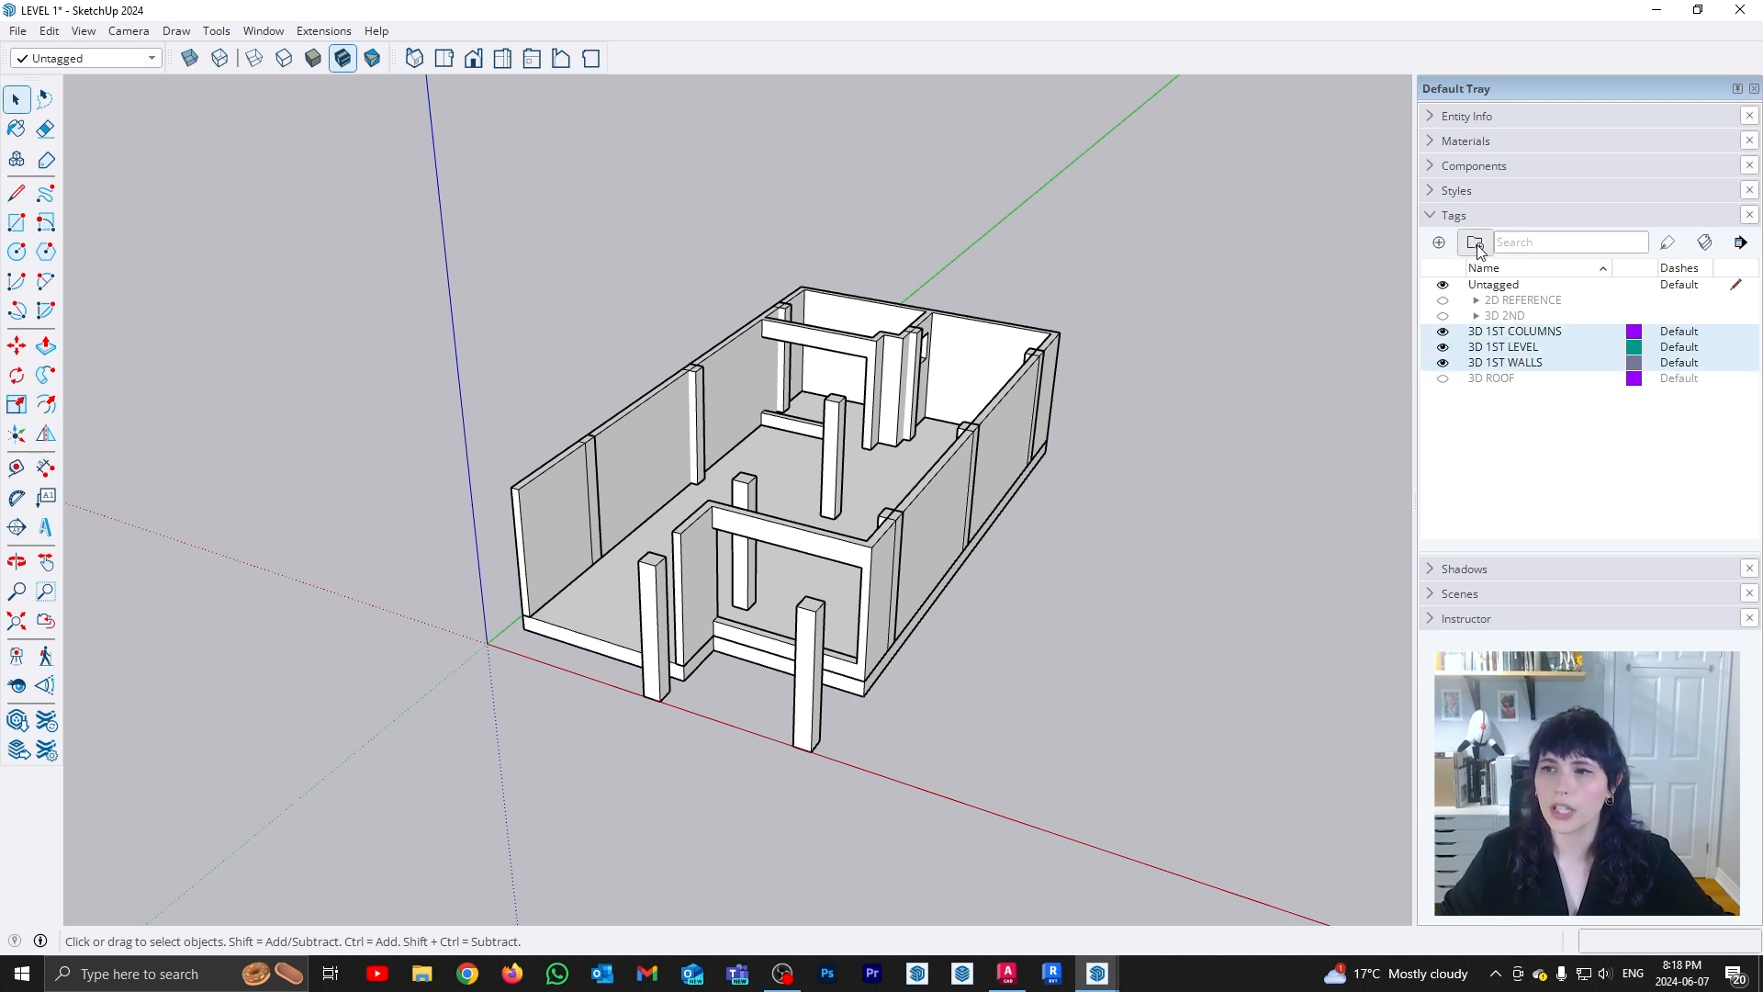
{"action": "left_click", "coordinate": [1475, 242]}
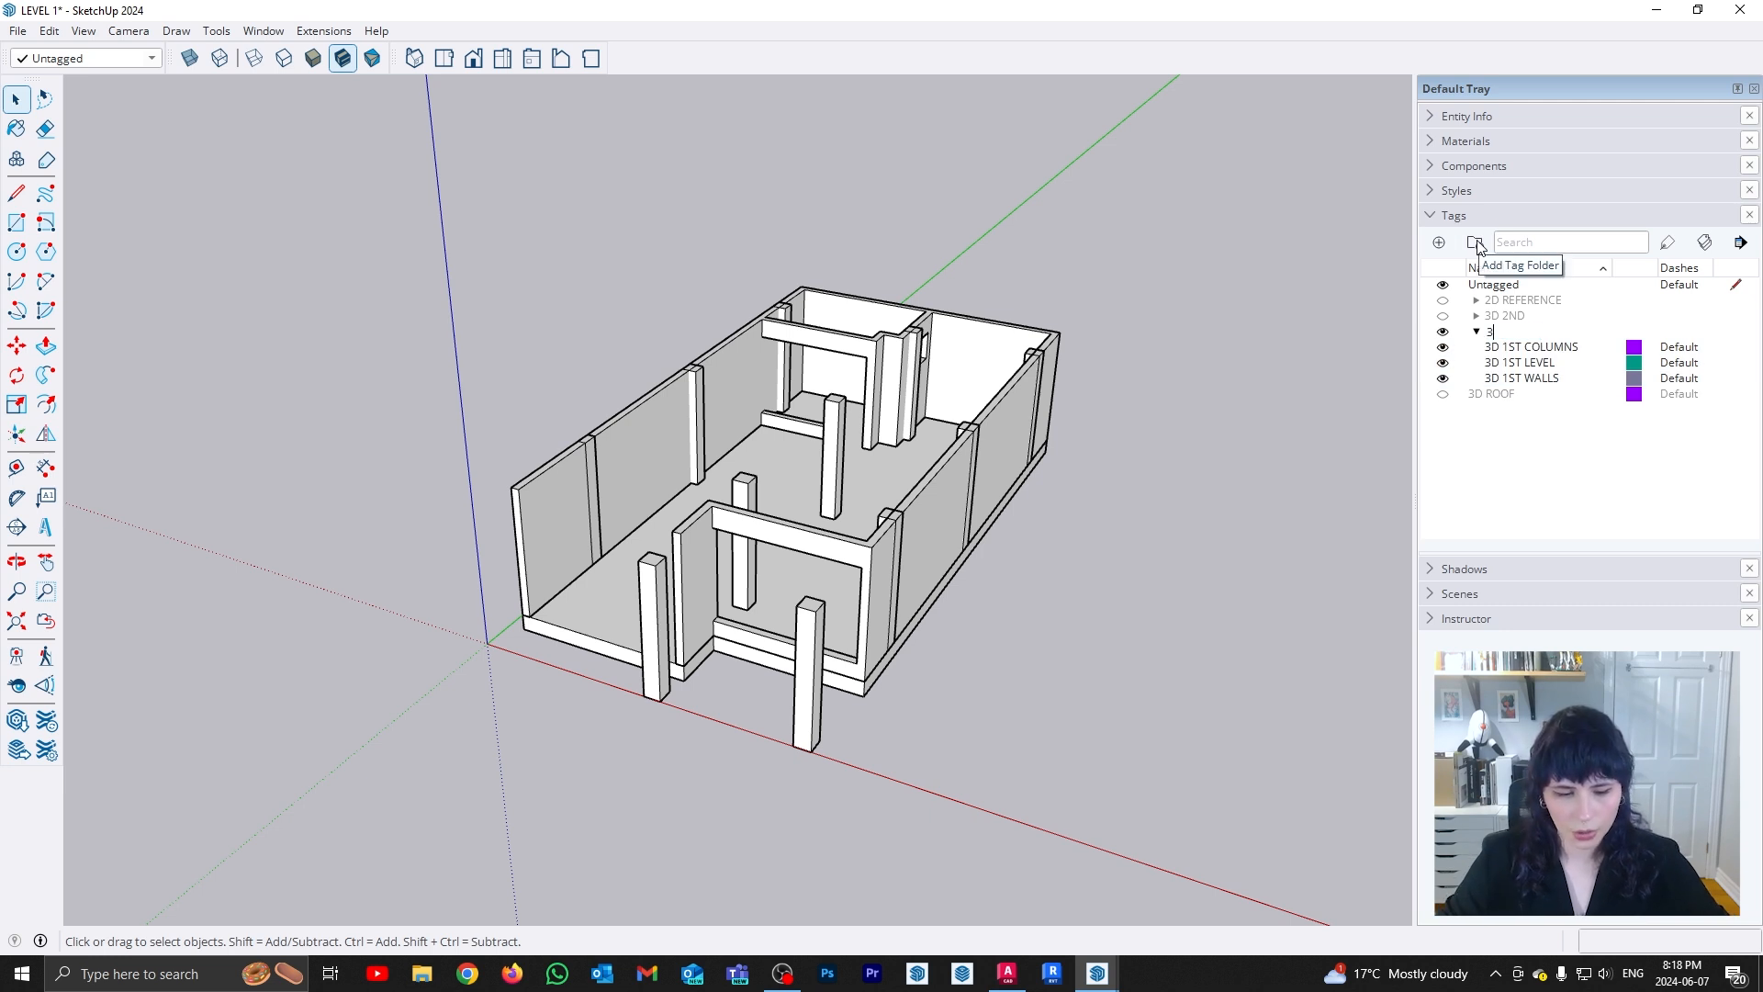
{"action": "type", "text": "D 1ST"}
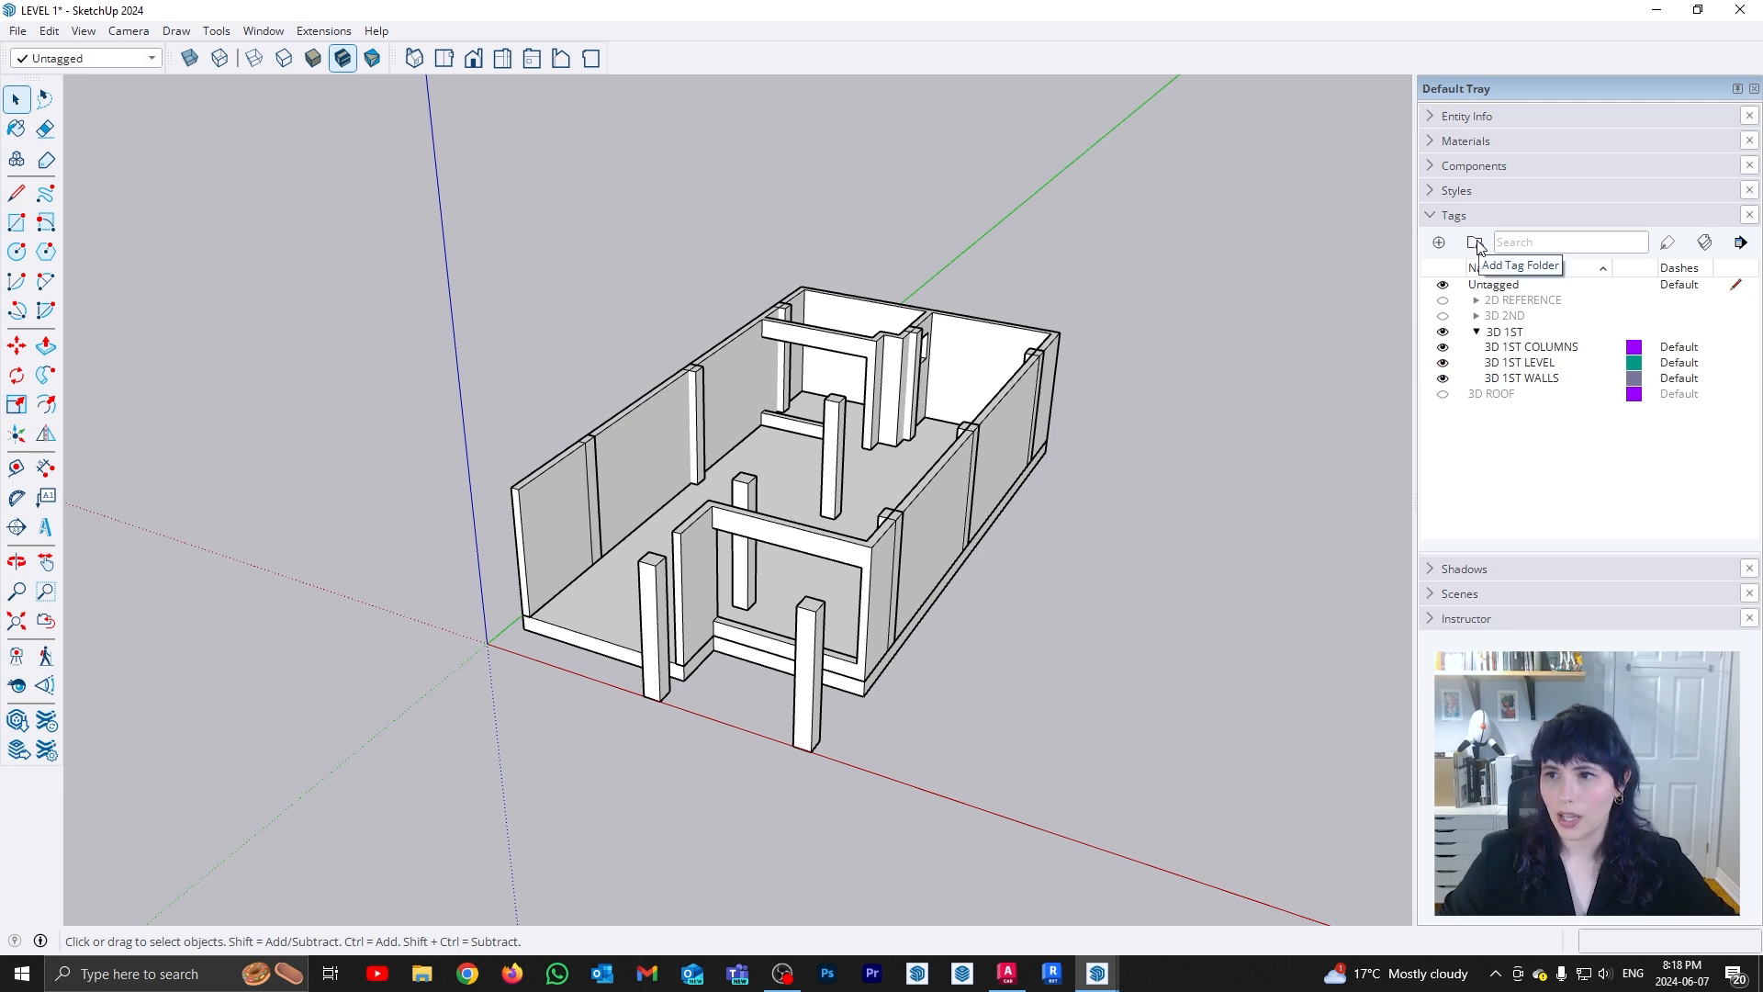
Toggle the 3D 1ST folder's visibility to check that only the first level is displayed
{"action": "left_click", "coordinate": [1475, 330]}
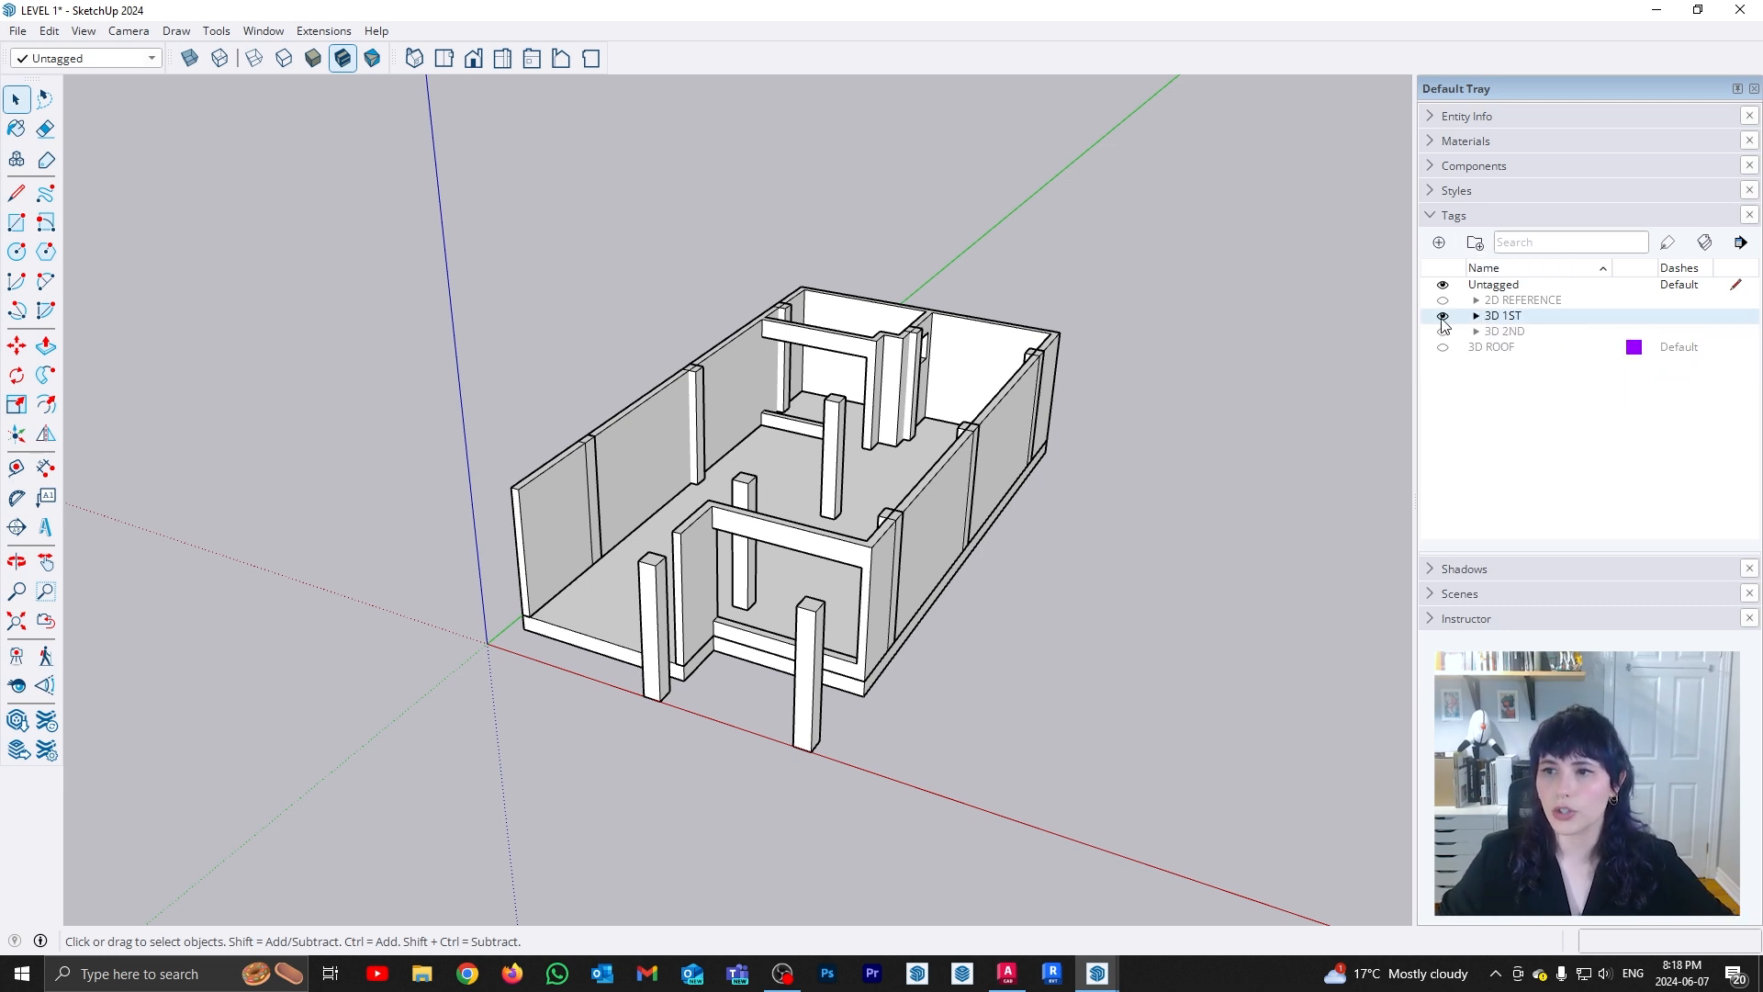
{"action": "left_click", "coordinate": [1443, 316]}
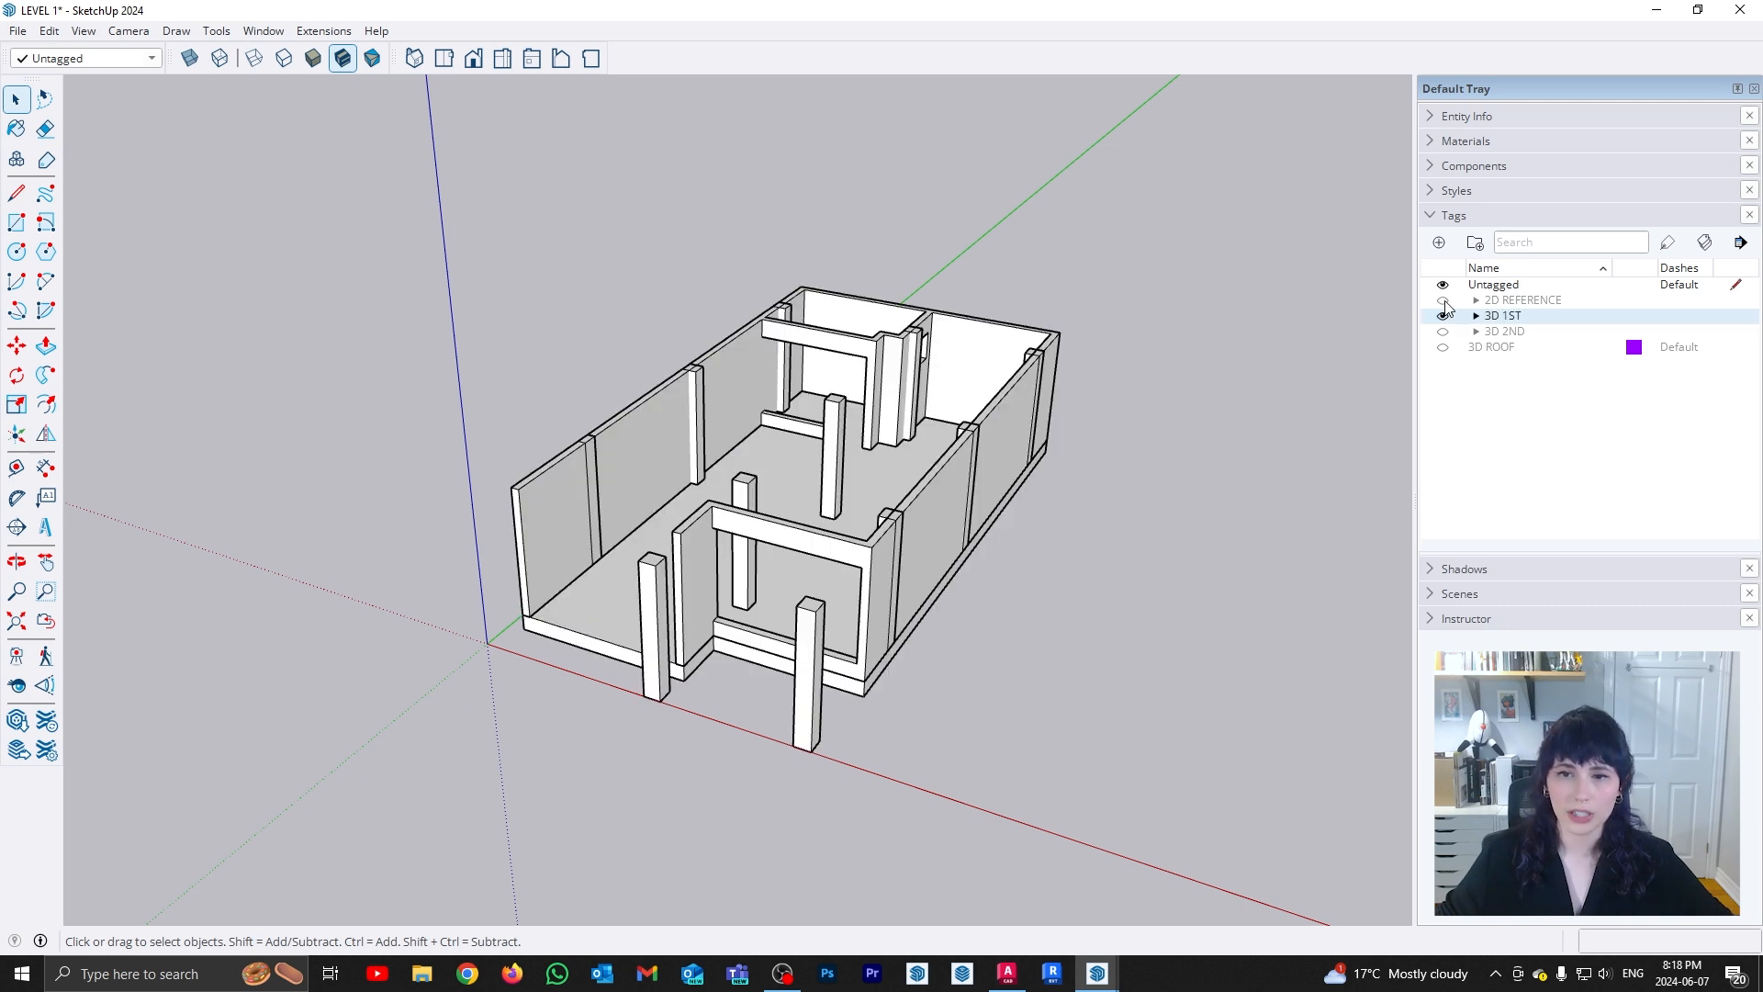
{"action": "left_click", "coordinate": [1444, 316]}
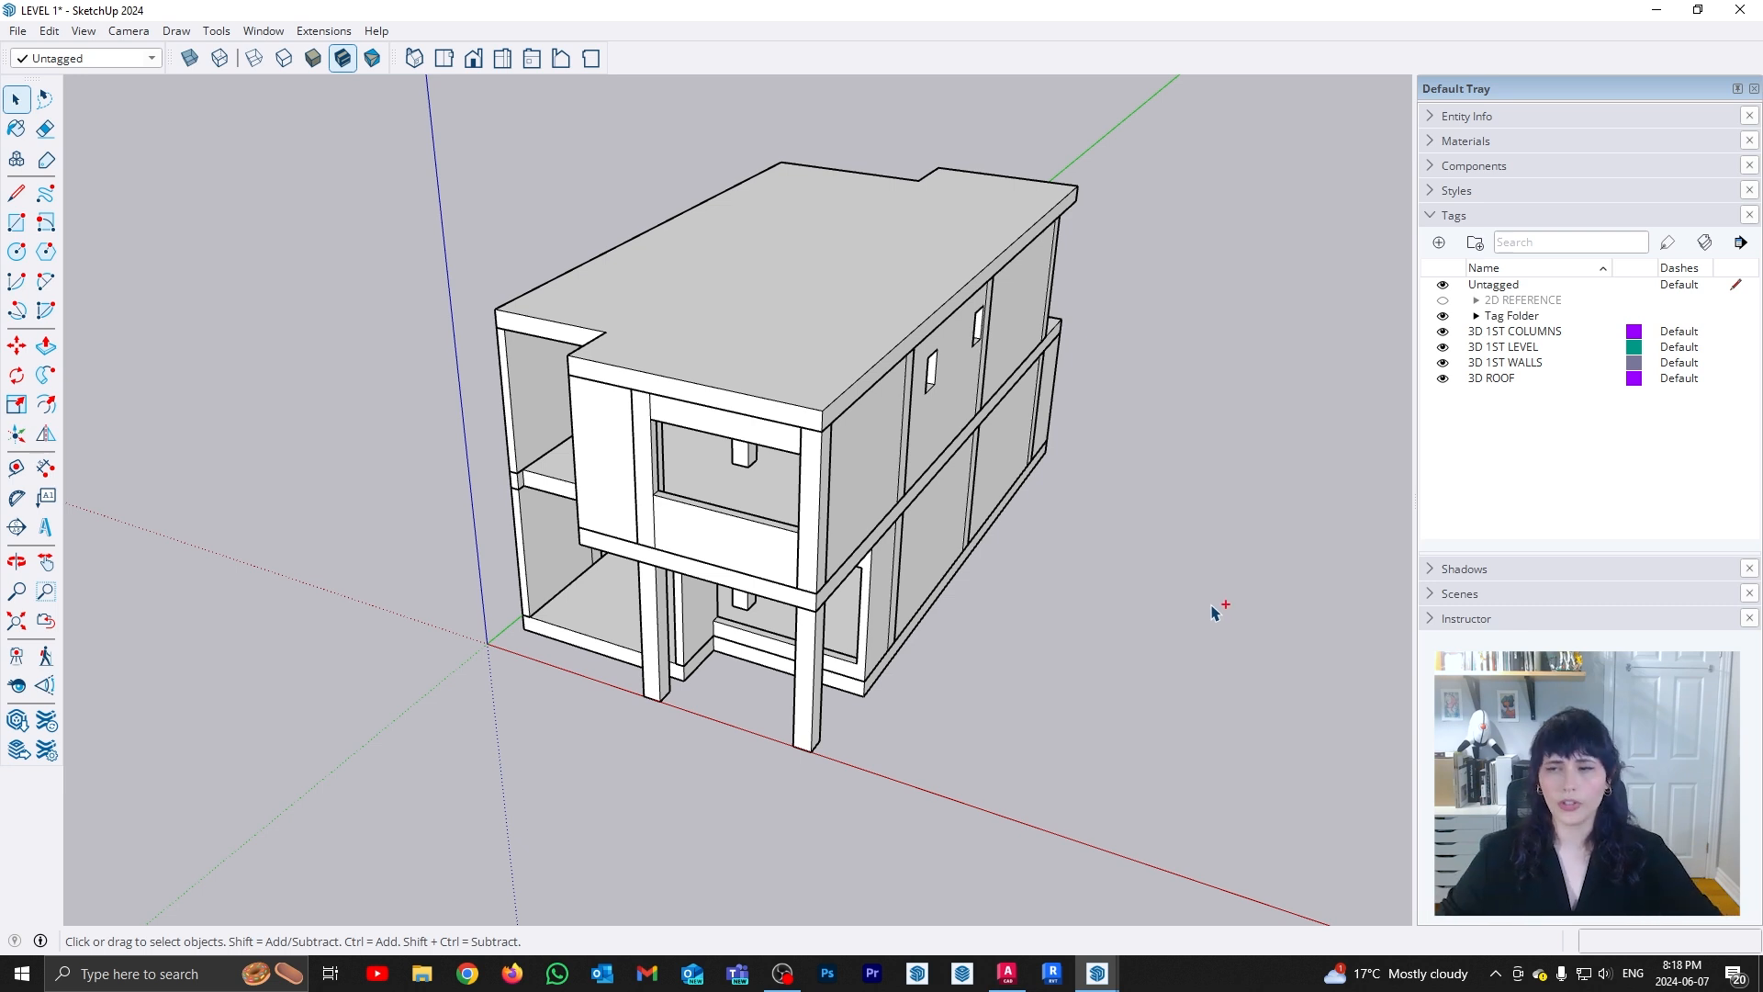
Make the selected first-level geometry into one group
{"action": "left_click", "coordinate": [1475, 314]}
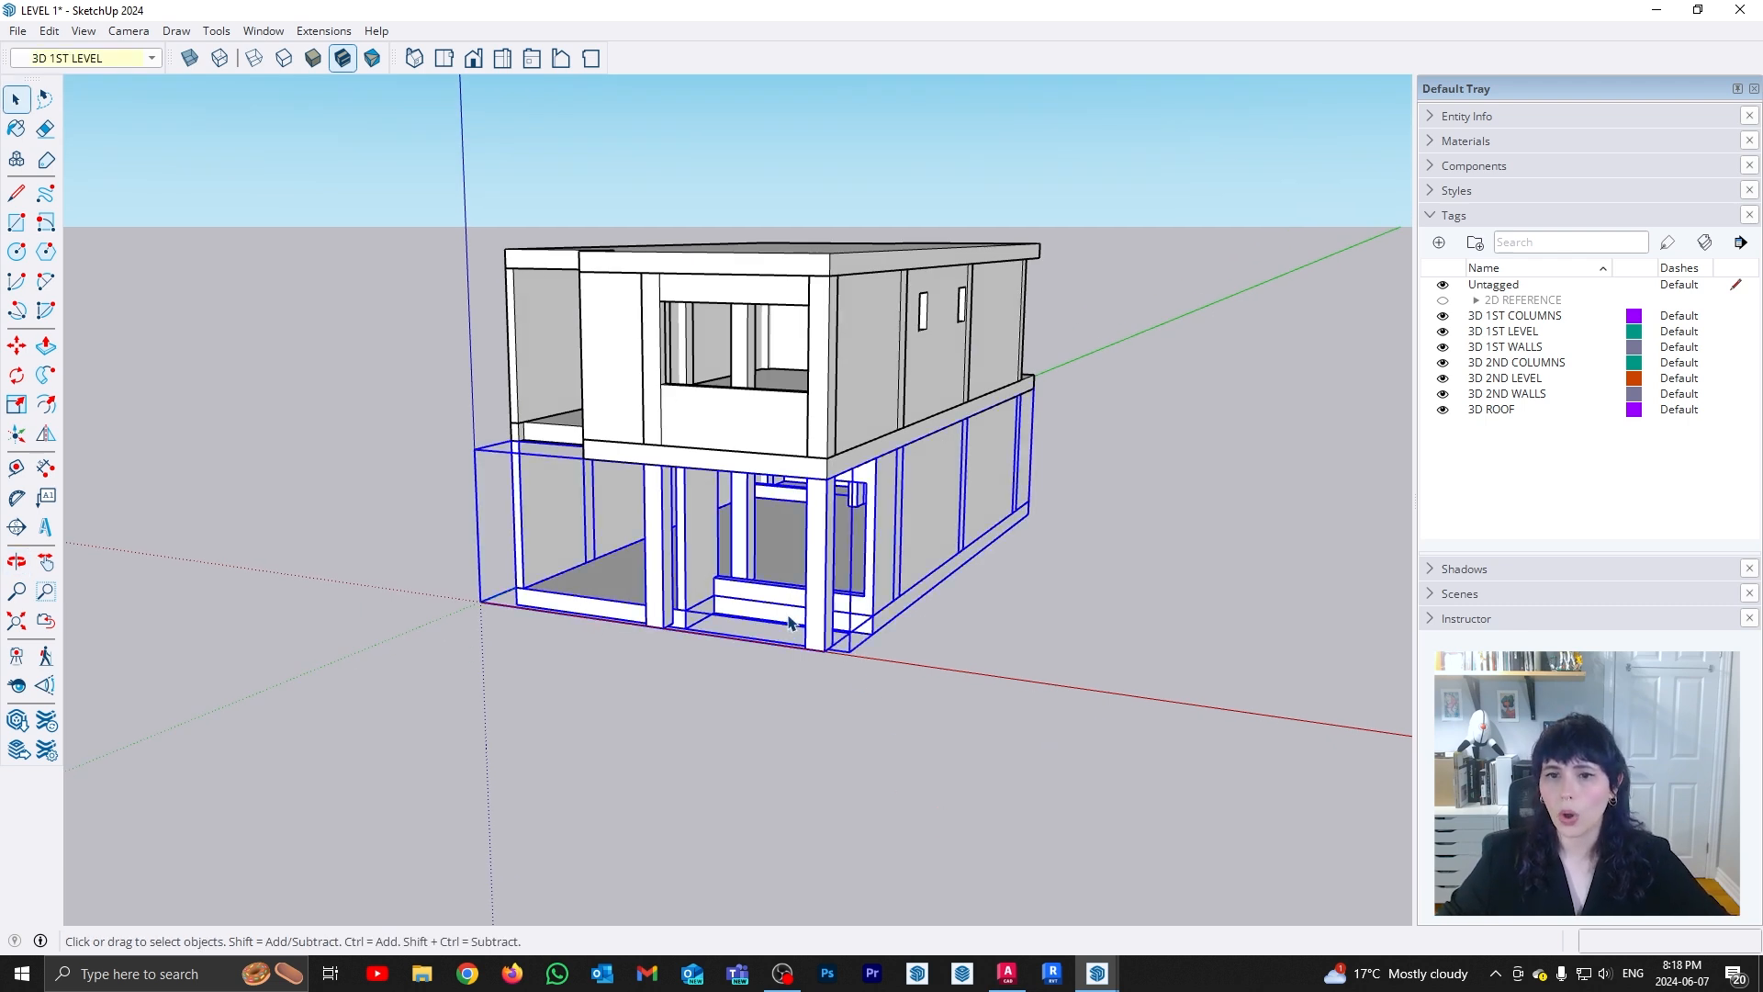
{"action": "right_click", "coordinate": [788, 623]}
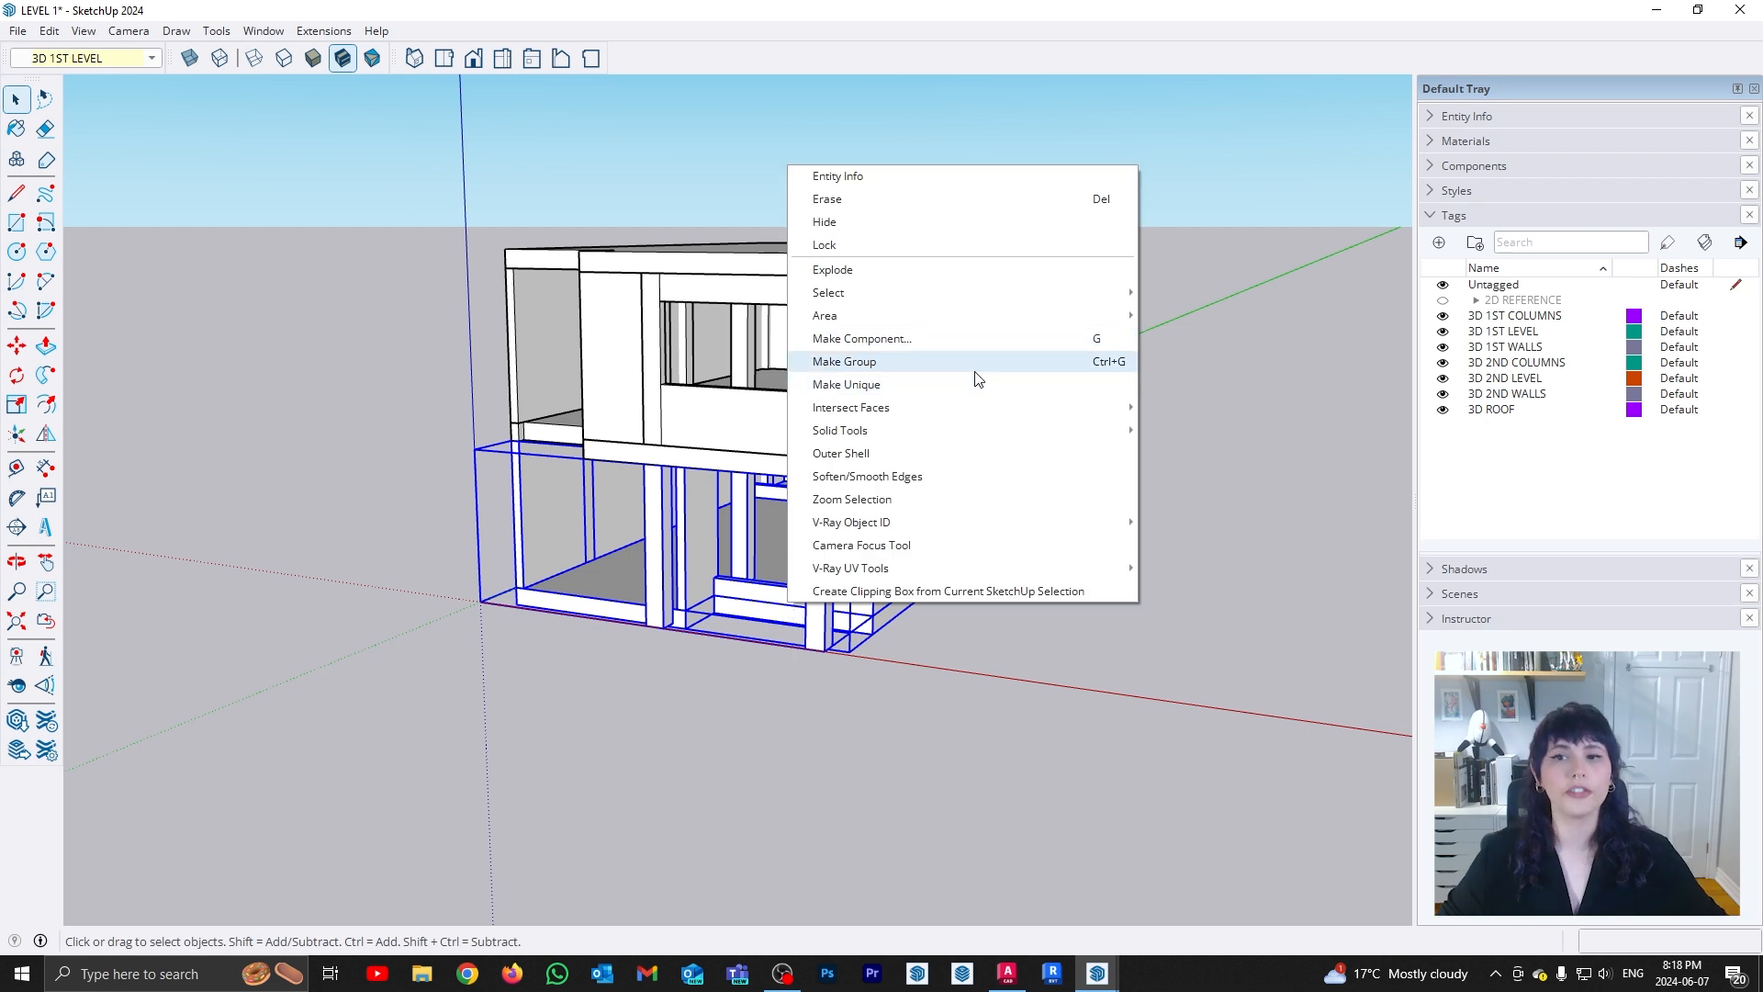
{"action": "left_click", "coordinate": [843, 362]}
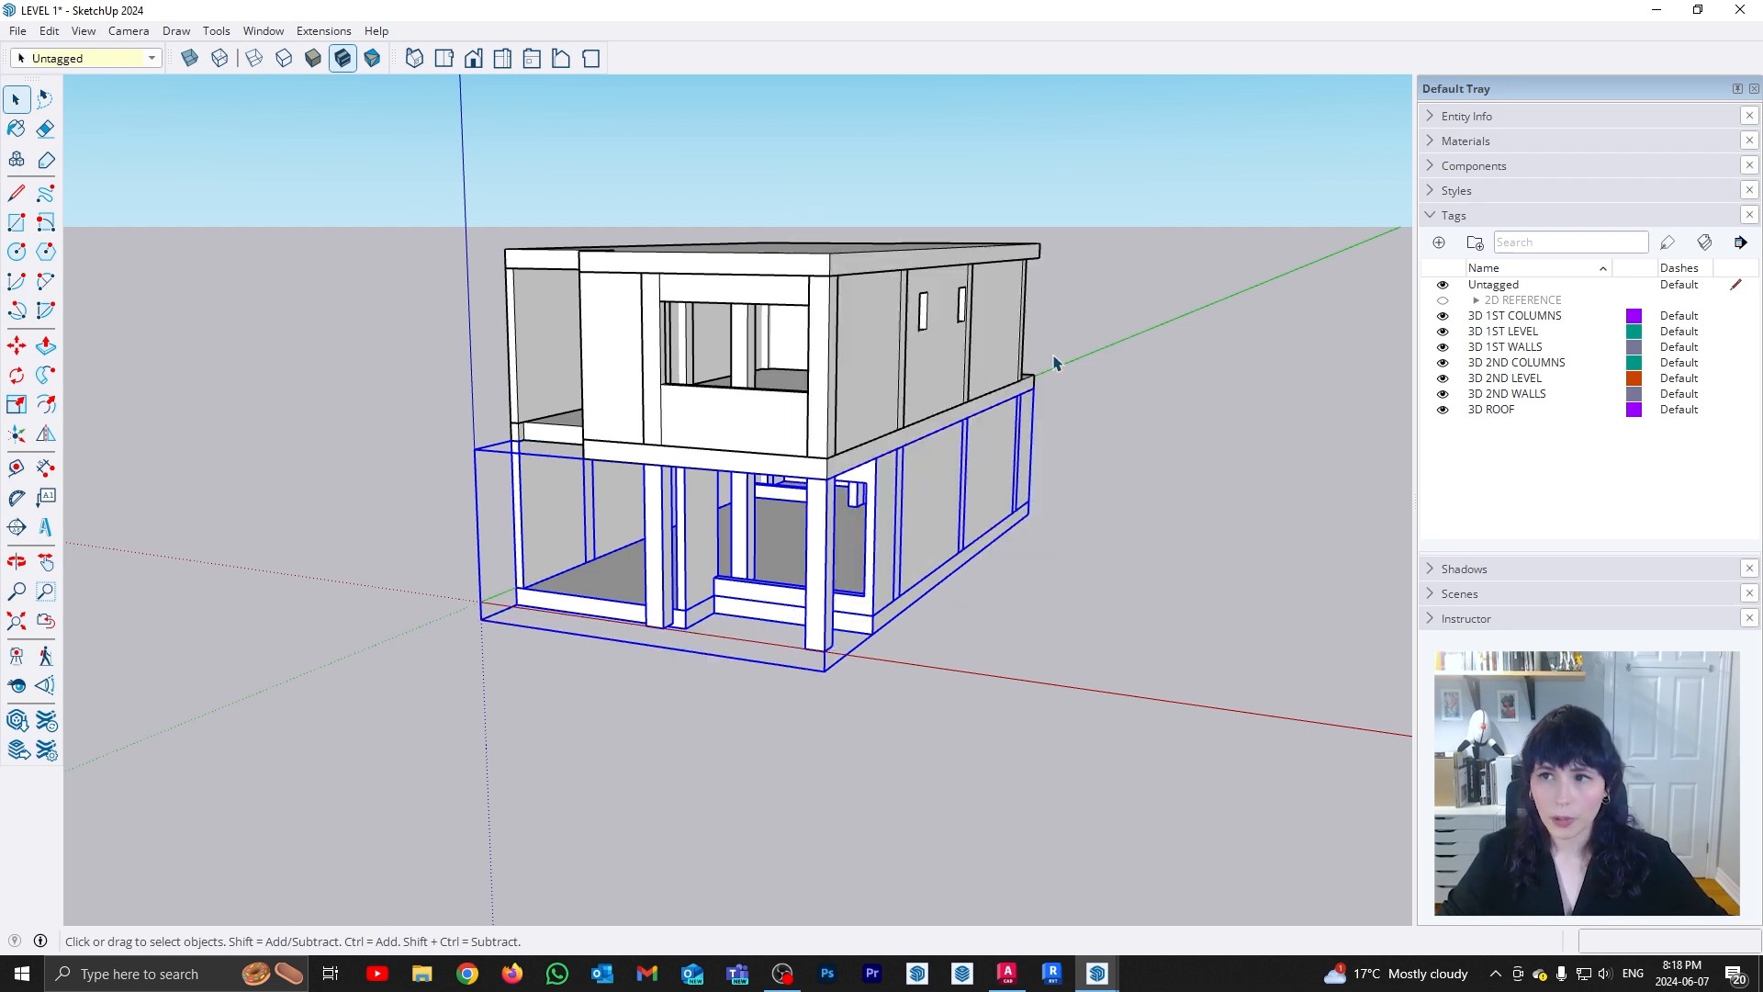
Create a 3D 1ST tag for the group and hide it to verify
{"action": "left_click", "coordinate": [1439, 242]}
{"action": "type", "text": "3D 1ST"}
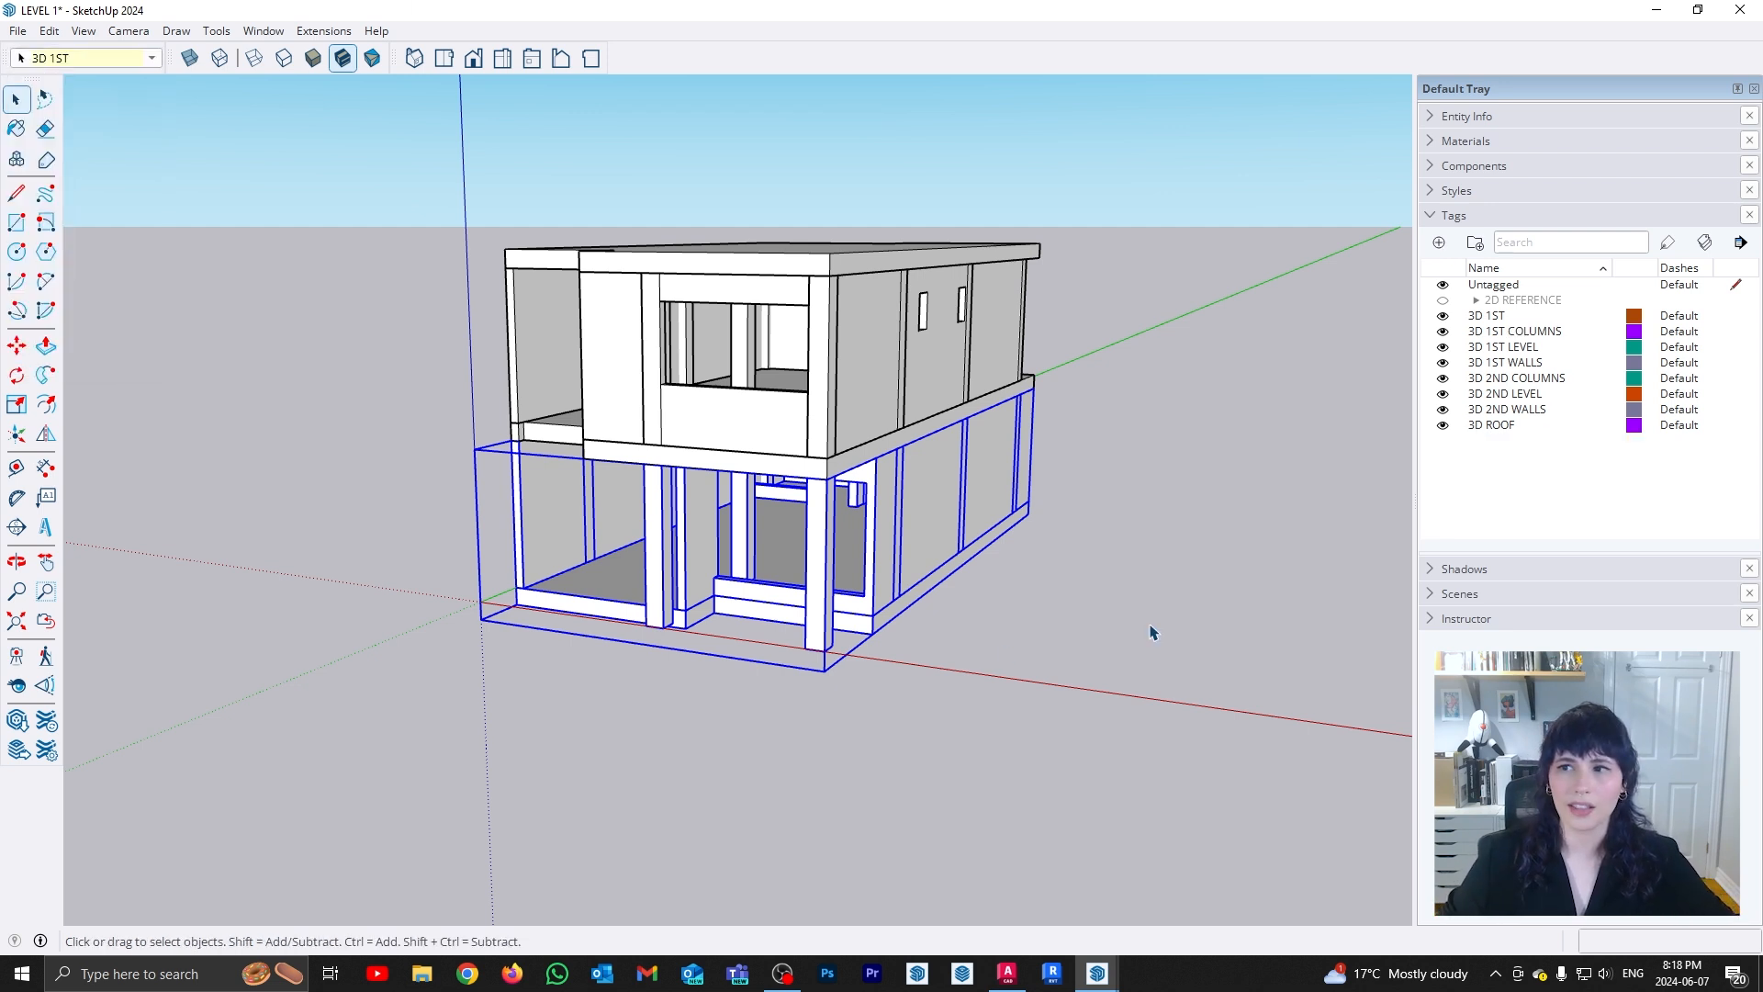
{"action": "left_click", "coordinate": [1443, 315]}
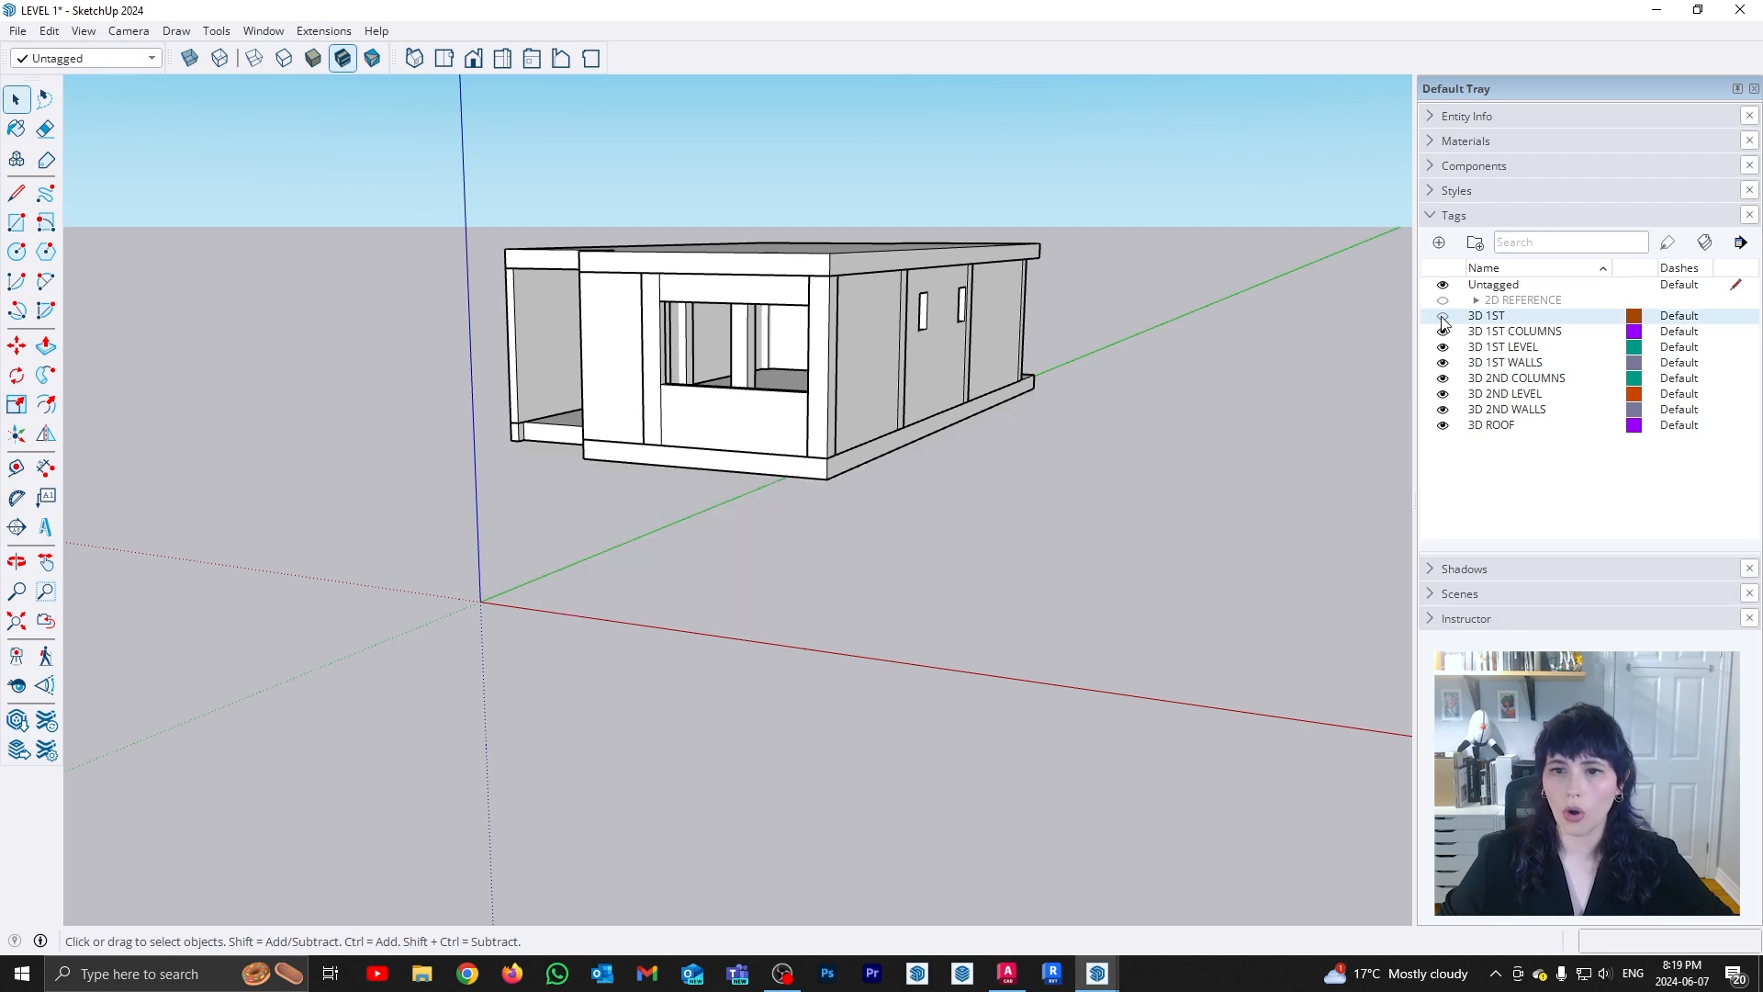
Show the first level again and make the second-level geometry into one group
{"action": "left_click", "coordinate": [1443, 316]}
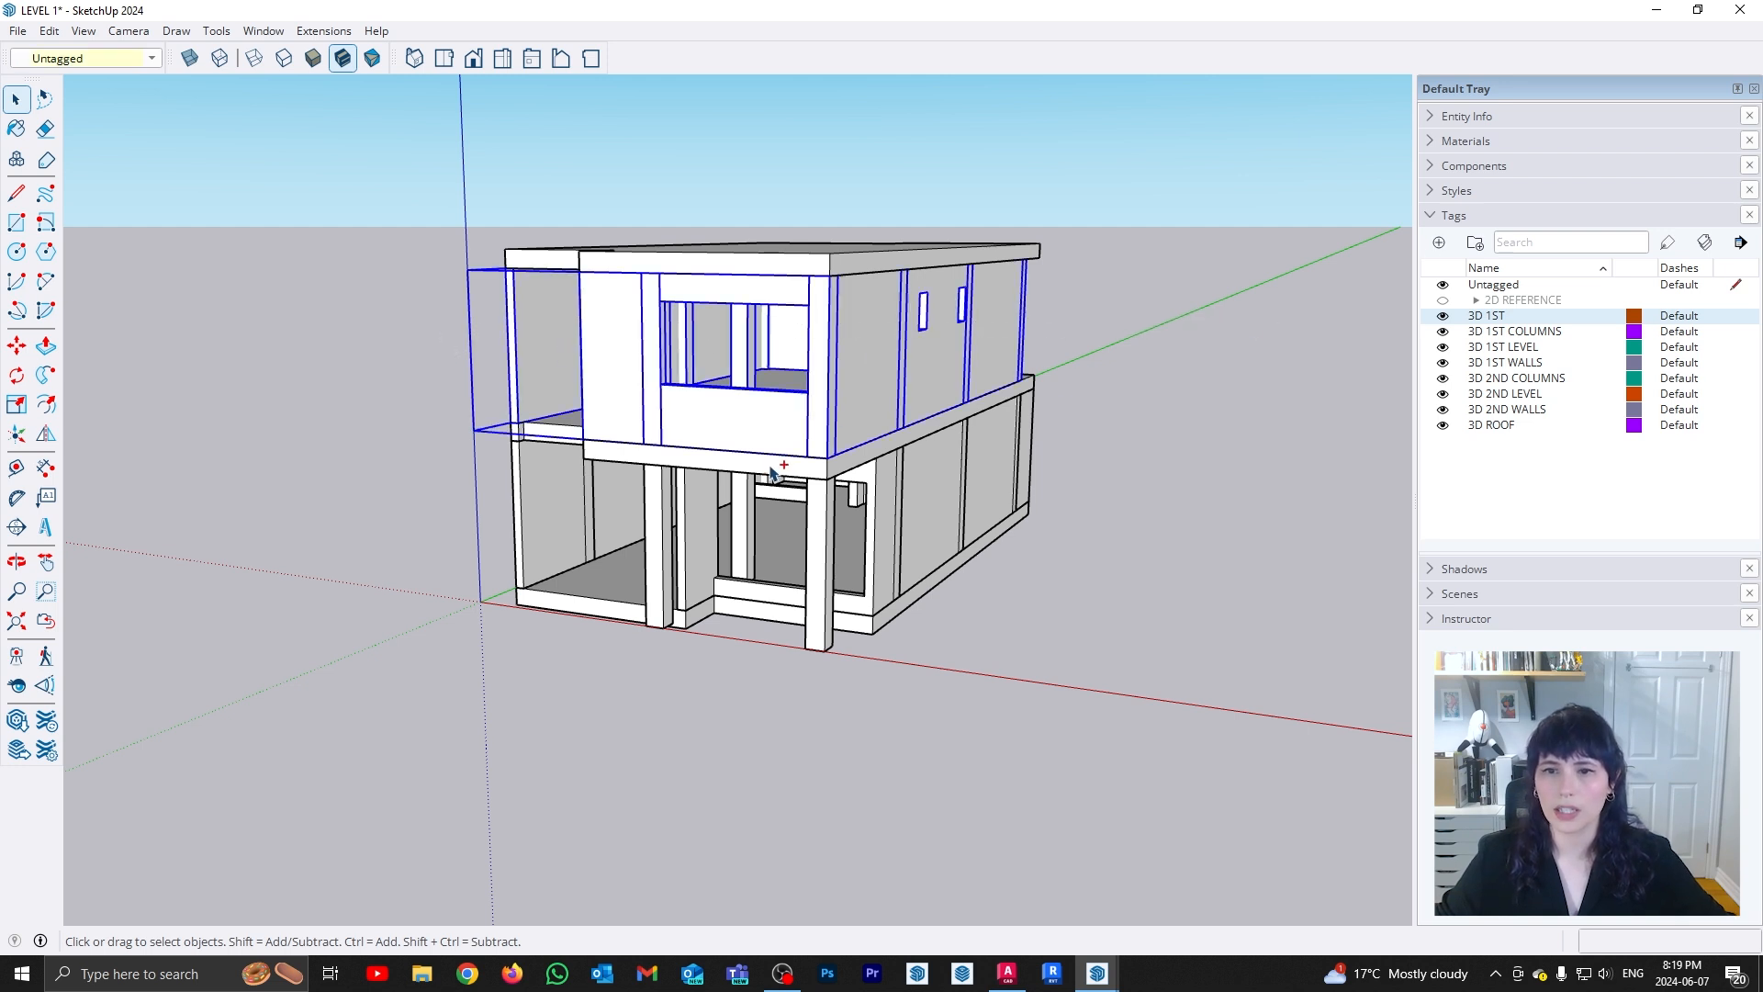
{"action": "right_click", "coordinate": [769, 468]}
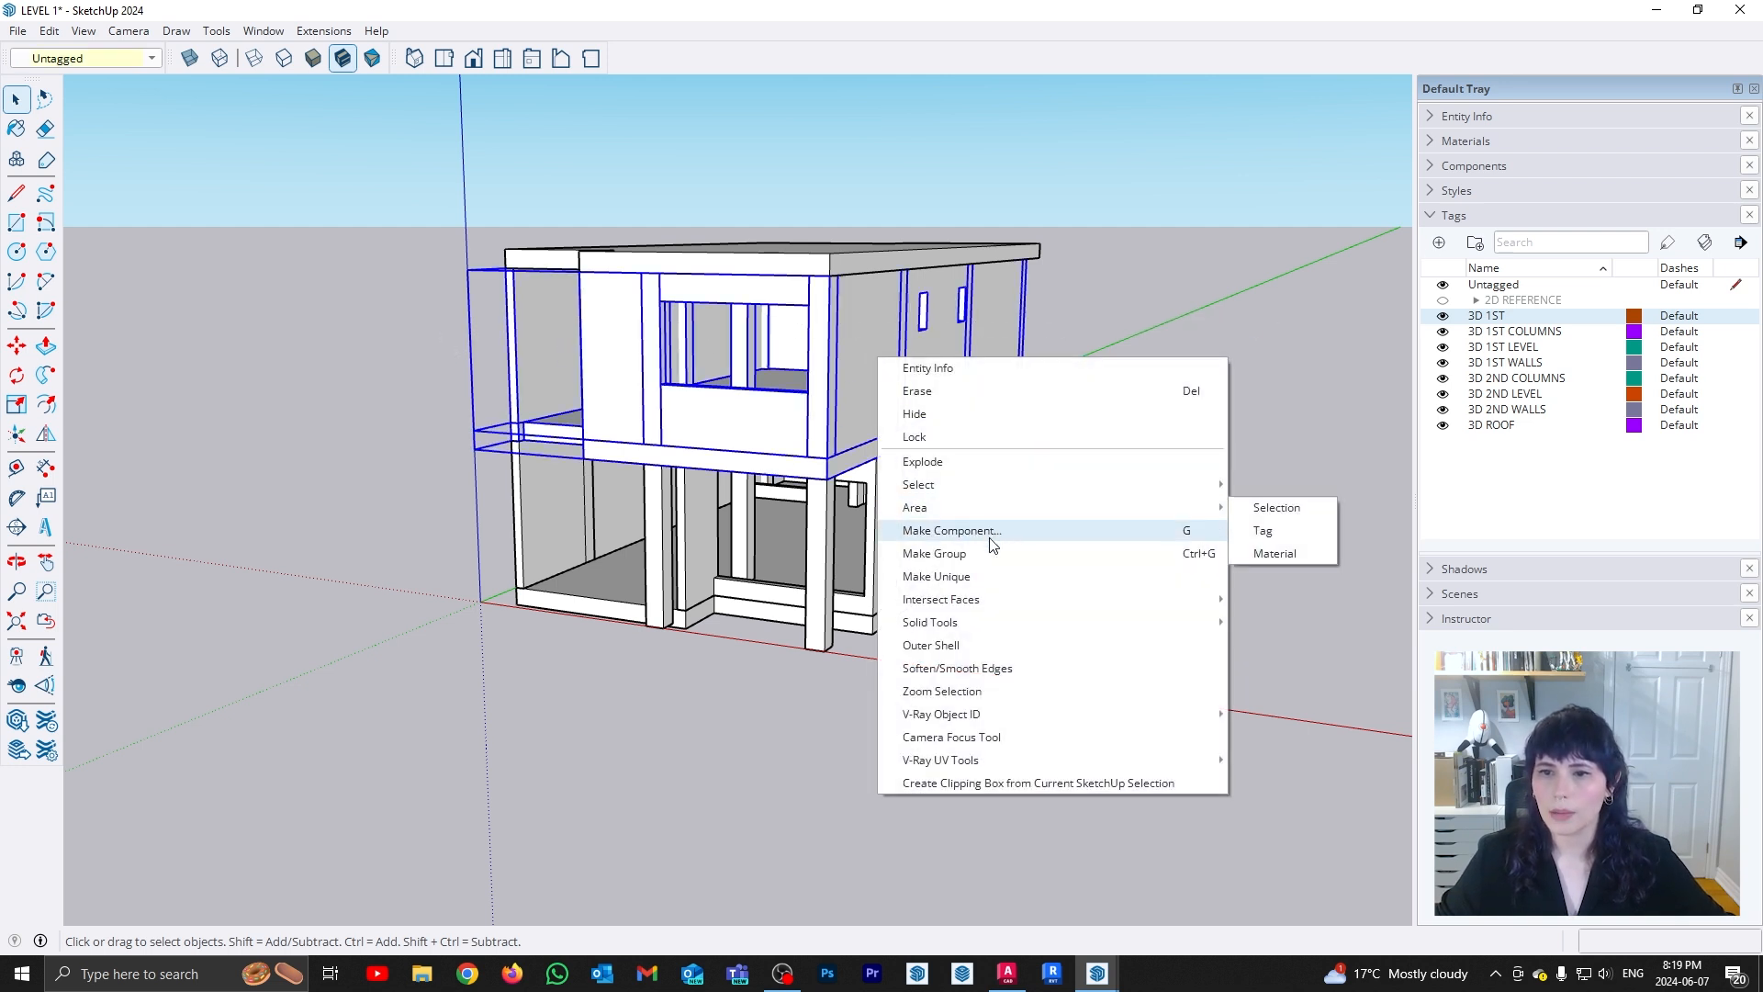
{"action": "left_click", "coordinate": [1262, 529]}
{"action": "type", "text": "3"}
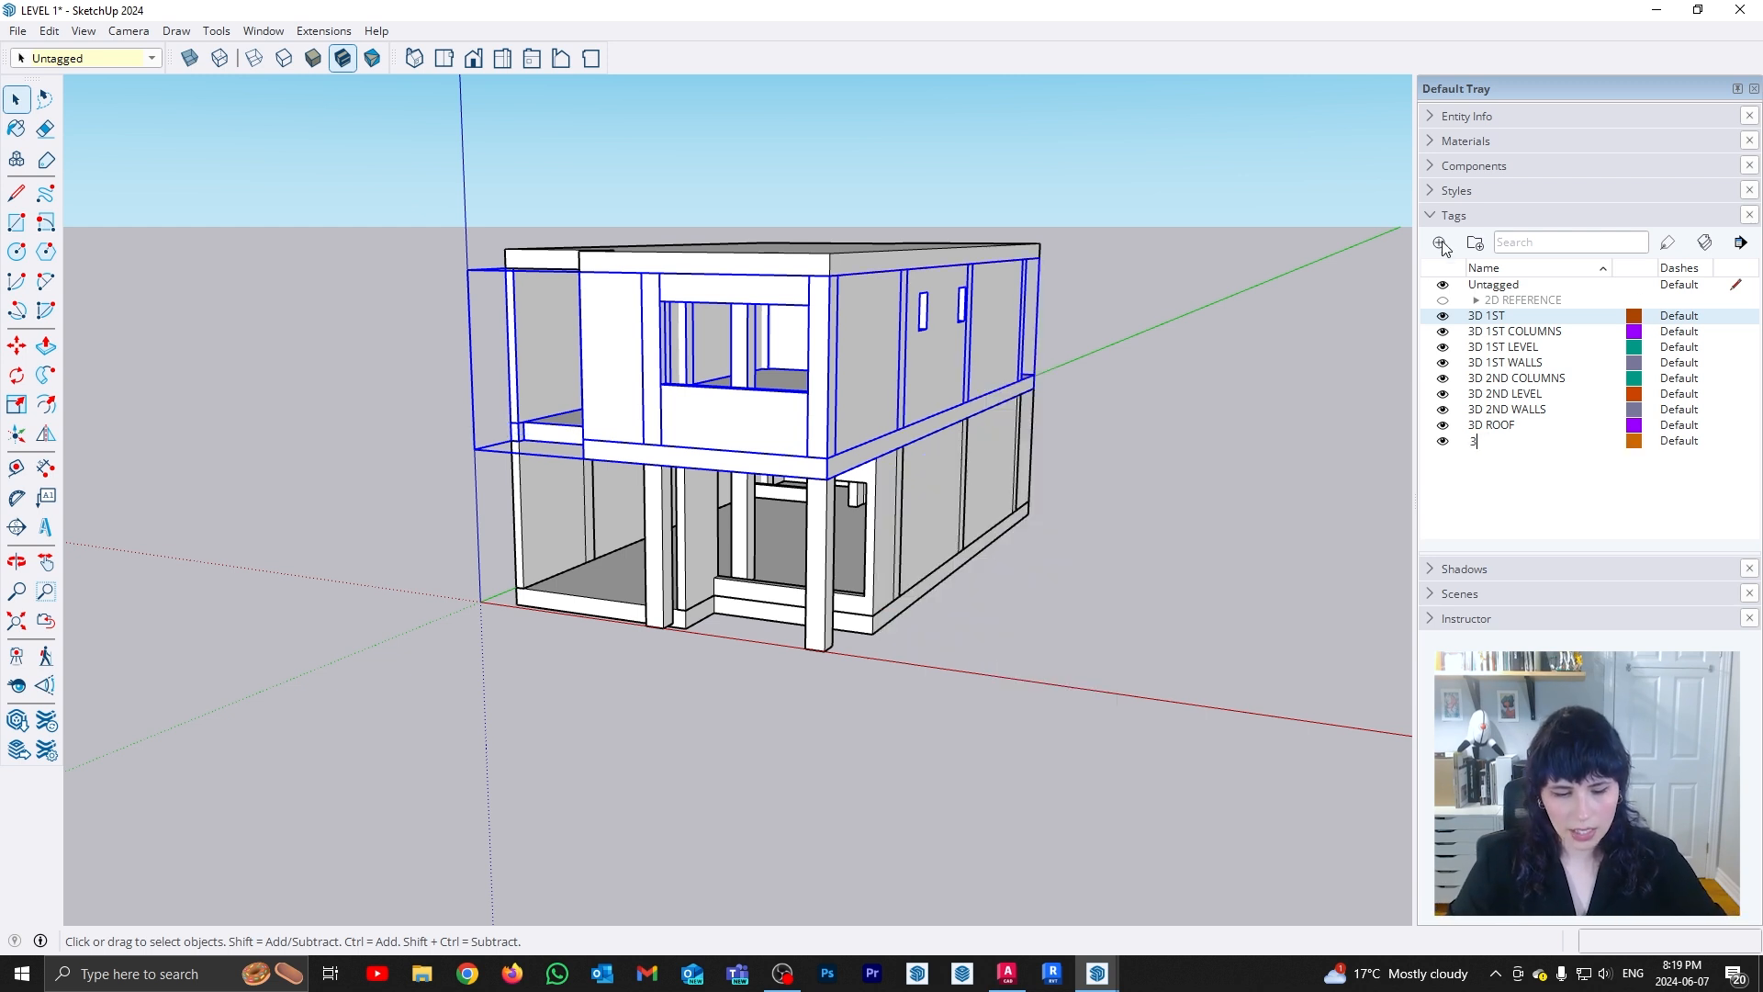
Create a 3D 2ND tag and assign it to the second-level group
{"action": "key", "text": "Return"}
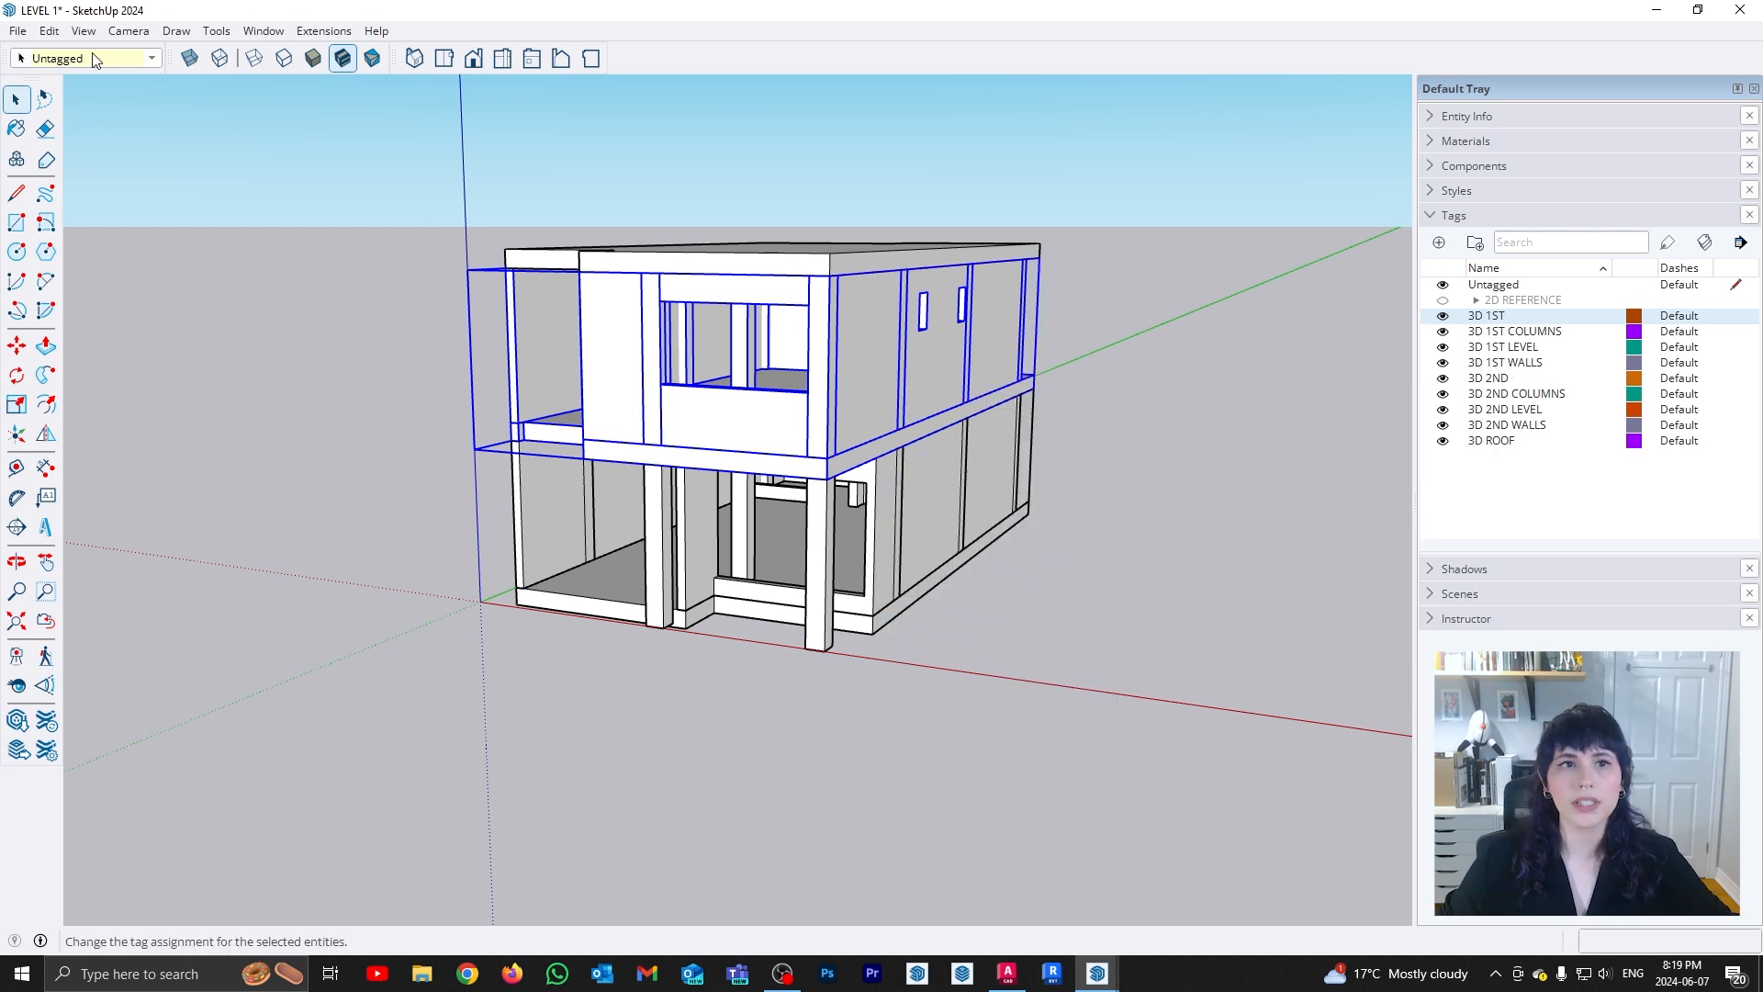
{"action": "left_click", "coordinate": [151, 57]}
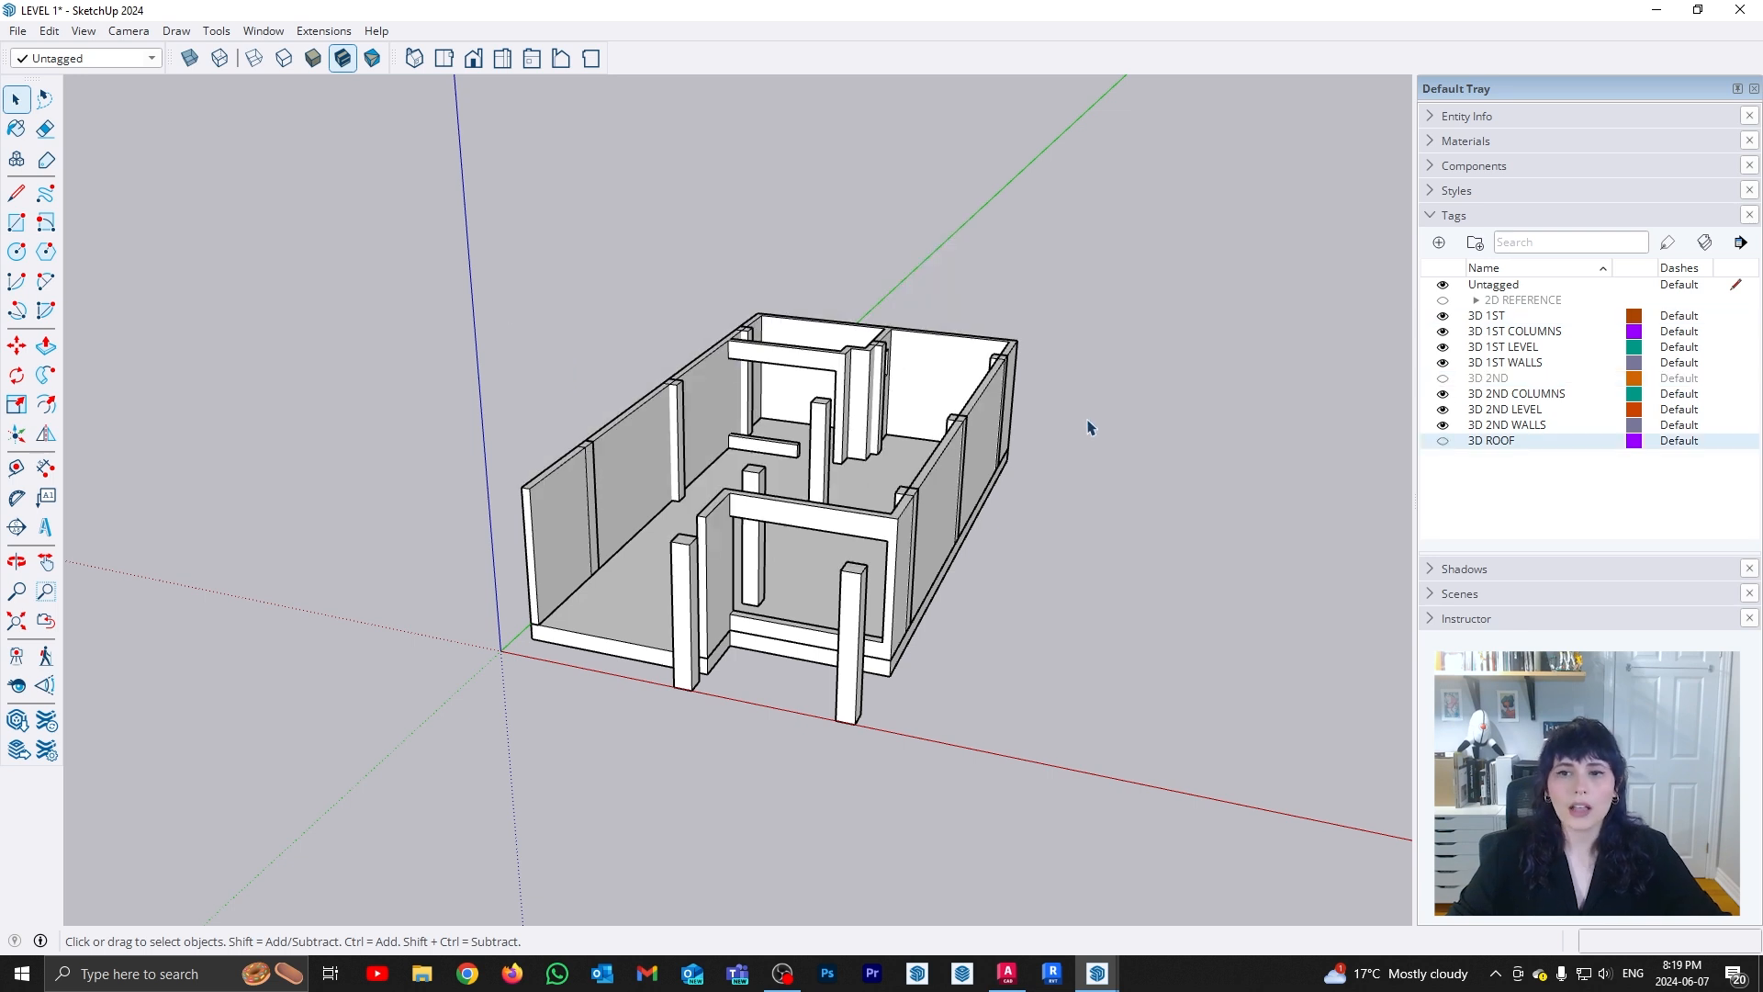
Show the roof and the 3D 2ND tag again so the whole two-storey house is visible
{"action": "left_click", "coordinate": [1443, 384]}
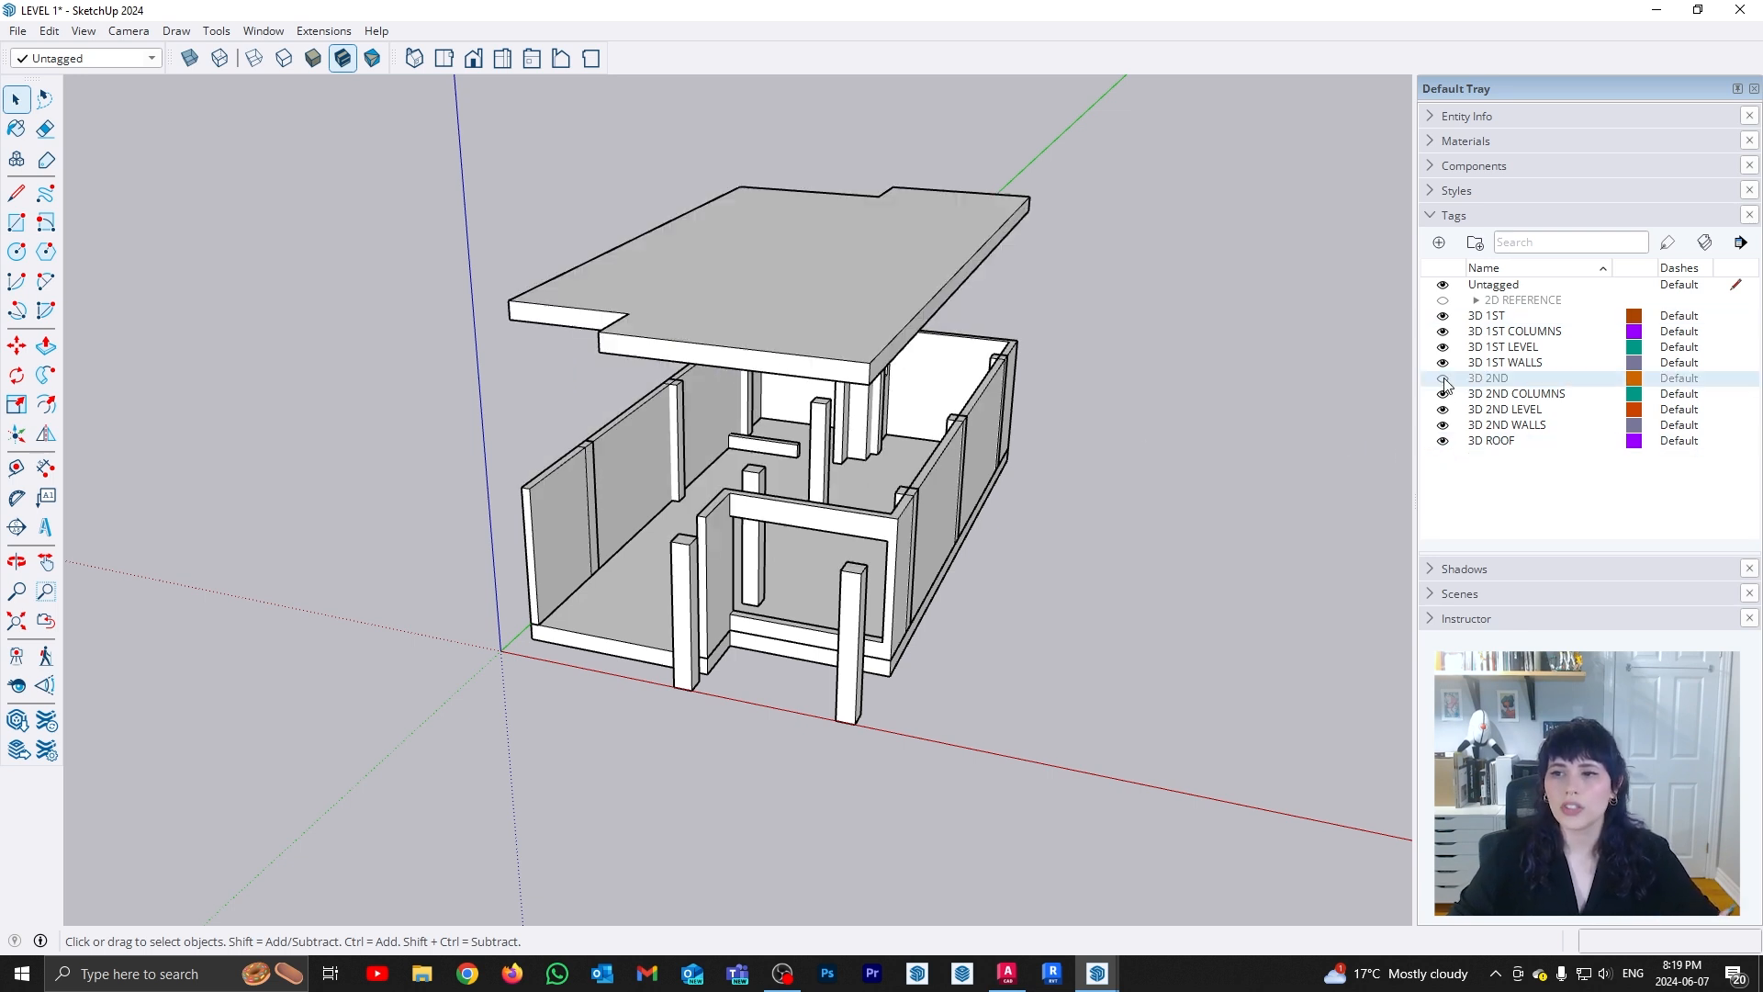
{"action": "left_click", "coordinate": [1443, 379]}
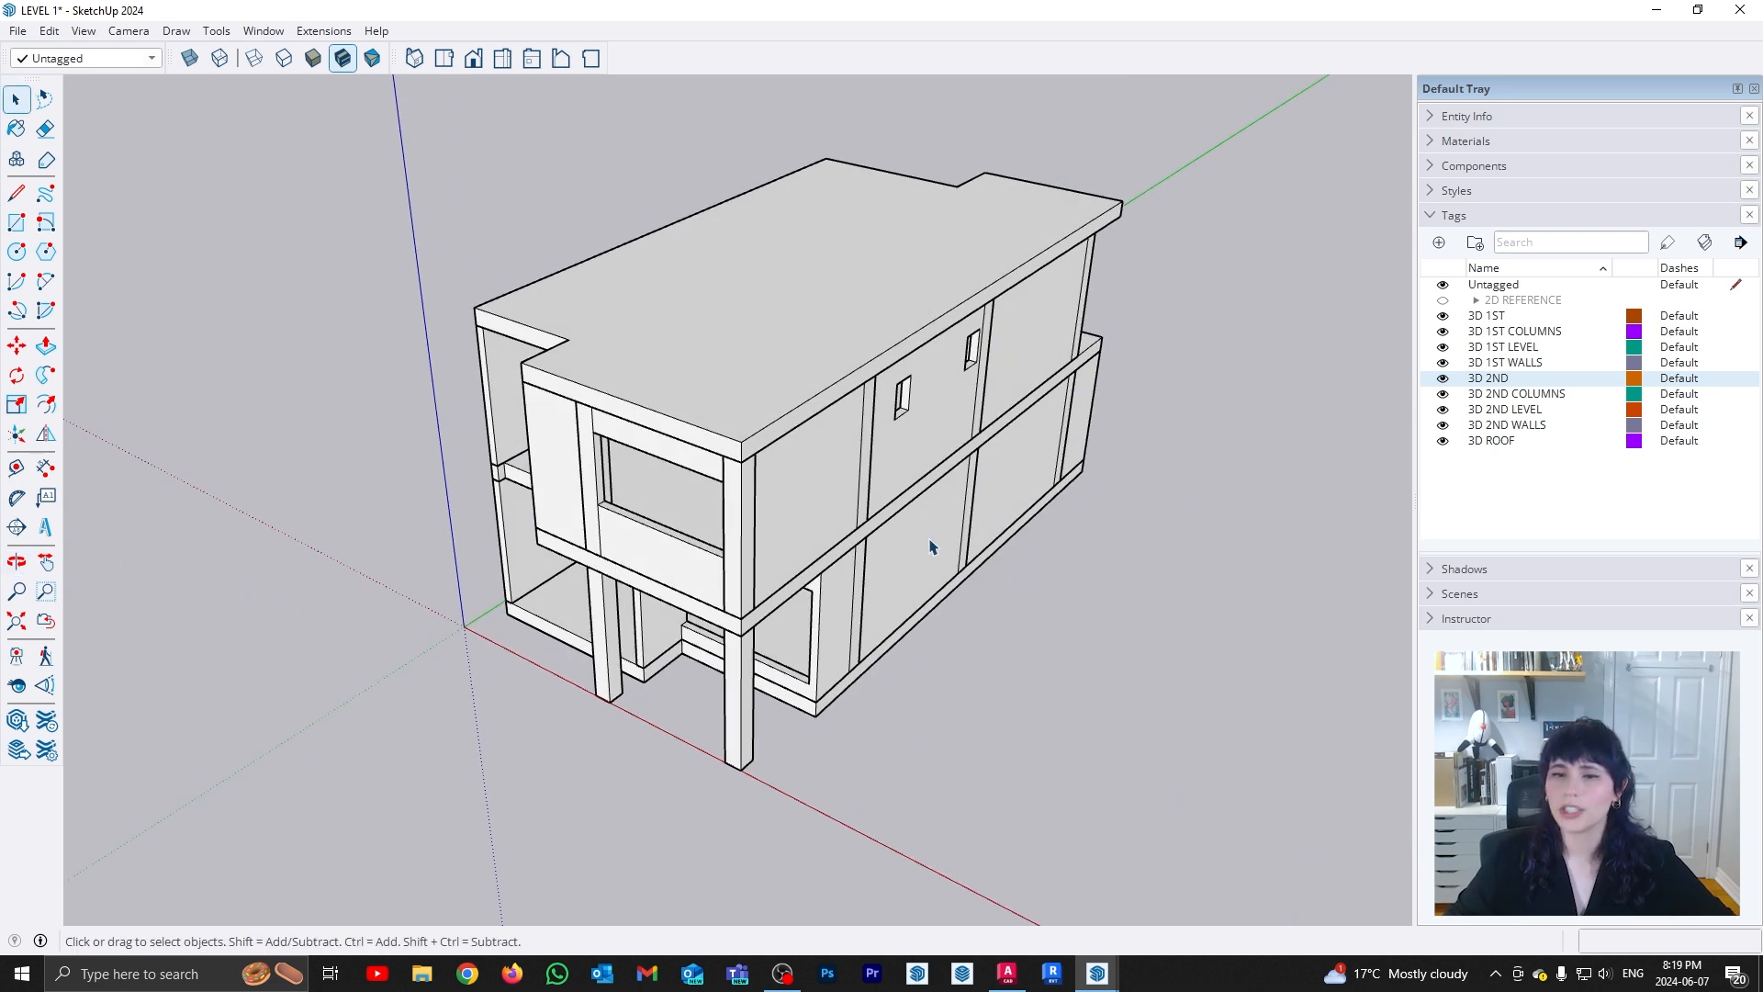
{"action": "mouse_move", "coordinate": [983, 540]}
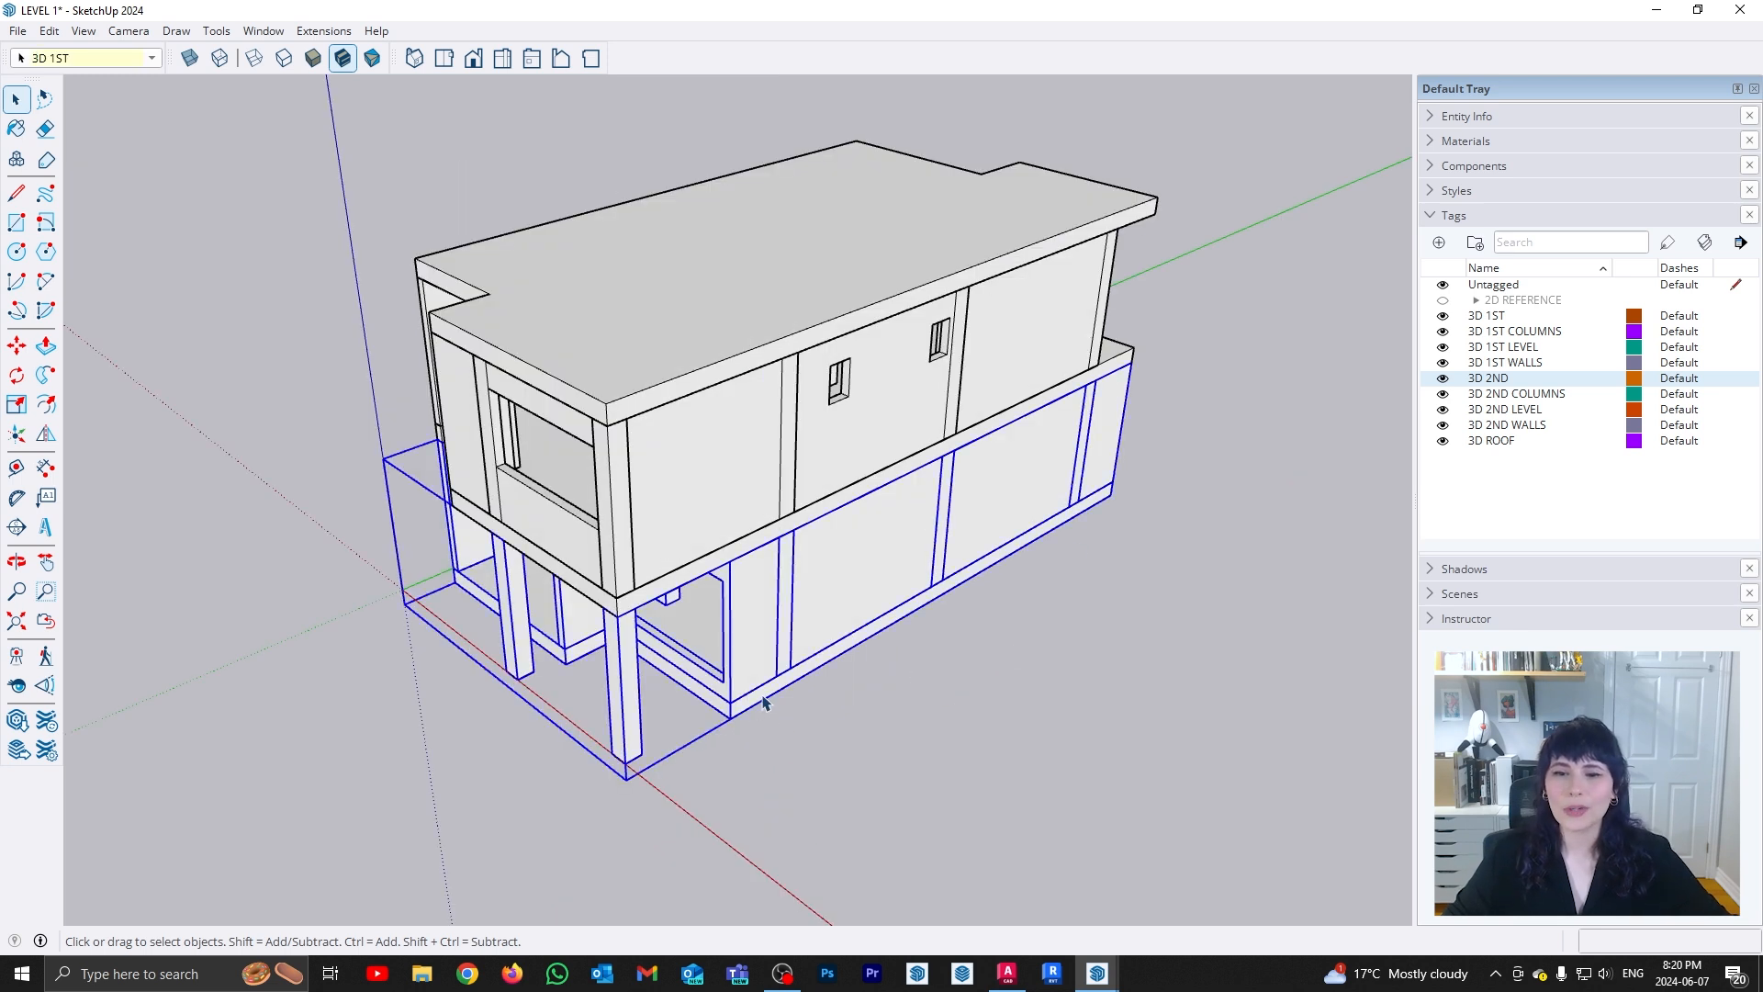
{"action": "mouse_move", "coordinate": [788, 709]}
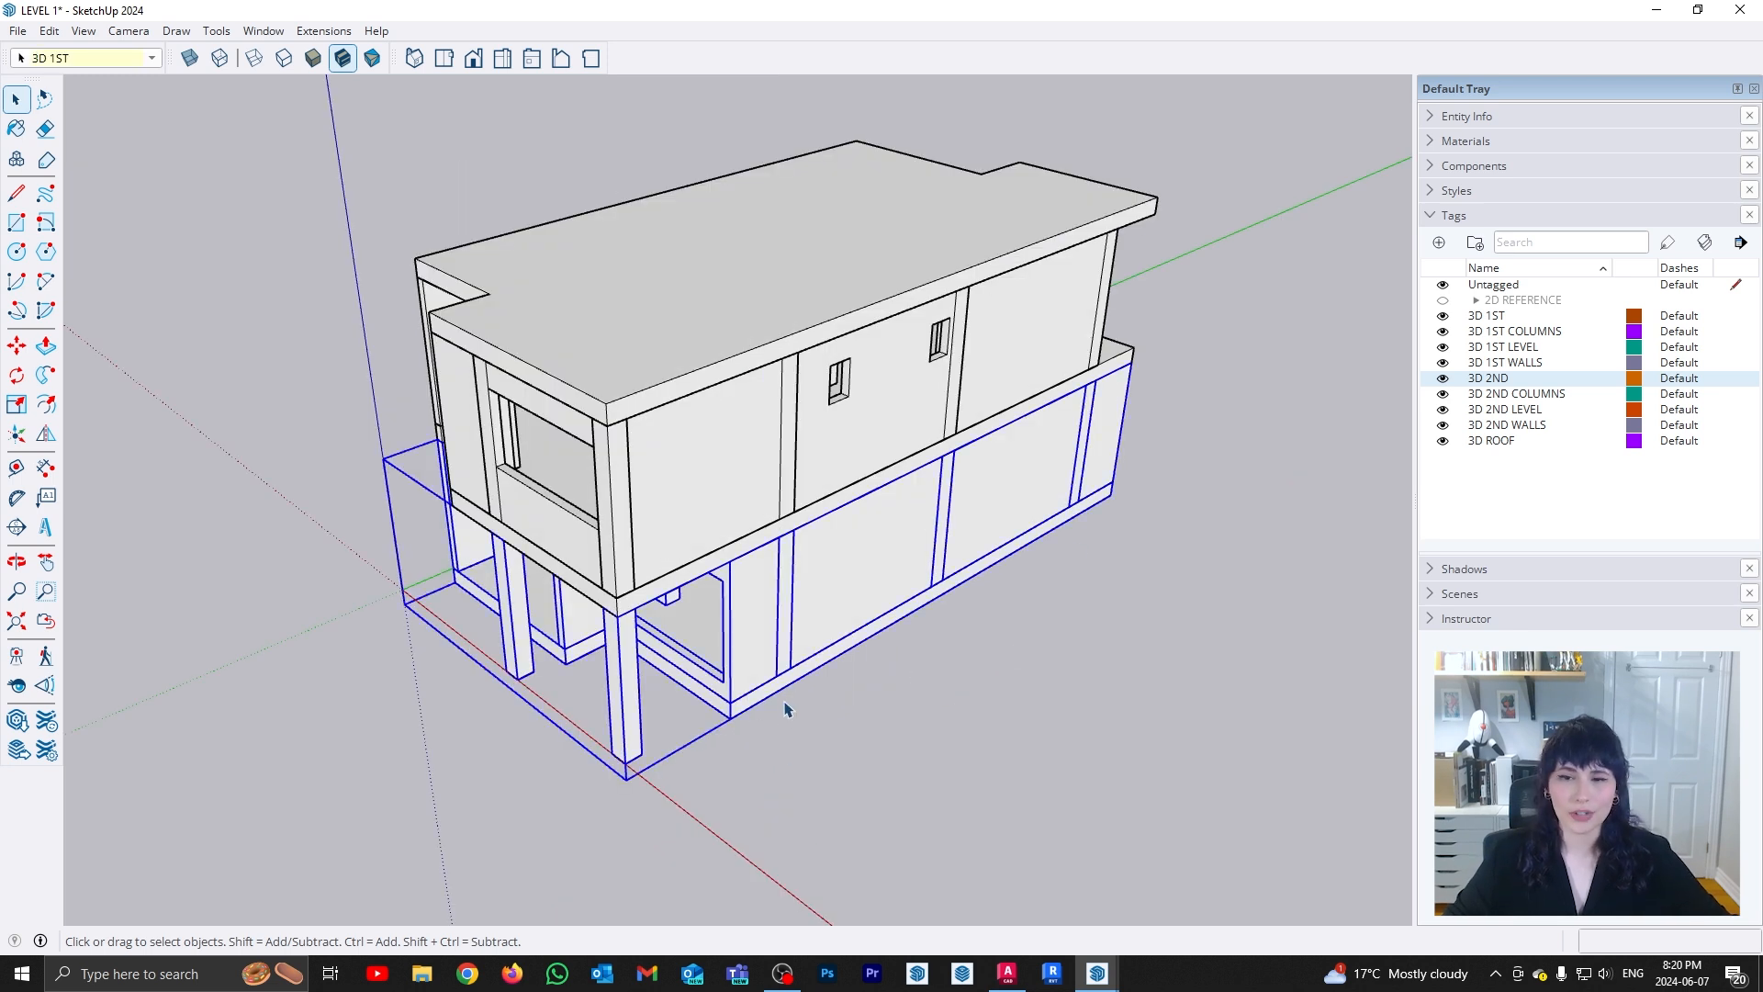
{"action": "mouse_move", "coordinate": [715, 694]}
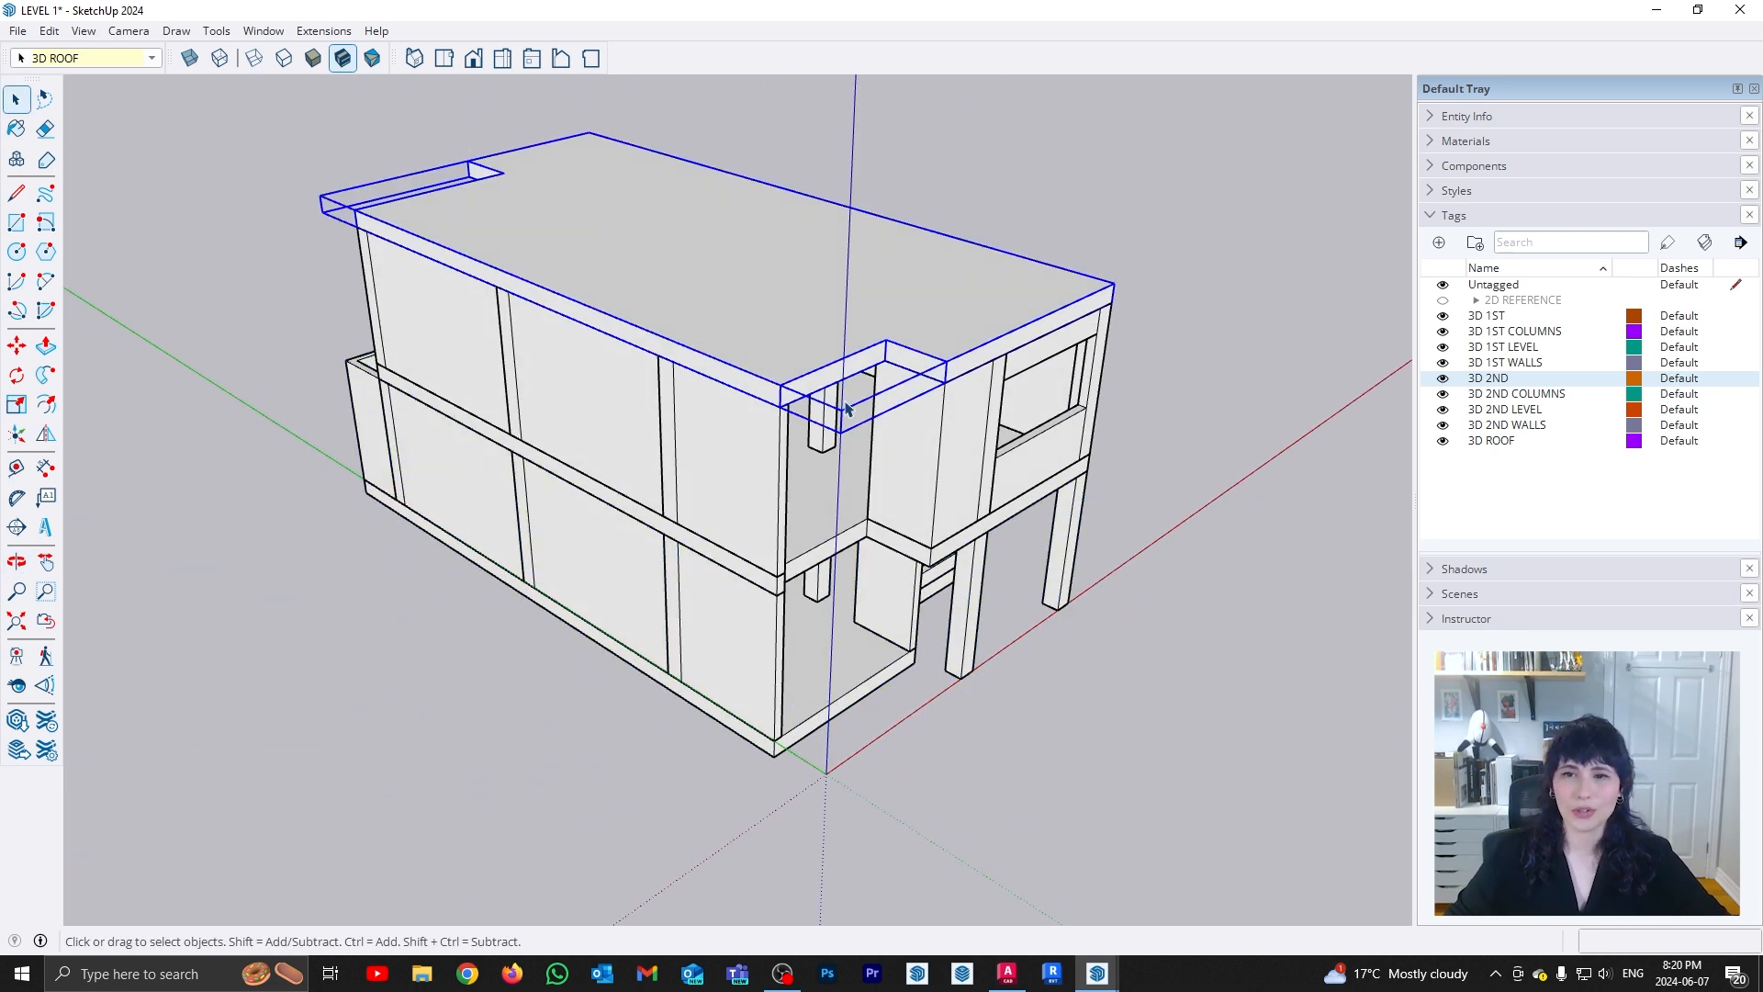
{"action": "mouse_move", "coordinate": [783, 450]}
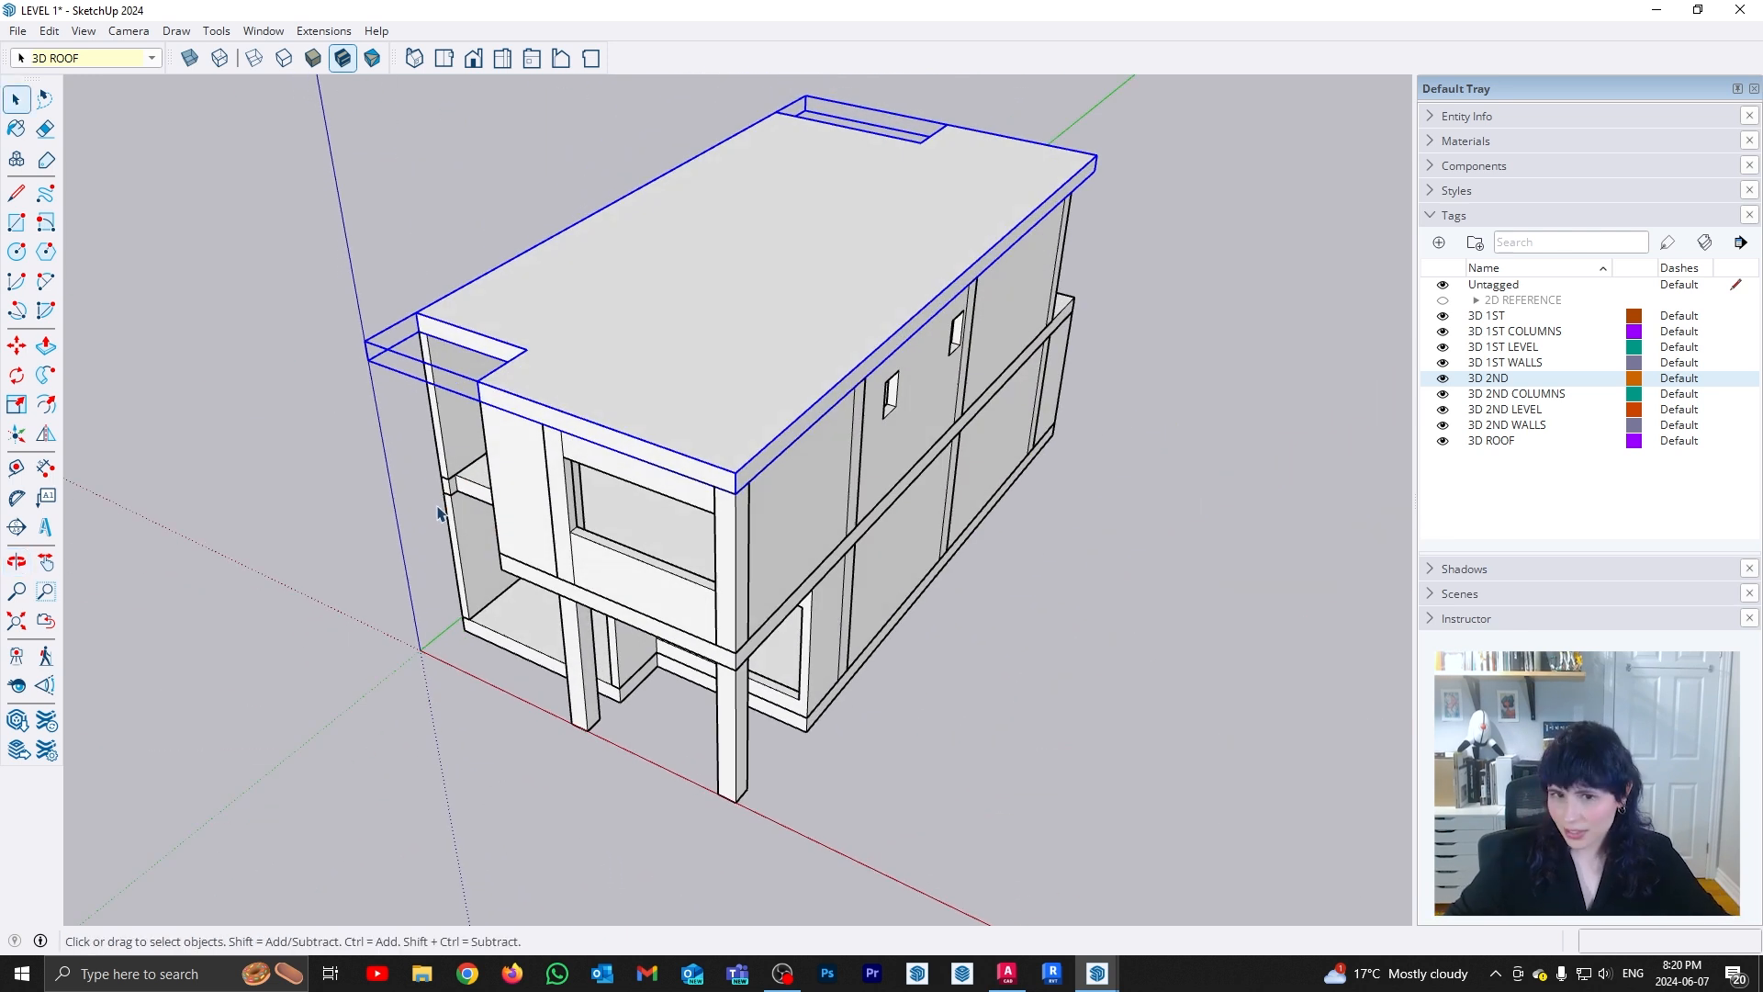
{"action": "mouse_move", "coordinate": [413, 494]}
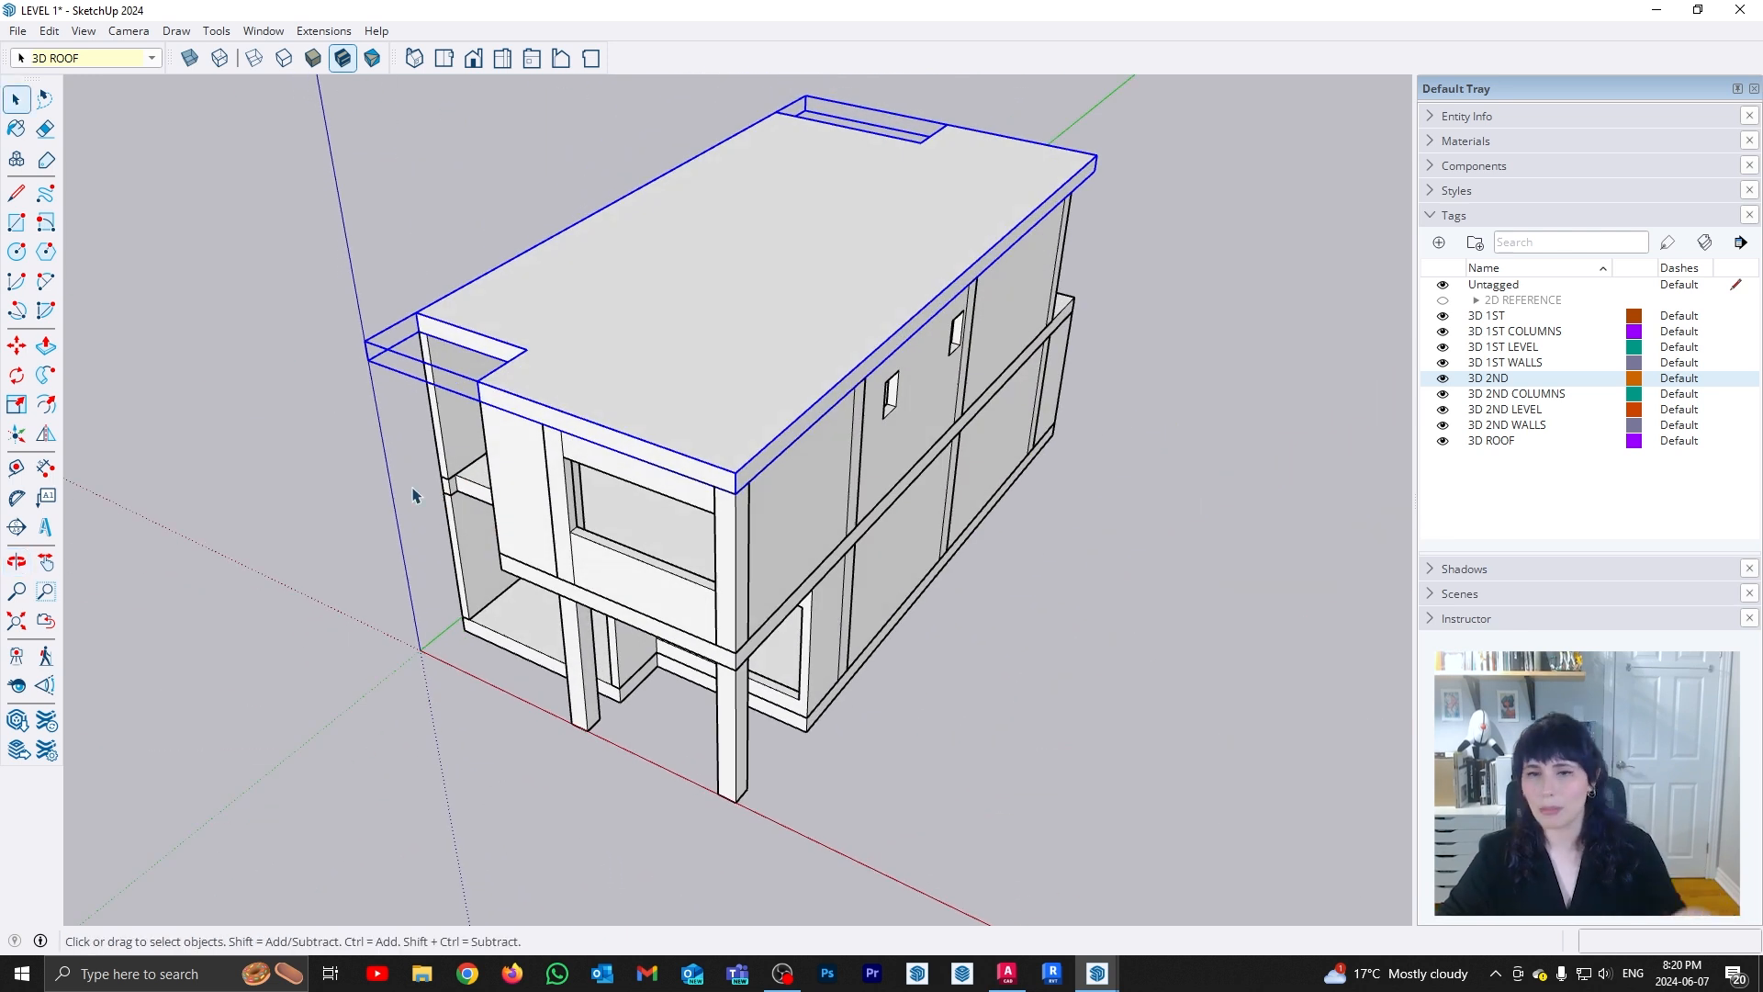
{"action": "mouse_move", "coordinate": [428, 477]}
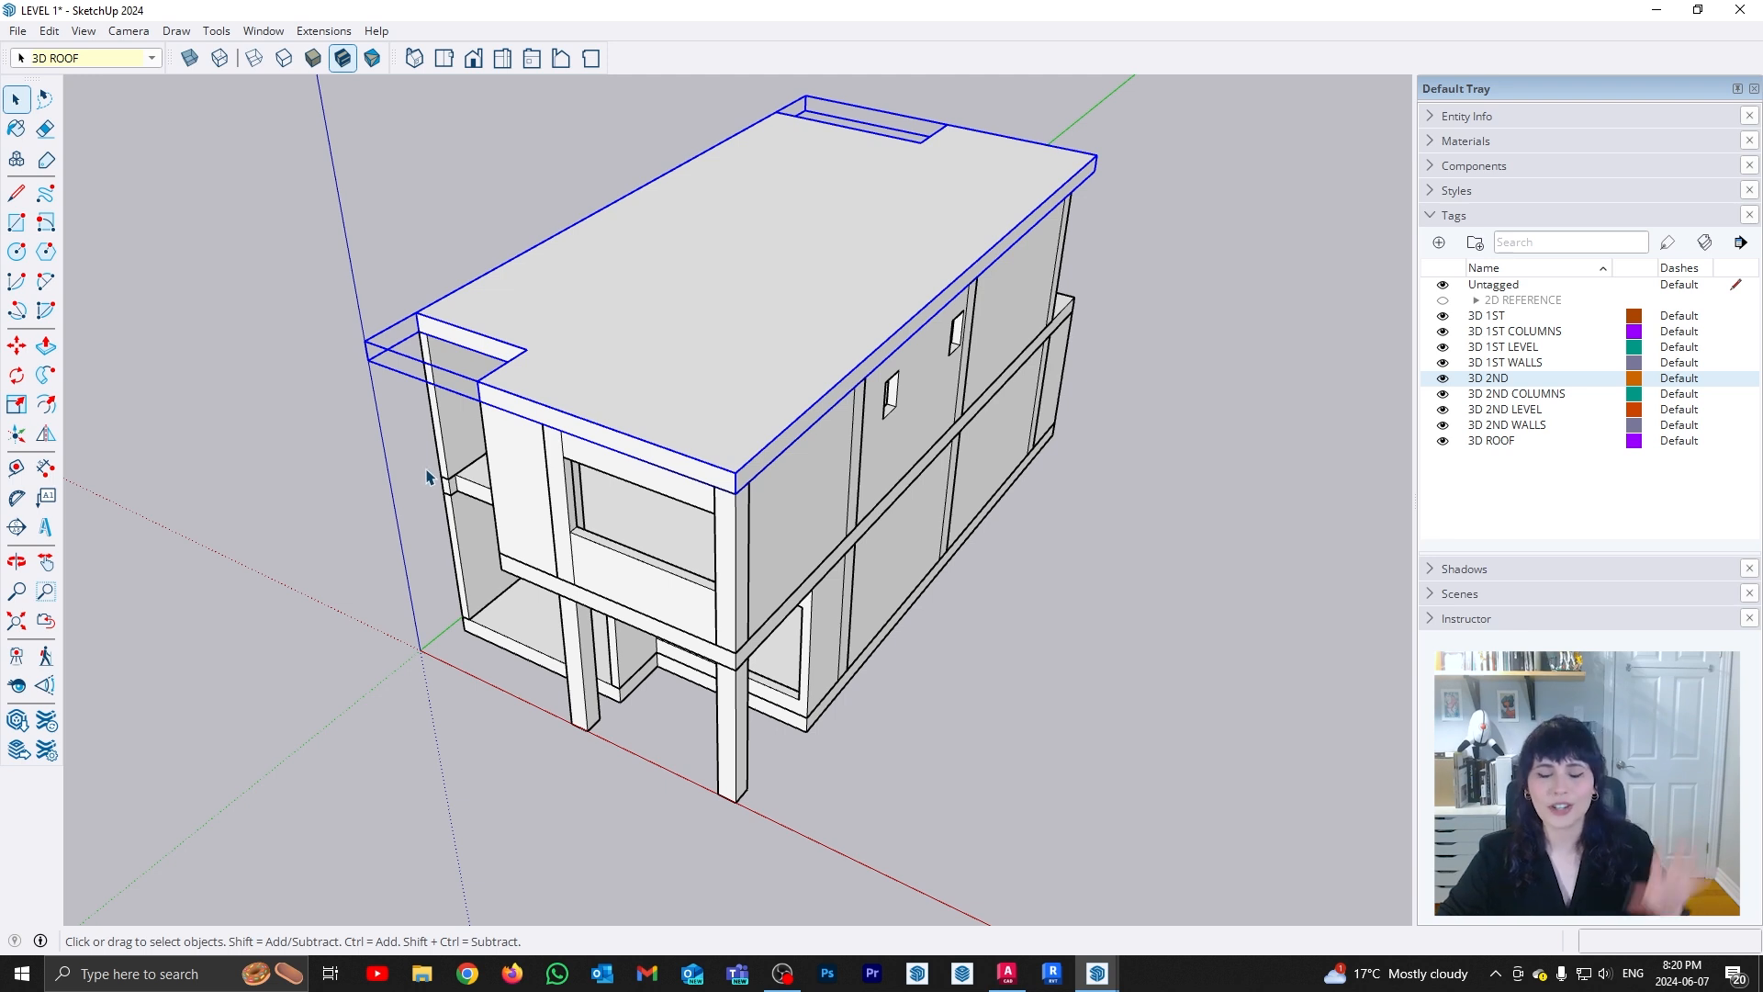
{"action": "mouse_move", "coordinate": [459, 508]}
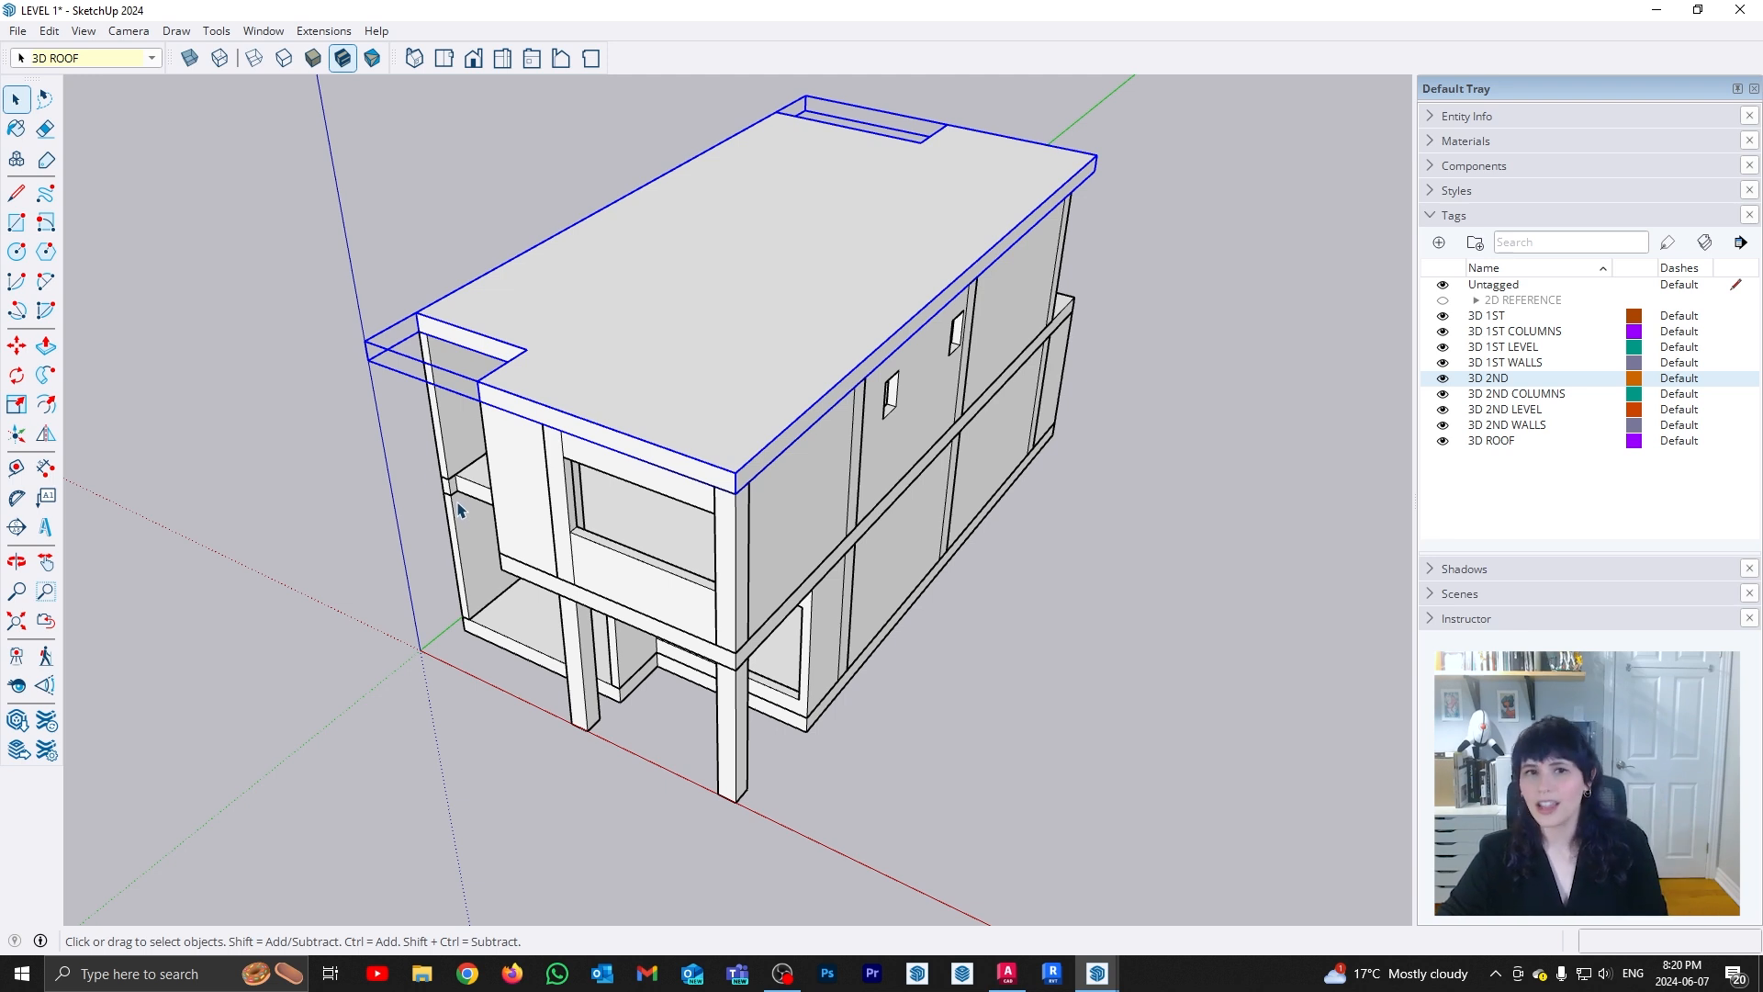
{"action": "mouse_move", "coordinate": [445, 492]}
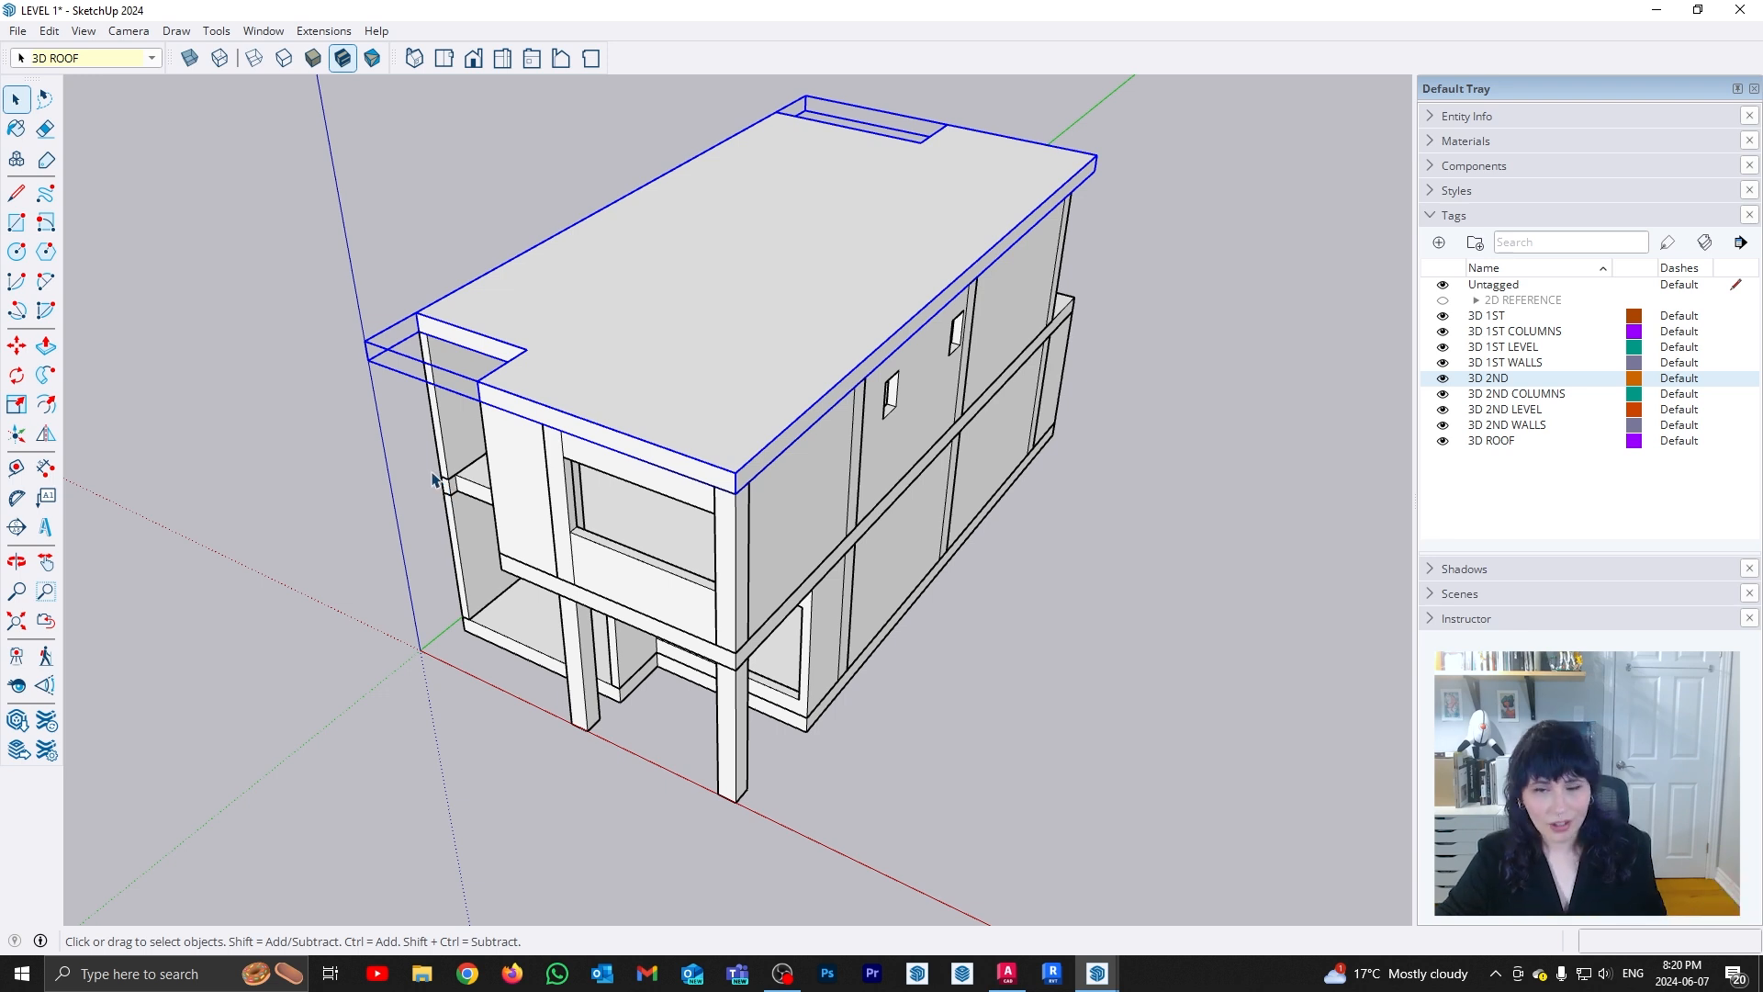
{"action": "mouse_move", "coordinate": [477, 469]}
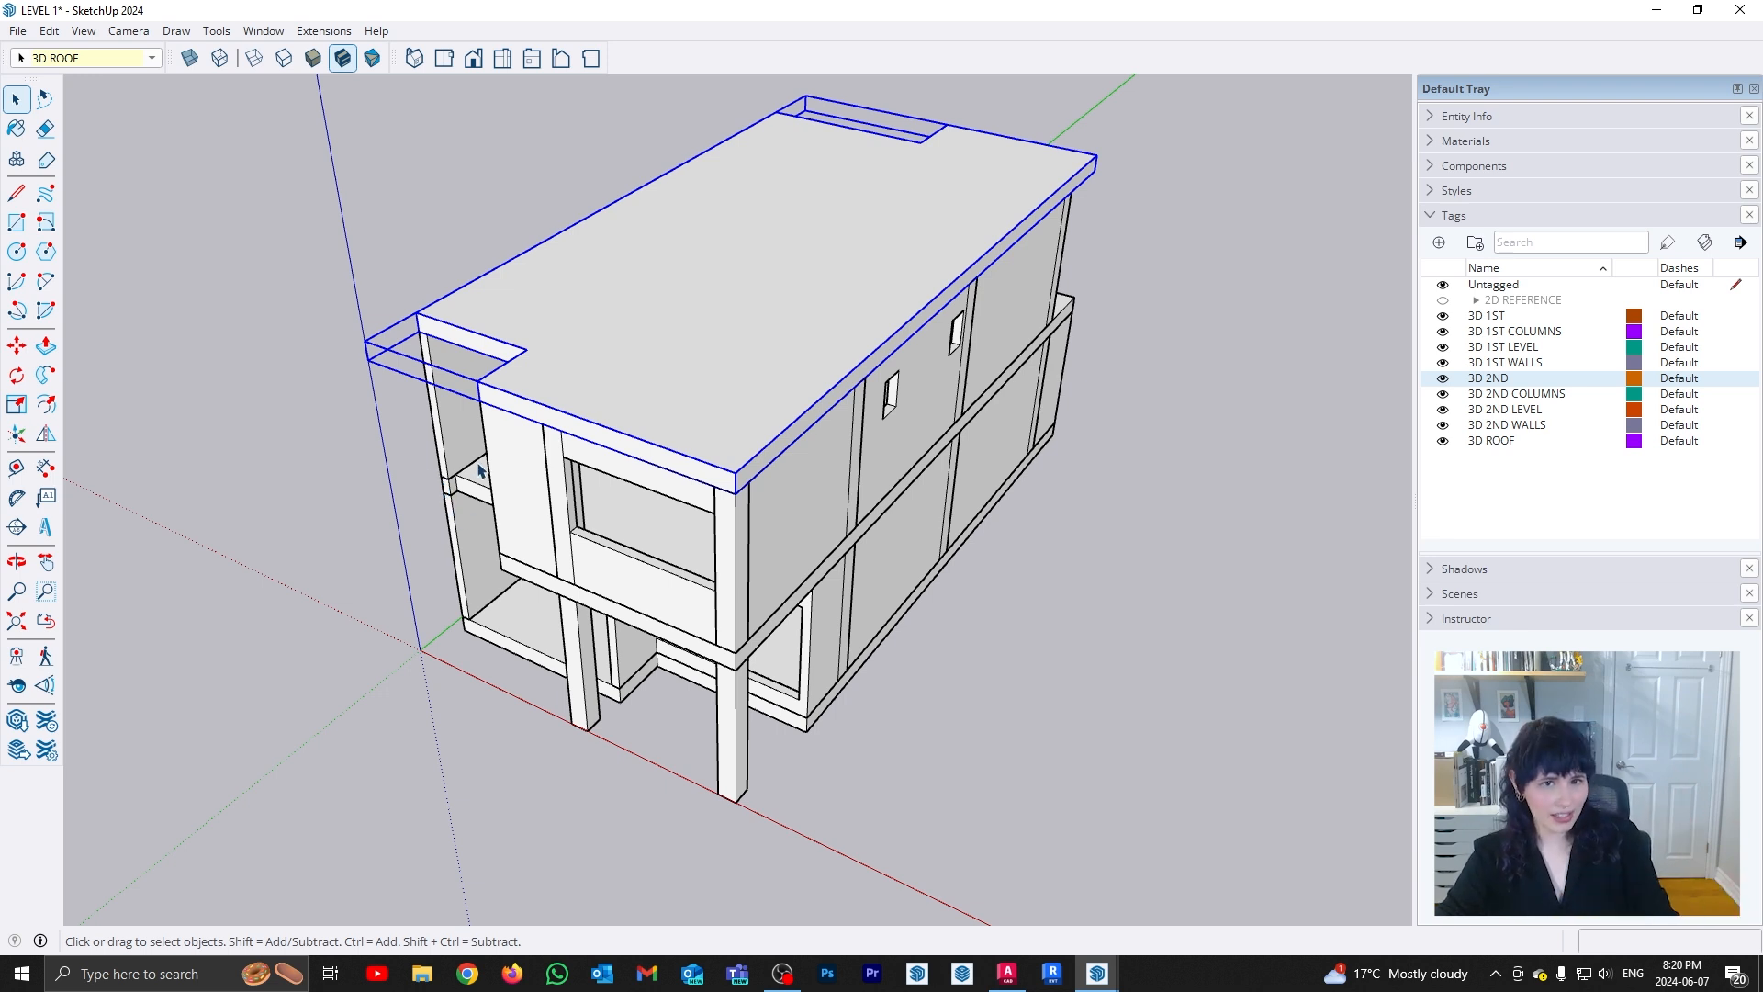
{"action": "mouse_move", "coordinate": [518, 483]}
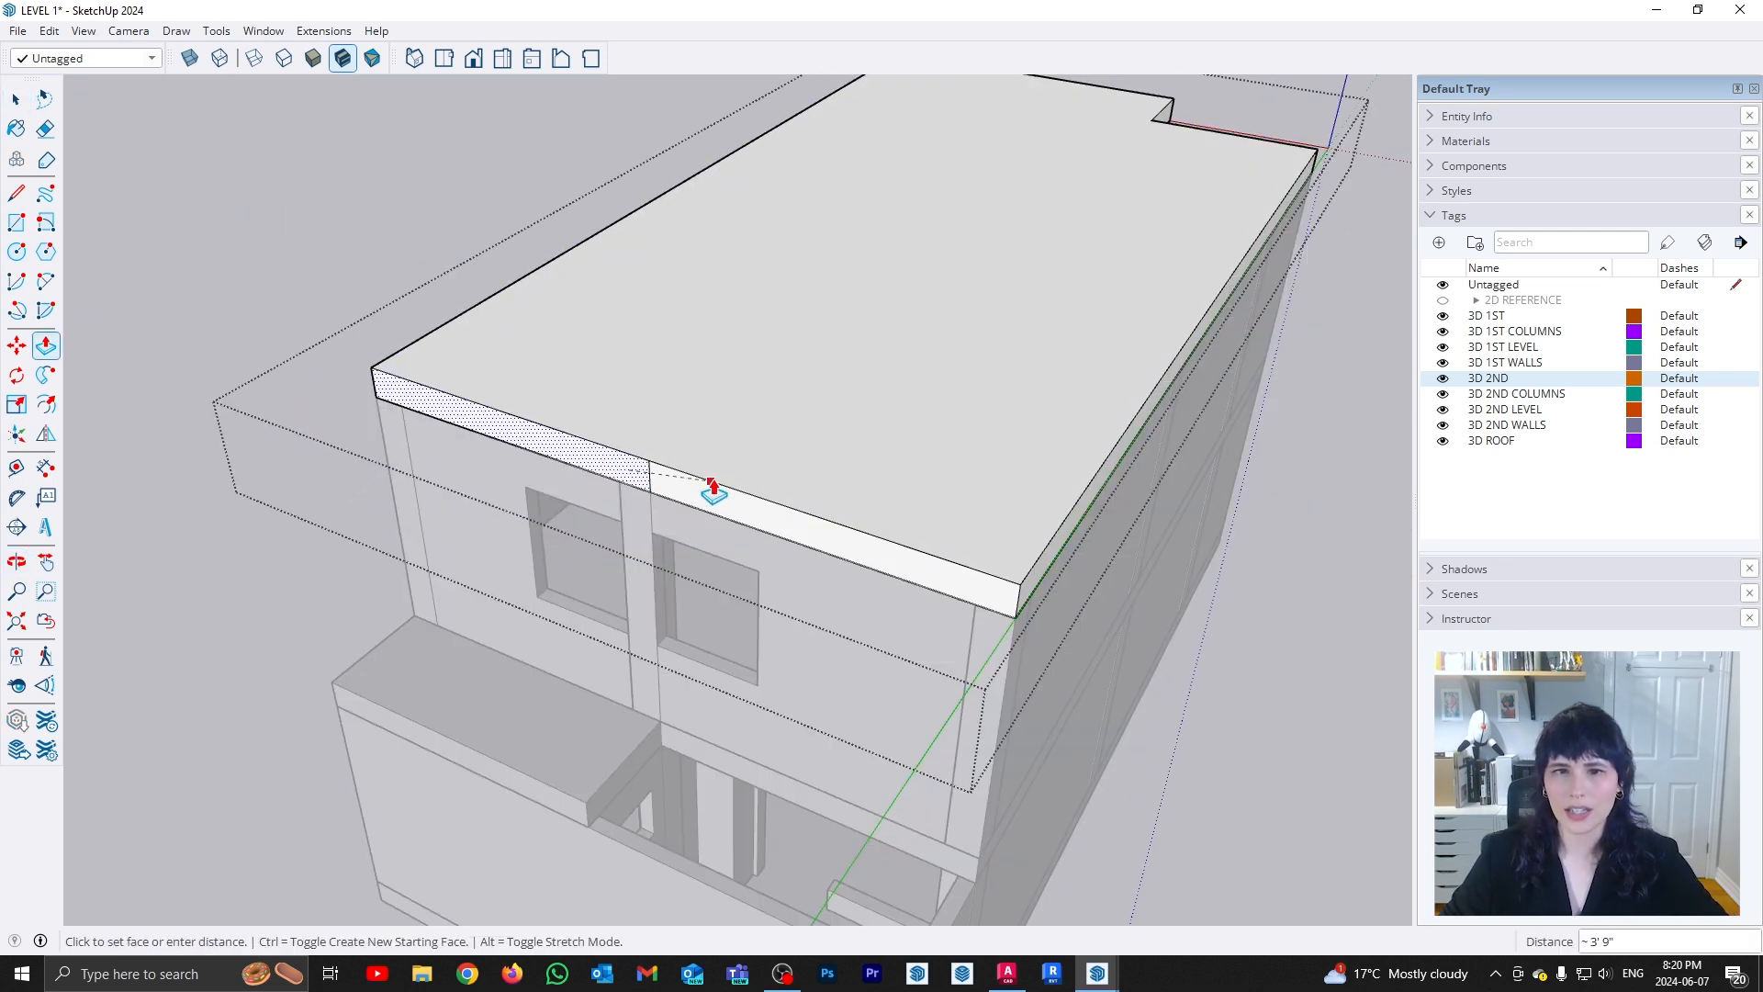
Push-pull the roof slab's long side face outward to correct its size
{"action": "left_click", "coordinate": [17, 100]}
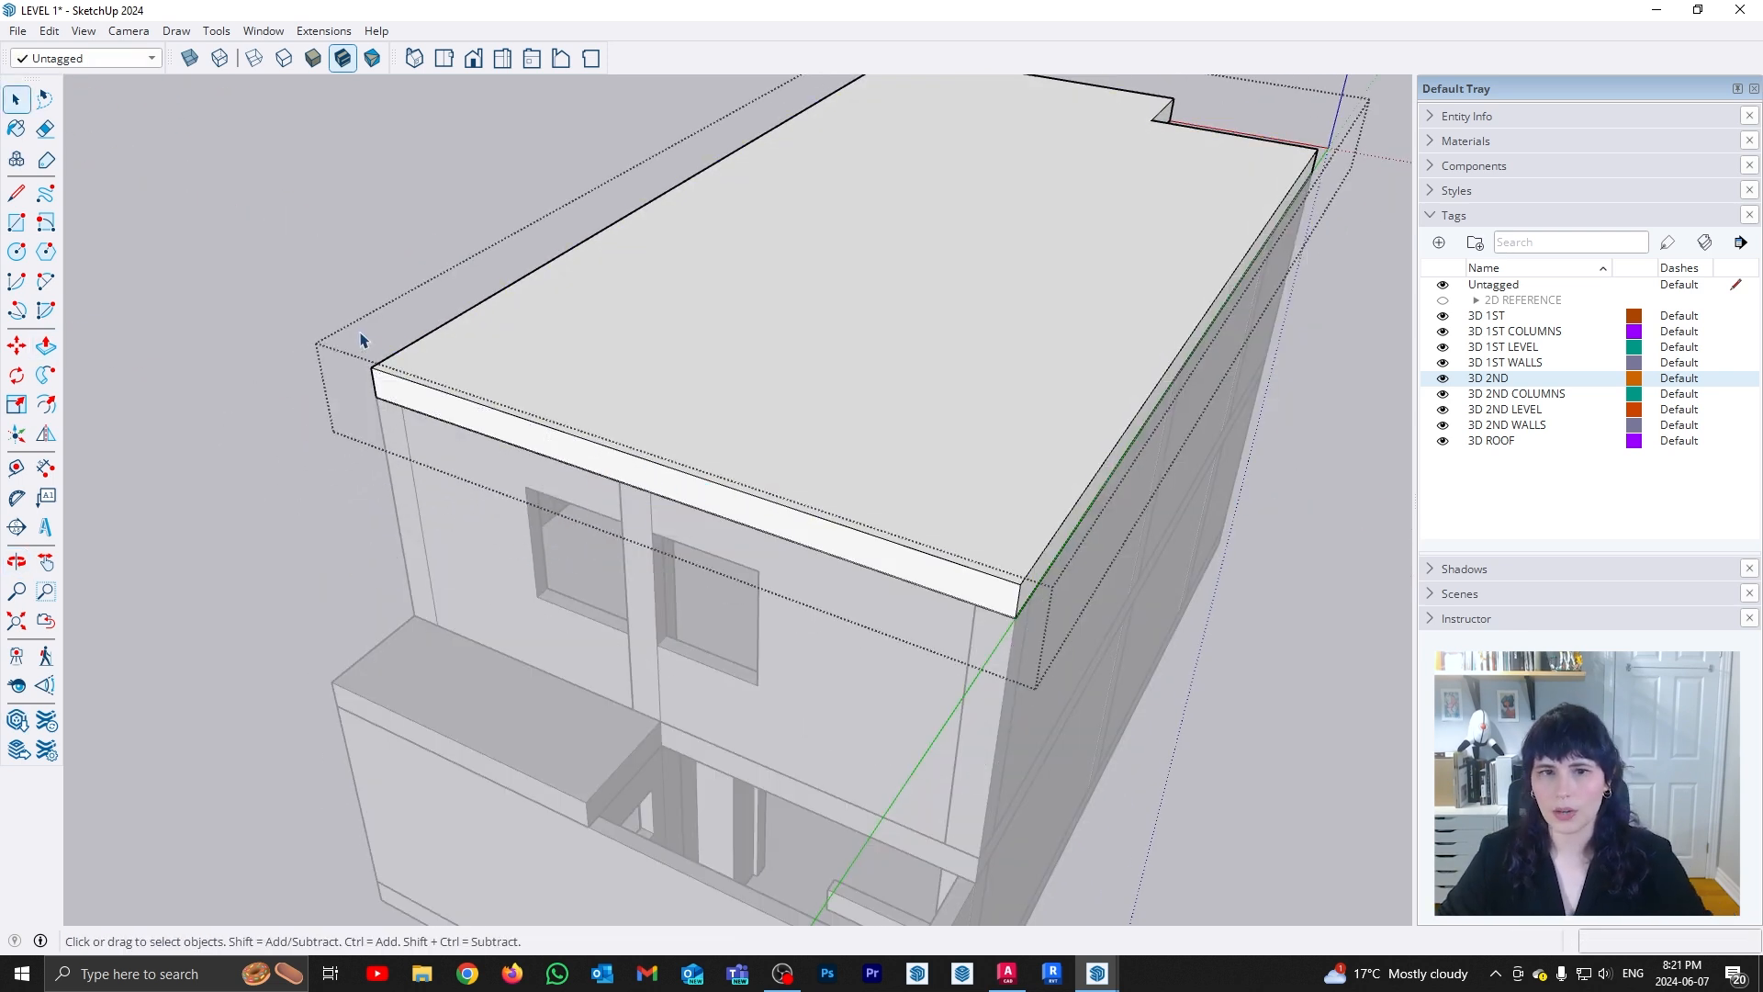